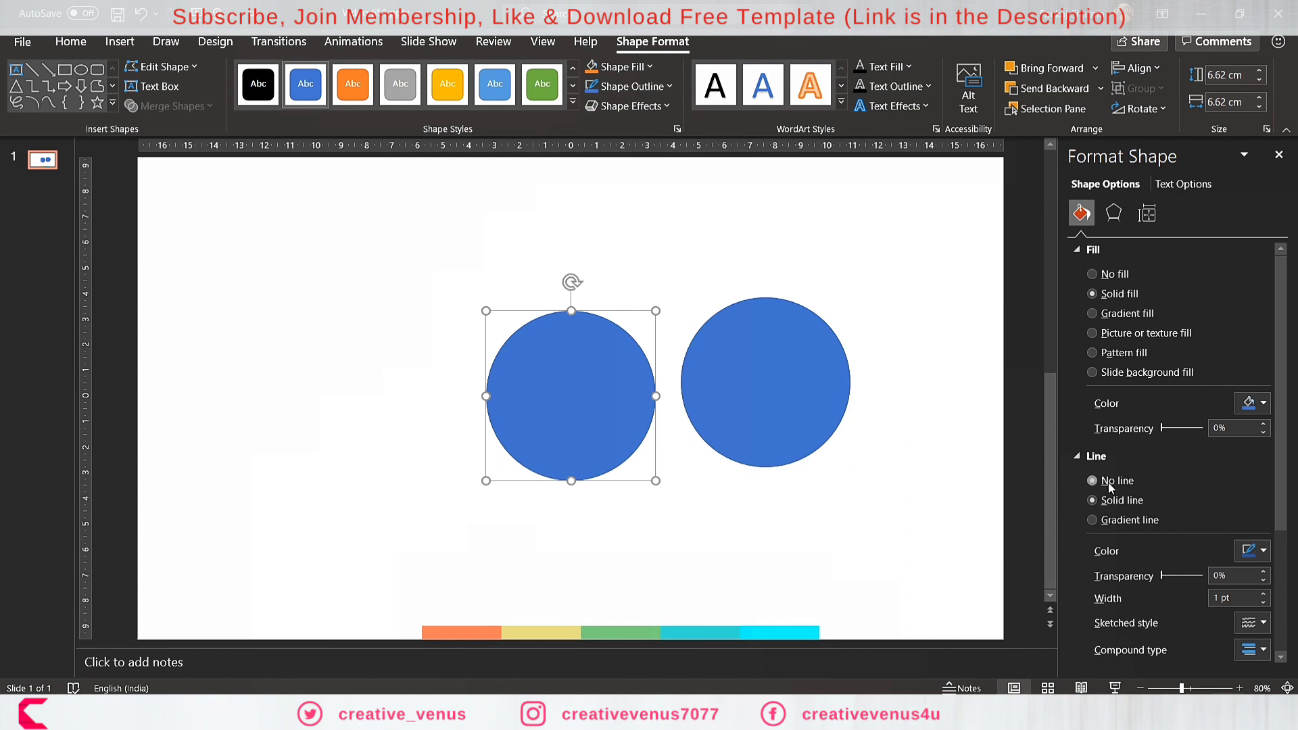
Make the copied circle an unfilled ring with a 1.75 pt orange outline, centred over the blue circle.
{"action": "left_click", "coordinate": [1092, 274]}
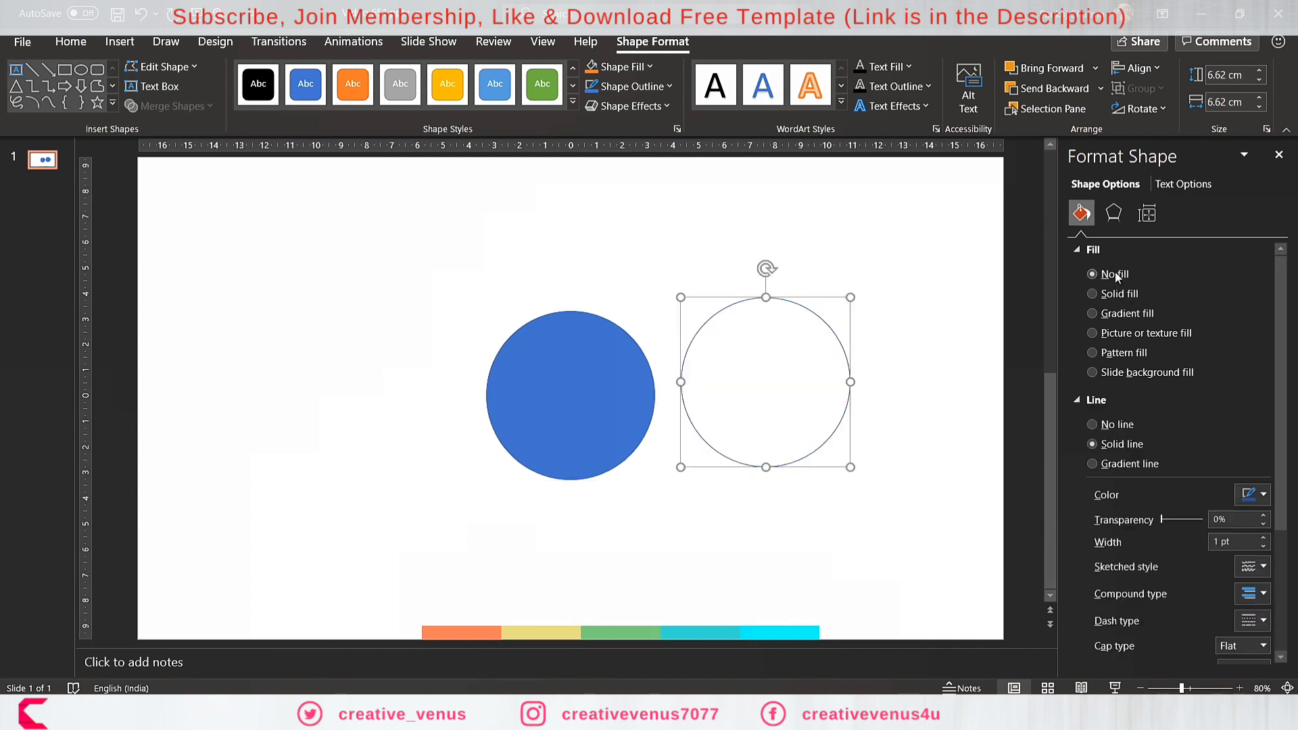
{"action": "left_click", "coordinate": [1265, 494]}
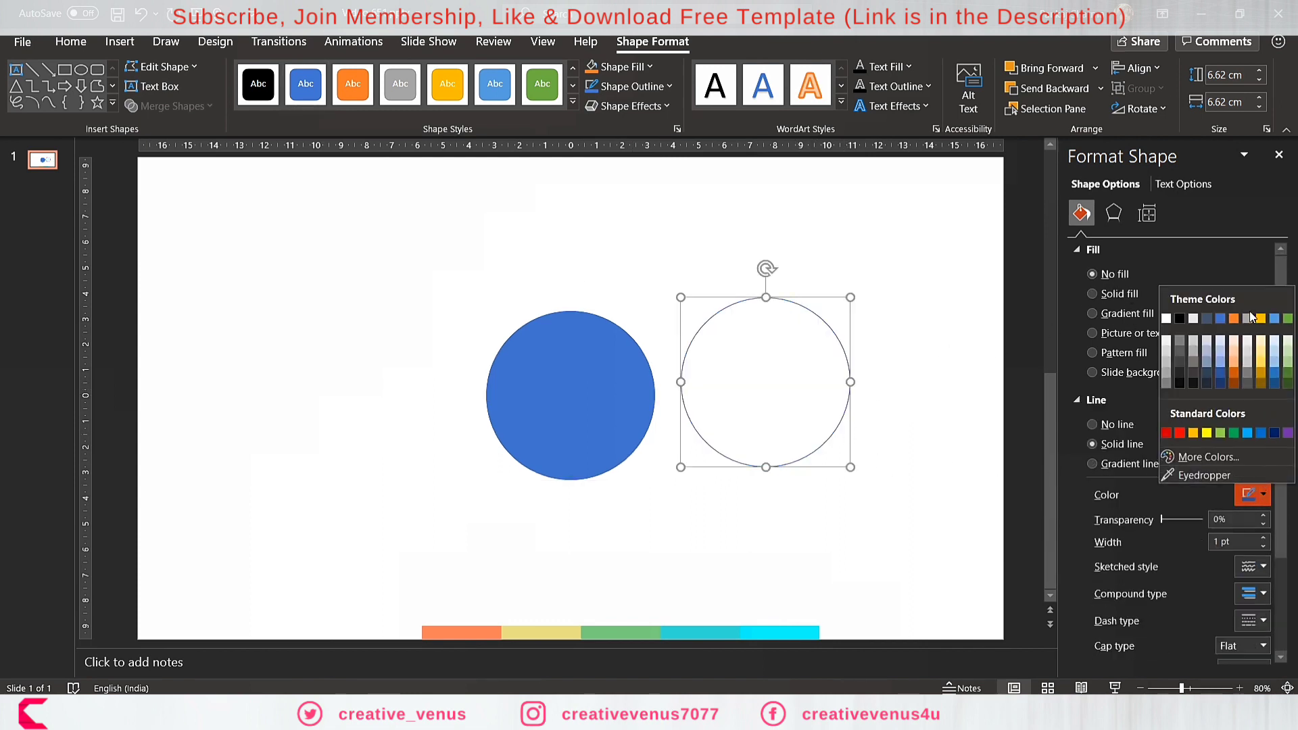
{"action": "left_click", "coordinate": [1232, 318]}
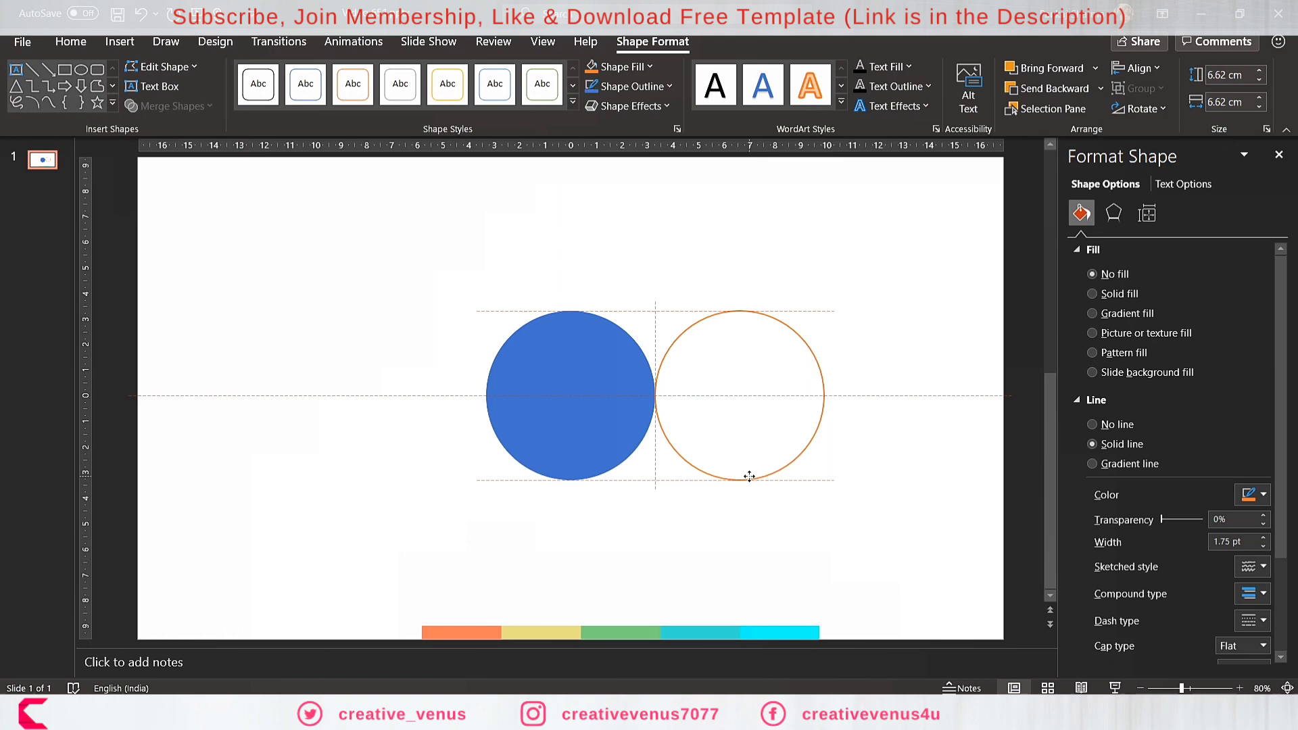
{"action": "left_click", "coordinate": [741, 396]}
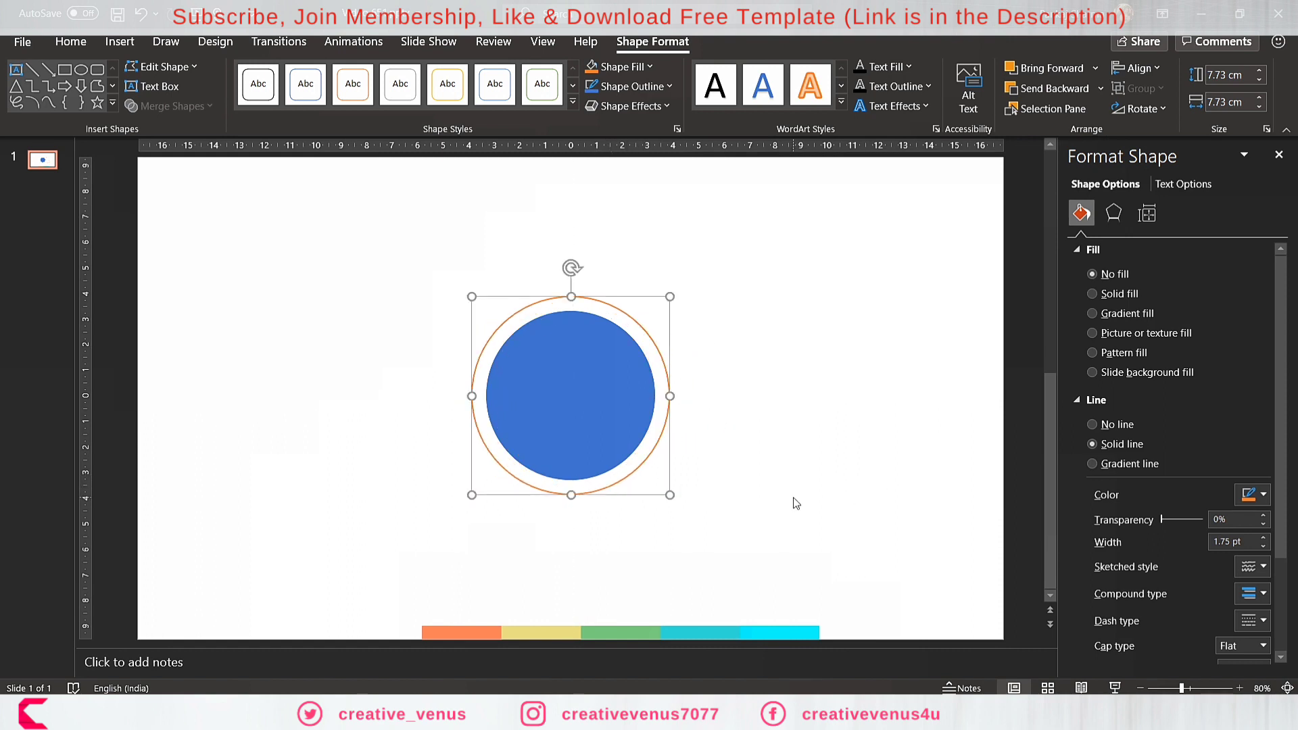
{"action": "mouse_move", "coordinate": [706, 481]}
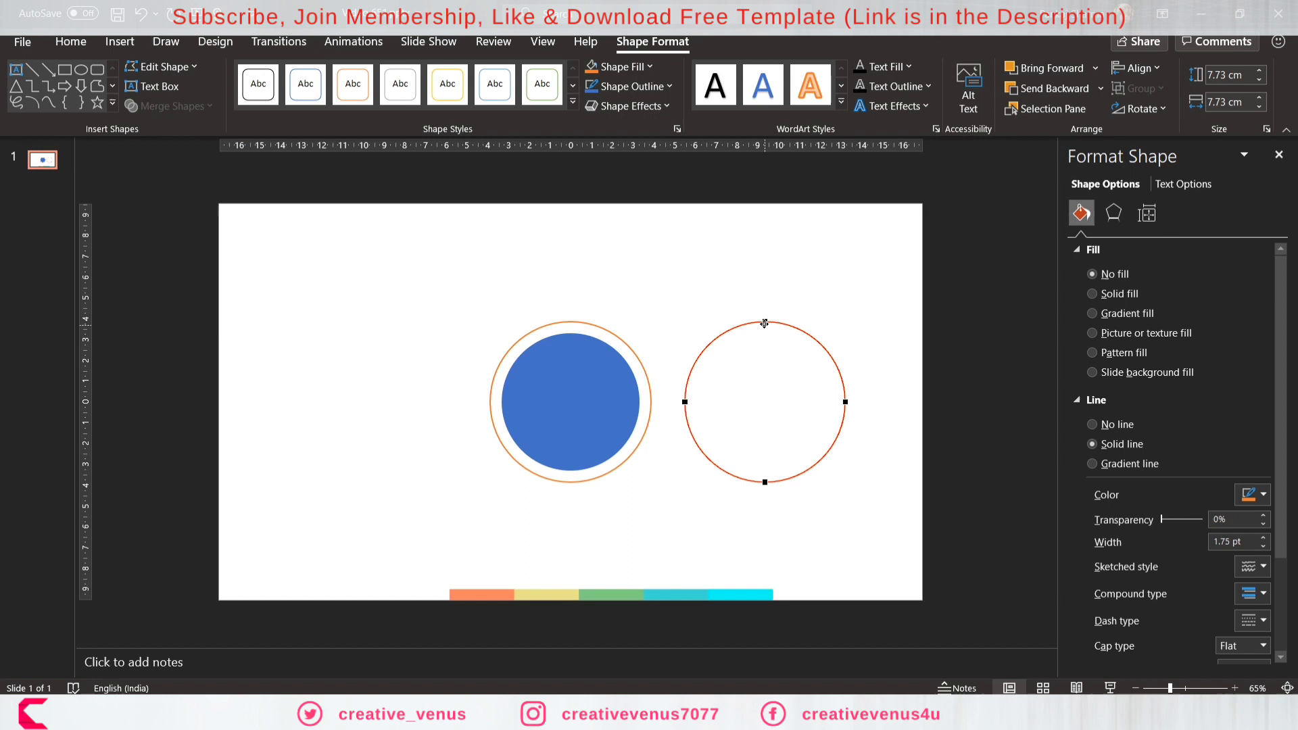
Open the copied ring's path with Edit Points, leaving a 3.86 cm orange arc.
{"action": "right_click", "coordinate": [764, 323]}
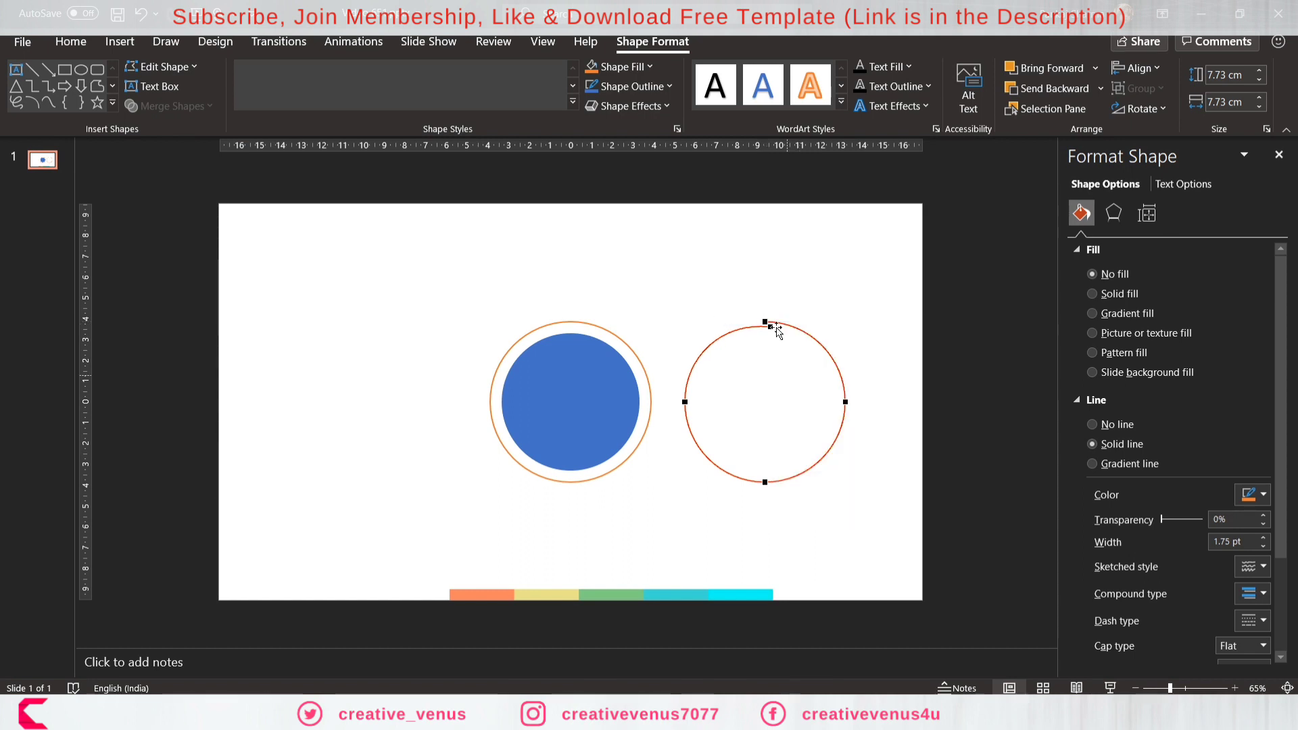
{"action": "right_click", "coordinate": [765, 323]}
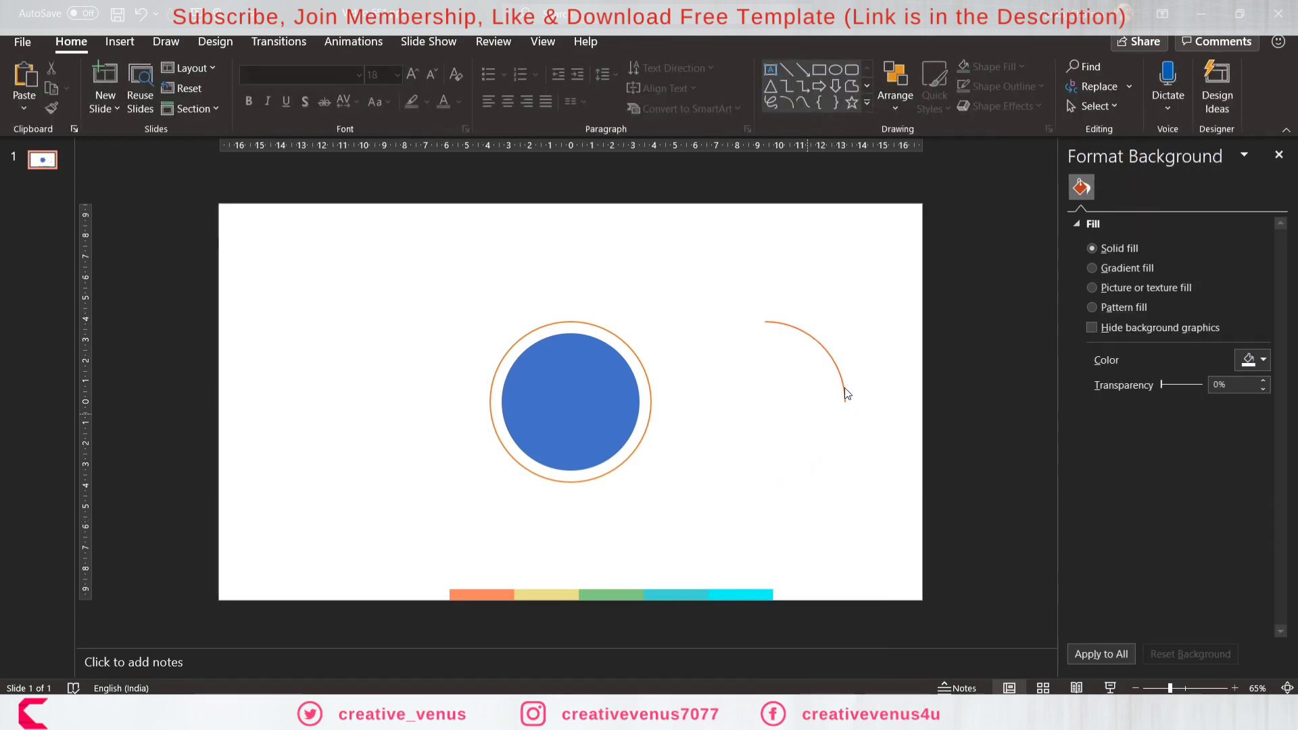
{"action": "left_click", "coordinate": [796, 347]}
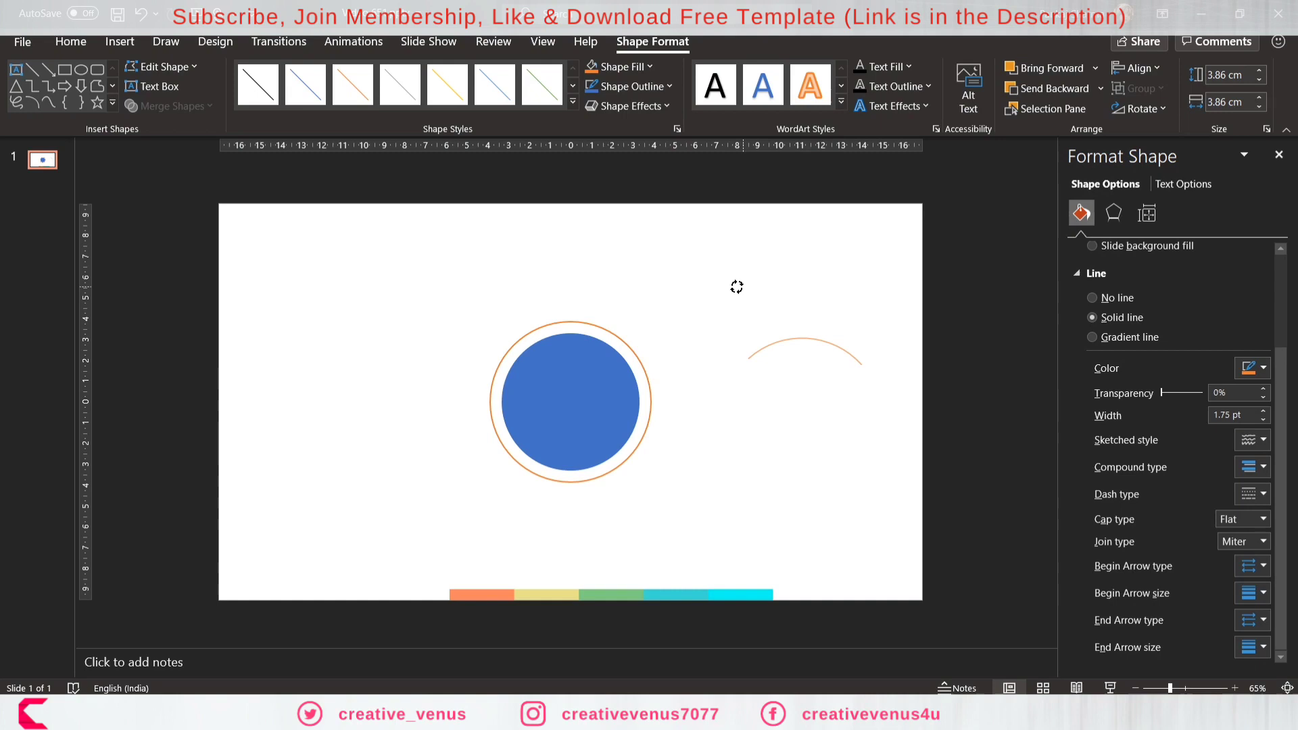
{"action": "mouse_move", "coordinate": [744, 288]}
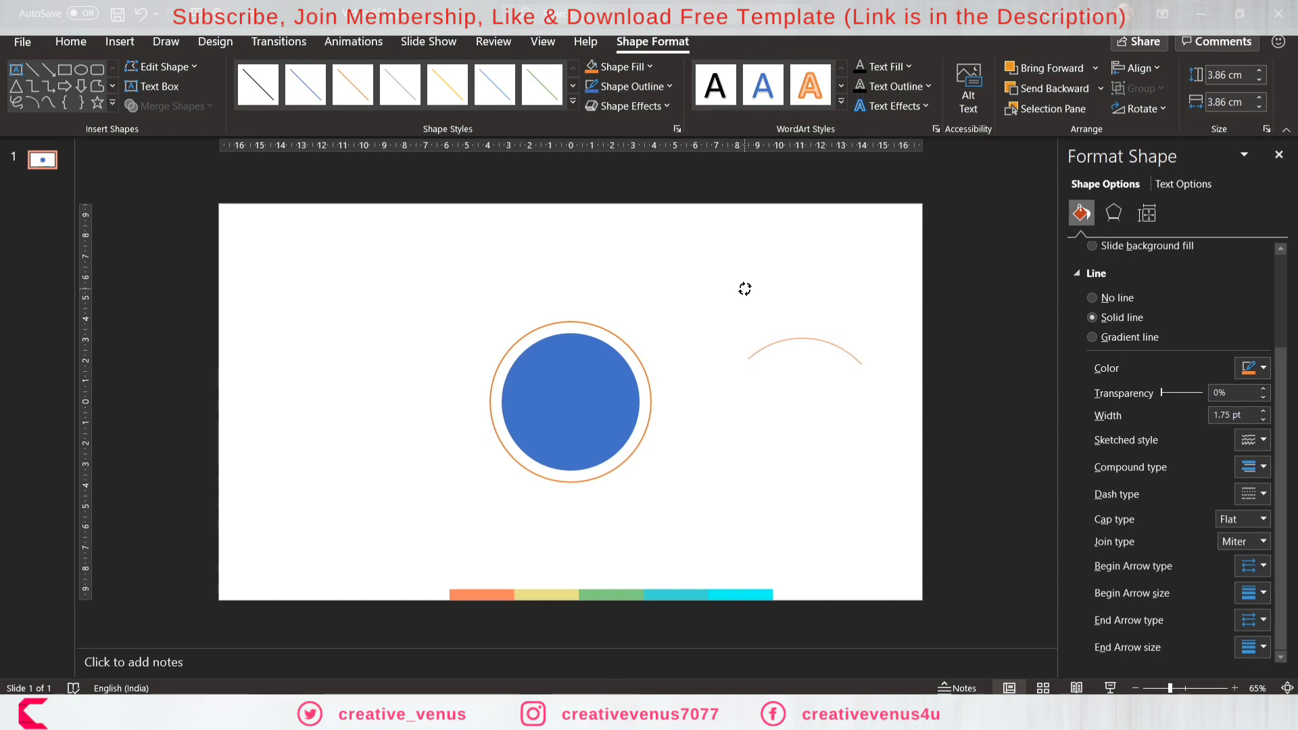
{"action": "left_click", "coordinate": [803, 347]}
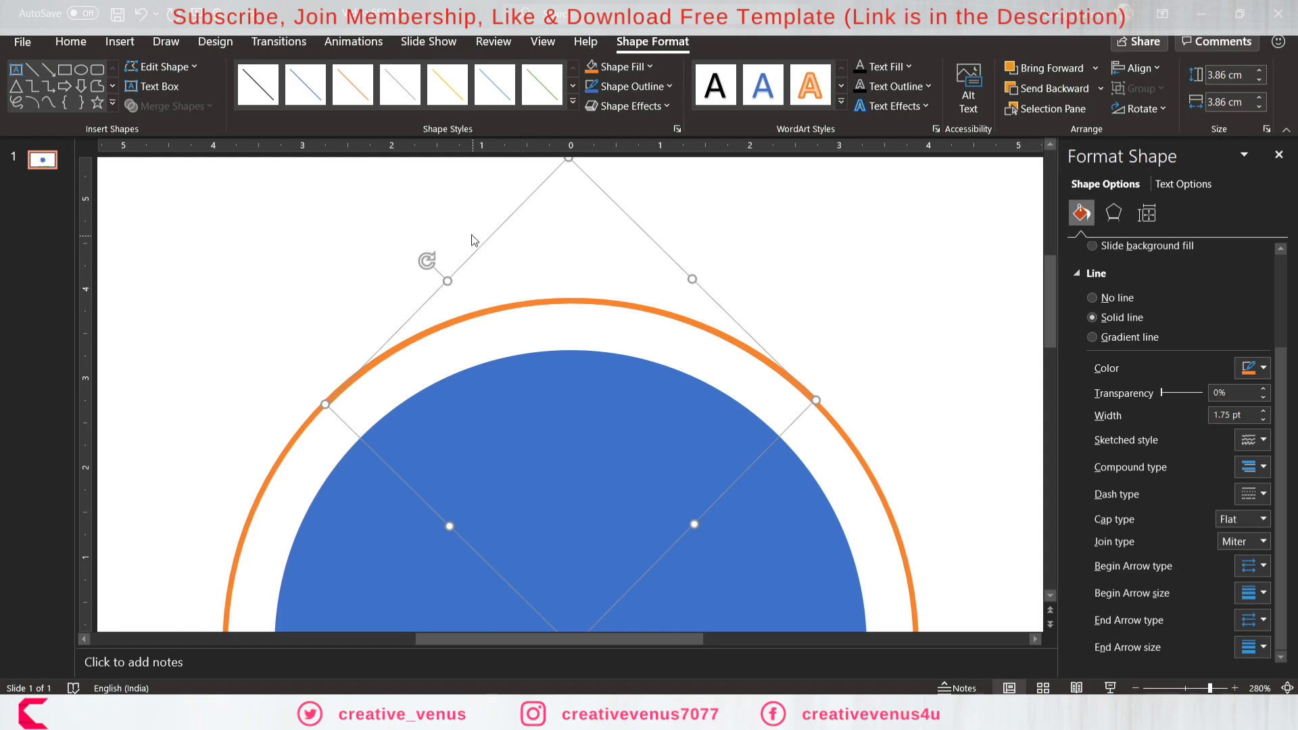
{"action": "mouse_move", "coordinate": [1140, 108]}
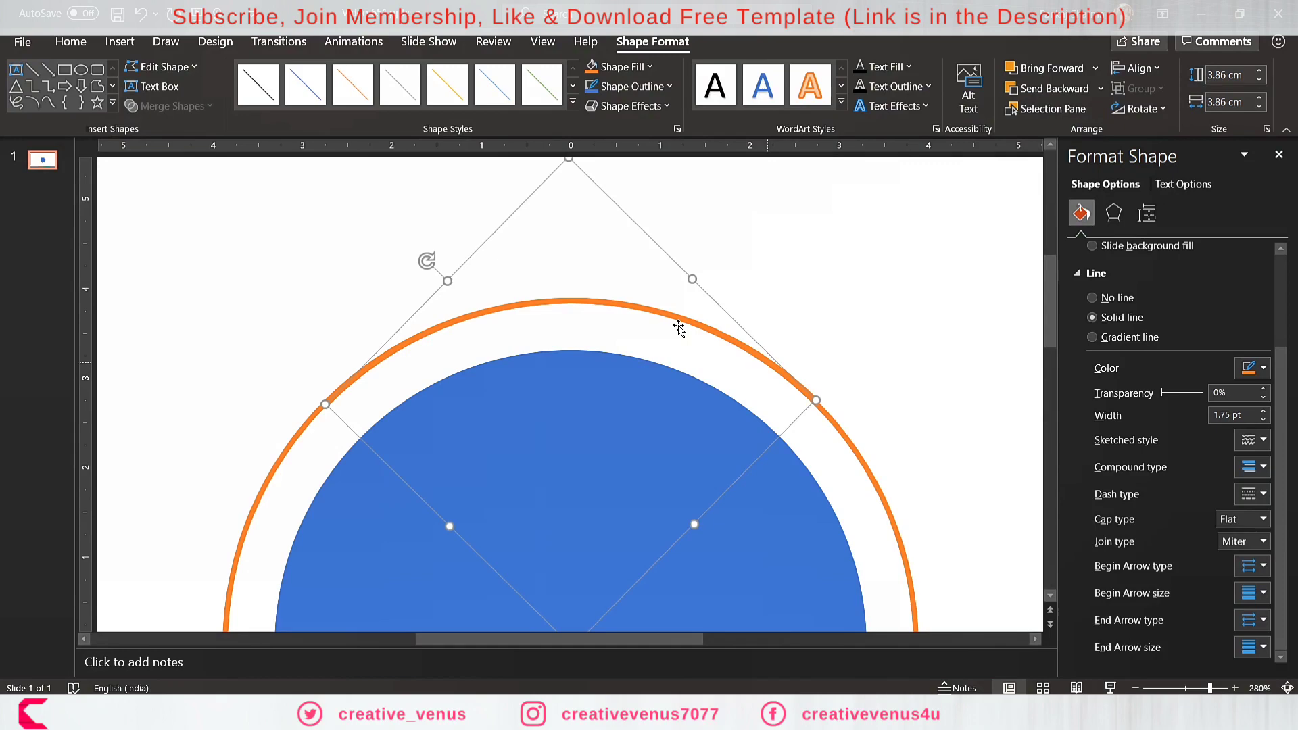
Rotate the orange arc to 314° so it sits along the top of the ring.
{"action": "left_click", "coordinate": [1141, 108]}
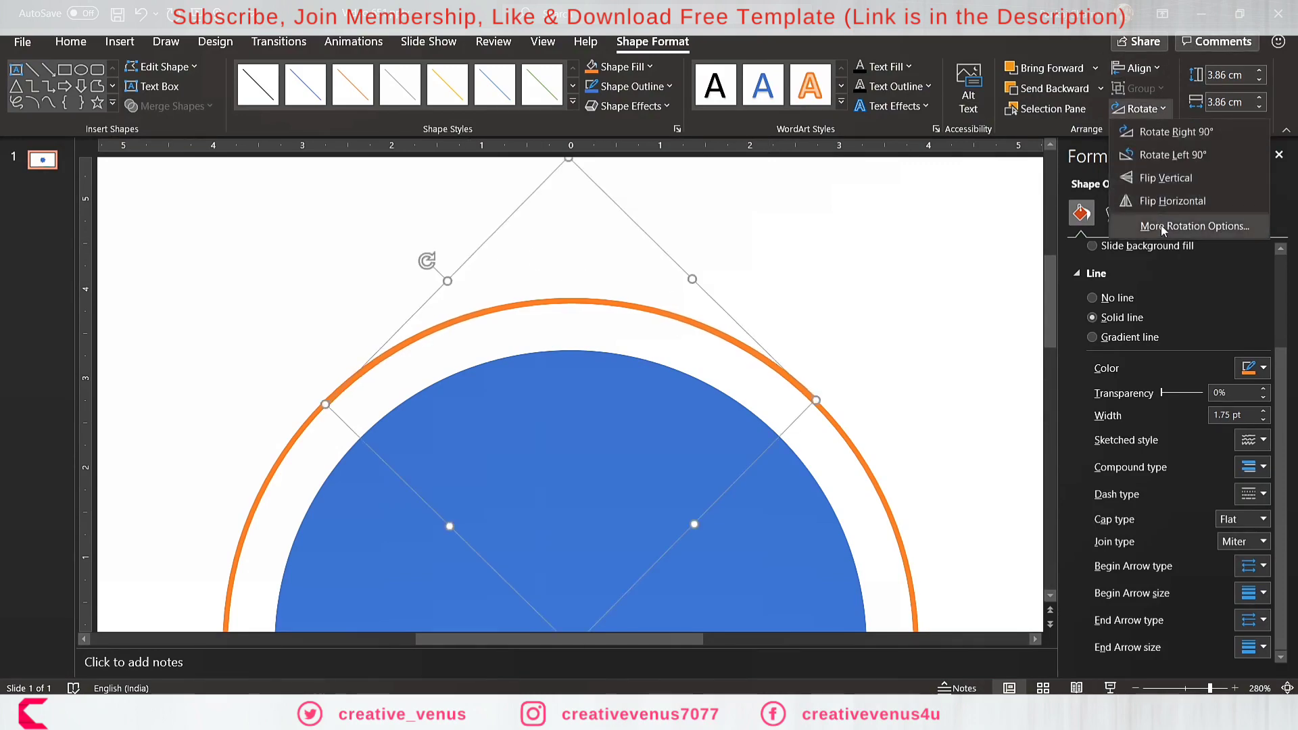
{"action": "left_click", "coordinate": [1193, 226]}
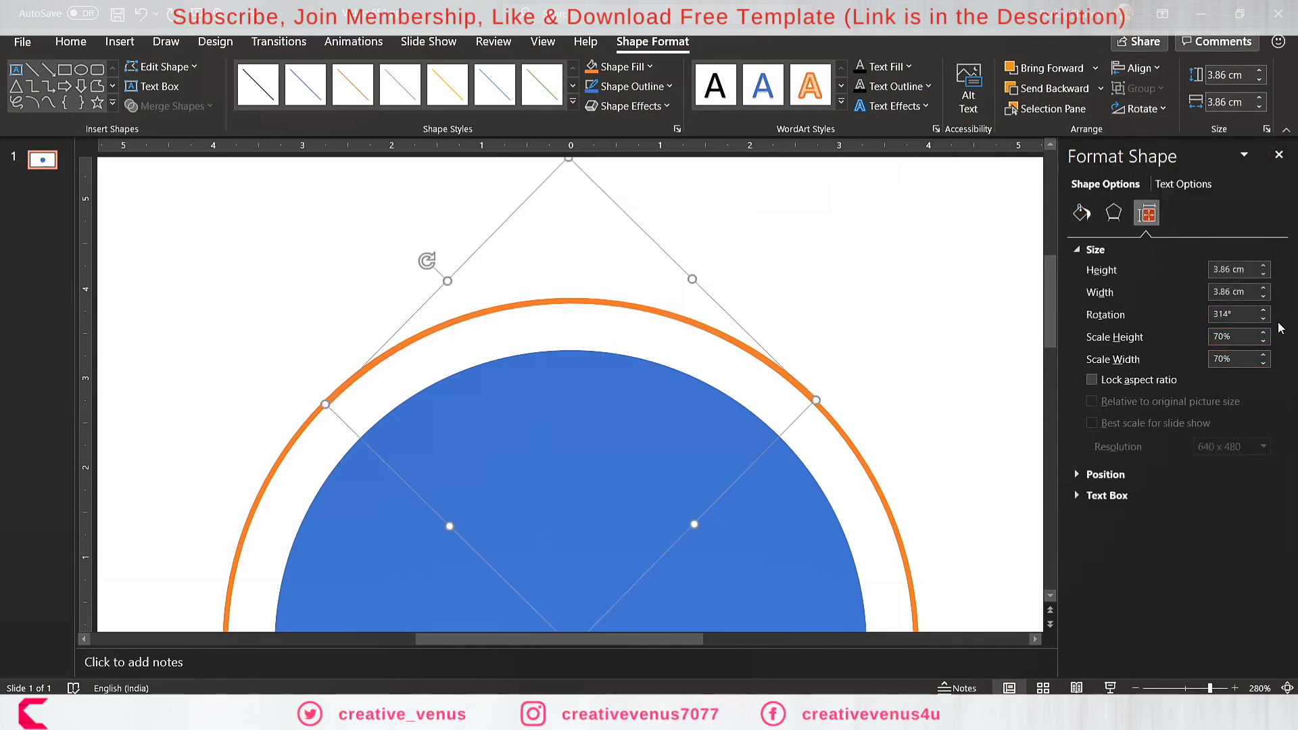
{"action": "left_click", "coordinate": [1259, 309]}
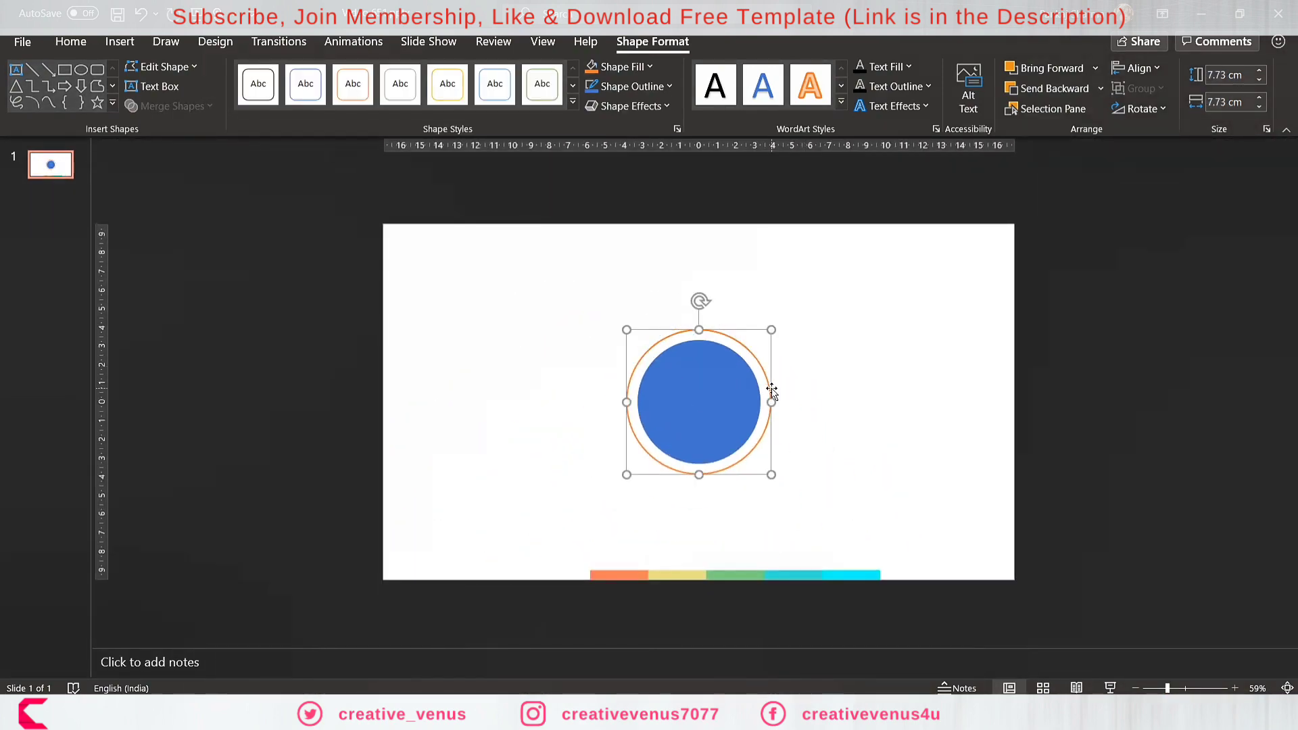
Make the ring's outline 1 pt wide and light grey.
{"action": "left_click", "coordinate": [633, 86]}
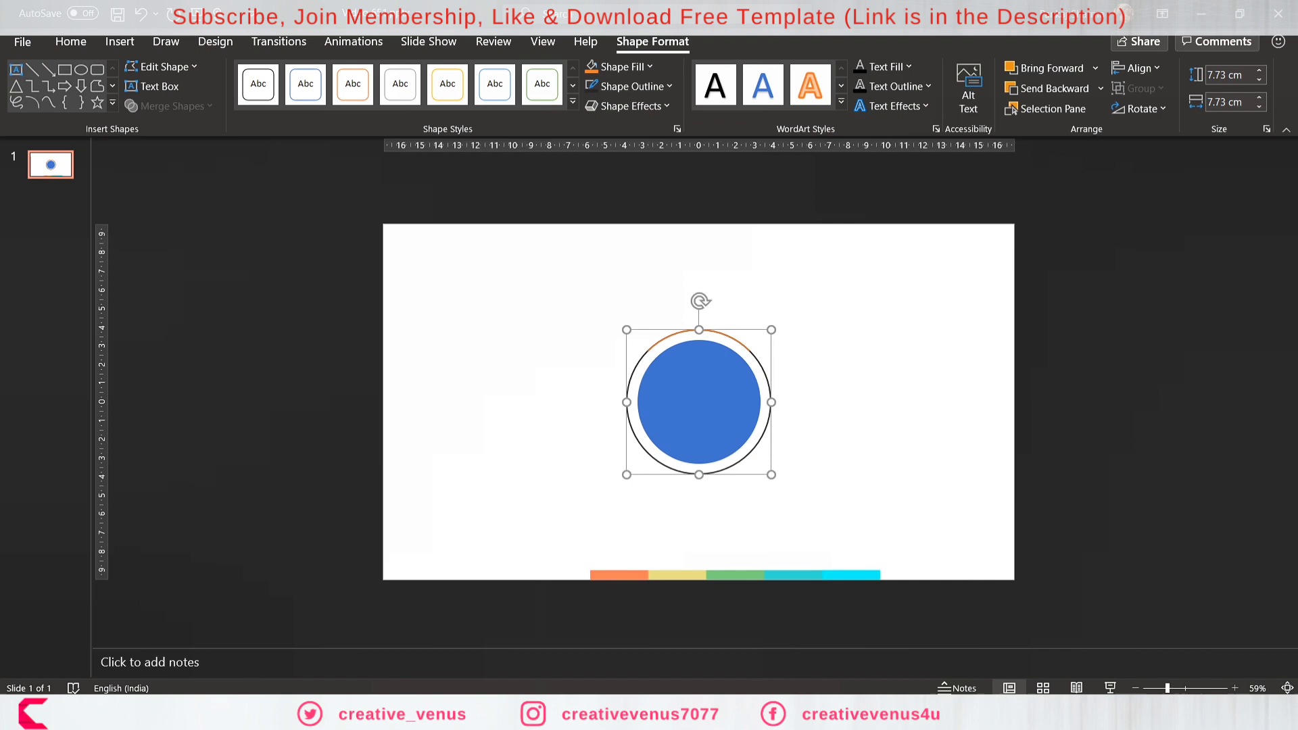
{"action": "left_click", "coordinate": [1199, 687]}
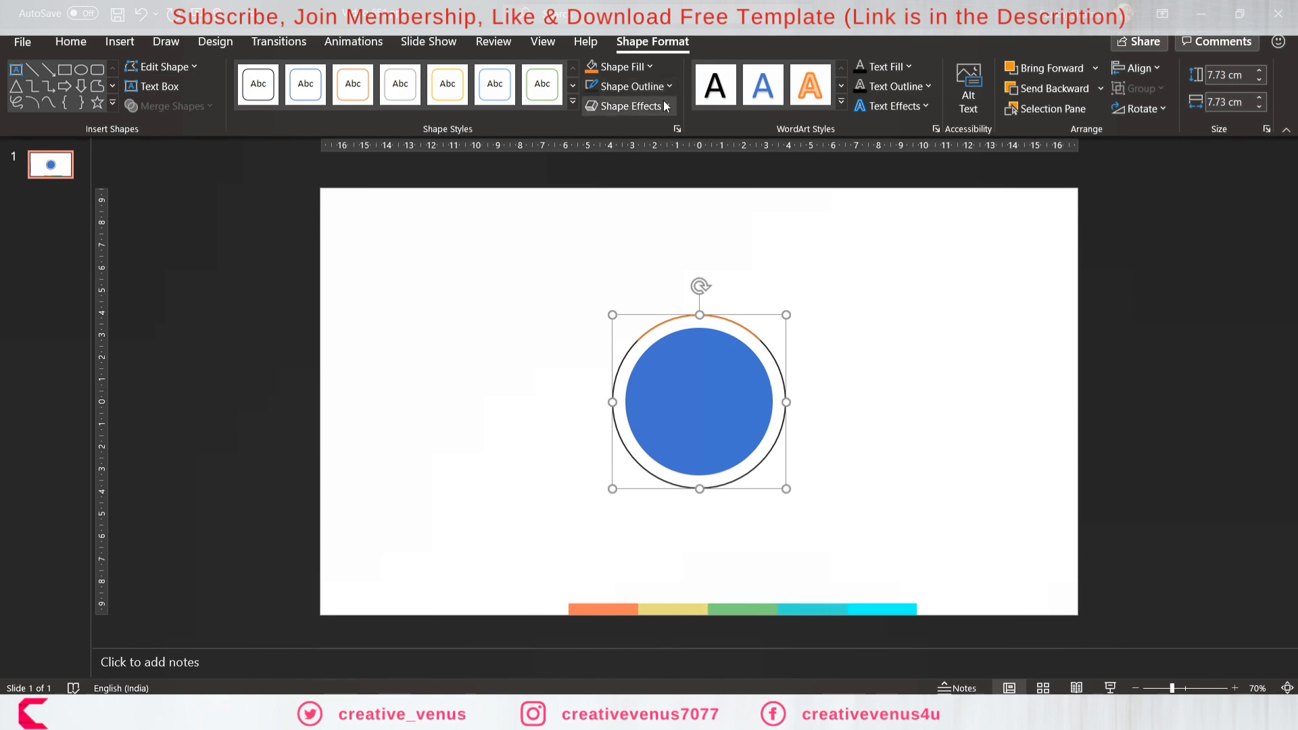
{"action": "left_click", "coordinate": [678, 128]}
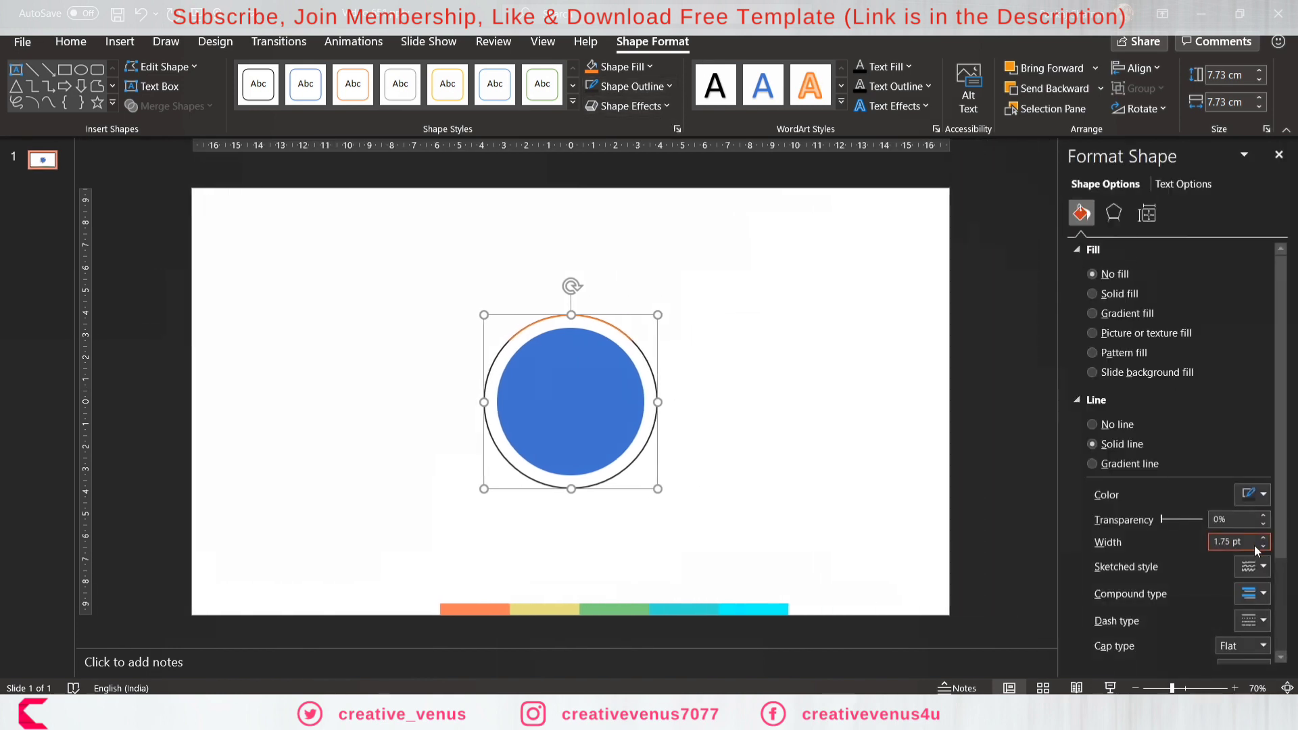
{"action": "left_click", "coordinate": [1264, 546]}
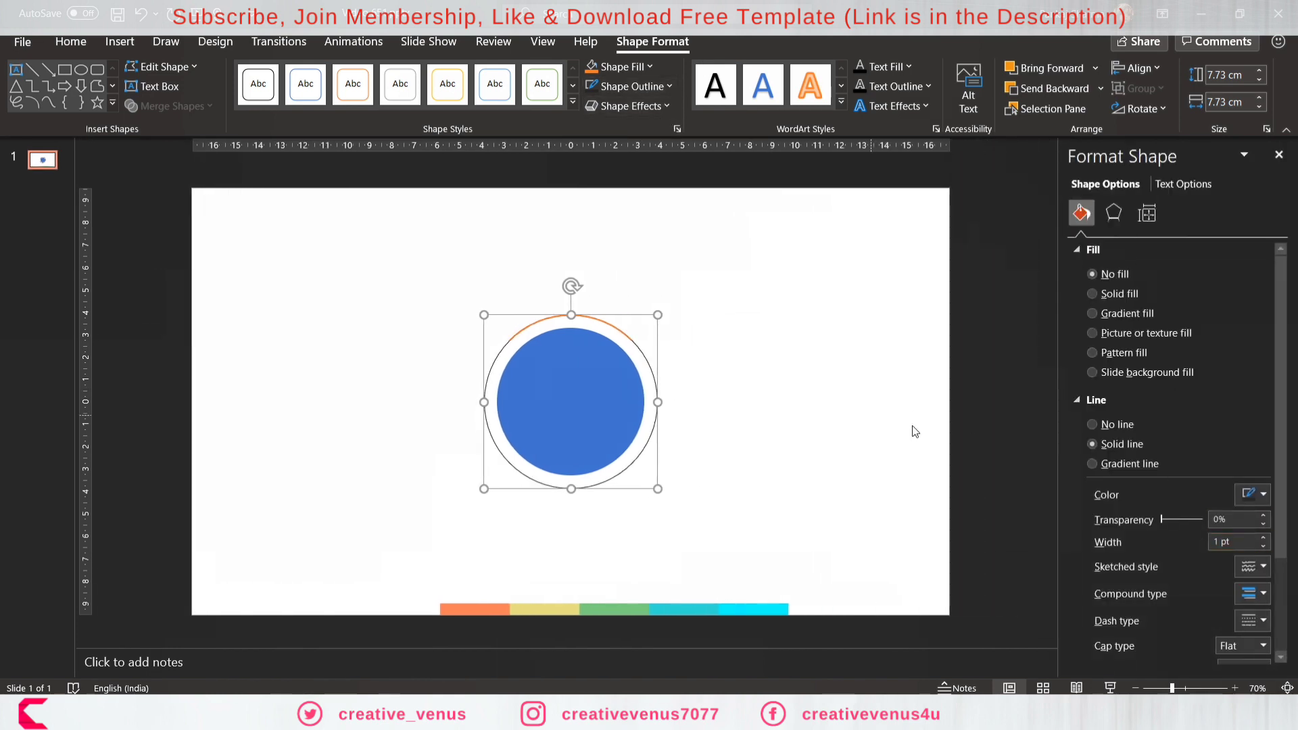
{"action": "left_click", "coordinate": [1265, 494]}
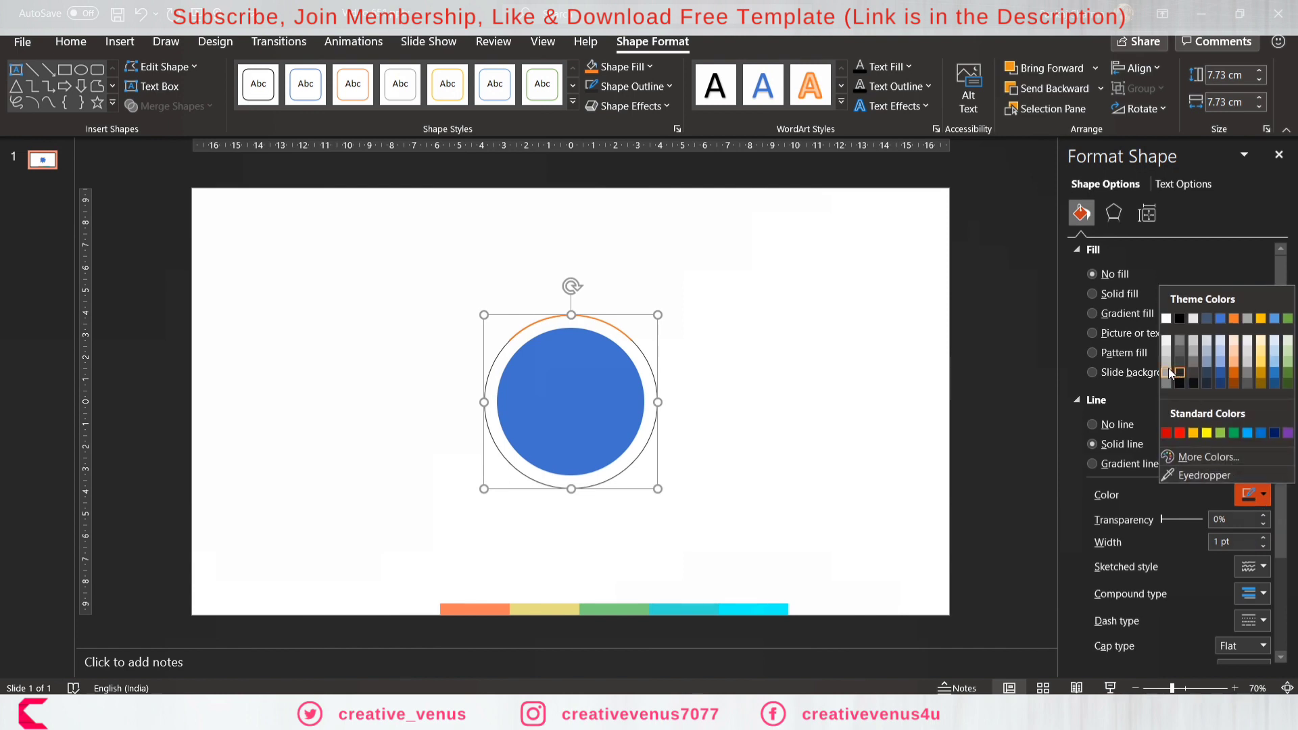
{"action": "left_click", "coordinate": [605, 357]}
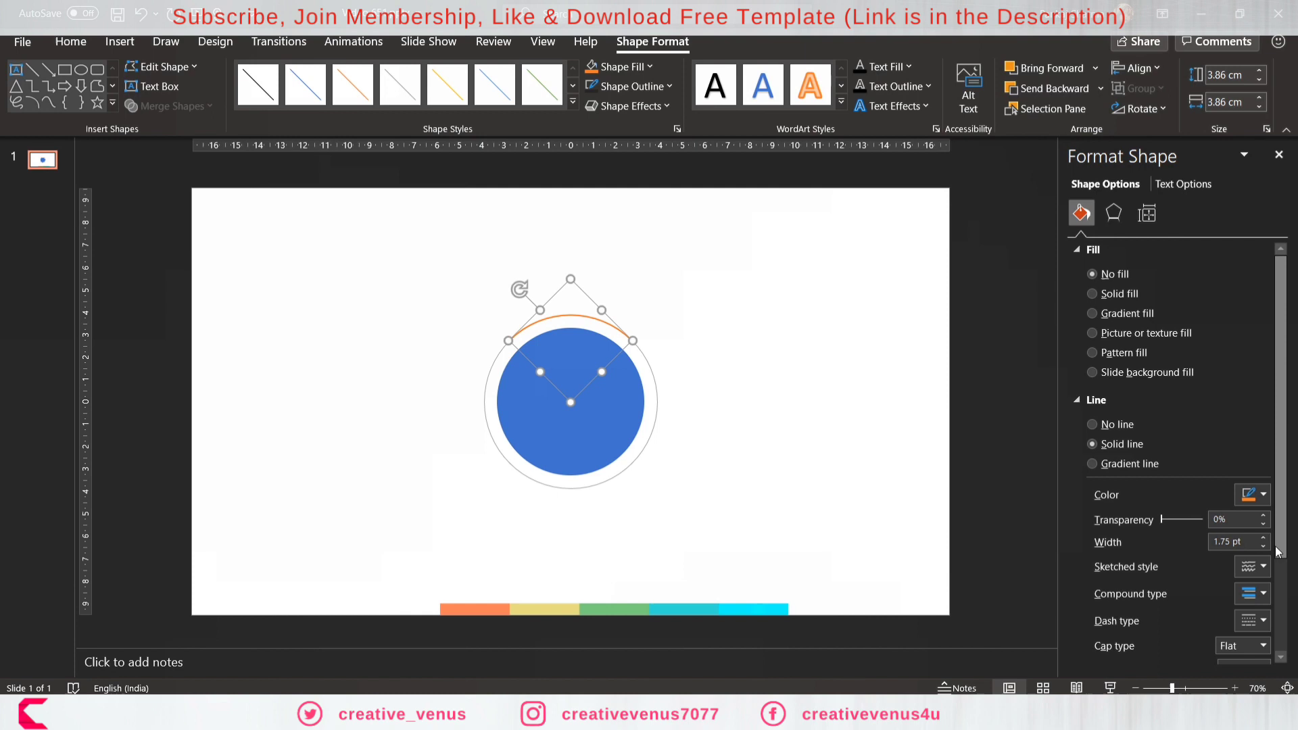
Thicken the orange arc's line width to 6 pt.
{"action": "left_click", "coordinate": [1262, 539]}
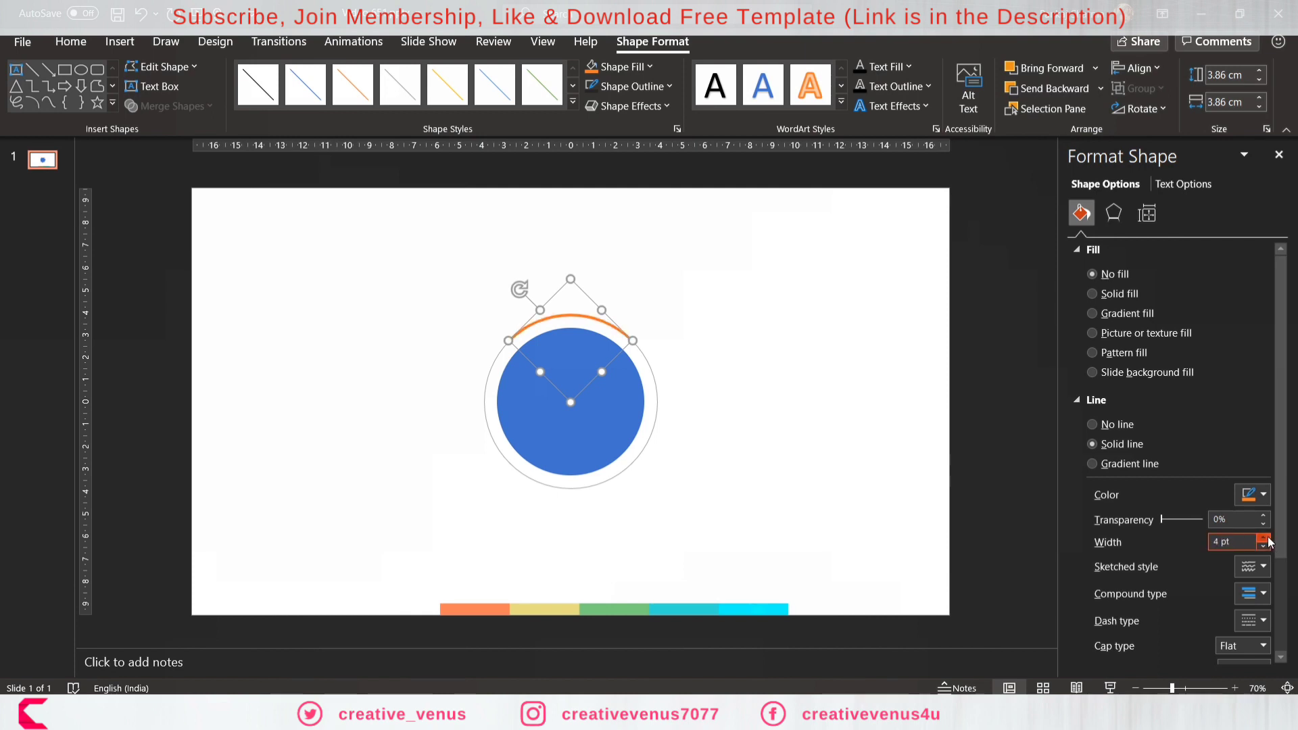
{"action": "left_click", "coordinate": [1265, 538]}
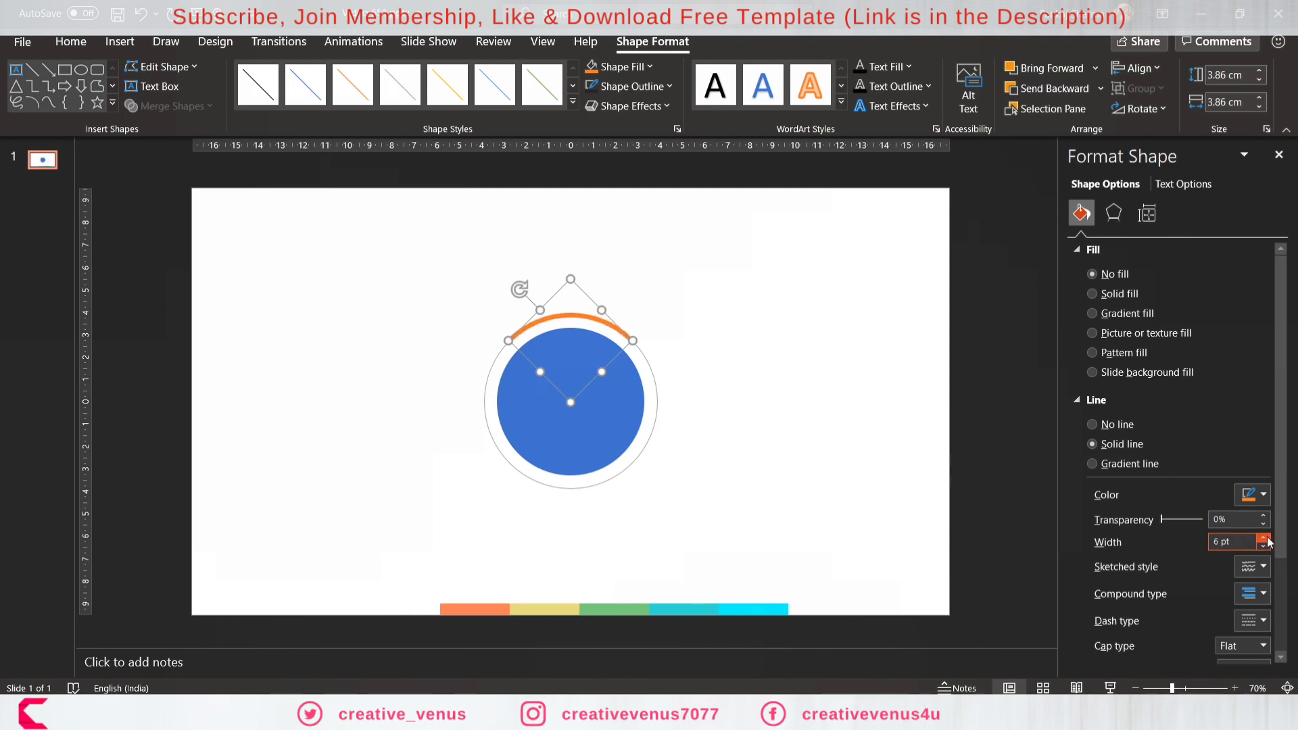
{"action": "scroll", "scroll_direction": "down", "scroll_amount": 3}
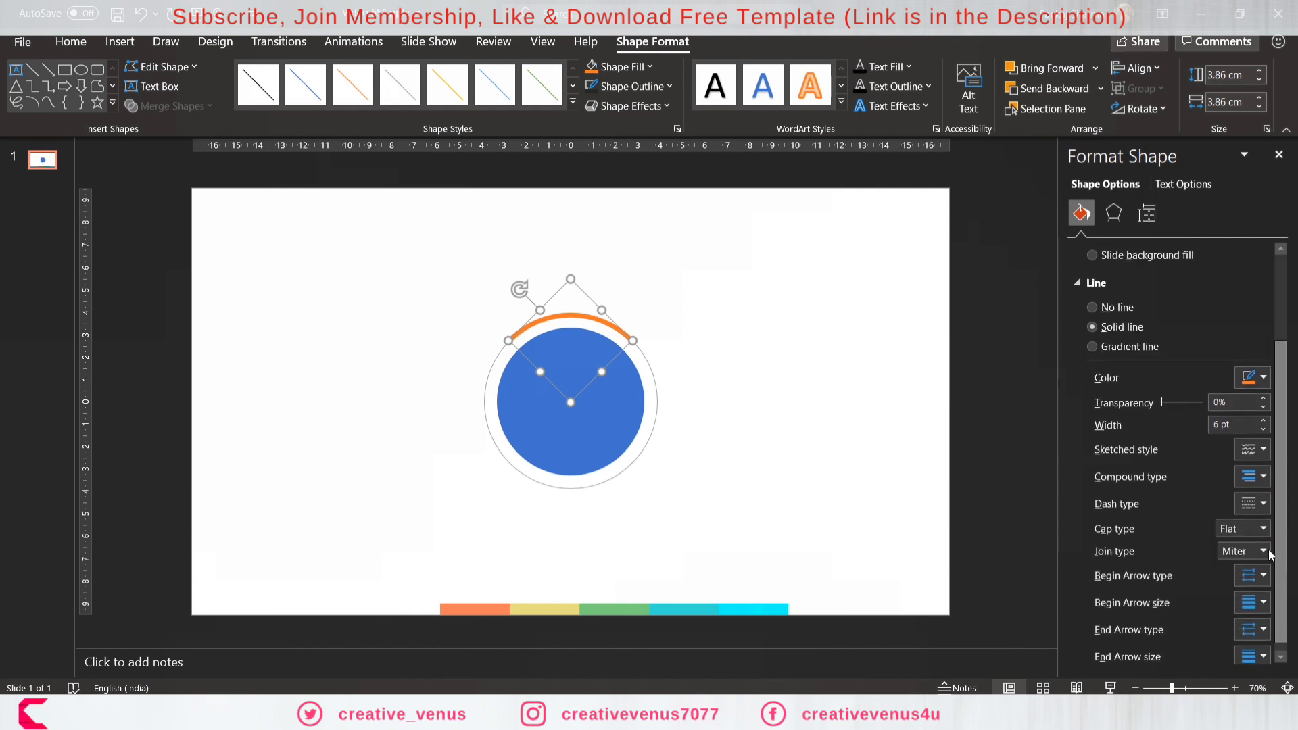
{"action": "left_click", "coordinate": [1263, 550]}
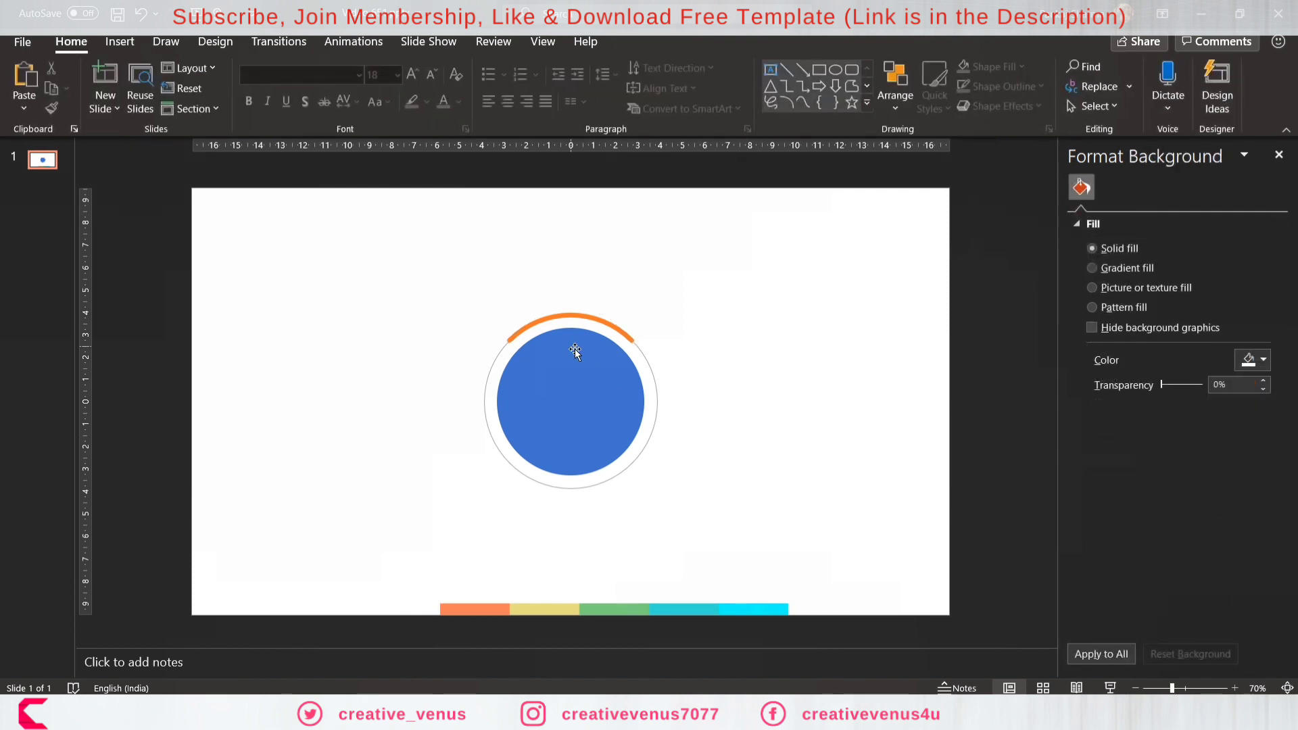
Fill the inner blue circle with white.
{"action": "left_click", "coordinate": [572, 402]}
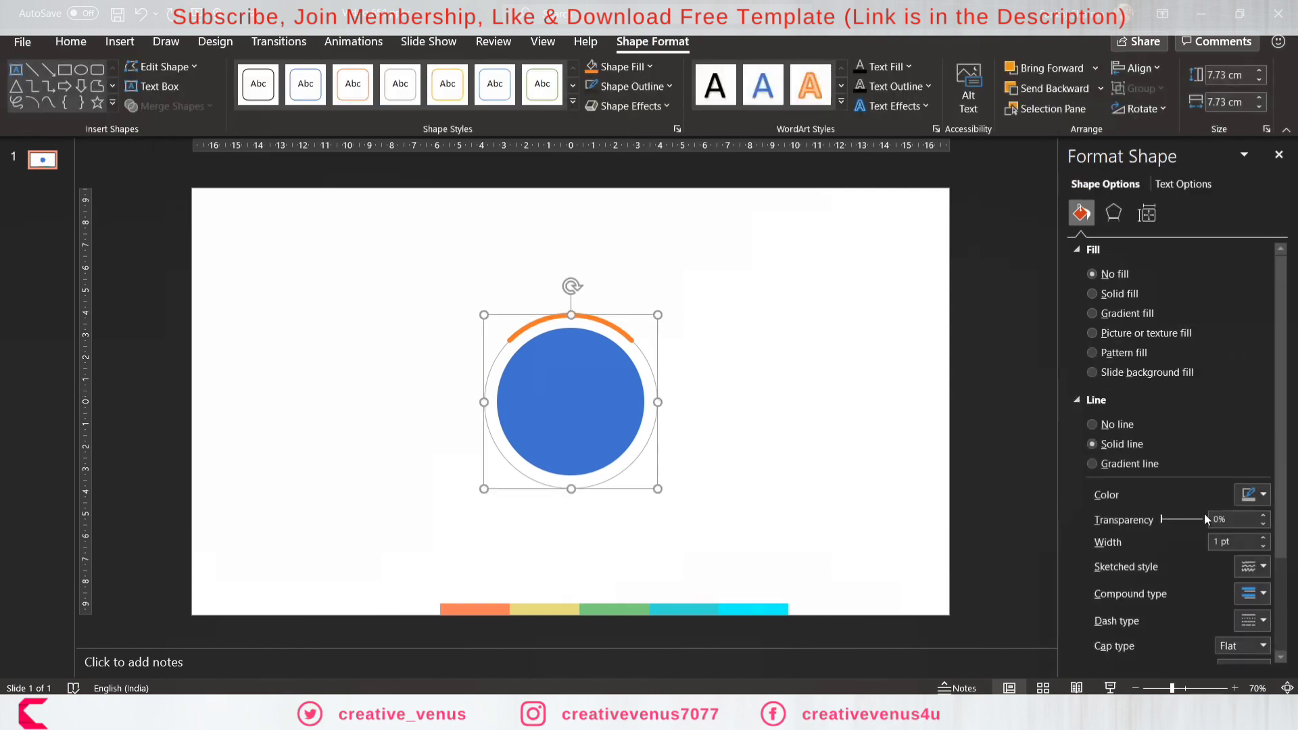
{"action": "left_click", "coordinate": [1265, 495]}
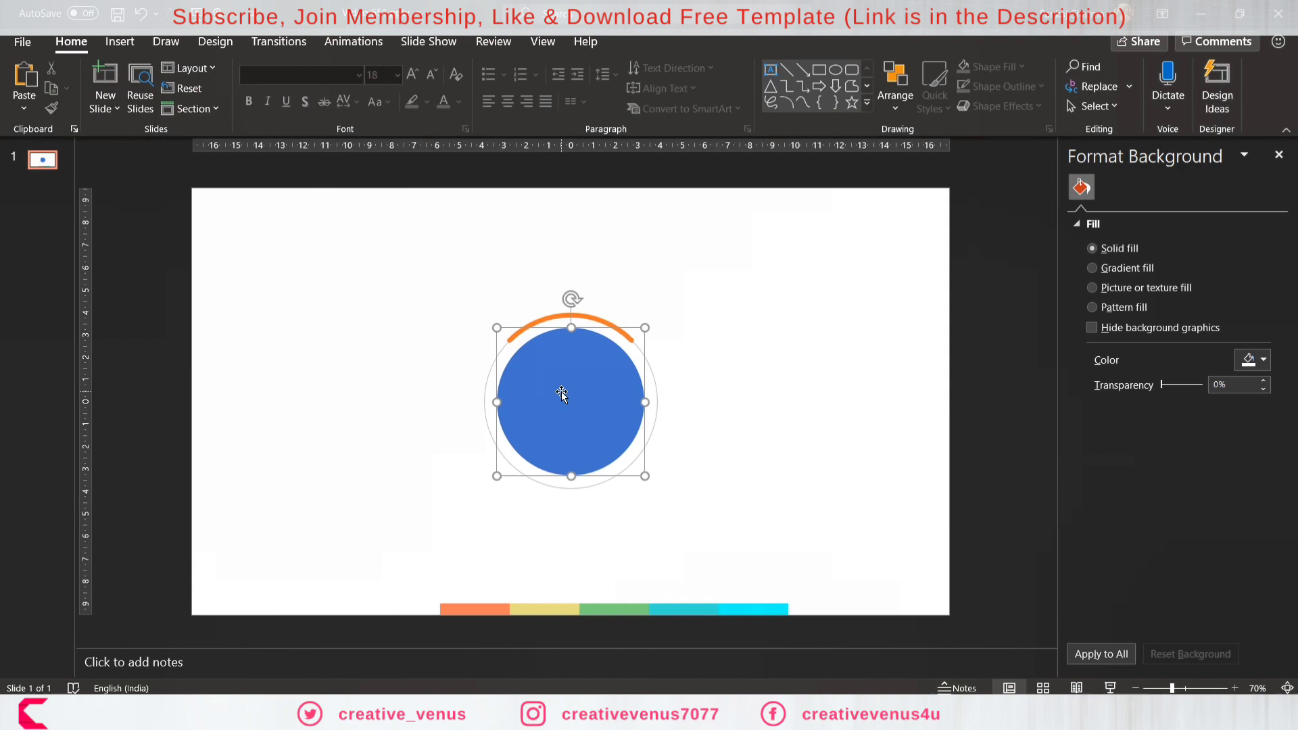
{"action": "left_click", "coordinate": [569, 392]}
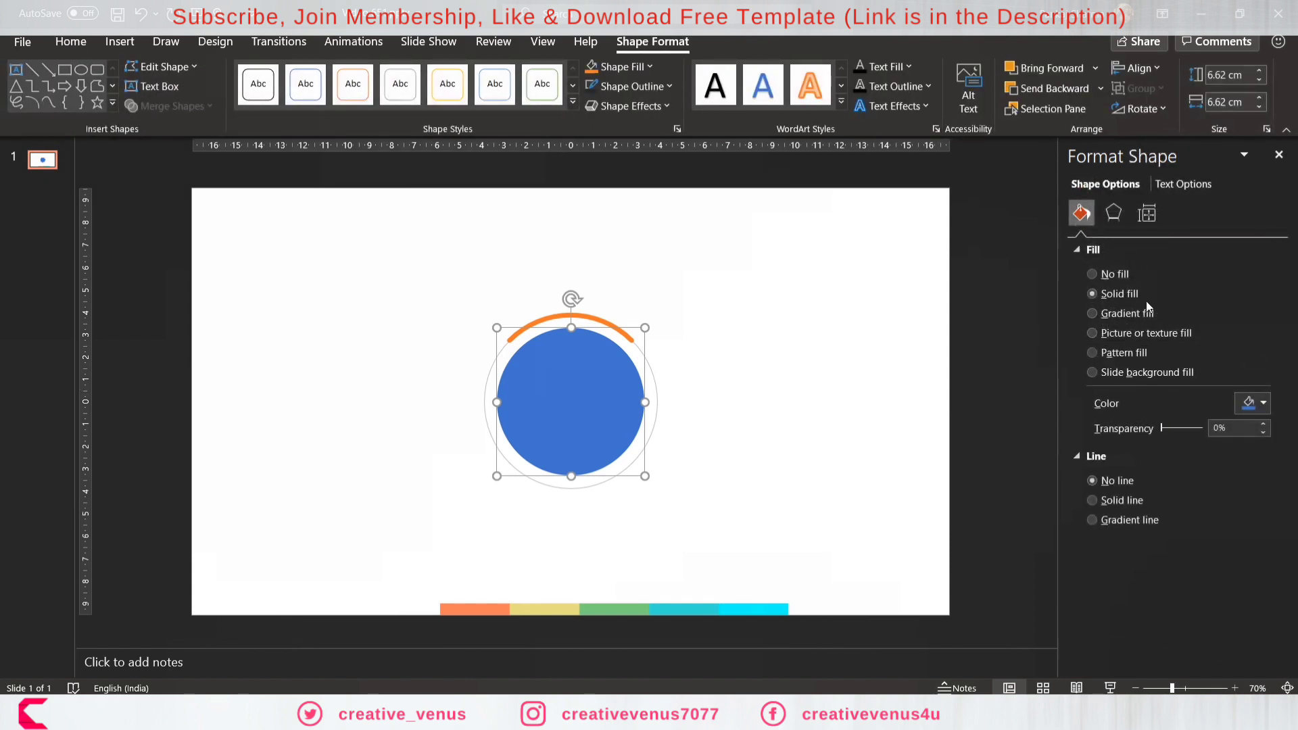
{"action": "left_click", "coordinate": [1264, 403]}
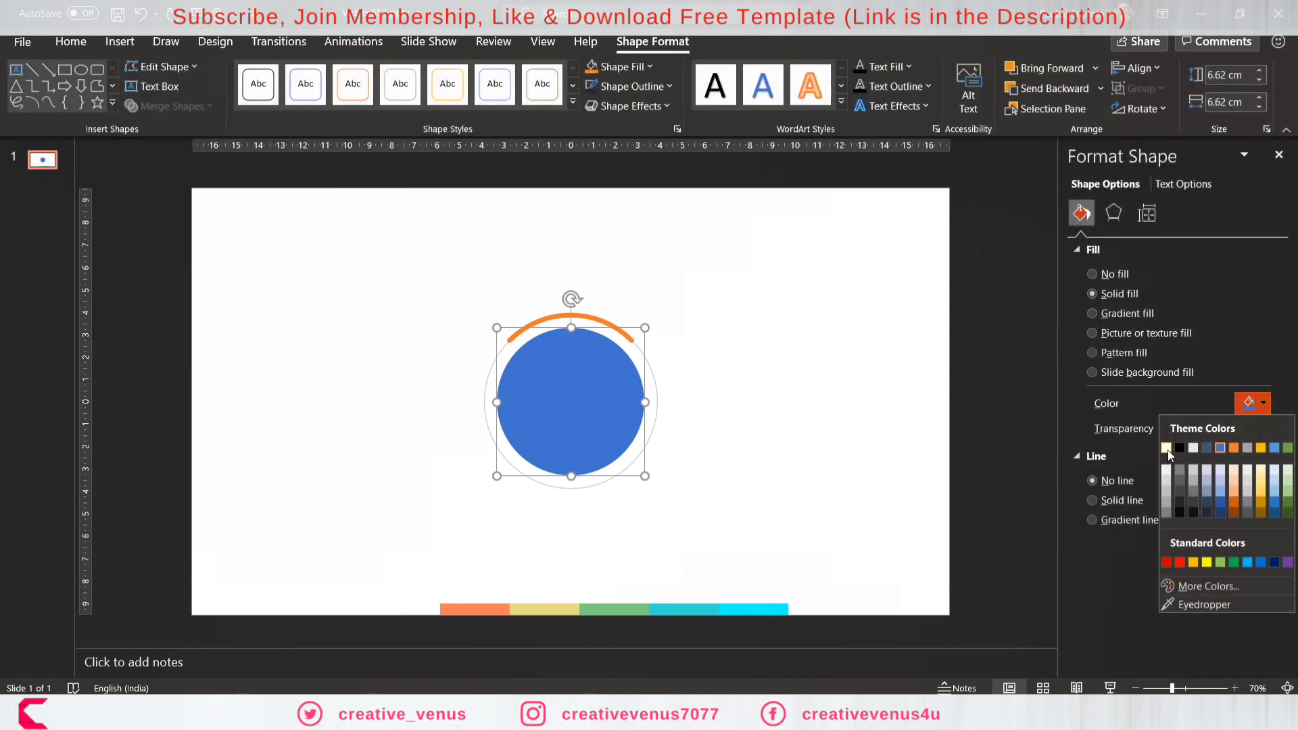
{"action": "left_click", "coordinate": [1168, 448]}
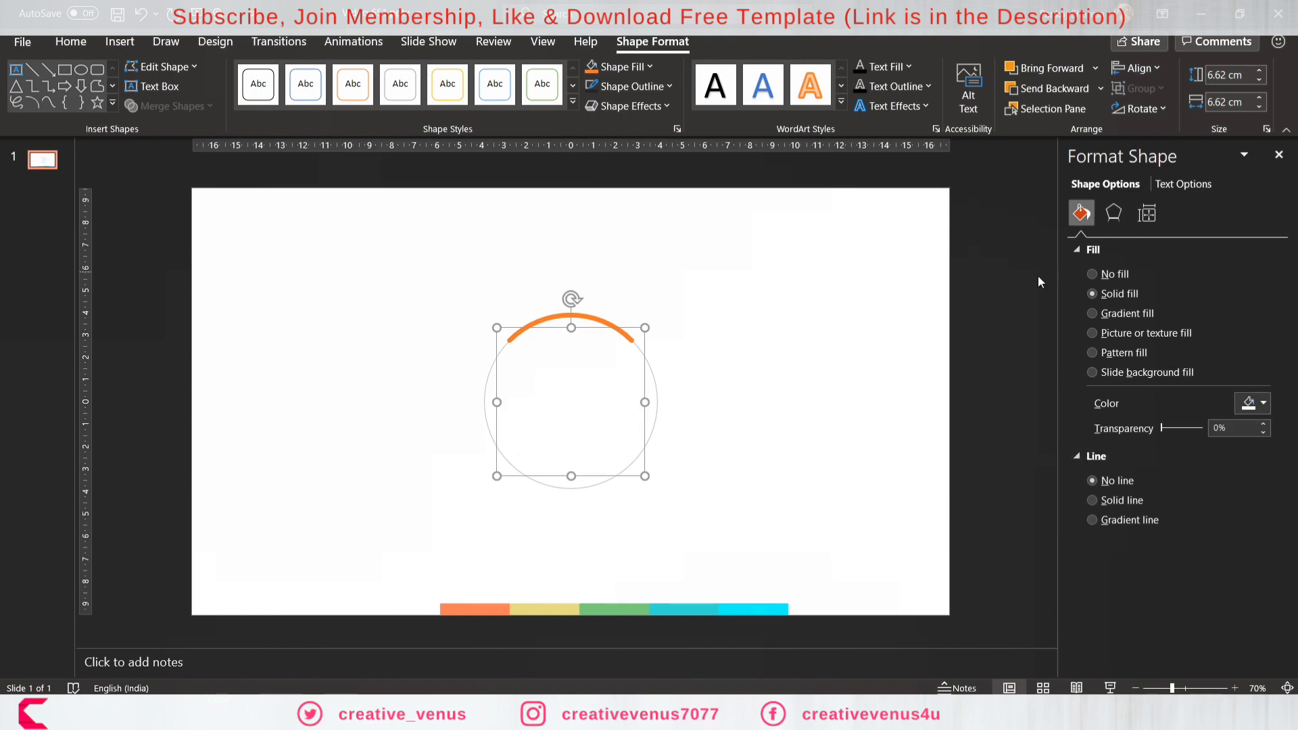
Add a circle shadow: 80% transparency, 21 pt blur, 45° angle, 13 pt distance.
{"action": "left_click", "coordinate": [1113, 213]}
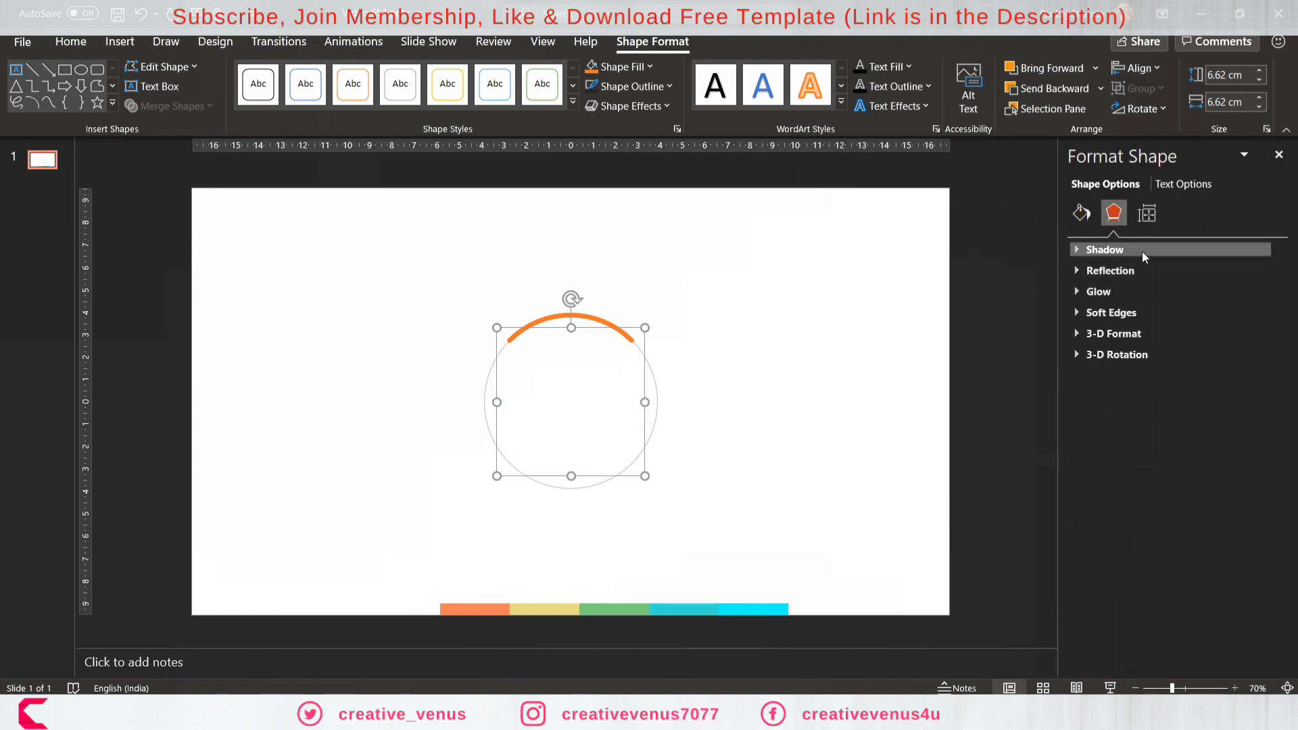
{"action": "left_click", "coordinate": [1106, 249]}
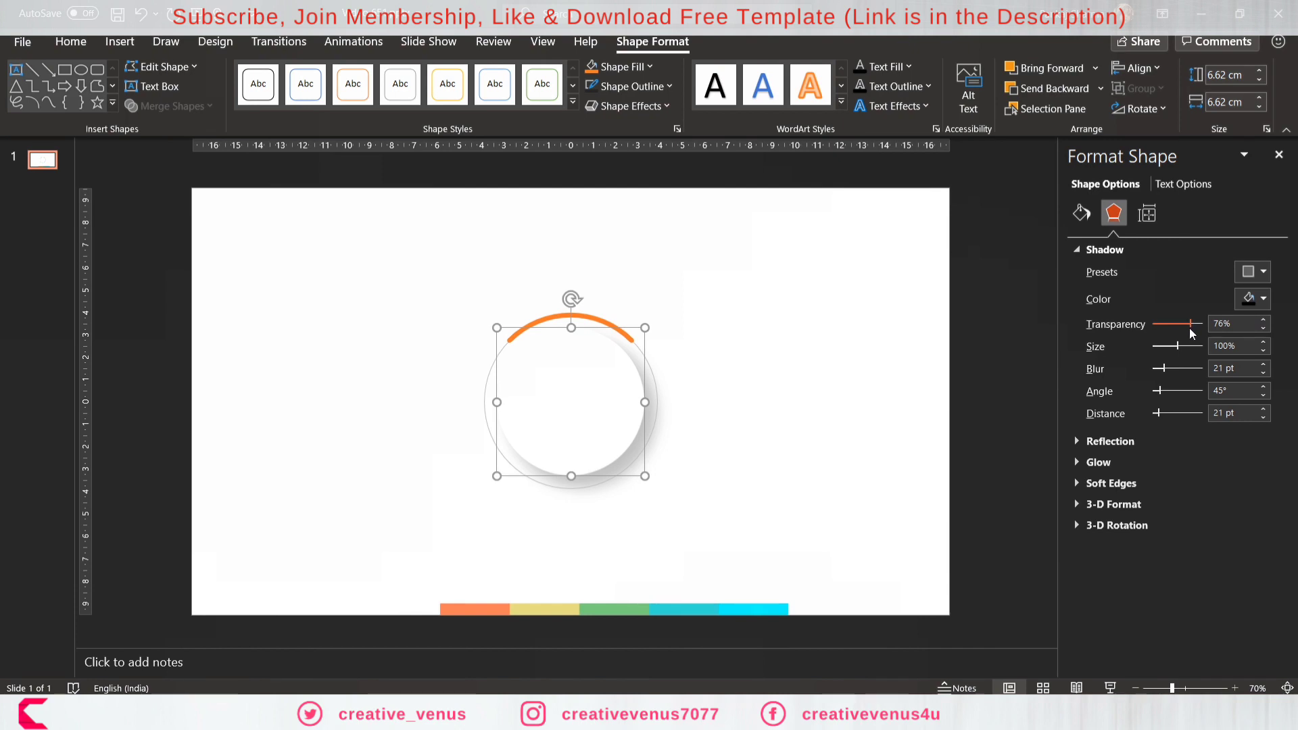
{"action": "left_click", "coordinate": [1262, 417]}
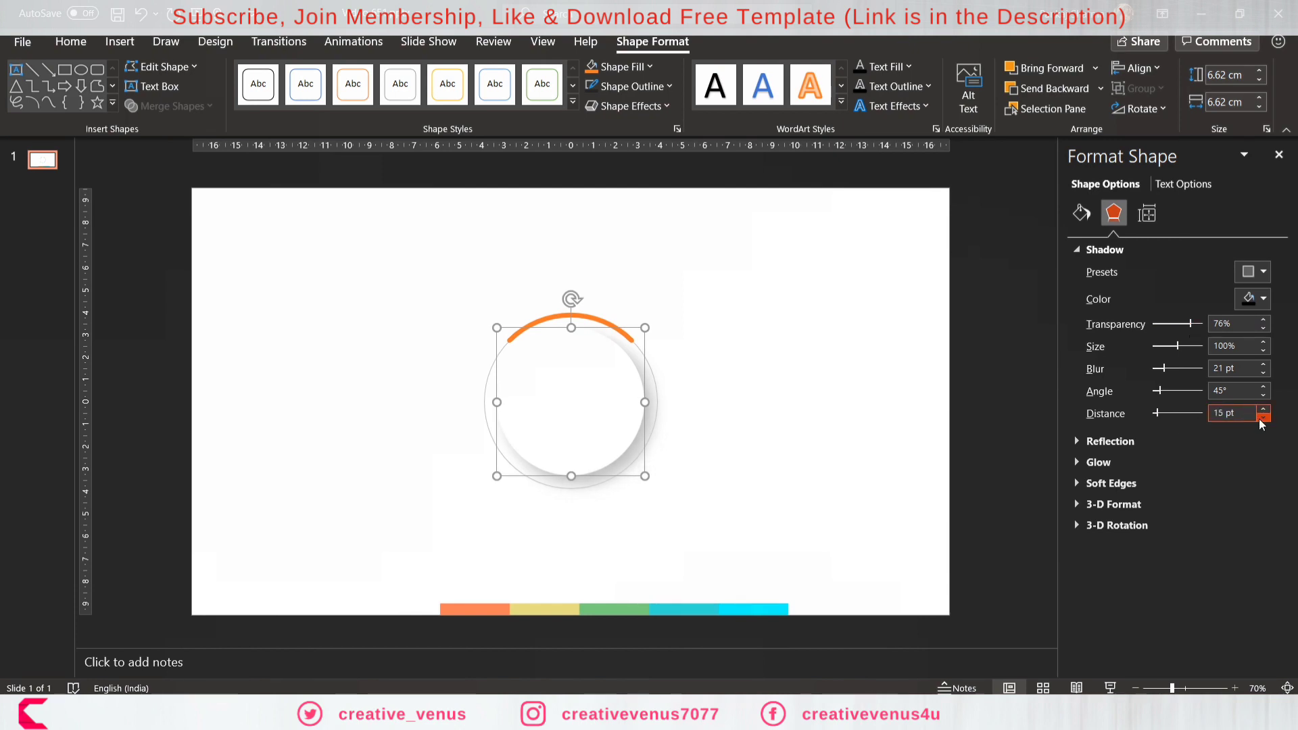
{"action": "left_click", "coordinate": [1264, 417]}
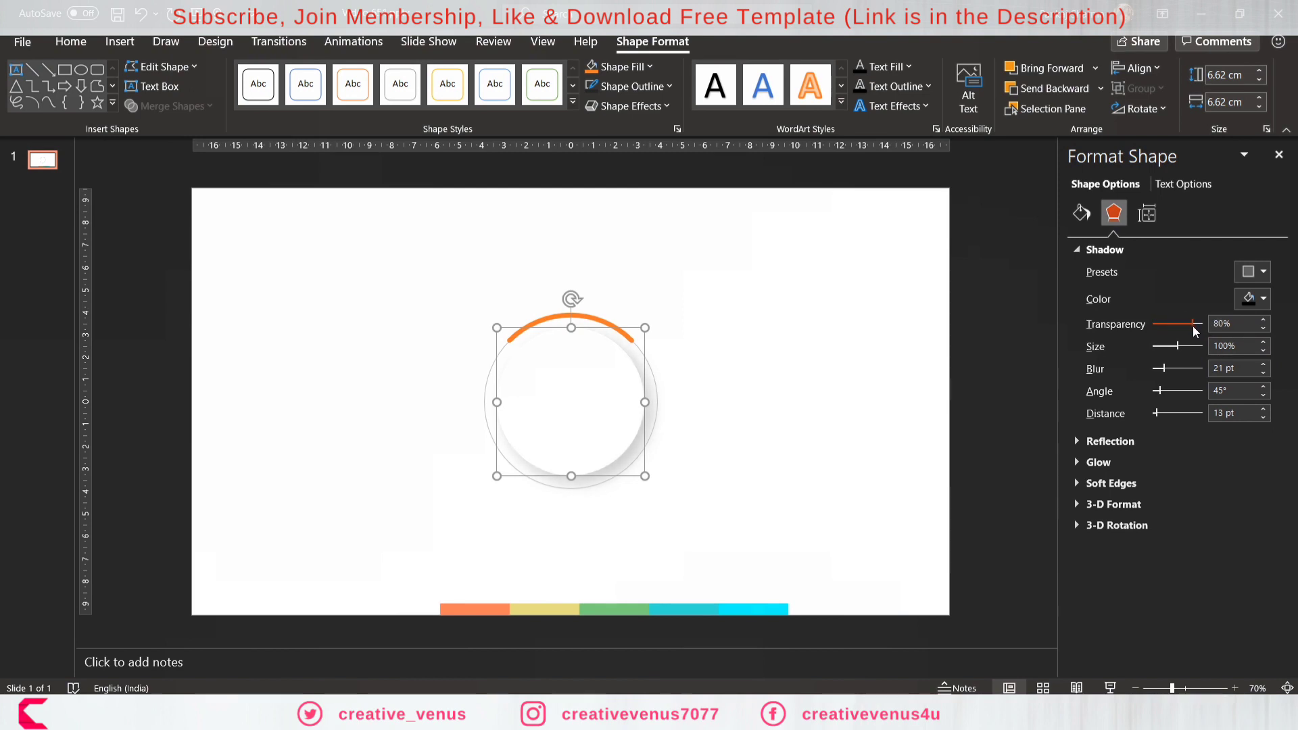
{"action": "left_click", "coordinate": [729, 510]}
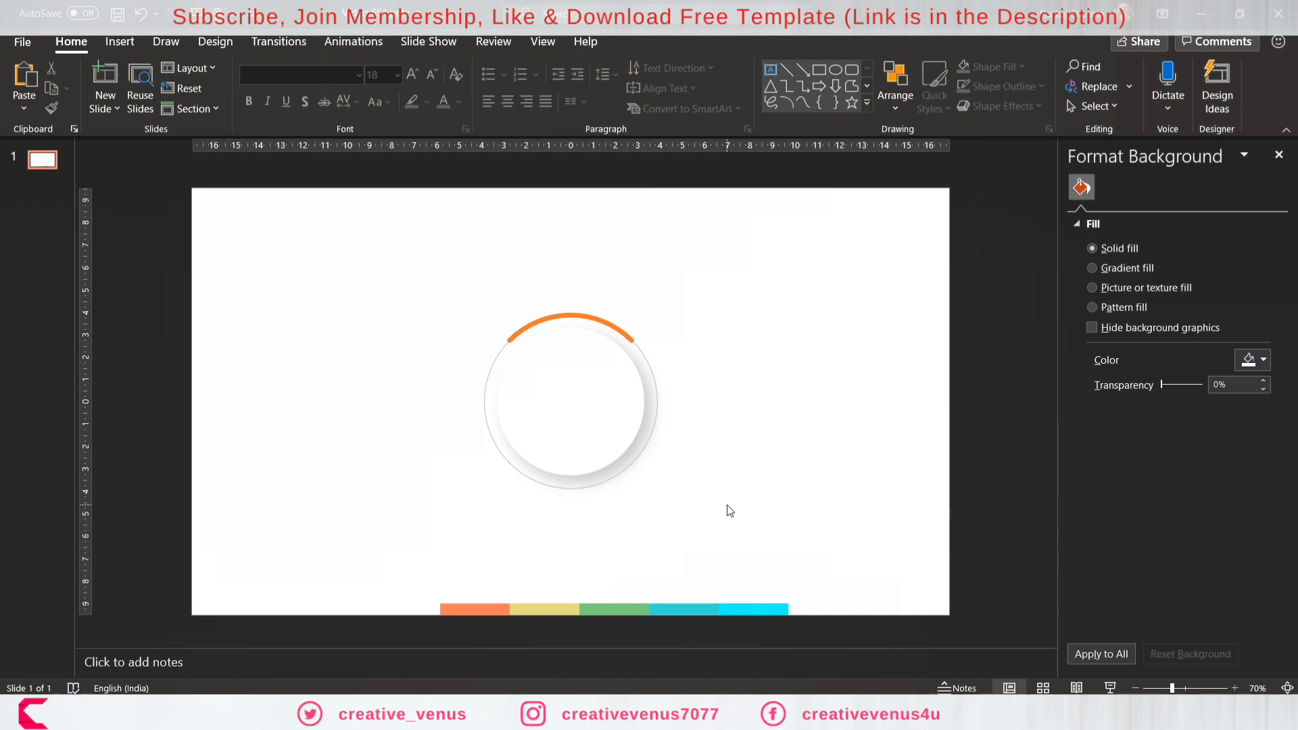
Set the orange arc's outline to a solid line, then select the thin outer ring.
{"action": "left_click", "coordinate": [569, 323]}
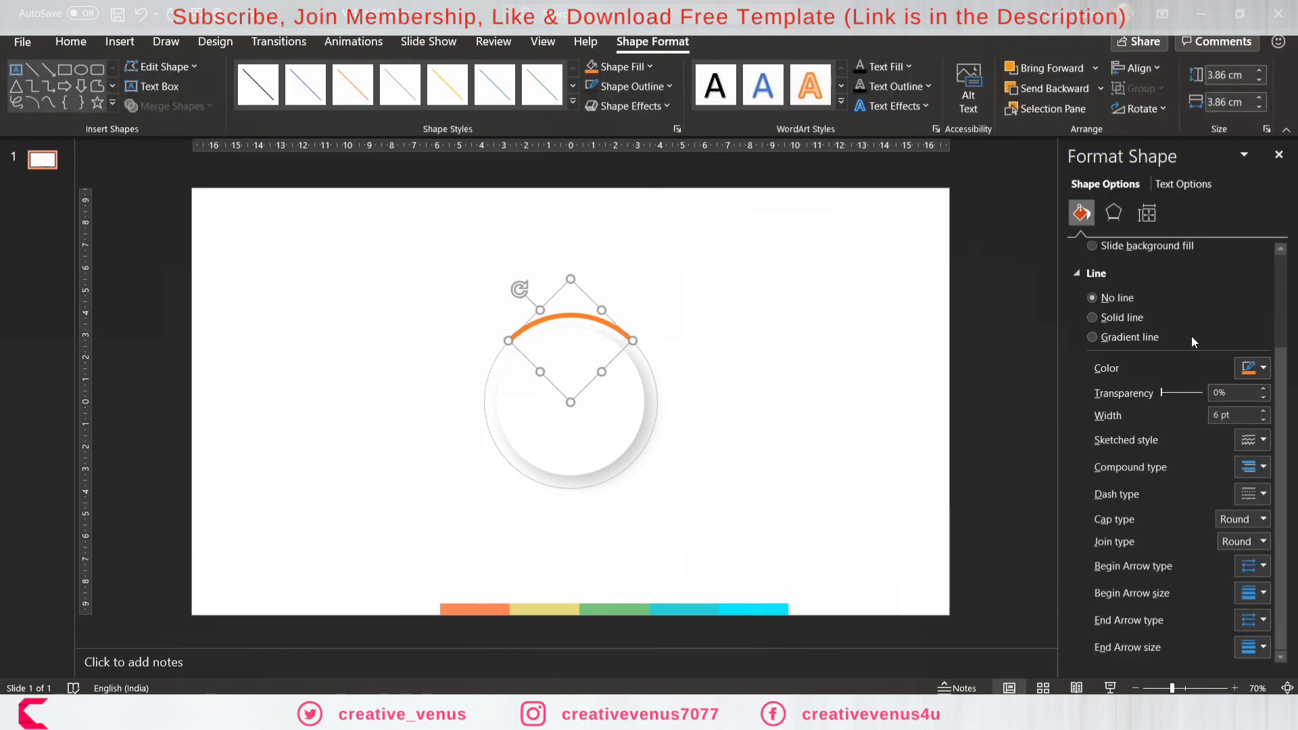
{"action": "left_click", "coordinate": [1093, 317]}
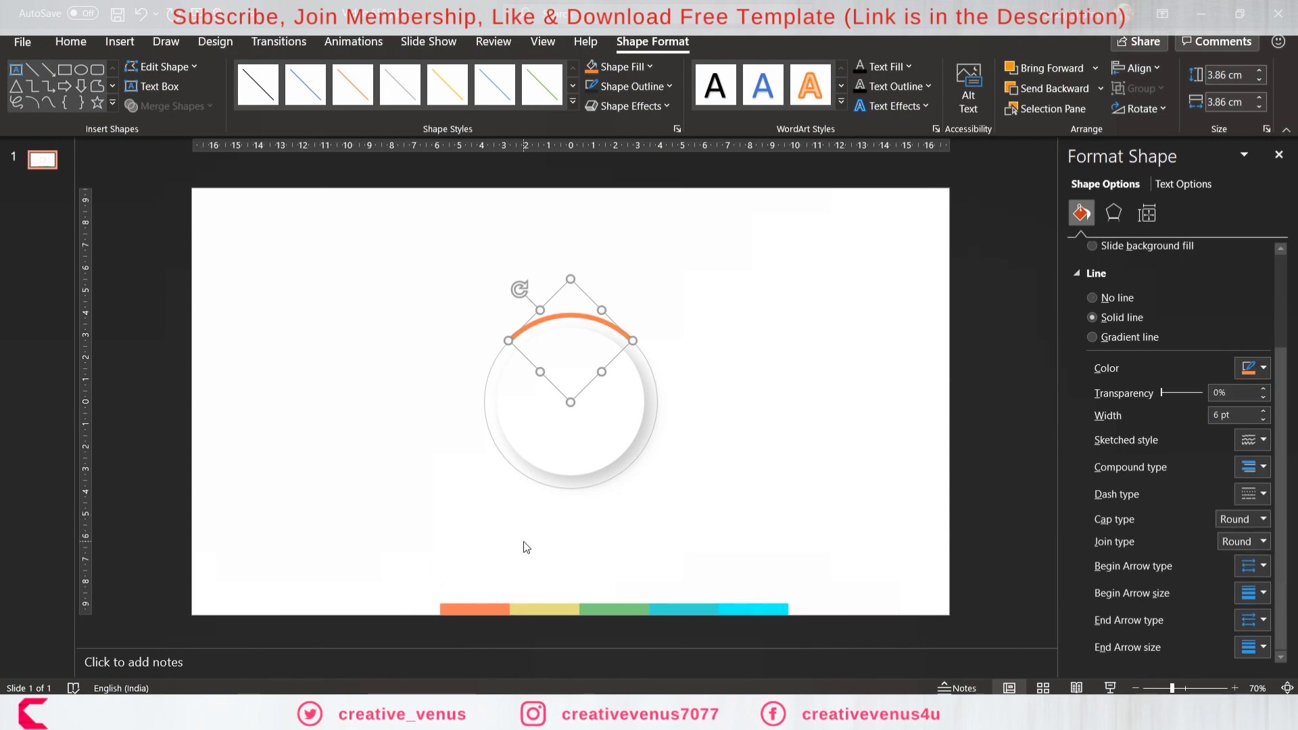
{"action": "left_click", "coordinate": [725, 261]}
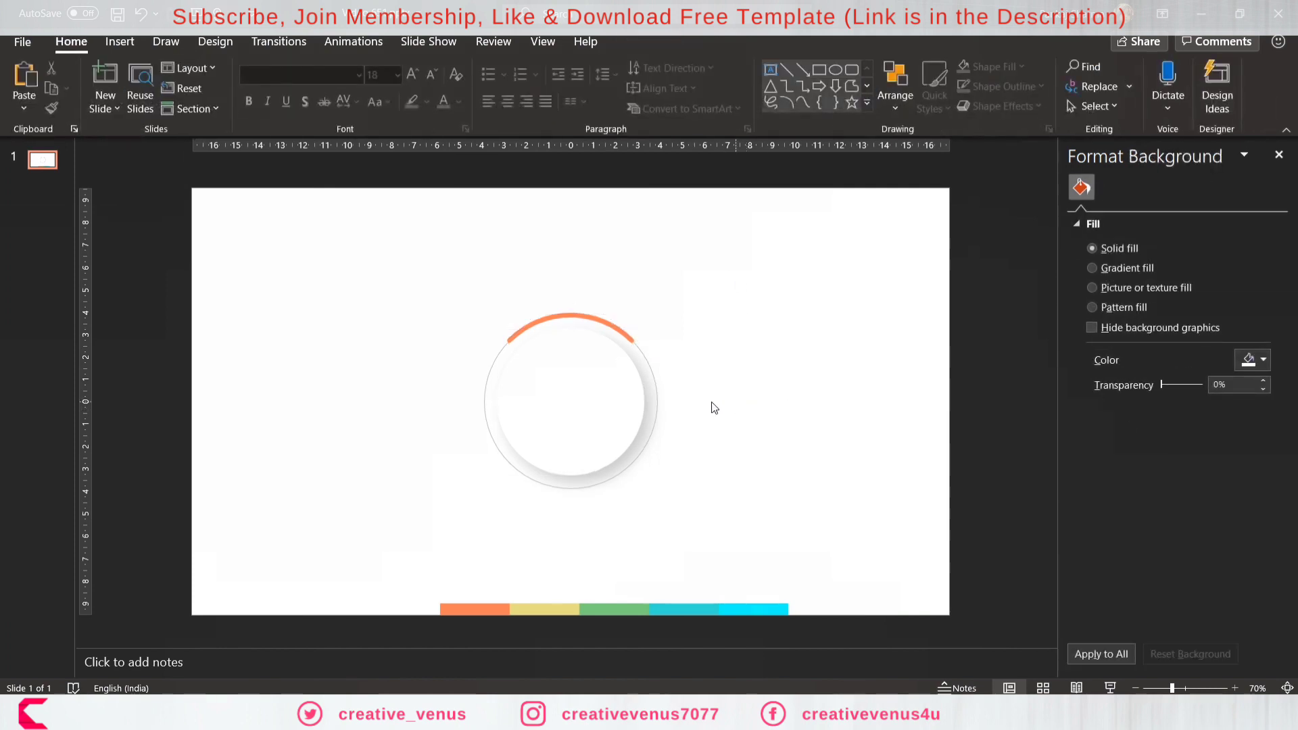
{"action": "mouse_move", "coordinate": [429, 539]}
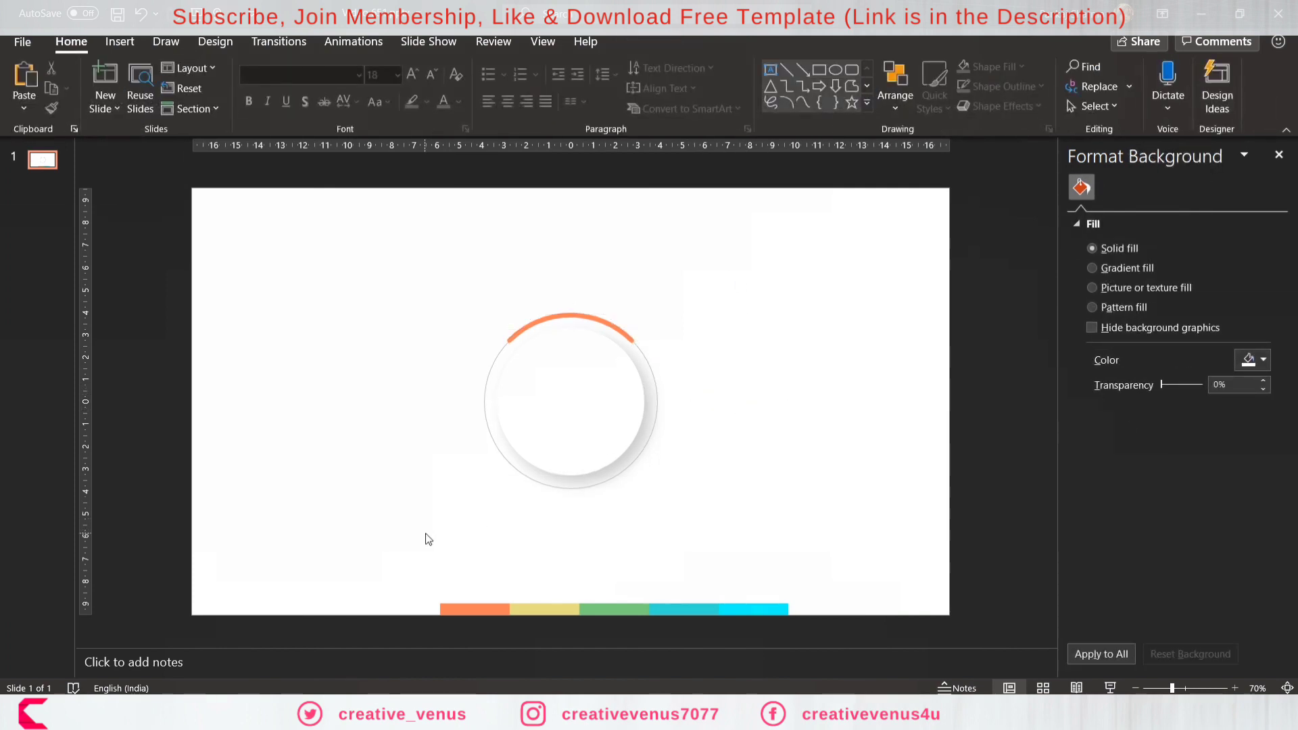
{"action": "mouse_move", "coordinate": [594, 490]}
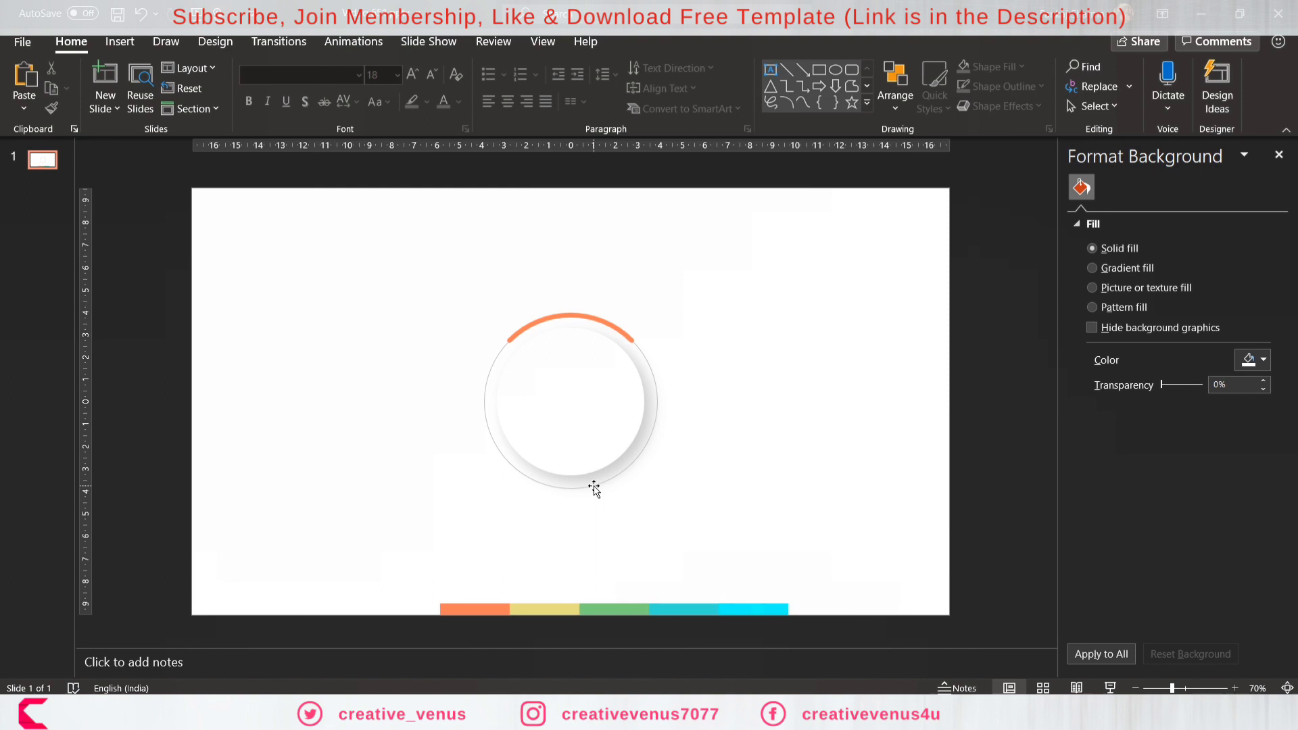
{"action": "left_click", "coordinate": [571, 402]}
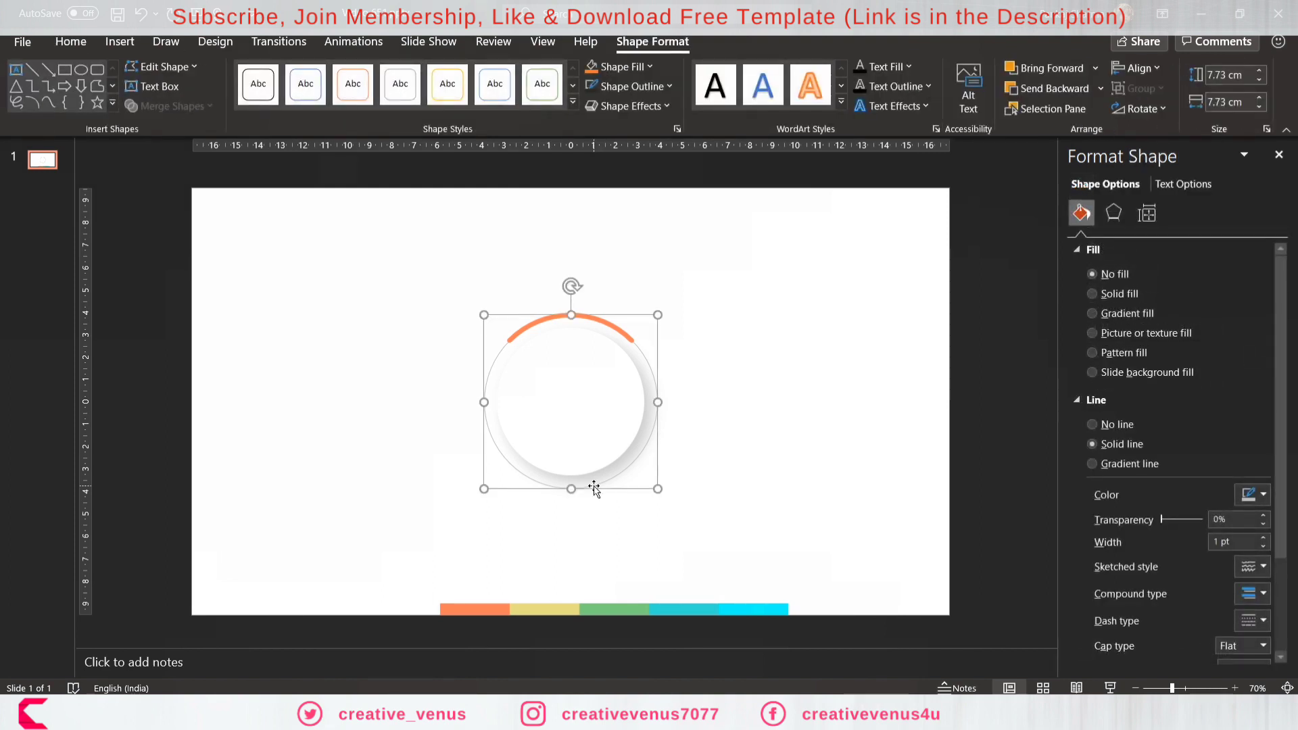
{"action": "mouse_move", "coordinate": [161, 66]}
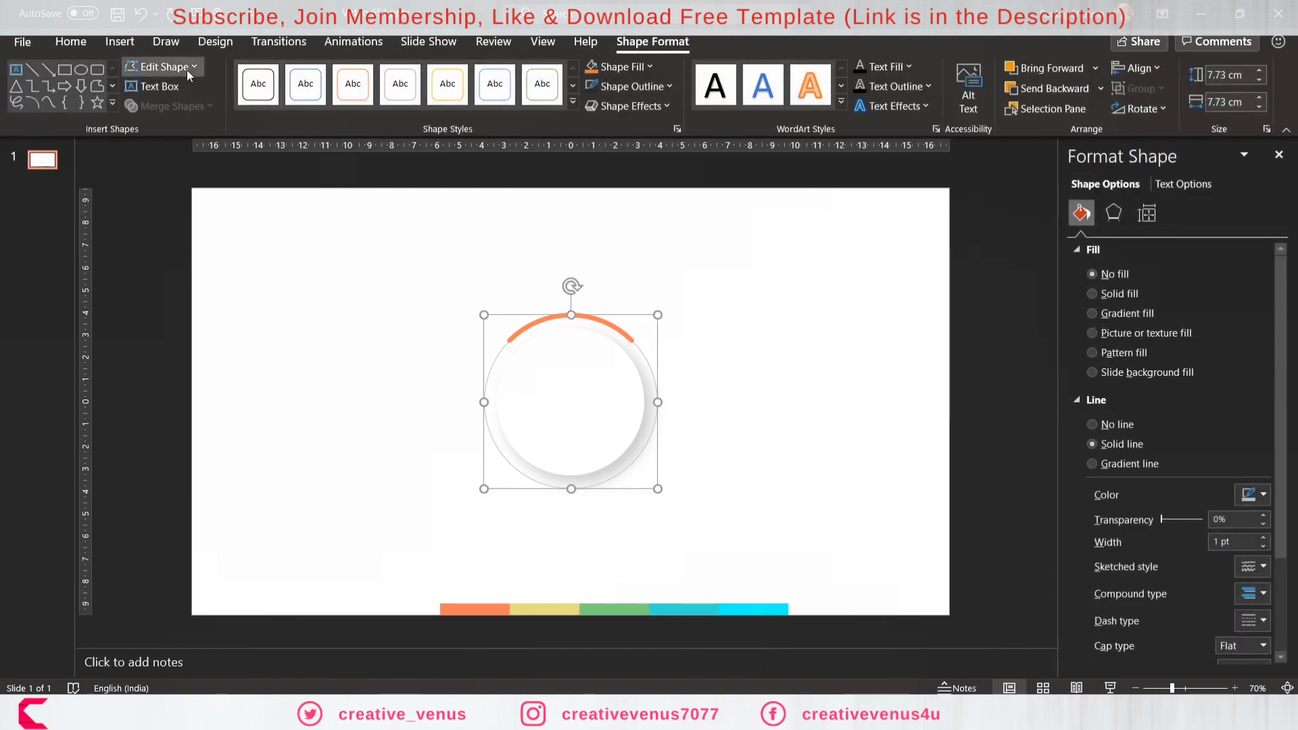
Delete the grey ring's bottom segment in Edit Points, keeping only its upper half.
{"action": "left_click", "coordinate": [161, 66]}
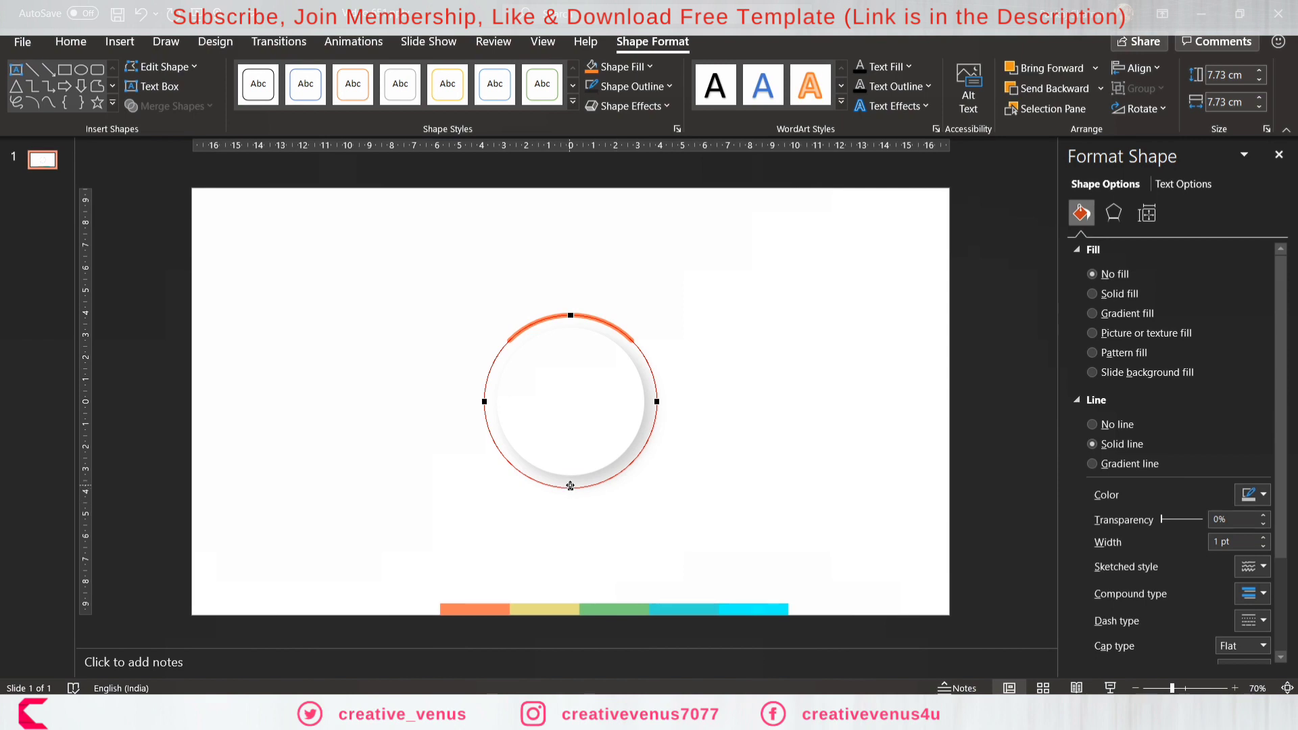
{"action": "right_click", "coordinate": [569, 485]}
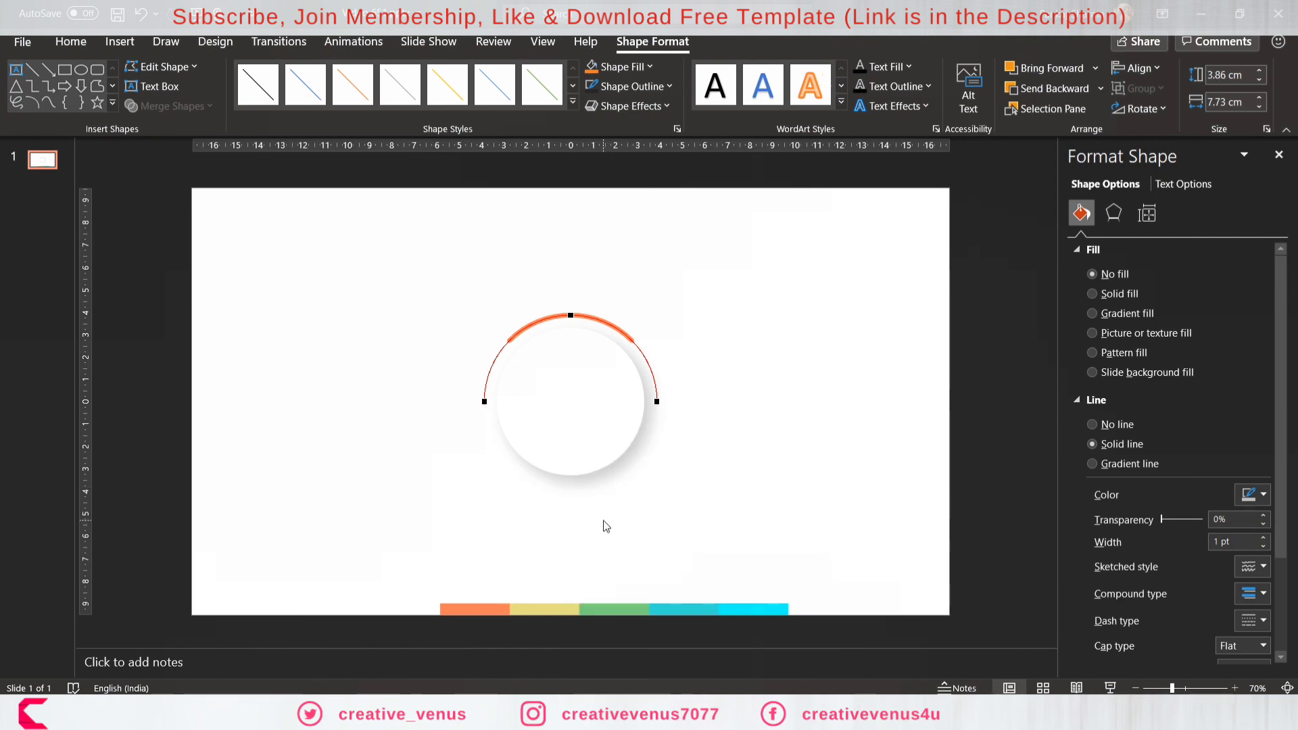
{"action": "left_click", "coordinate": [670, 495]}
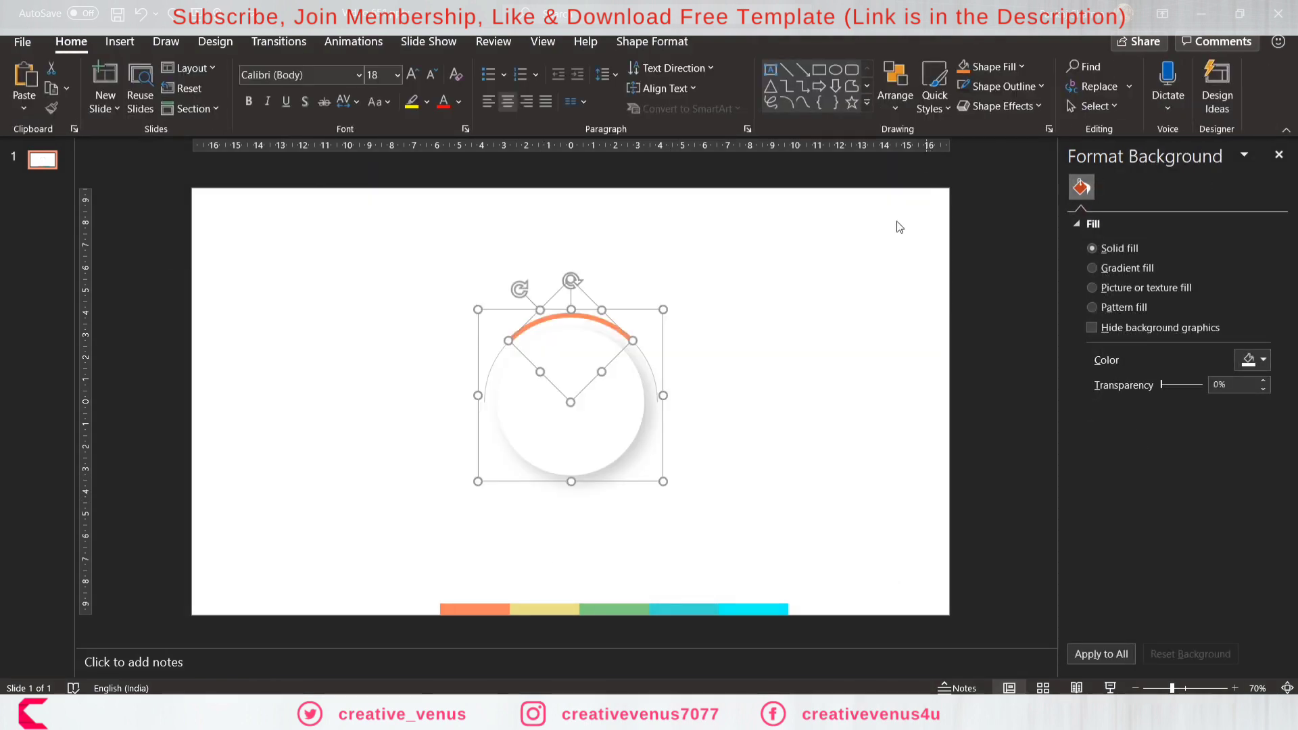
Group the circle, arc and ring, place a copy to the right and flip it vertically.
{"action": "left_click", "coordinate": [571, 335]}
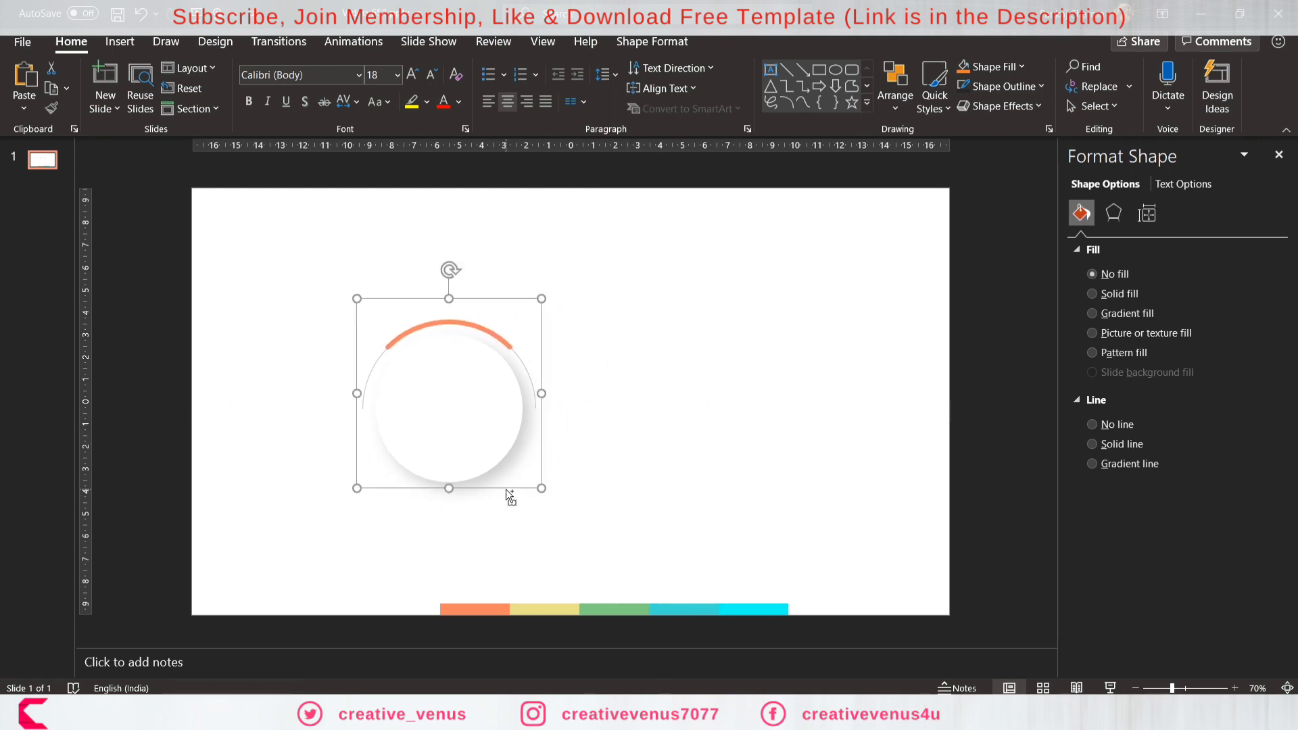
{"action": "key", "text": "ctrl+v"}
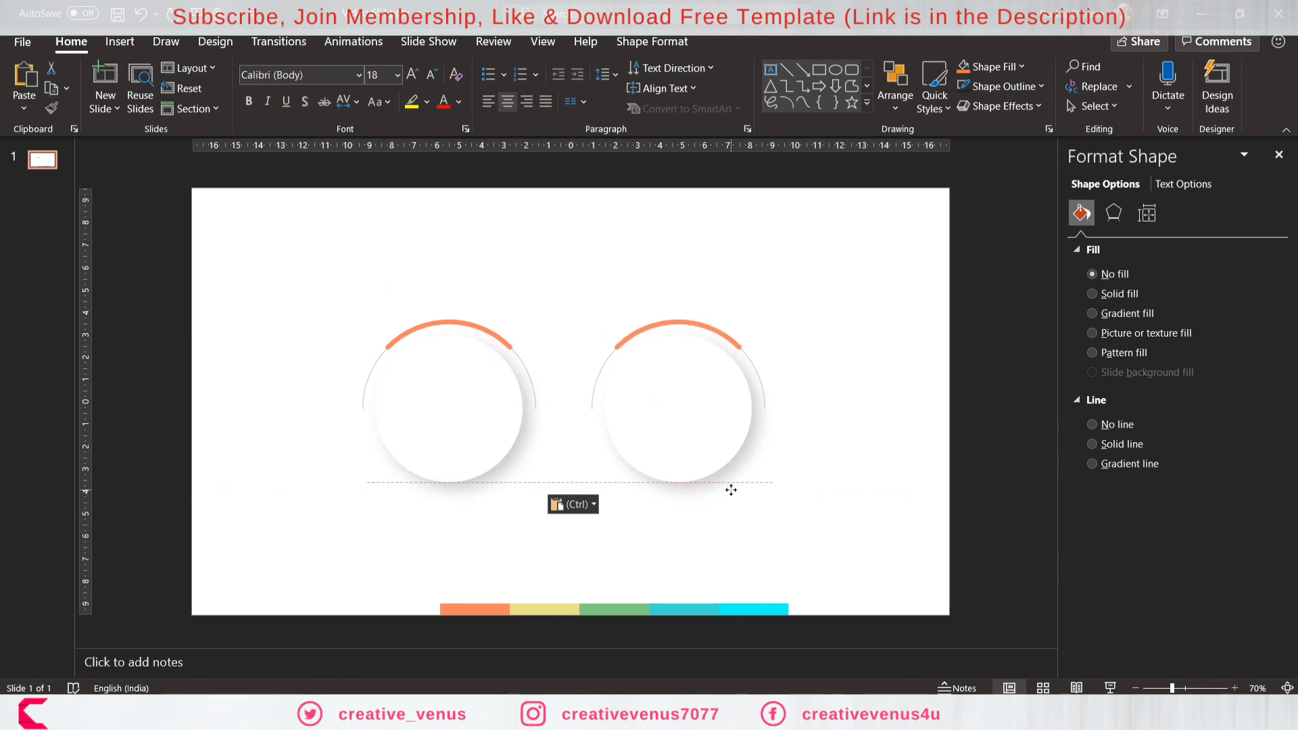
{"action": "left_click", "coordinate": [676, 398]}
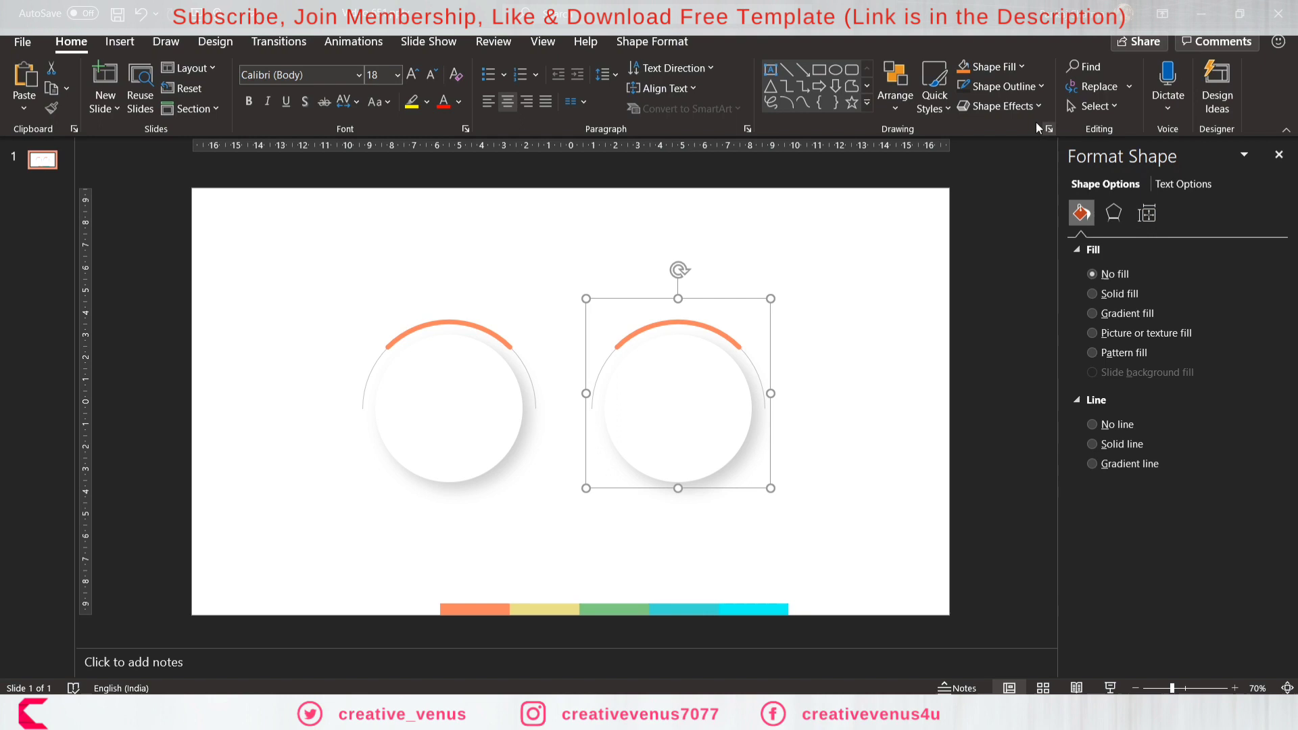
{"action": "left_click", "coordinate": [1140, 108]}
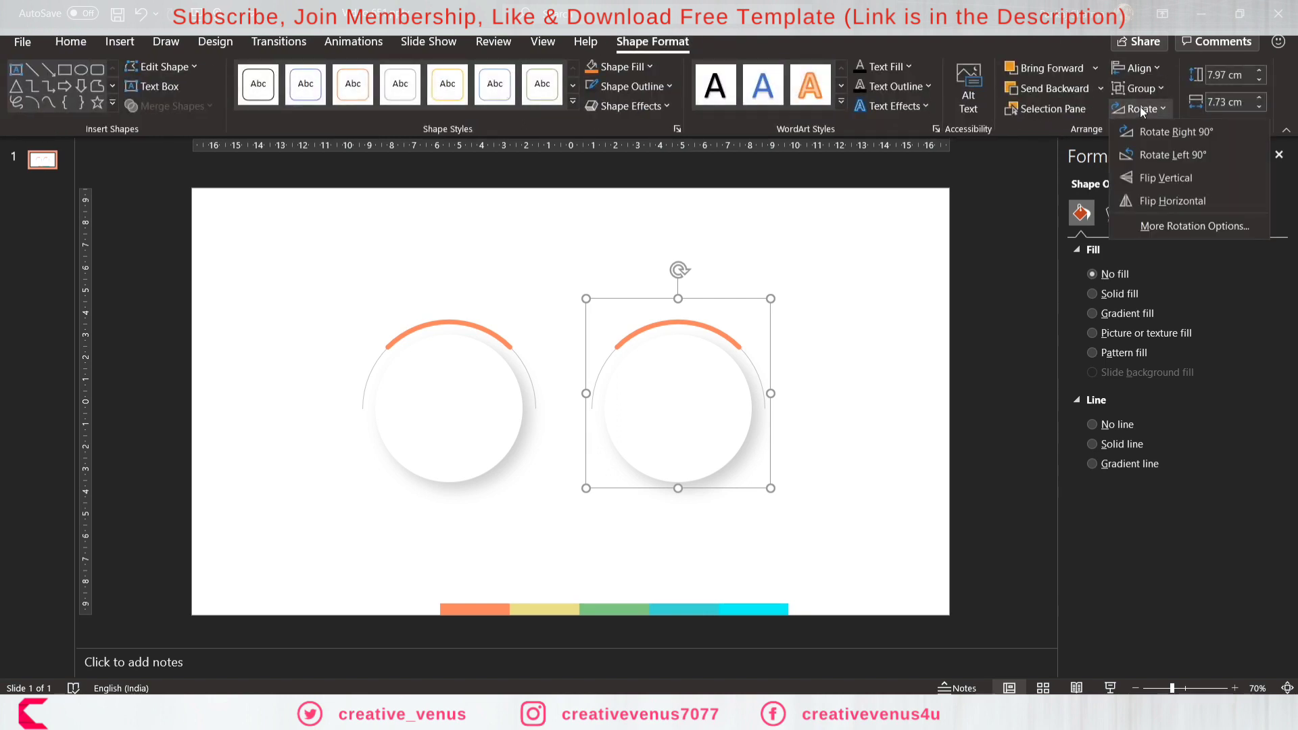
{"action": "left_click", "coordinate": [1165, 177]}
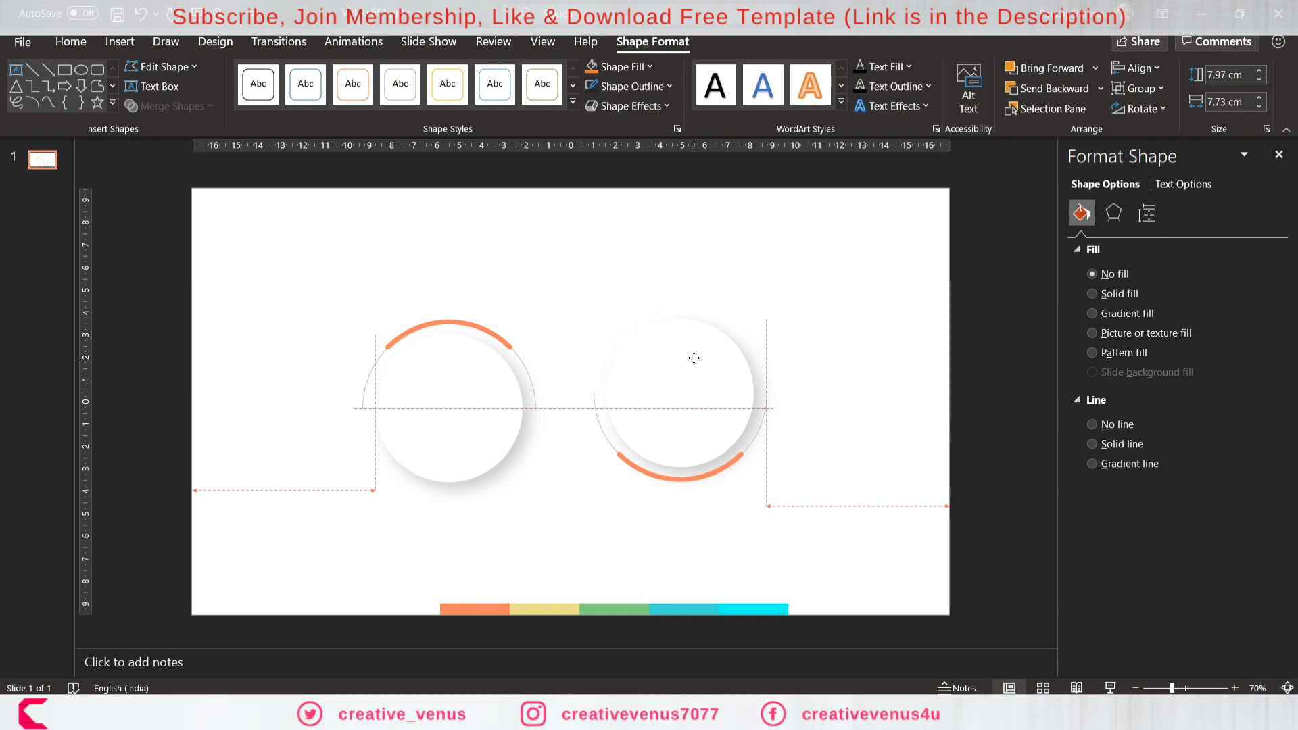
{"action": "left_click", "coordinate": [663, 402]}
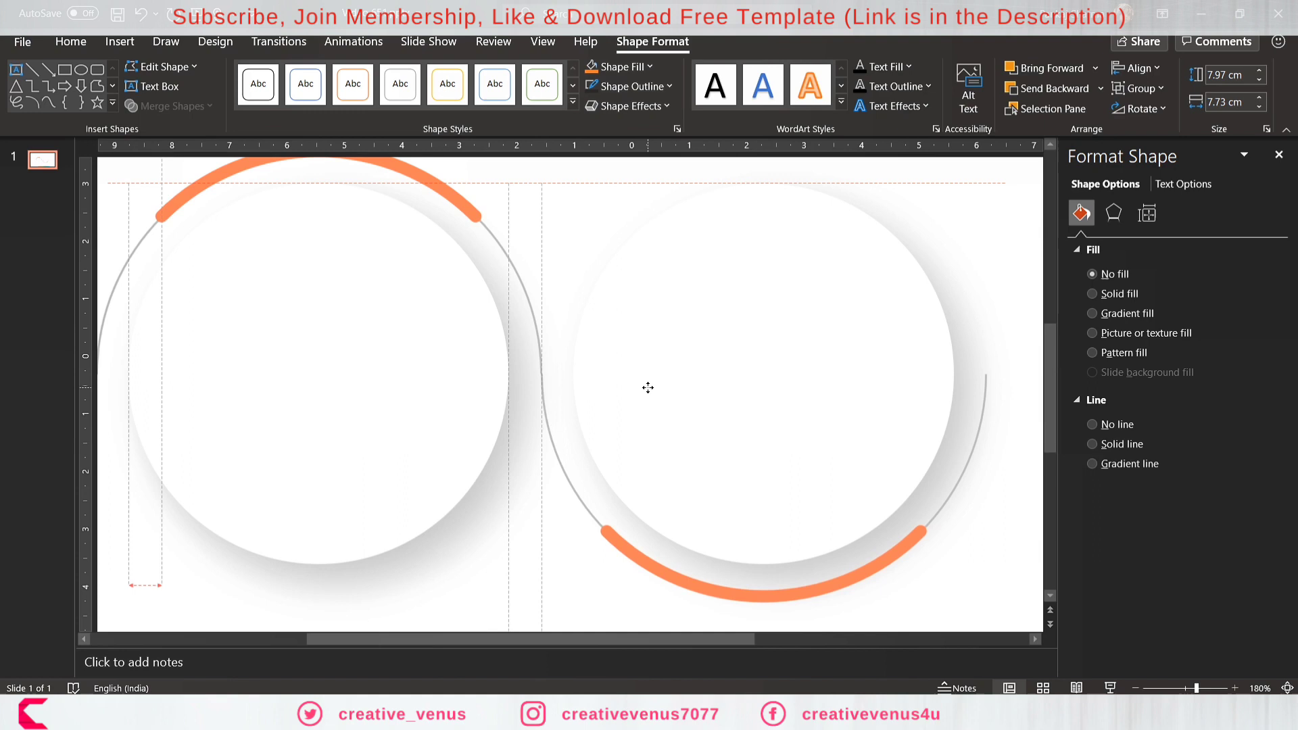
Shift the flipped group further right and start a short line from the left ring's end.
{"action": "left_click", "coordinate": [672, 401]}
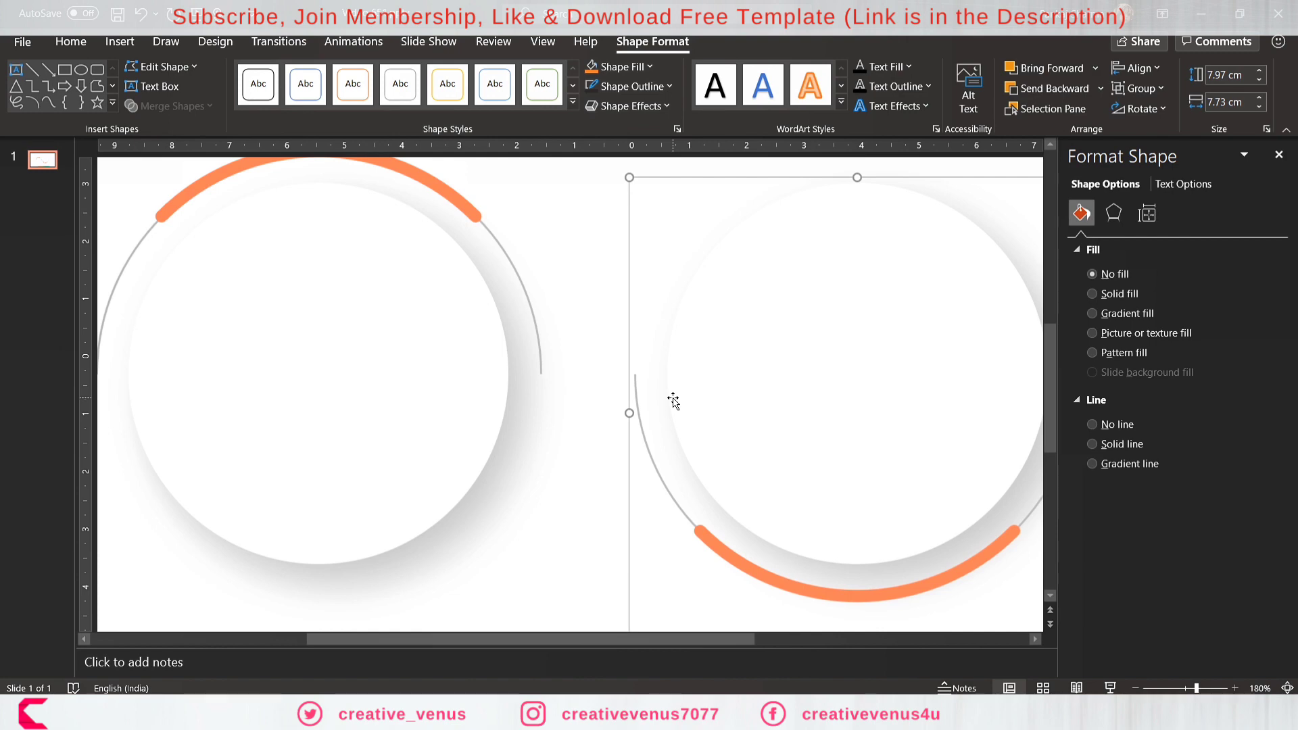
{"action": "left_click", "coordinate": [119, 42]}
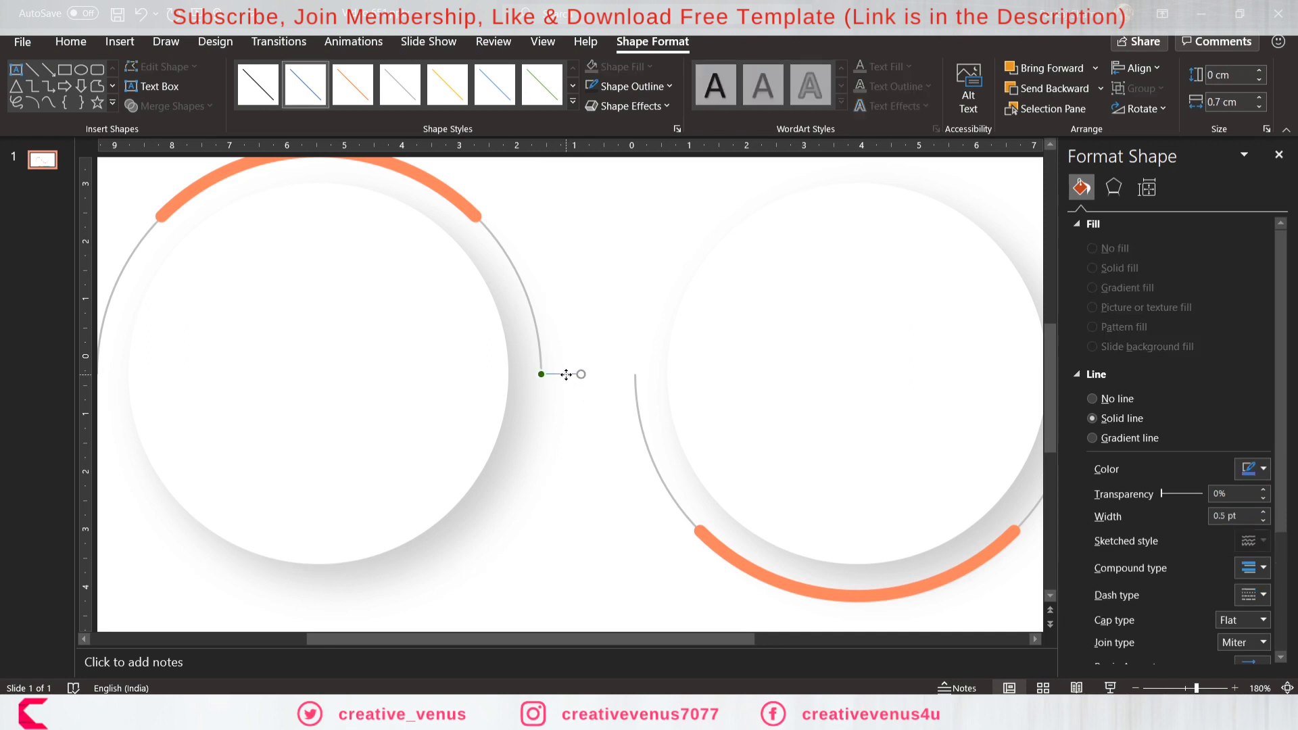
Make the connecting line 1 pt with a double open arrowhead at its end.
{"action": "left_click", "coordinate": [1271, 512]}
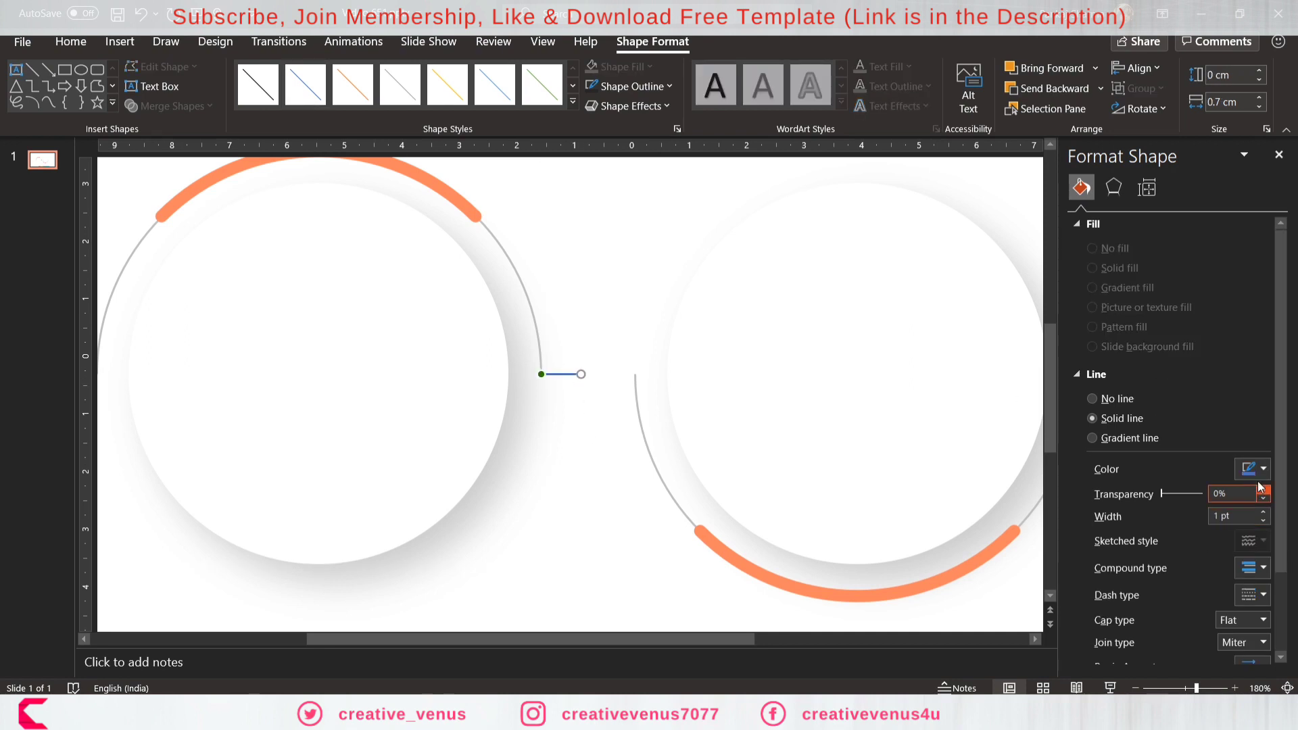
{"action": "mouse_move", "coordinate": [1170, 295]}
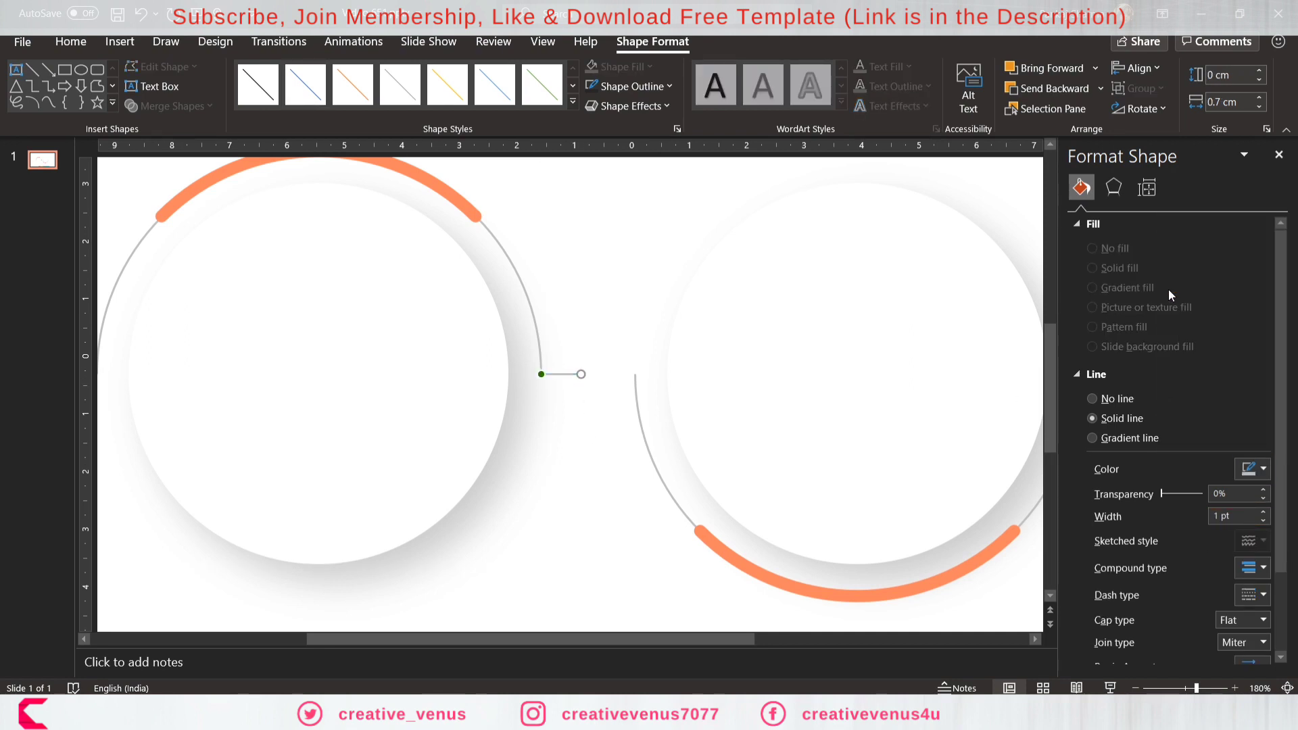
{"action": "scroll", "scroll_direction": "down", "scroll_amount": 3}
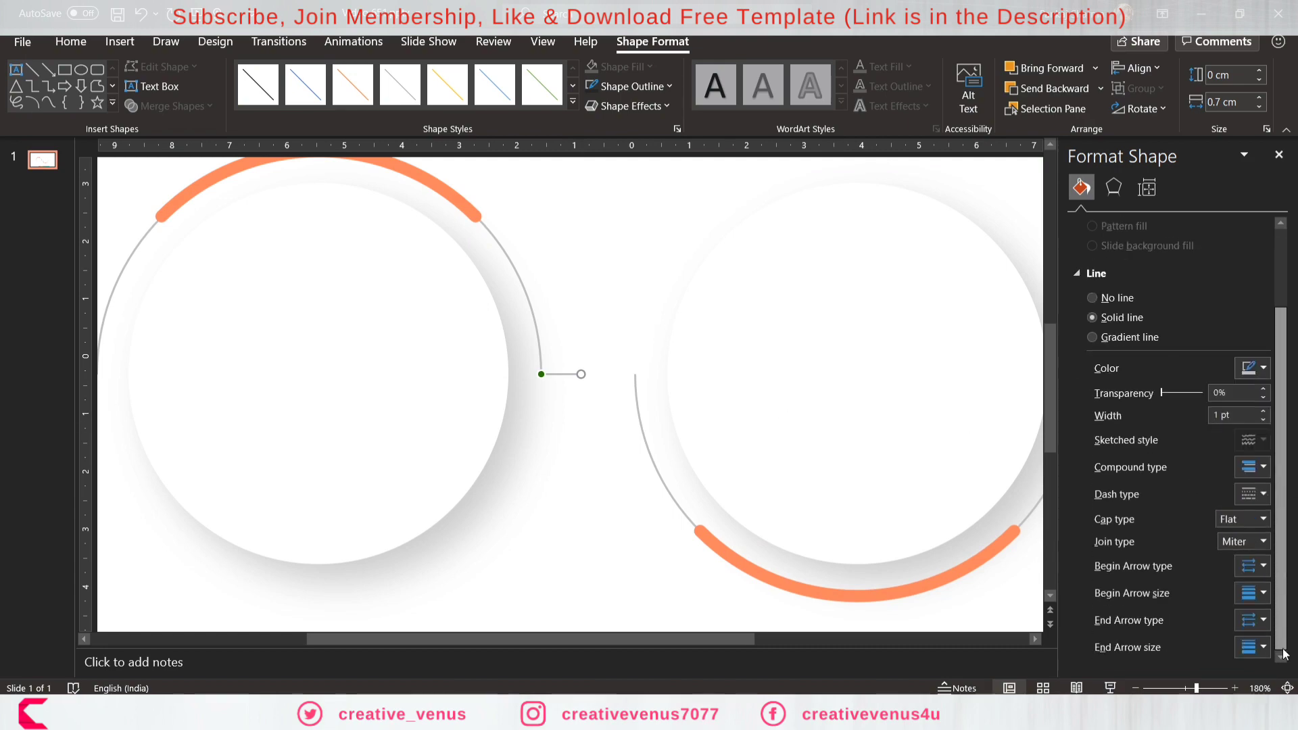
{"action": "left_click", "coordinate": [1252, 620]}
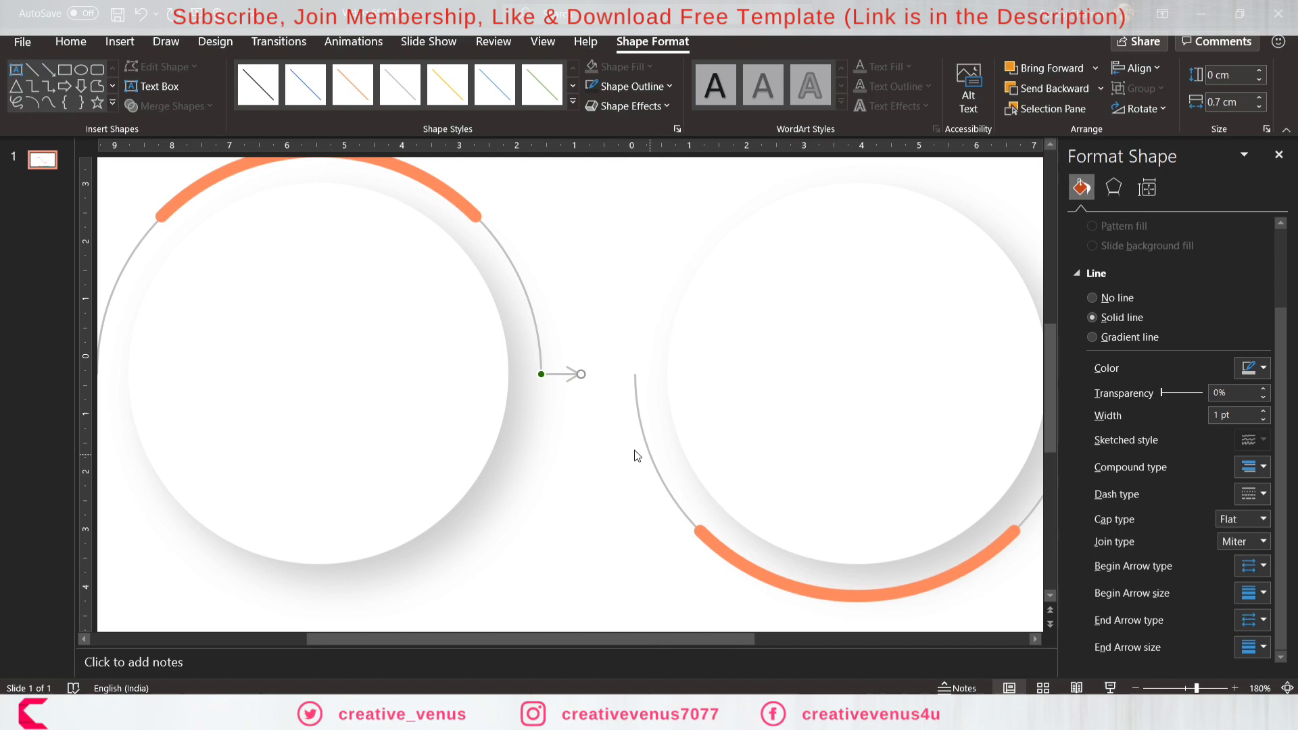
{"action": "left_click", "coordinate": [1081, 186]}
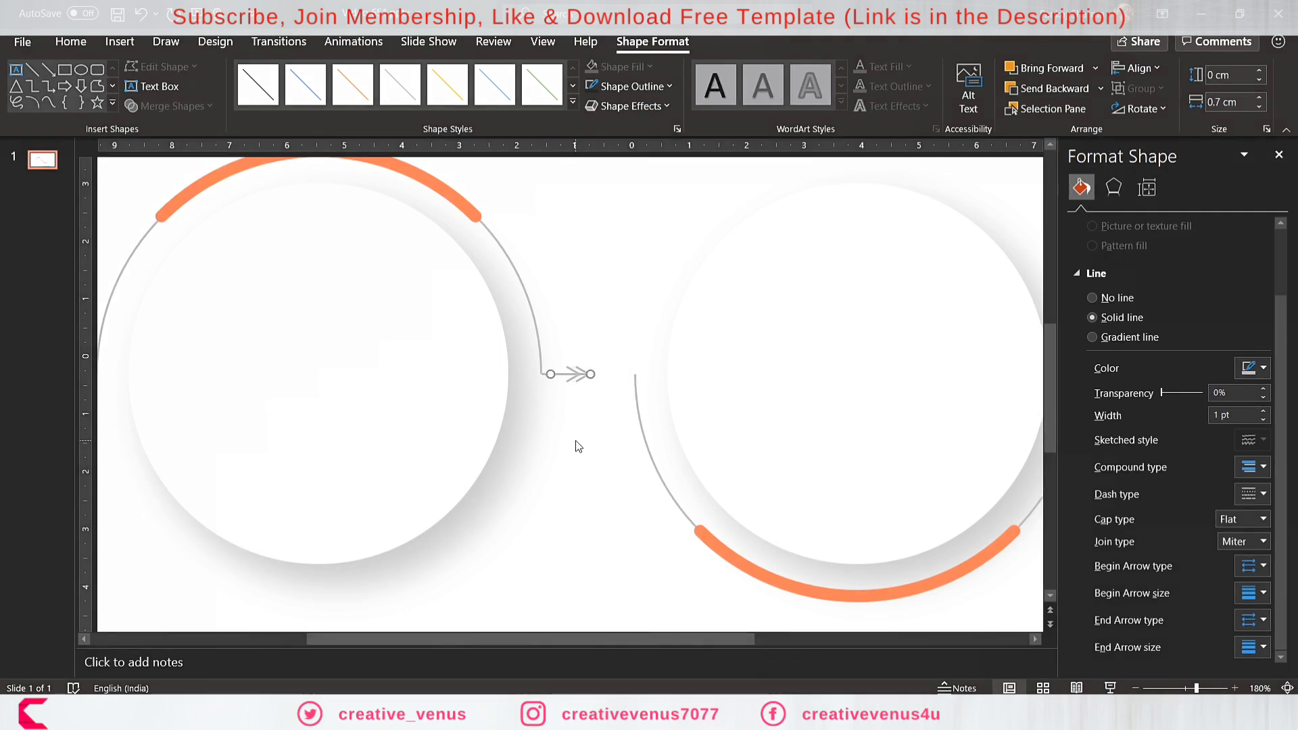
{"action": "left_click", "coordinate": [578, 447]}
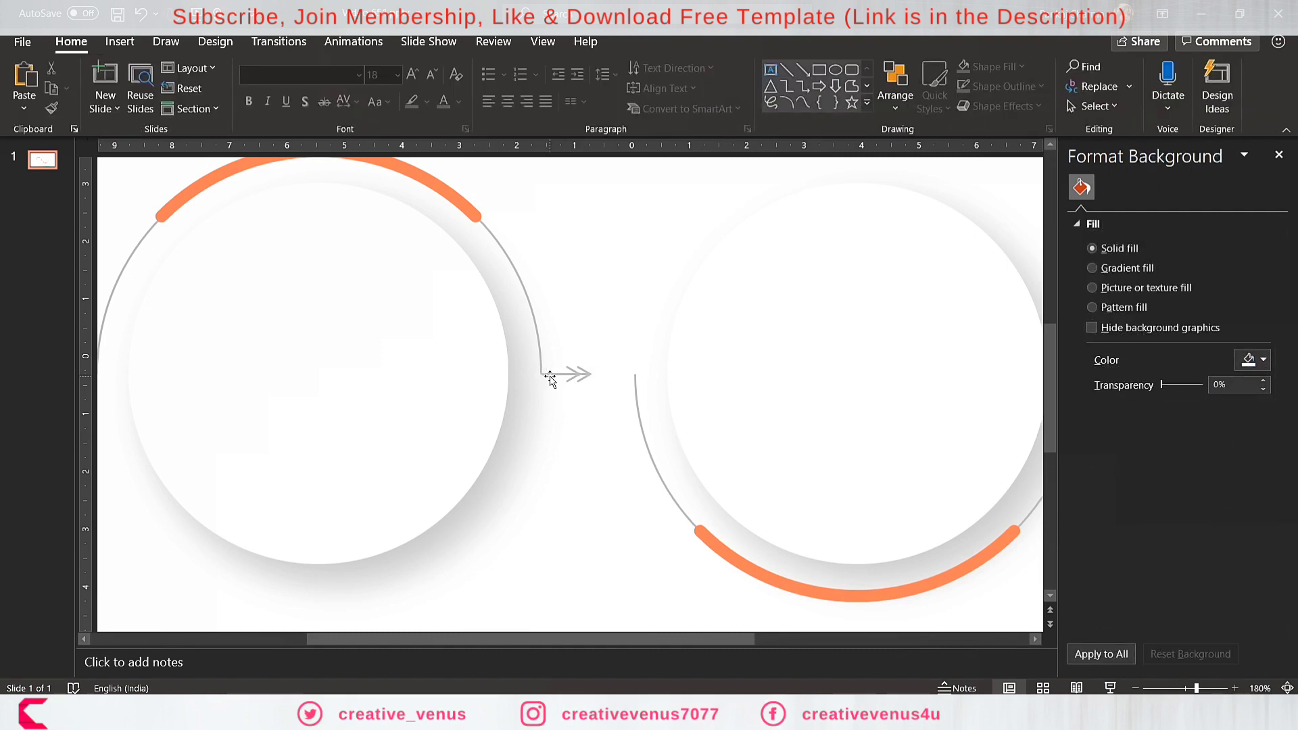
{"action": "left_click", "coordinate": [568, 374]}
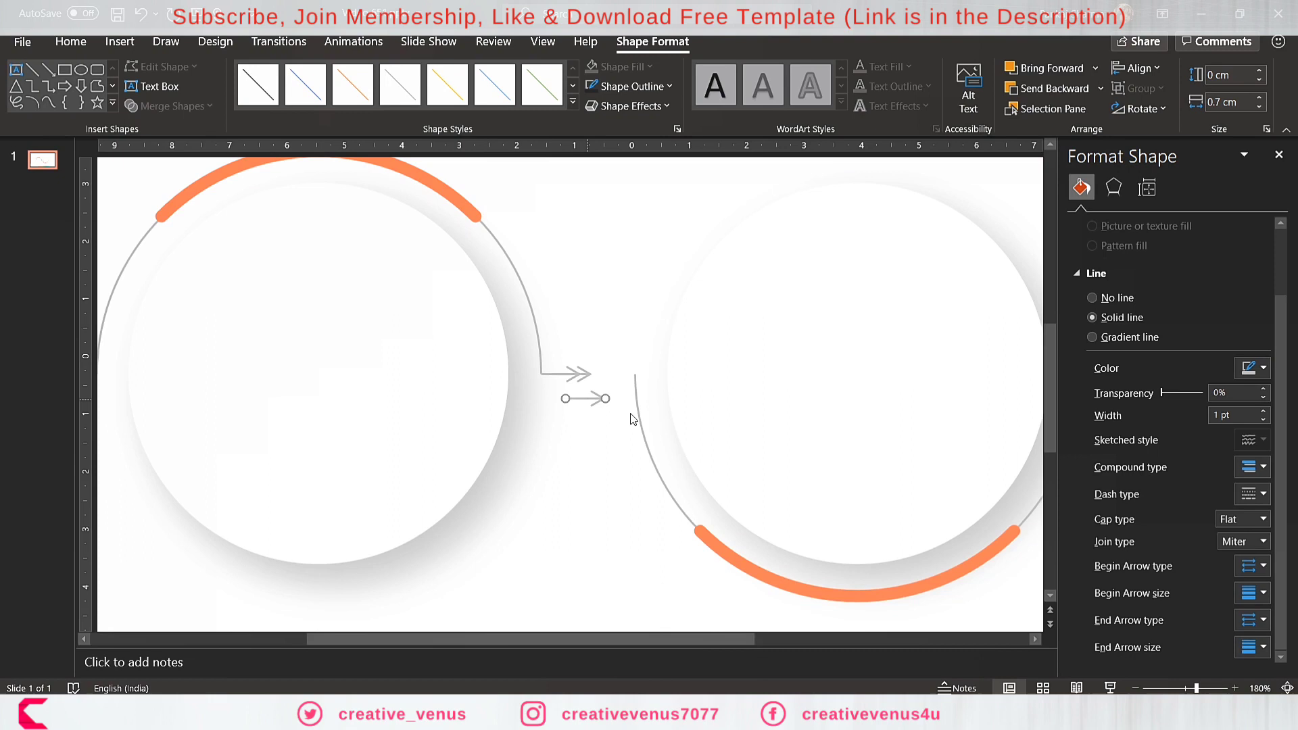
{"action": "left_click", "coordinate": [1253, 620]}
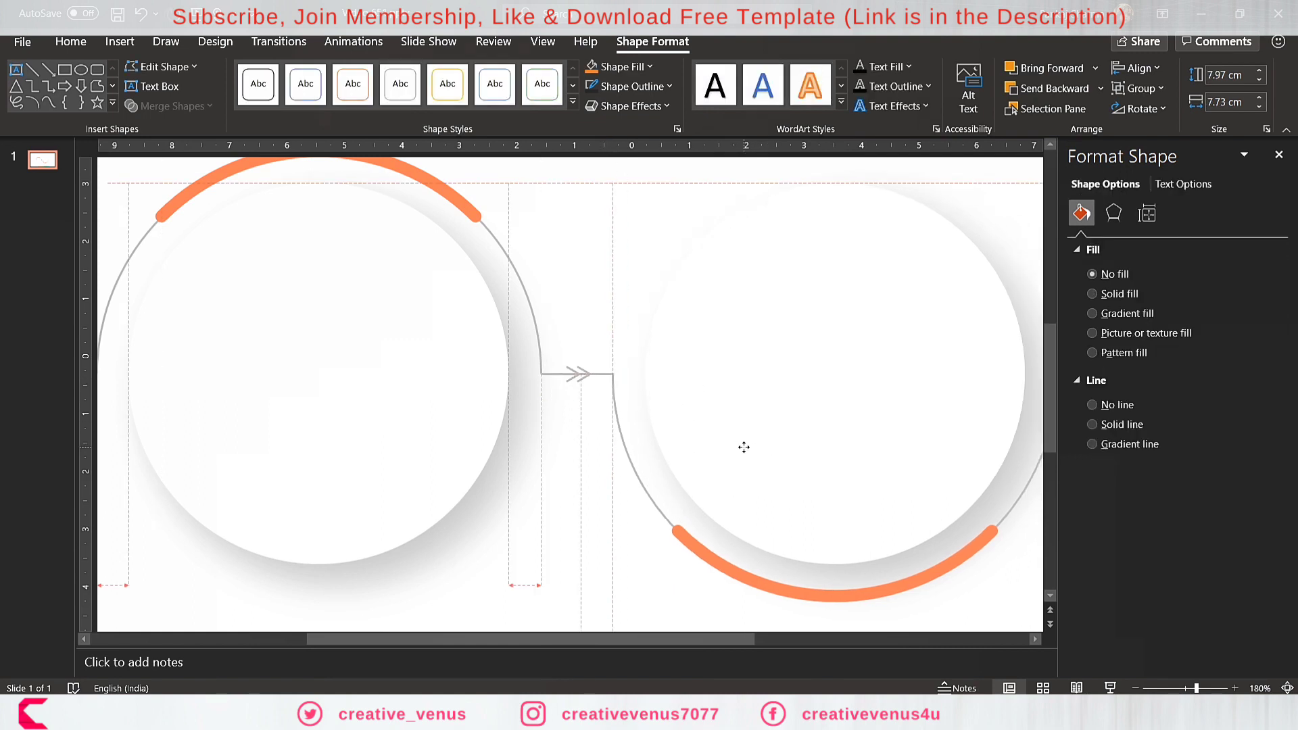
Change the second circle's lower arc outline from orange to yellow.
{"action": "left_click", "coordinate": [698, 550]}
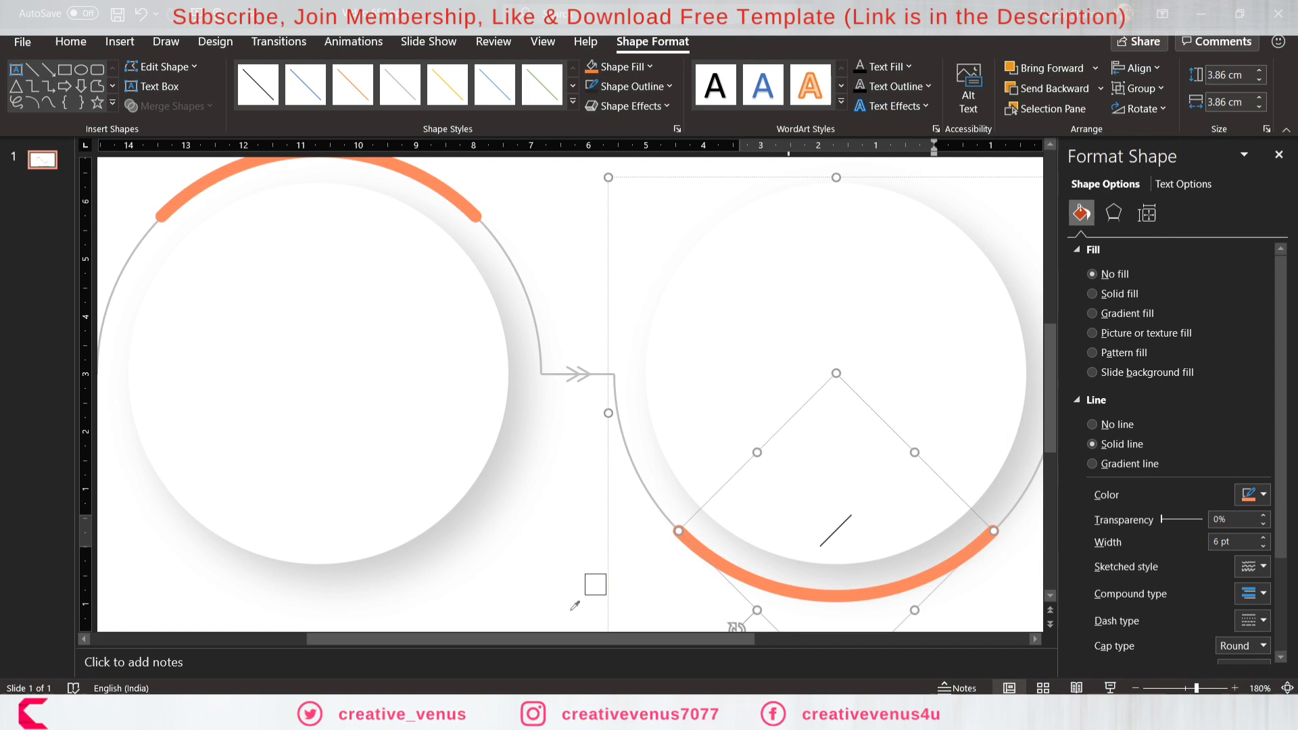
{"action": "scroll", "scroll_direction": "down", "scroll_amount": 3}
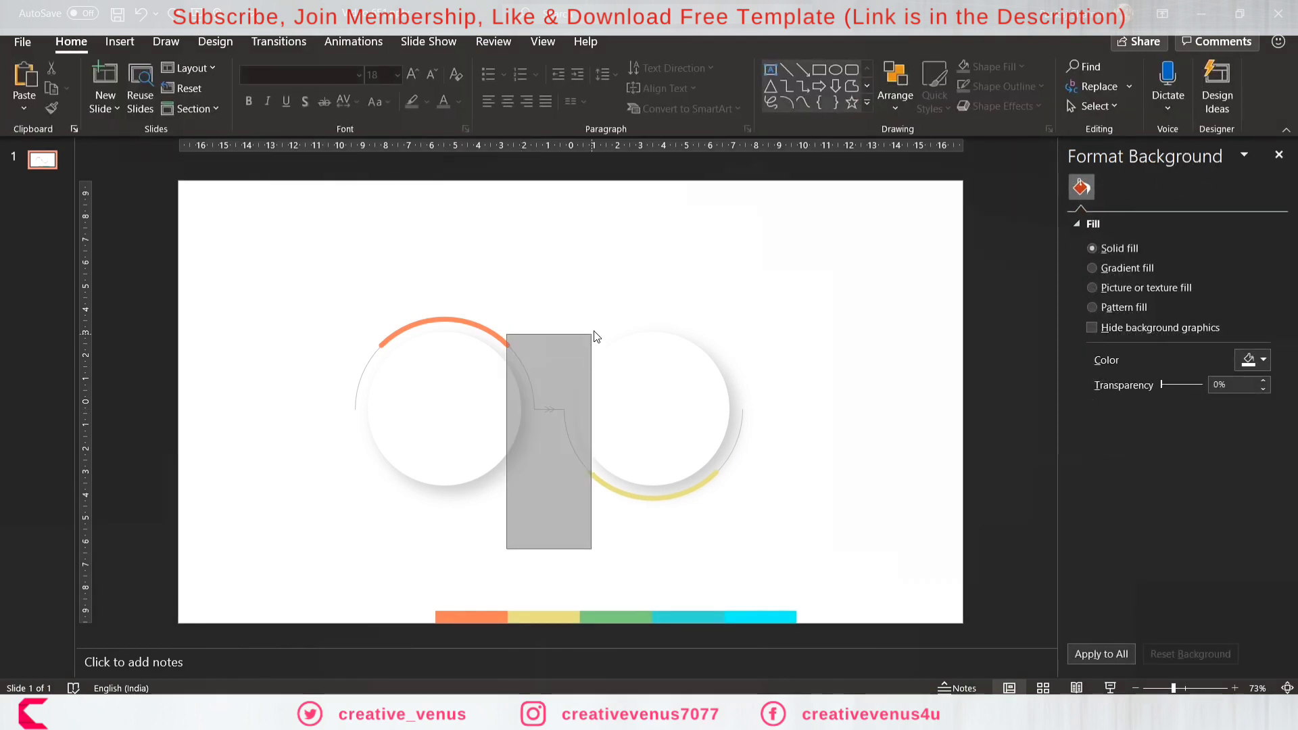
{"action": "left_click", "coordinate": [549, 409]}
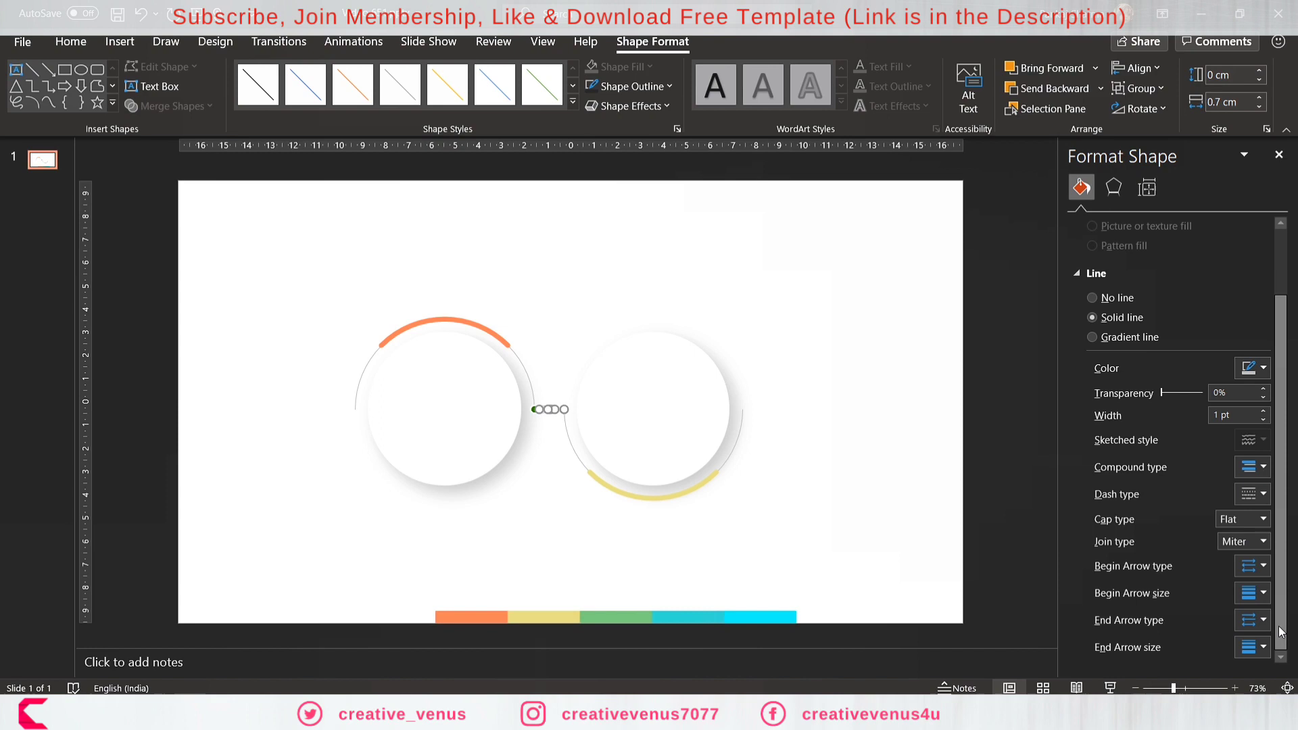
{"action": "mouse_move", "coordinate": [1015, 535]}
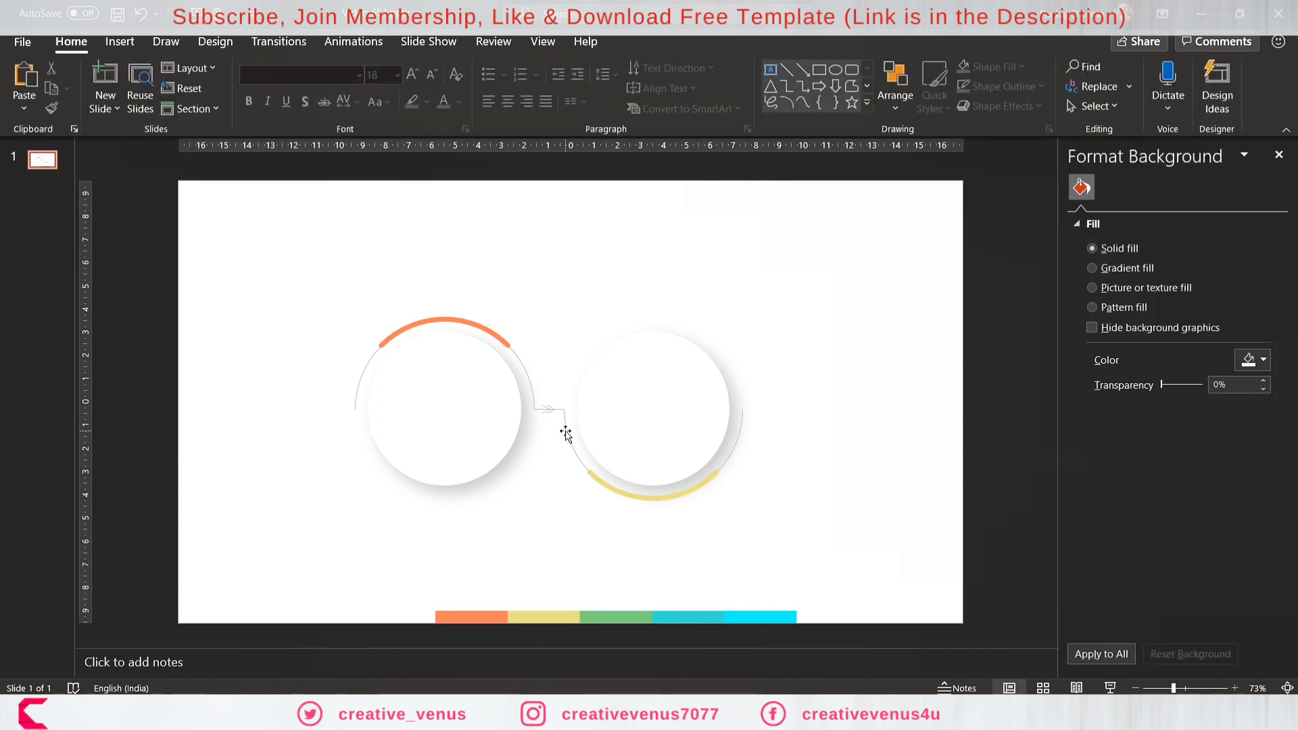
{"action": "mouse_move", "coordinate": [597, 433]}
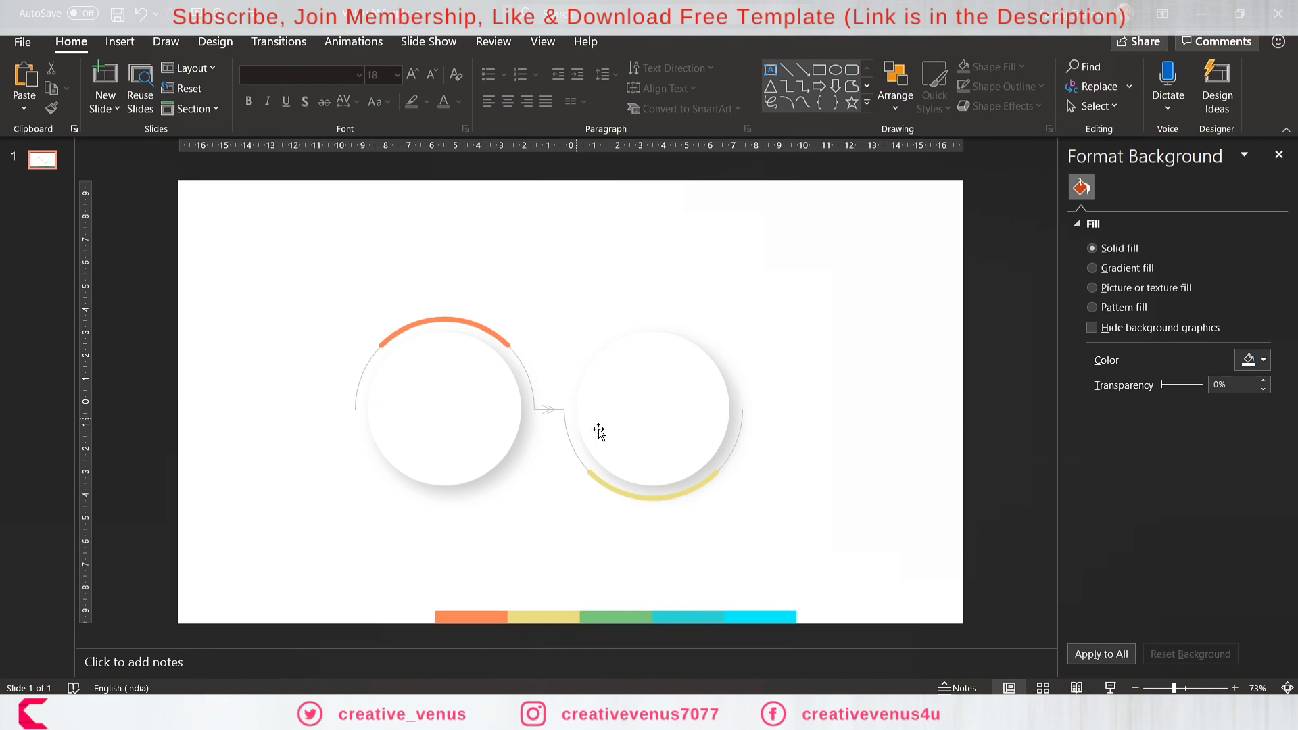
{"action": "left_click", "coordinate": [652, 405]}
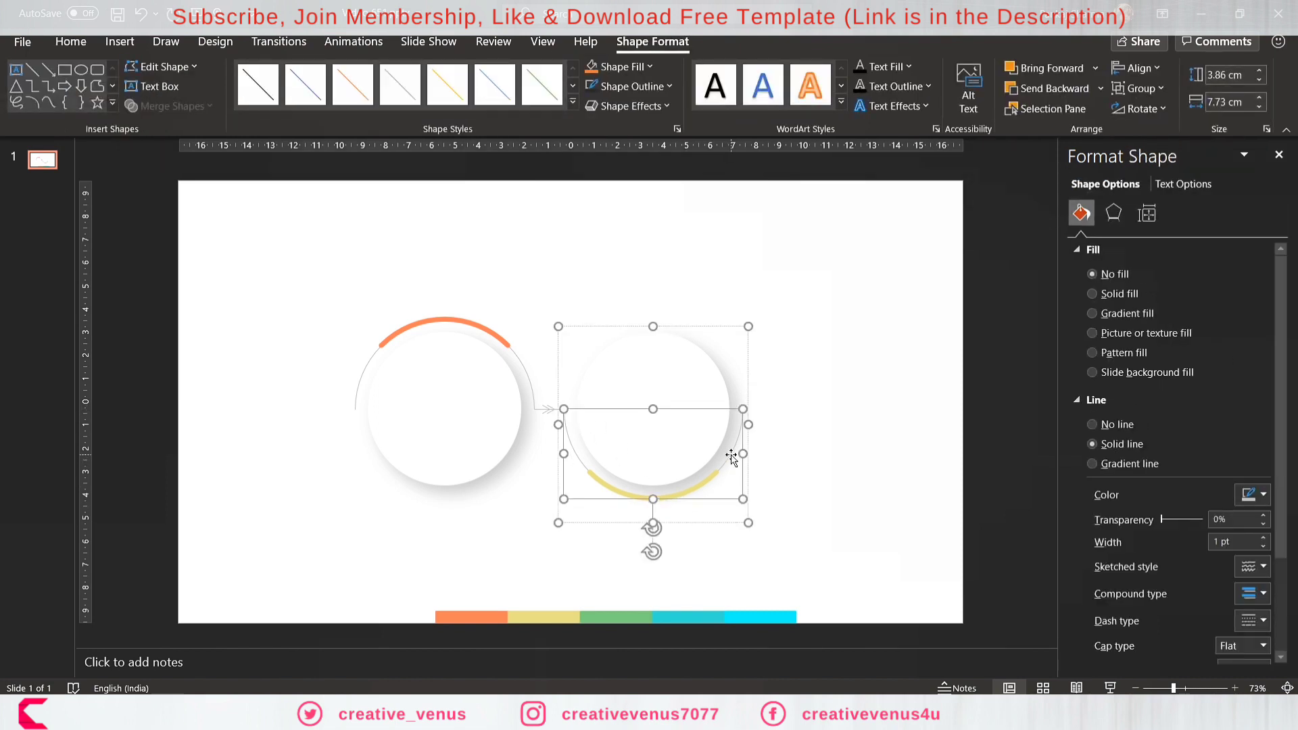
{"action": "left_click", "coordinate": [1264, 494]}
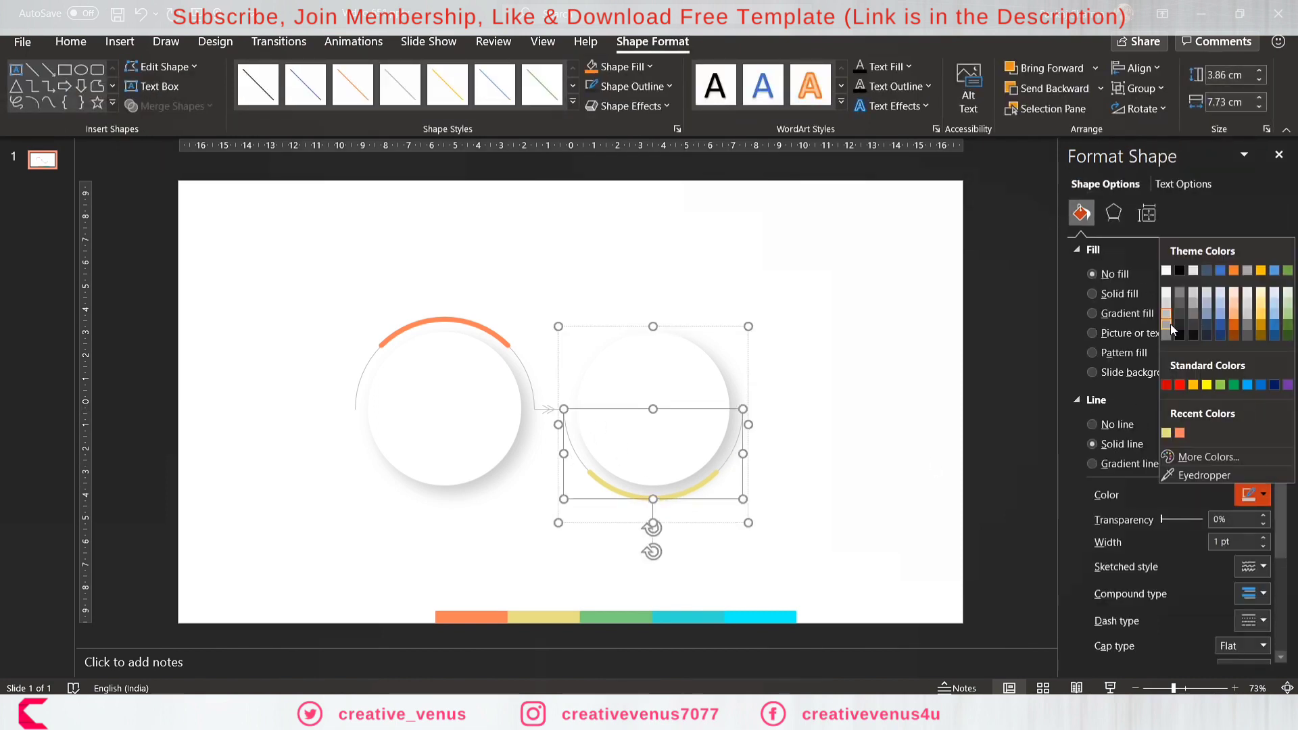
{"action": "left_click", "coordinate": [532, 392]}
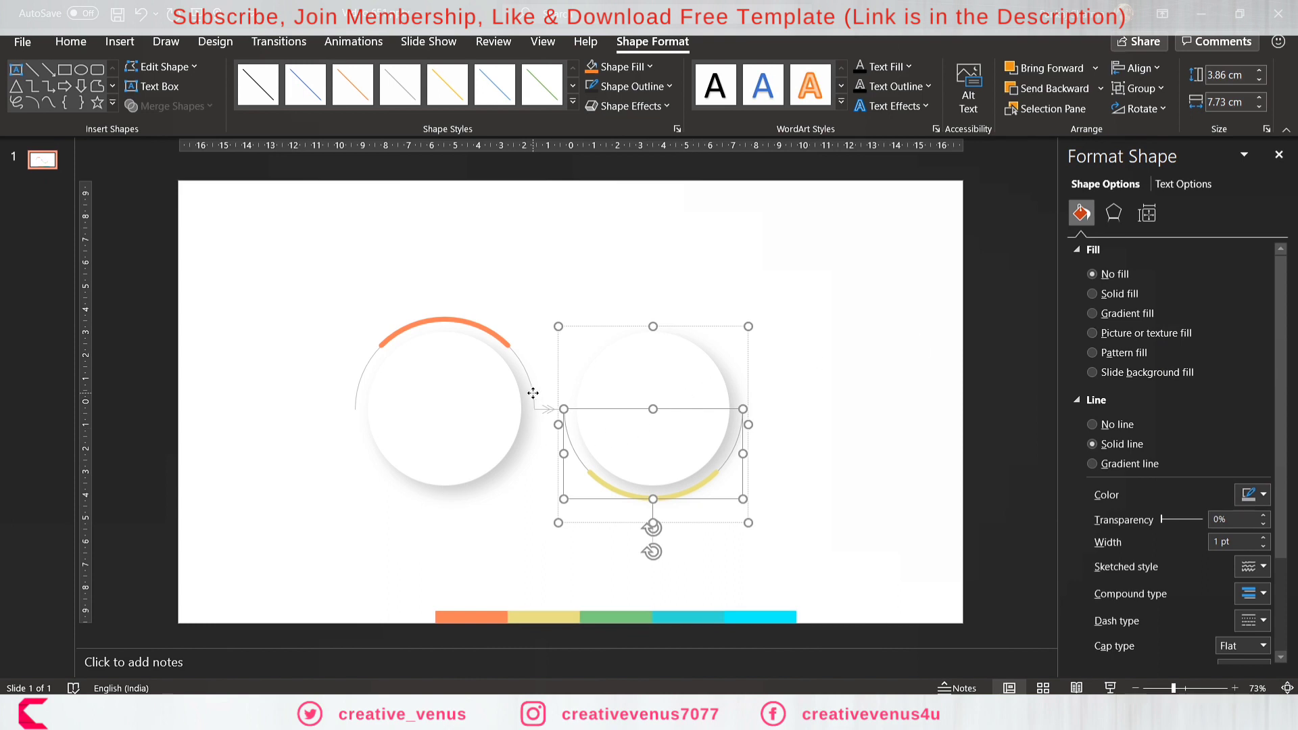
{"action": "left_click", "coordinate": [1264, 495]}
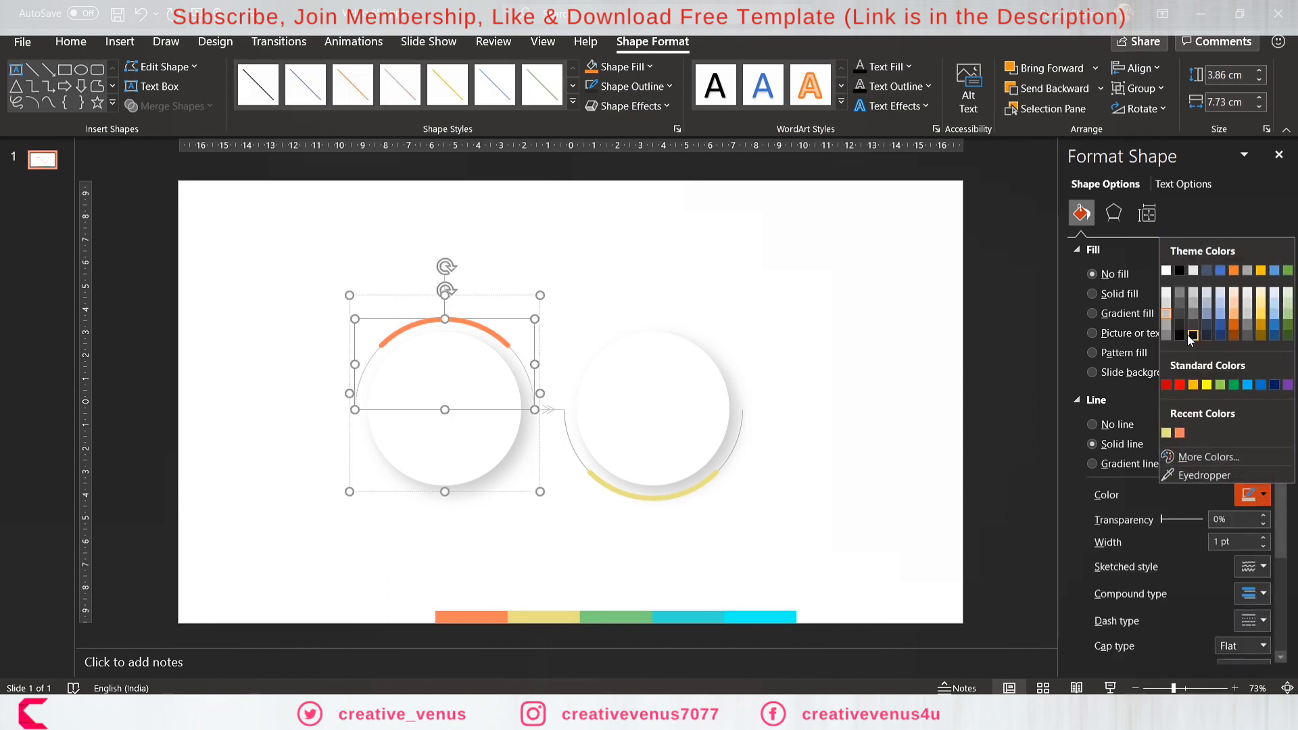
{"action": "left_click", "coordinate": [545, 542]}
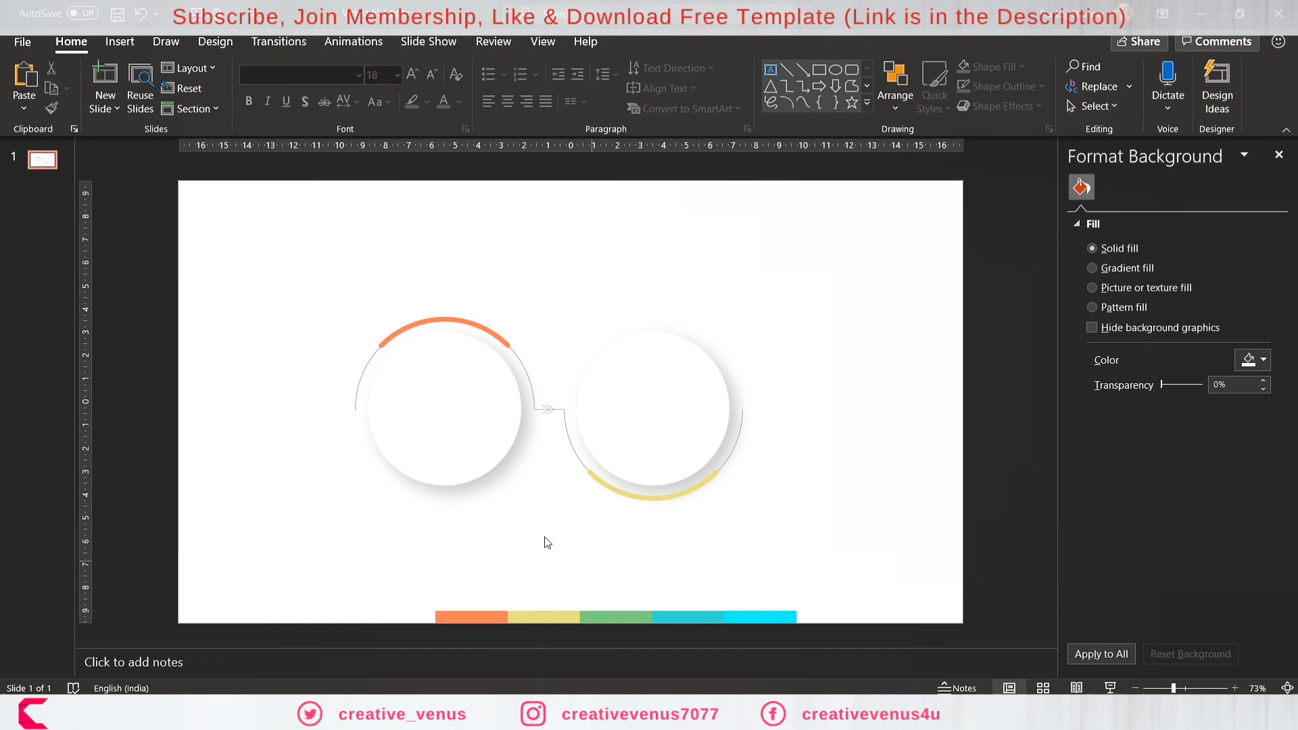
{"action": "left_click", "coordinate": [549, 409]}
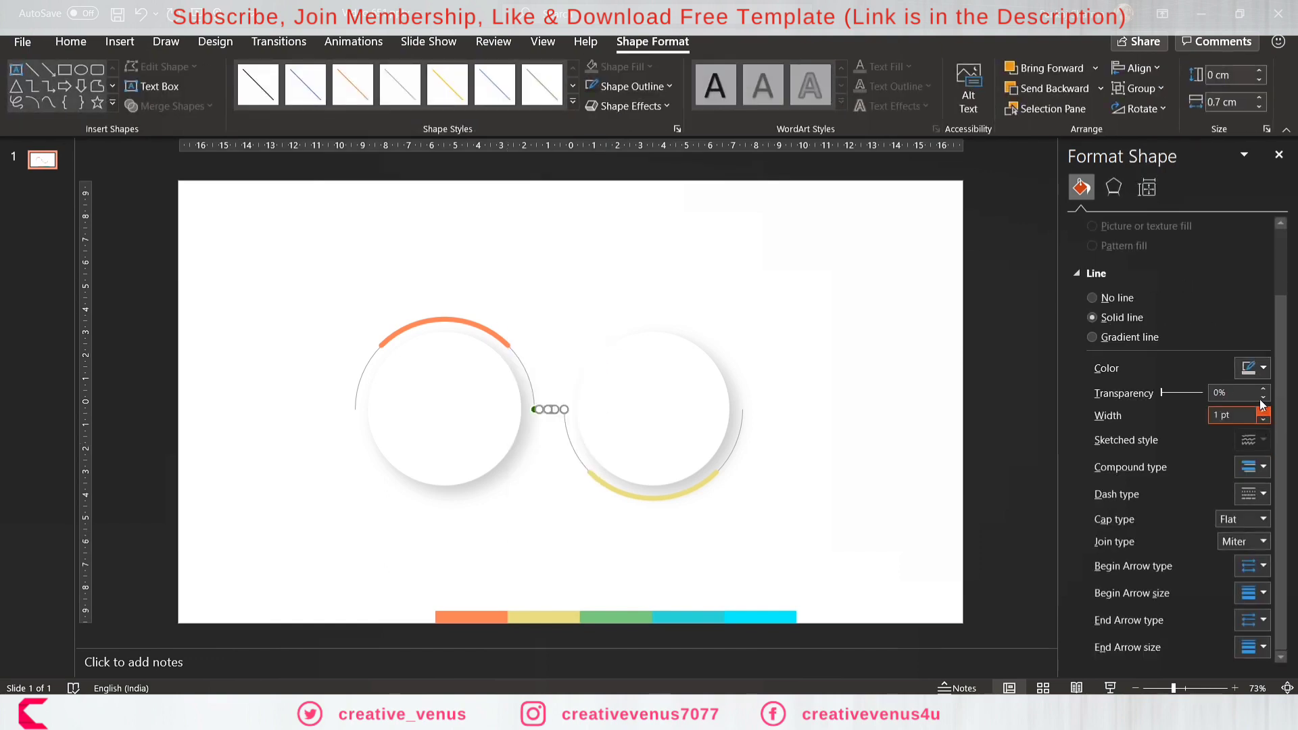
{"action": "left_click", "coordinate": [1262, 368]}
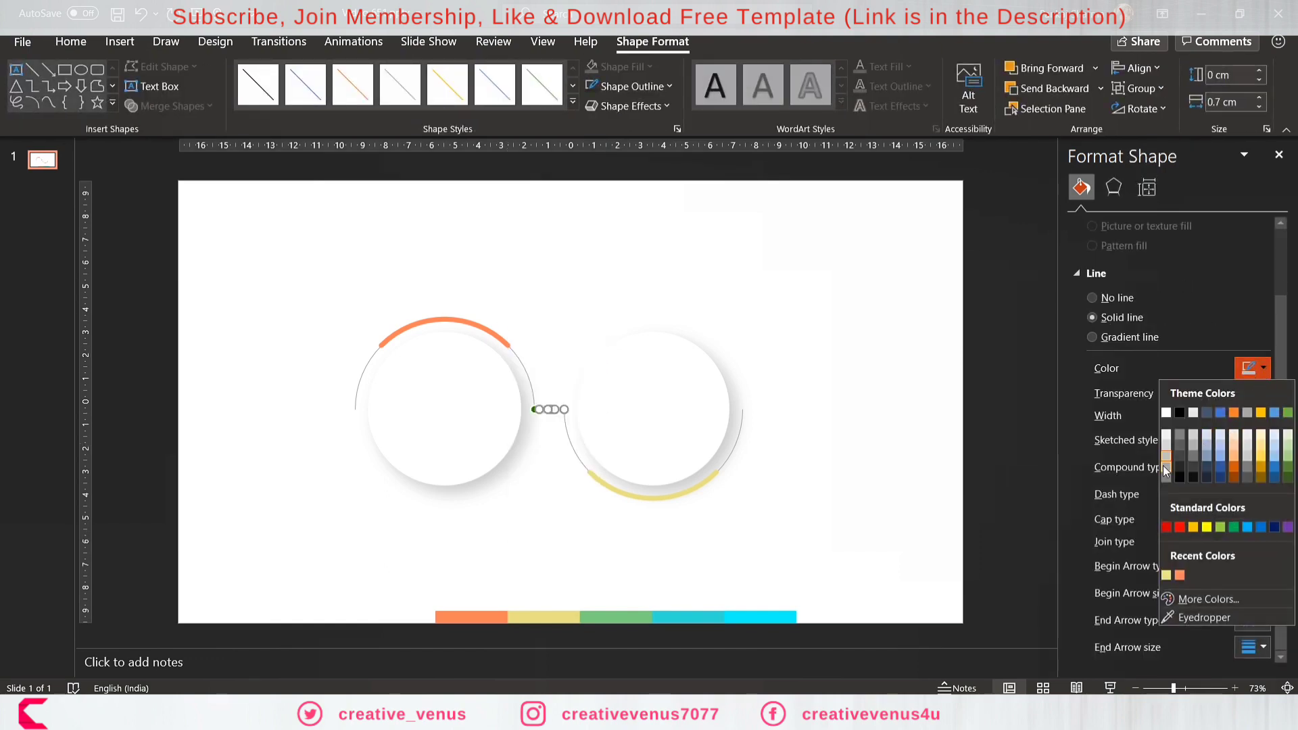
{"action": "left_click", "coordinate": [467, 550]}
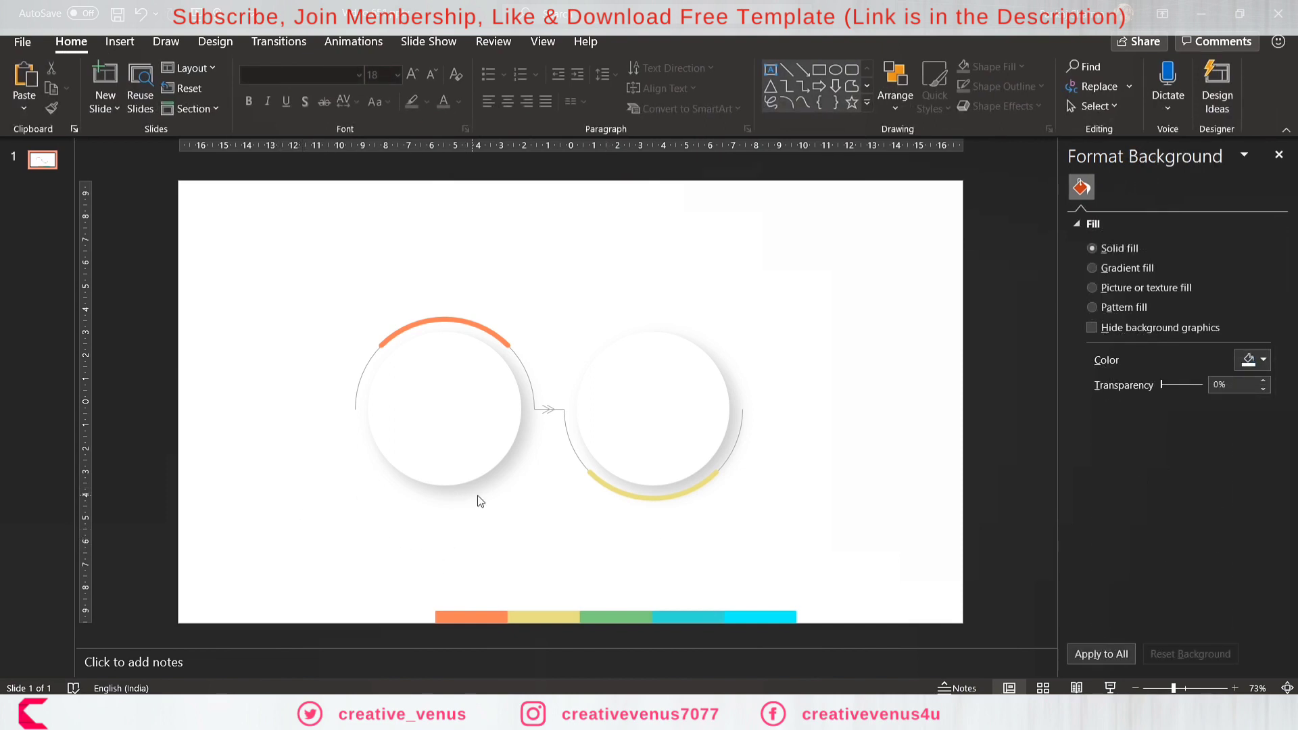
{"action": "mouse_move", "coordinate": [564, 434]}
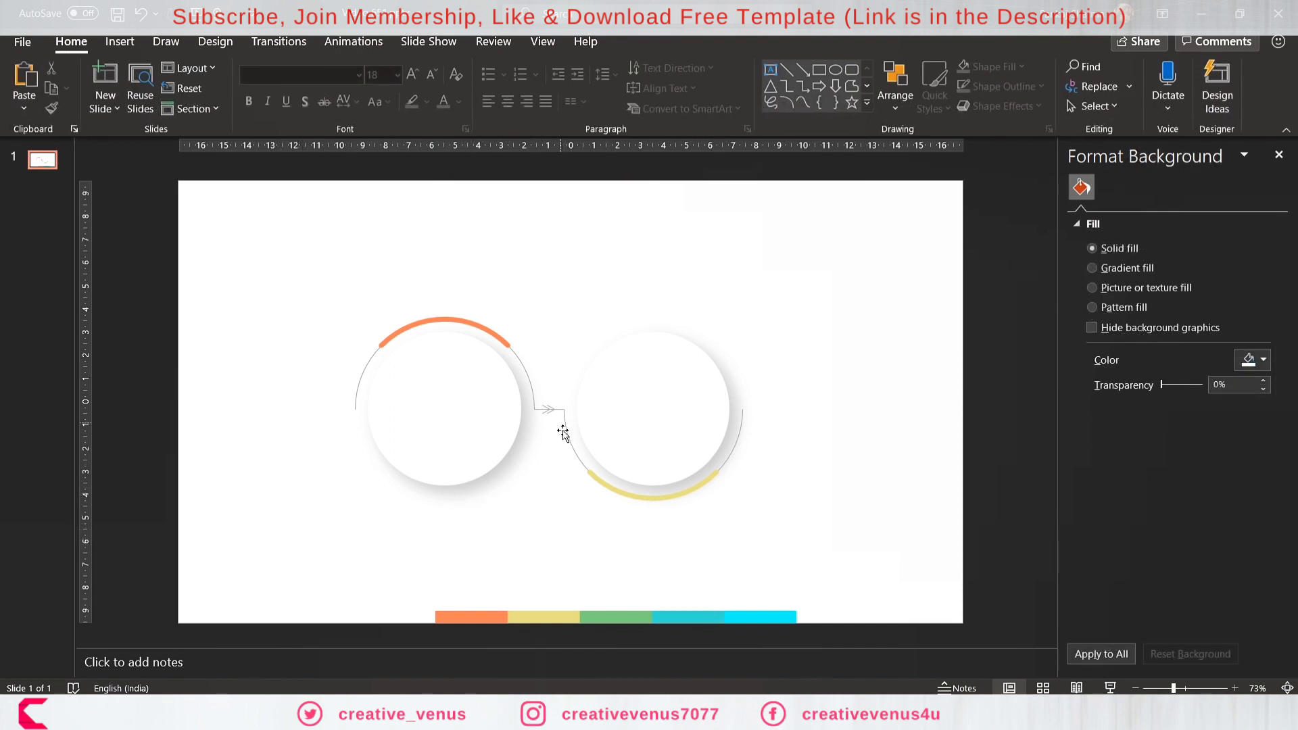
Give the lead-in line left of the first circle an oval dot start.
{"action": "left_click", "coordinate": [543, 386]}
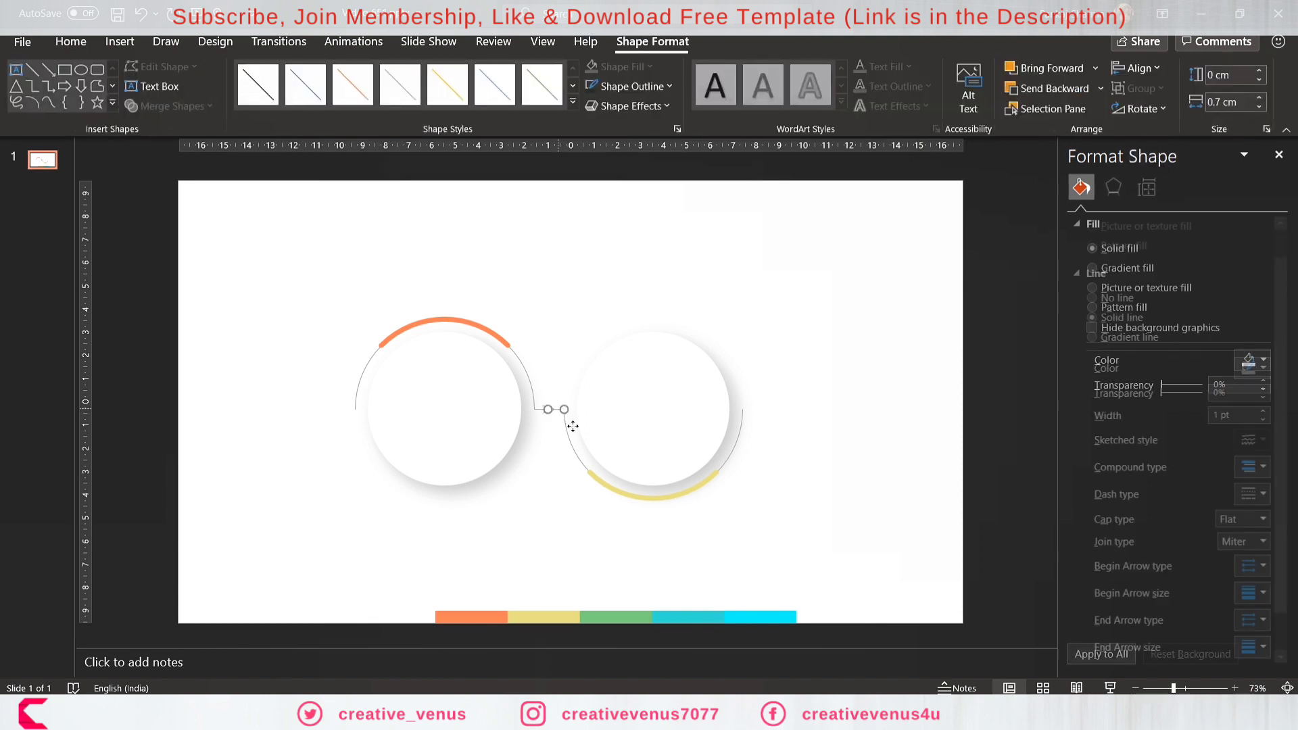
{"action": "scroll", "scroll_direction": "down", "scroll_amount": 3}
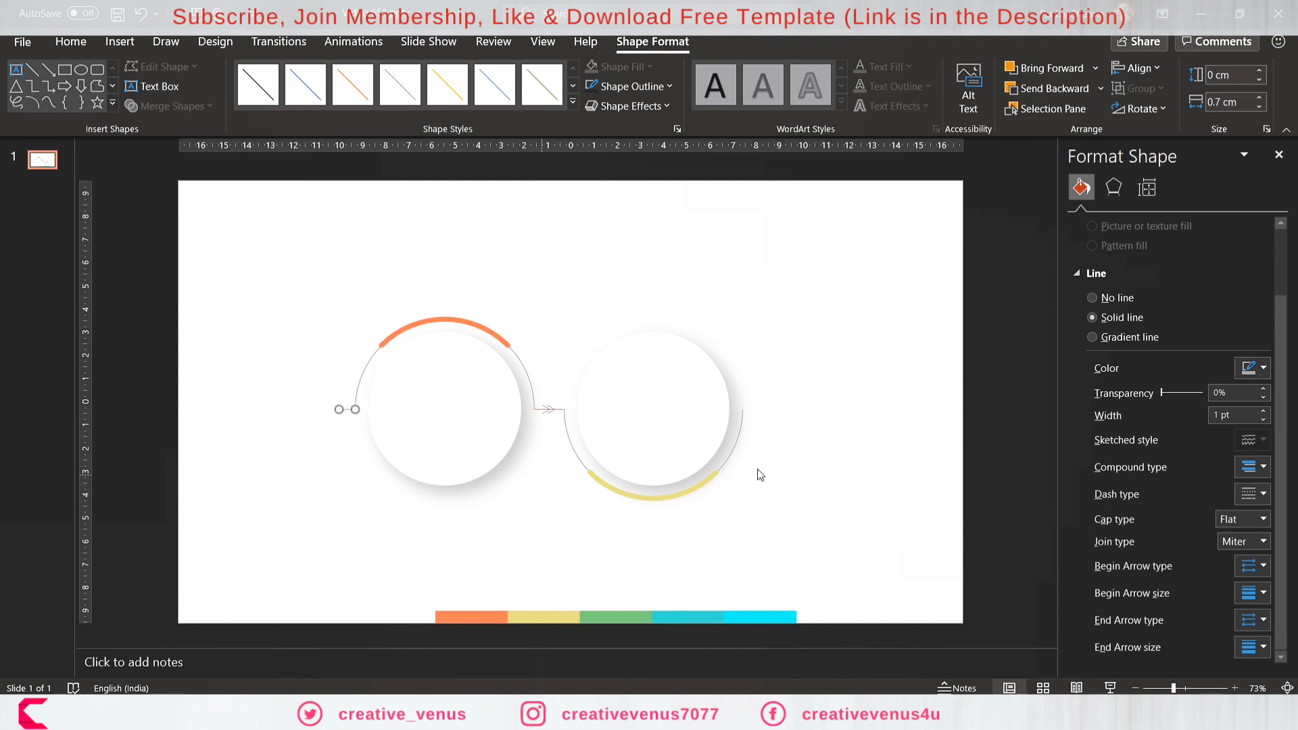
{"action": "left_click", "coordinate": [1250, 567]}
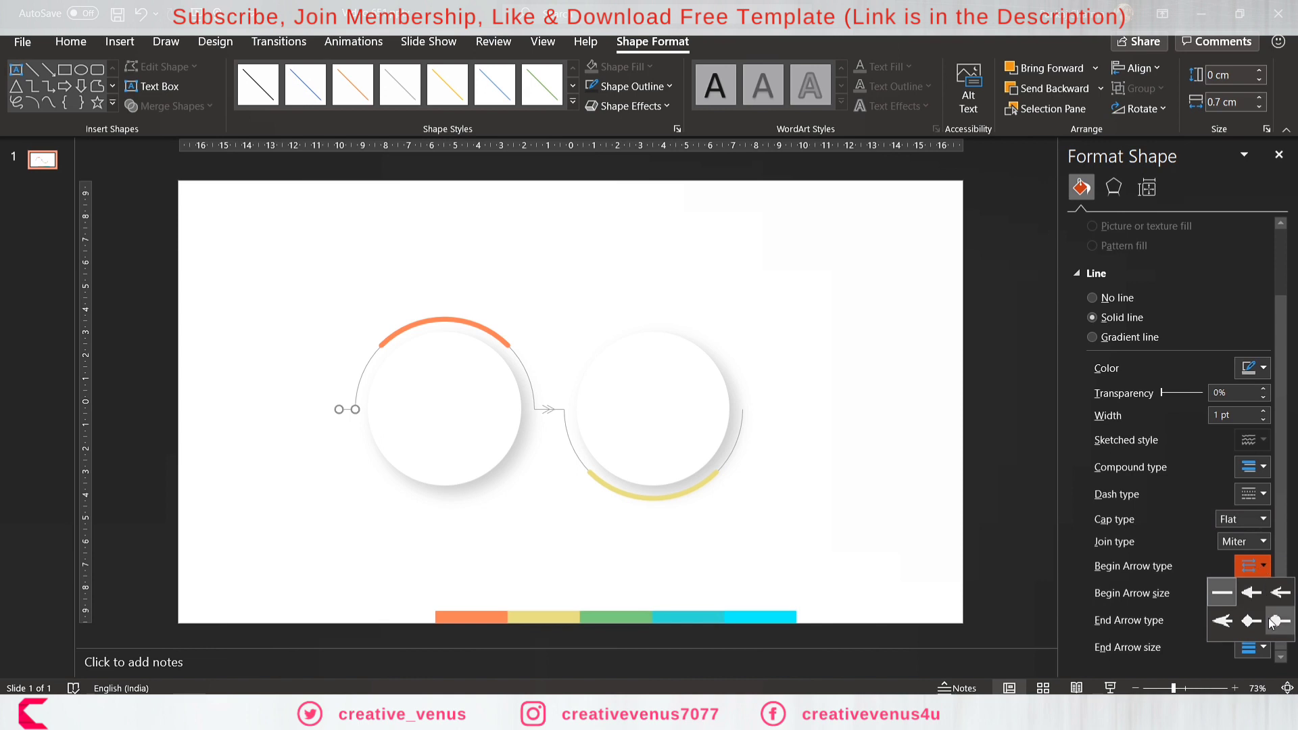
{"action": "left_click", "coordinate": [429, 547]}
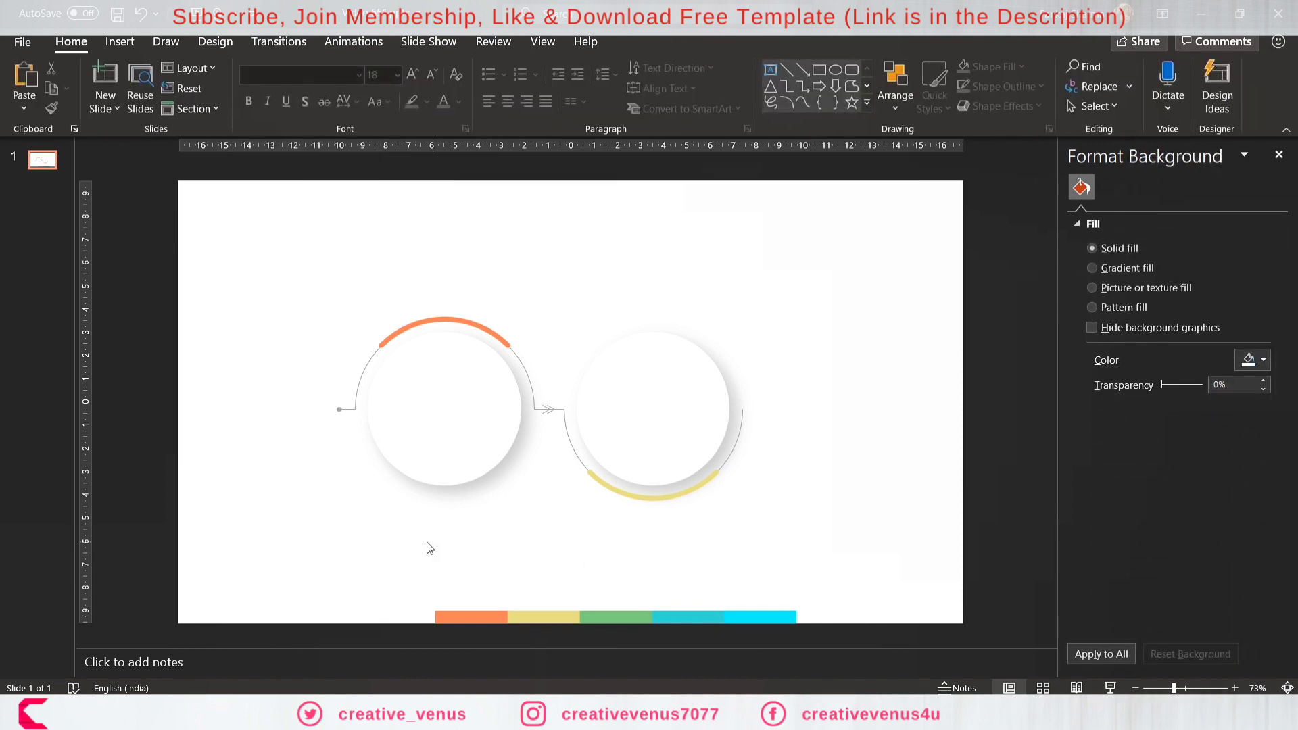
{"action": "mouse_move", "coordinate": [670, 495]}
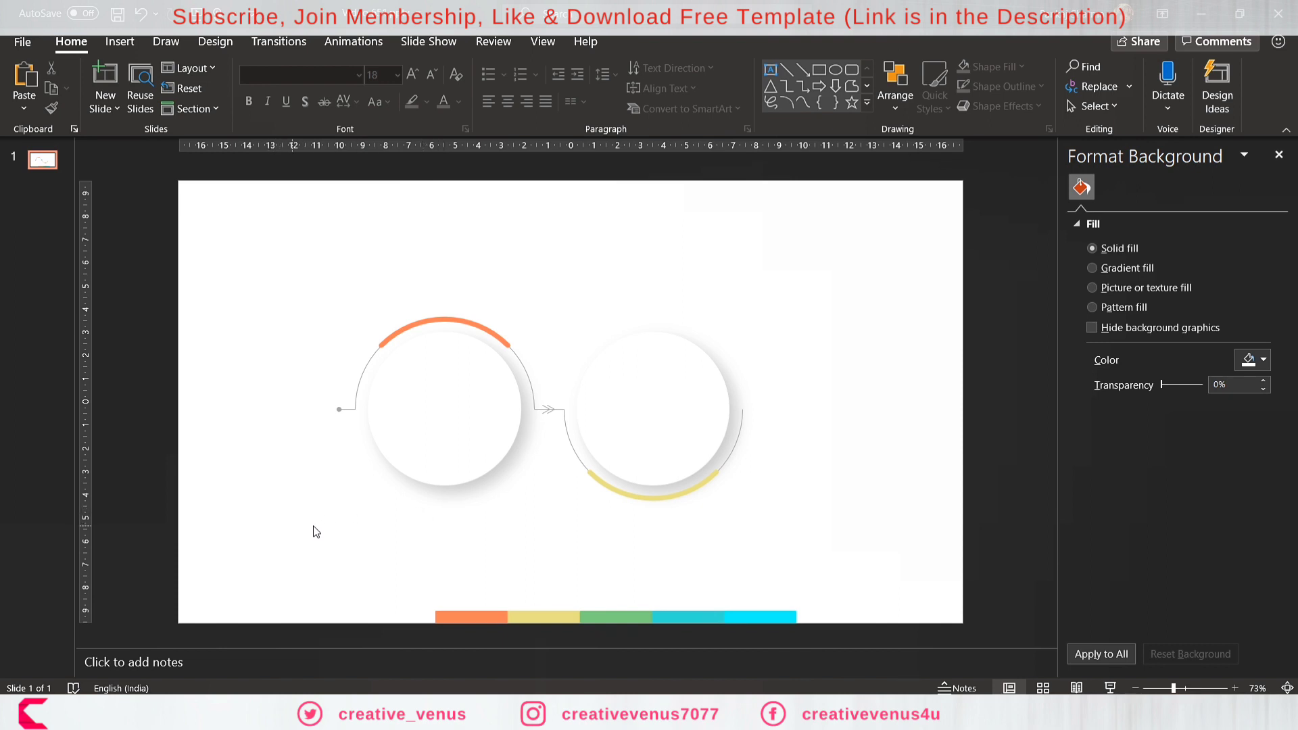
Select the circle design pieces to shift them left.
{"action": "left_click", "coordinate": [480, 397]}
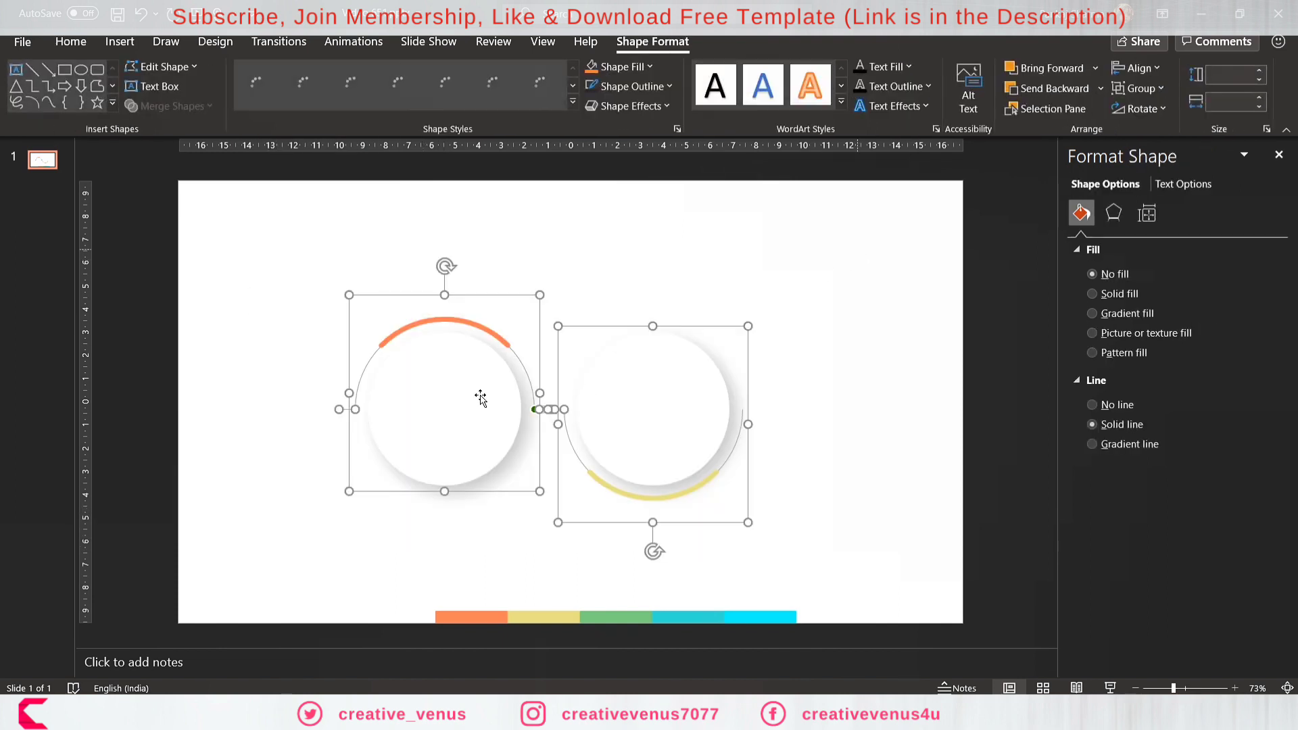
{"action": "left_click", "coordinate": [309, 592]}
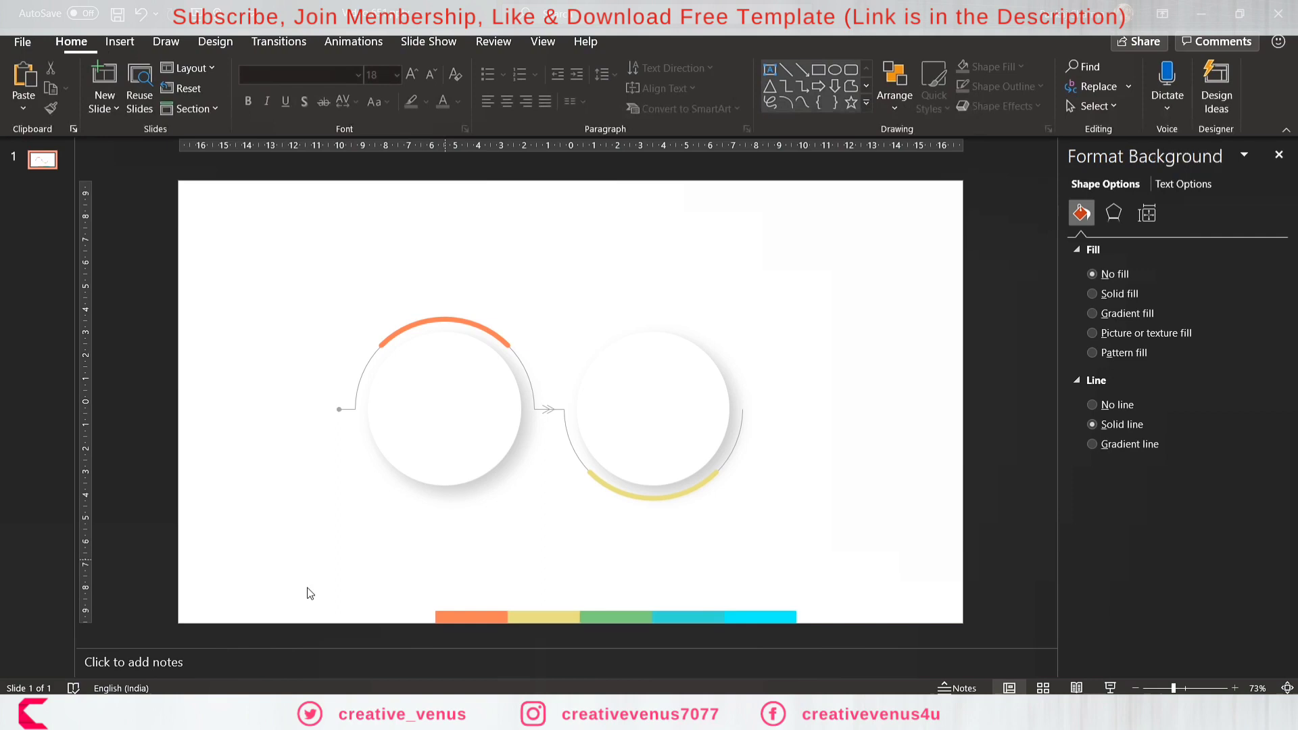
{"action": "left_click", "coordinate": [447, 406]}
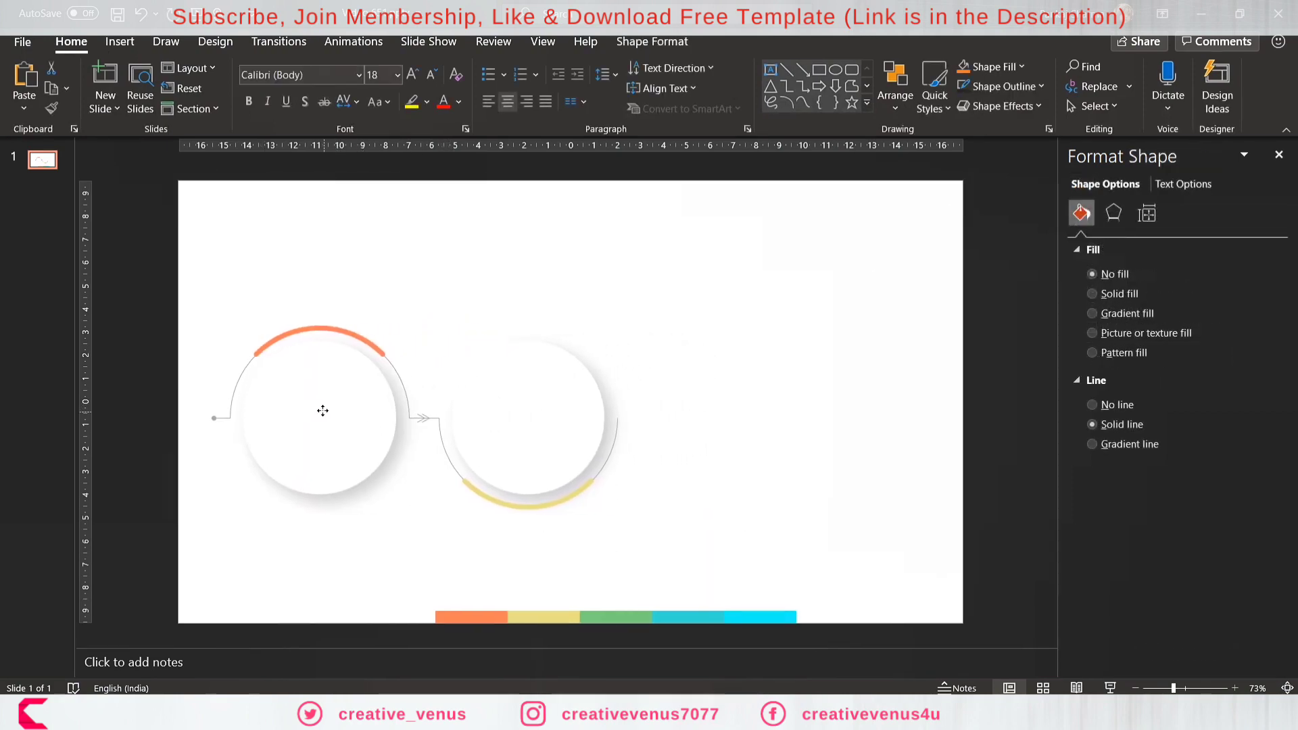
Move the first circle pair left, duplicate it rightward, and add a fifth circle.
{"action": "left_click", "coordinate": [199, 546]}
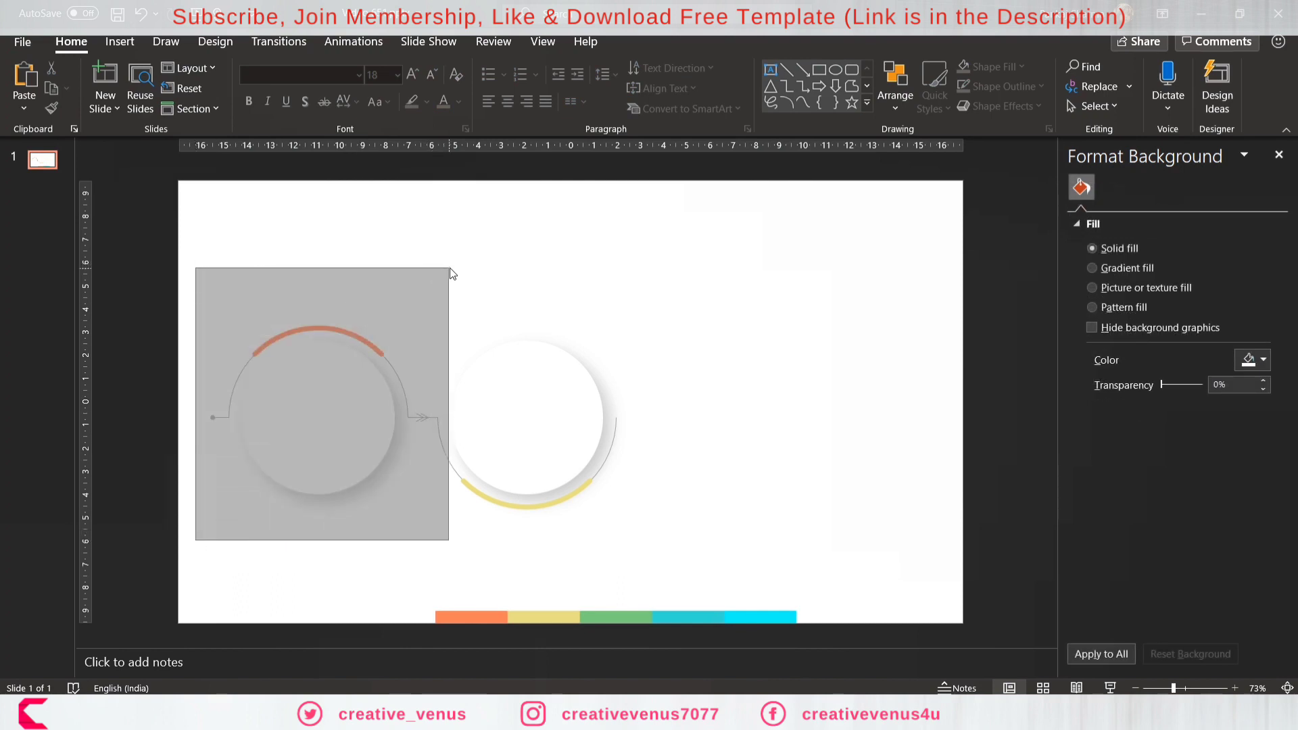
{"action": "left_click", "coordinate": [323, 405]}
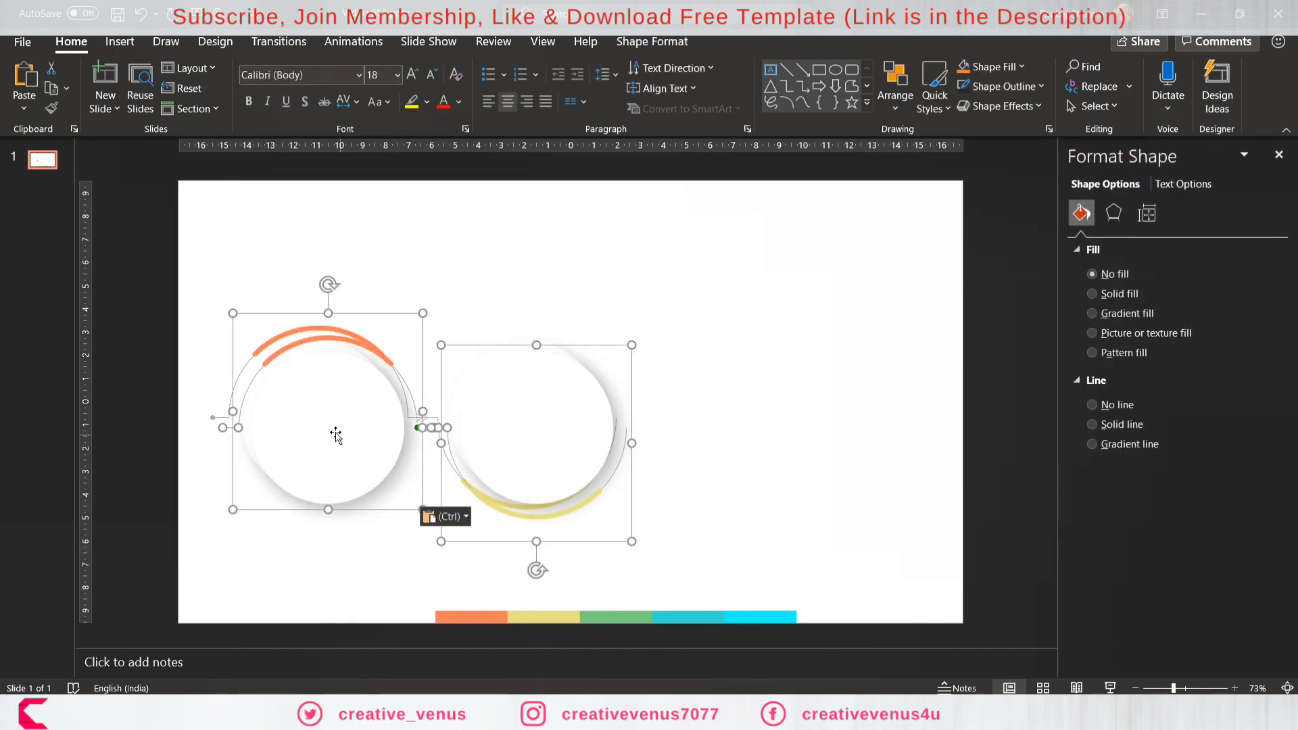
{"action": "left_click", "coordinate": [729, 552]}
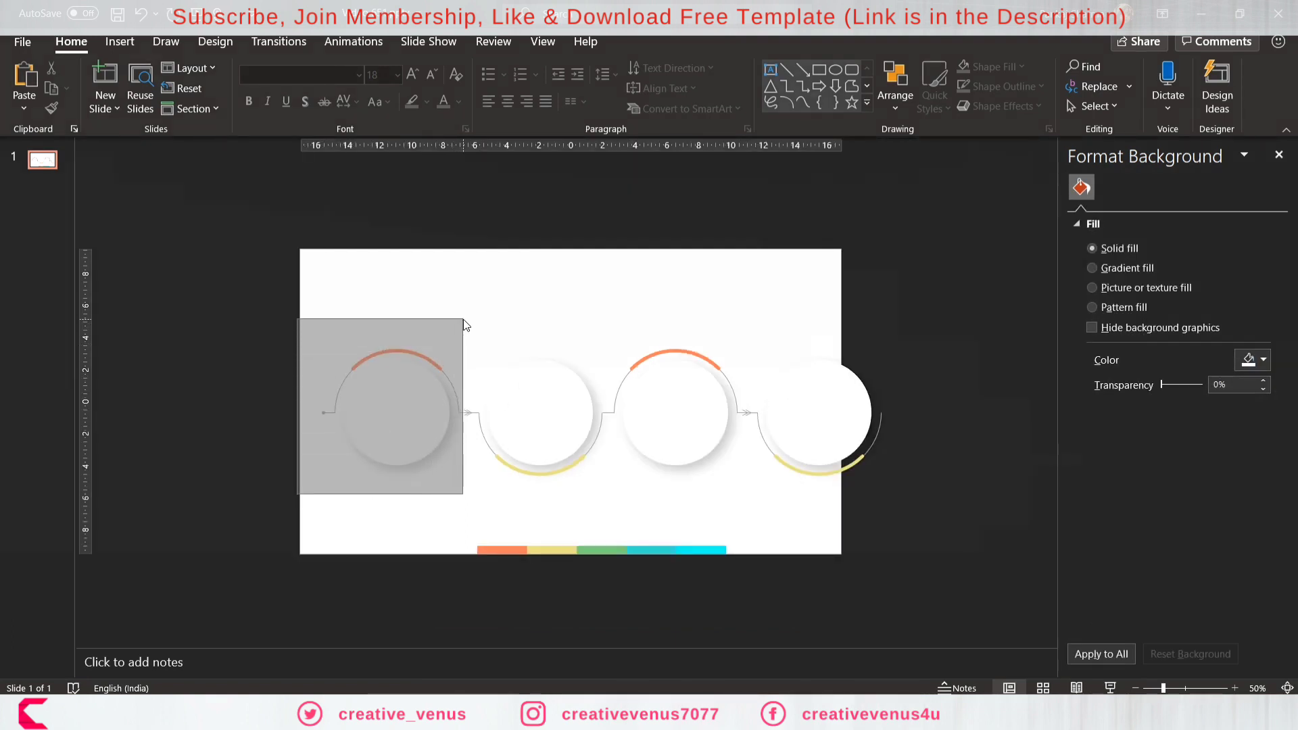
{"action": "left_click", "coordinate": [389, 405]}
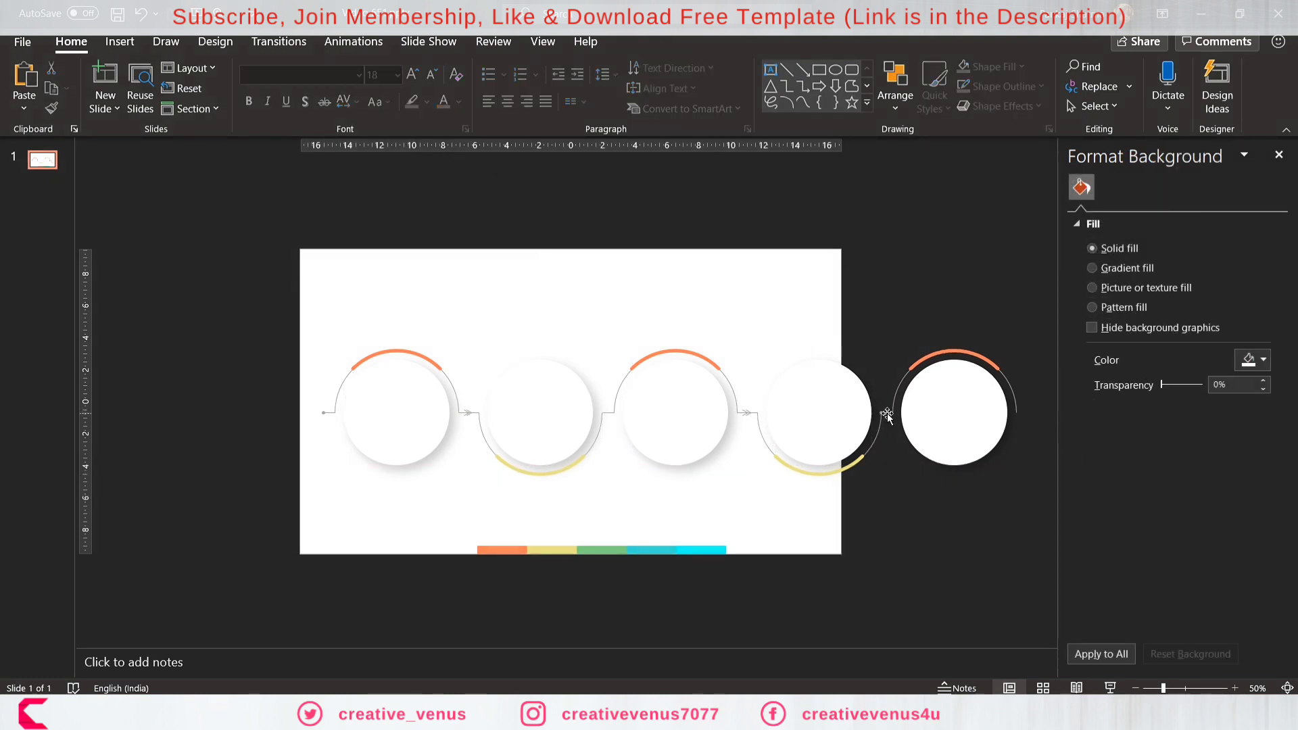
End the fifth circle's short closing line with a small round dot.
{"action": "left_click", "coordinate": [1252, 566]}
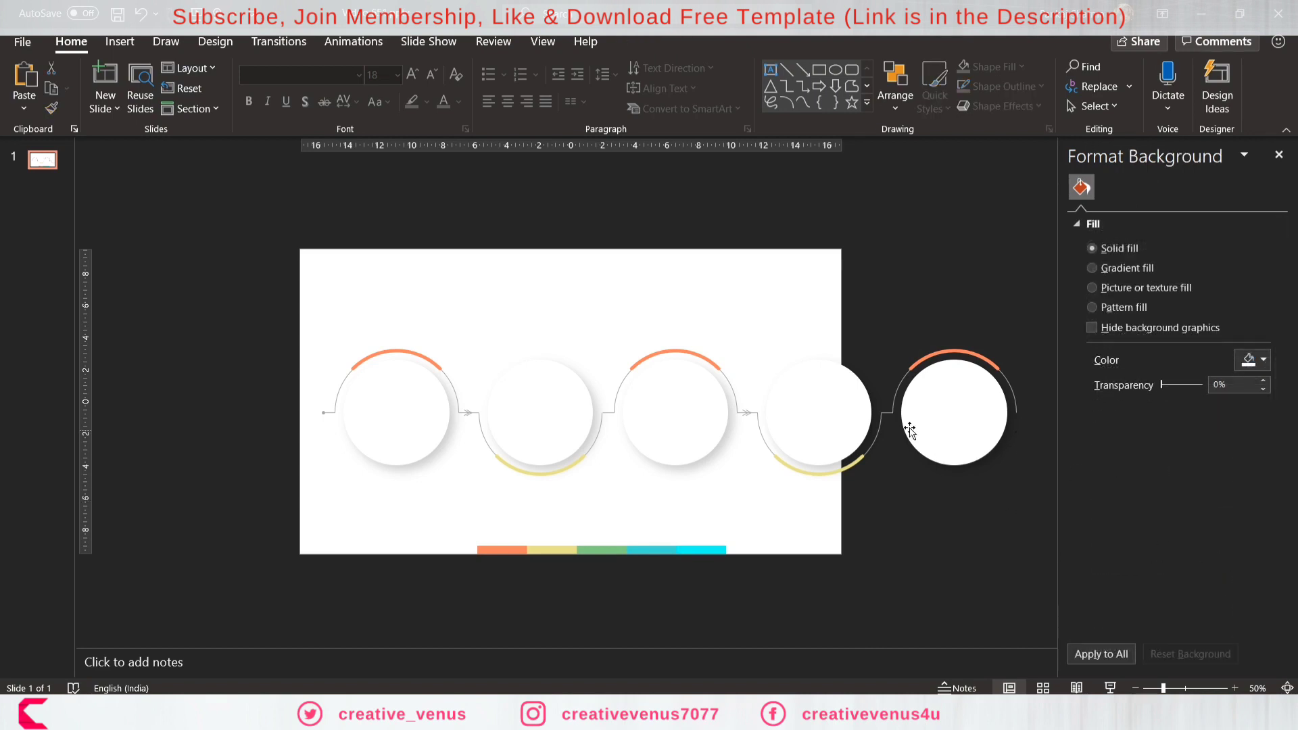
{"action": "left_click", "coordinate": [886, 413]}
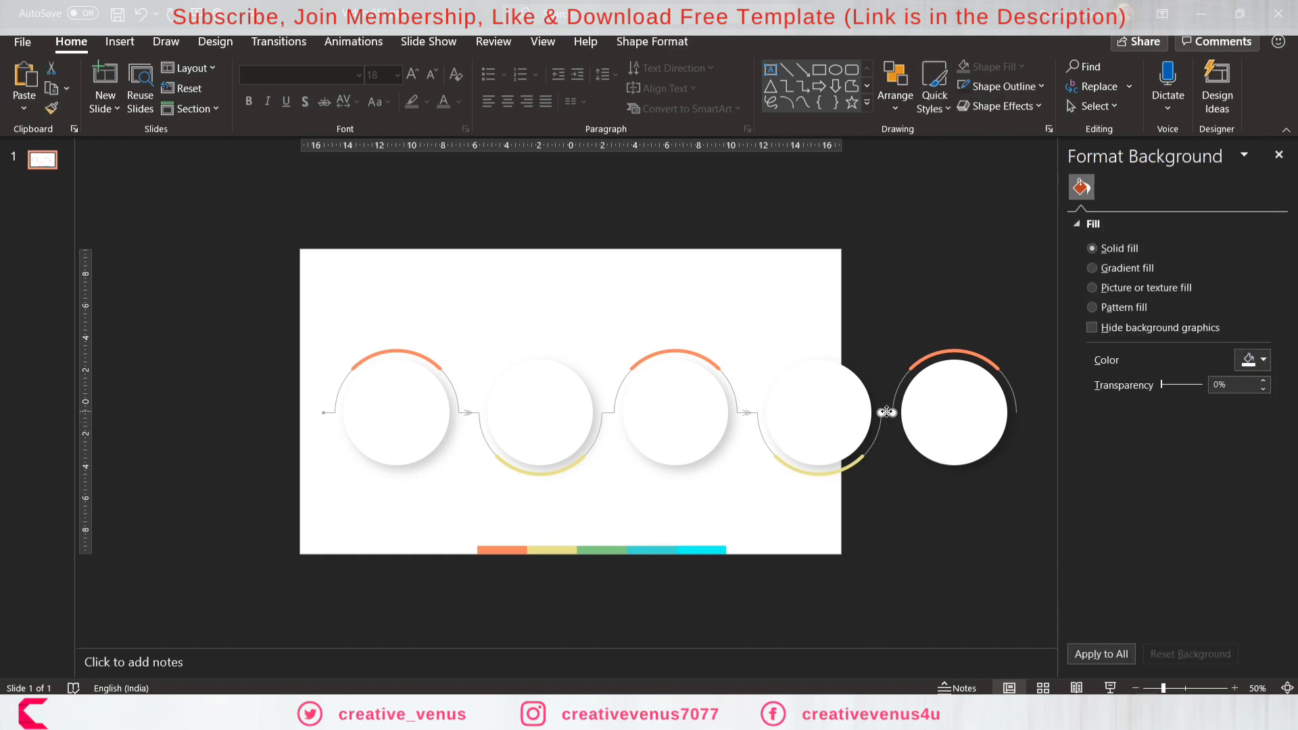
{"action": "left_click", "coordinate": [882, 413]}
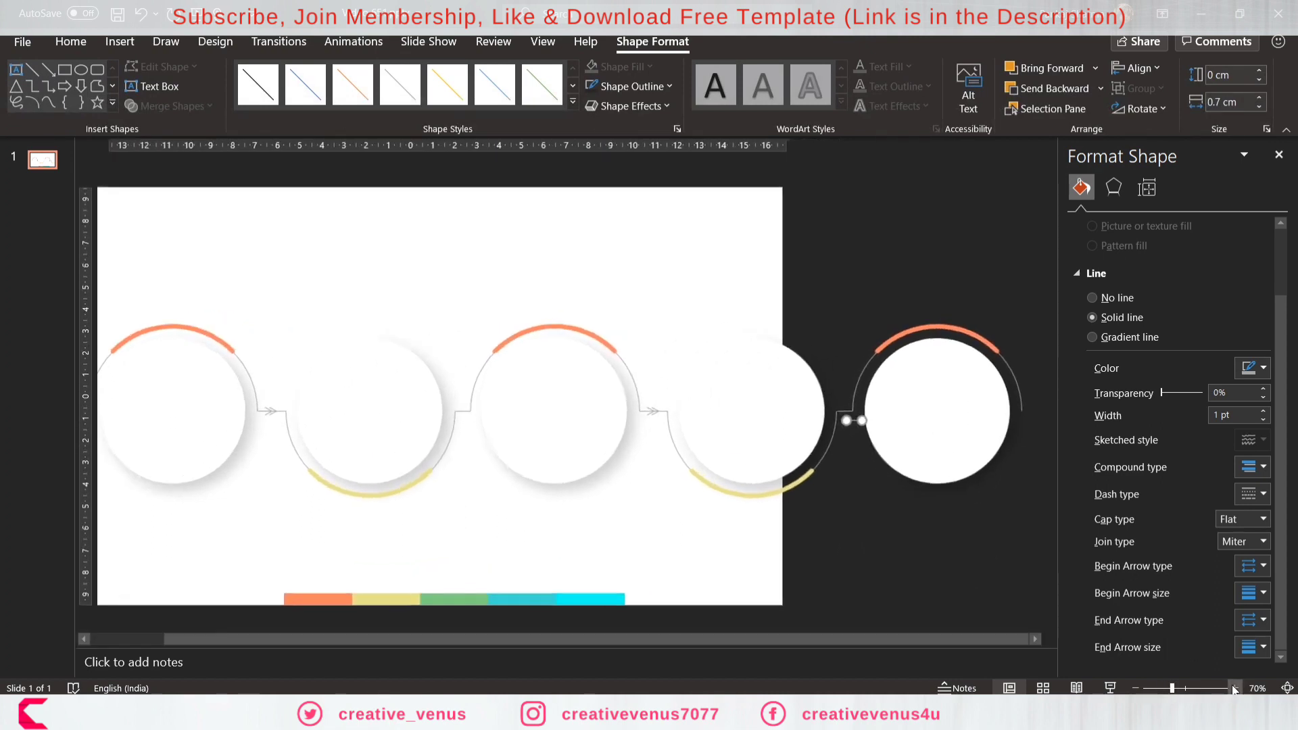
{"action": "left_click", "coordinate": [1233, 688]}
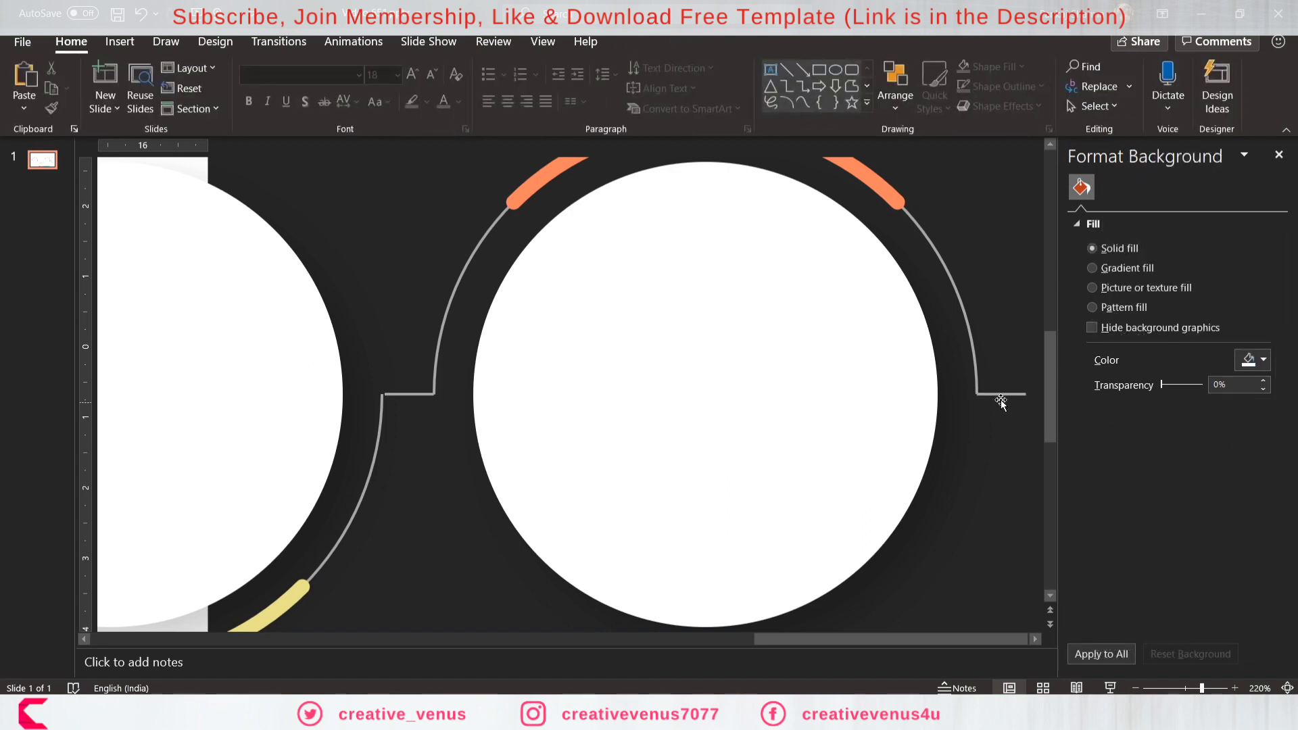
{"action": "left_click", "coordinate": [998, 394]}
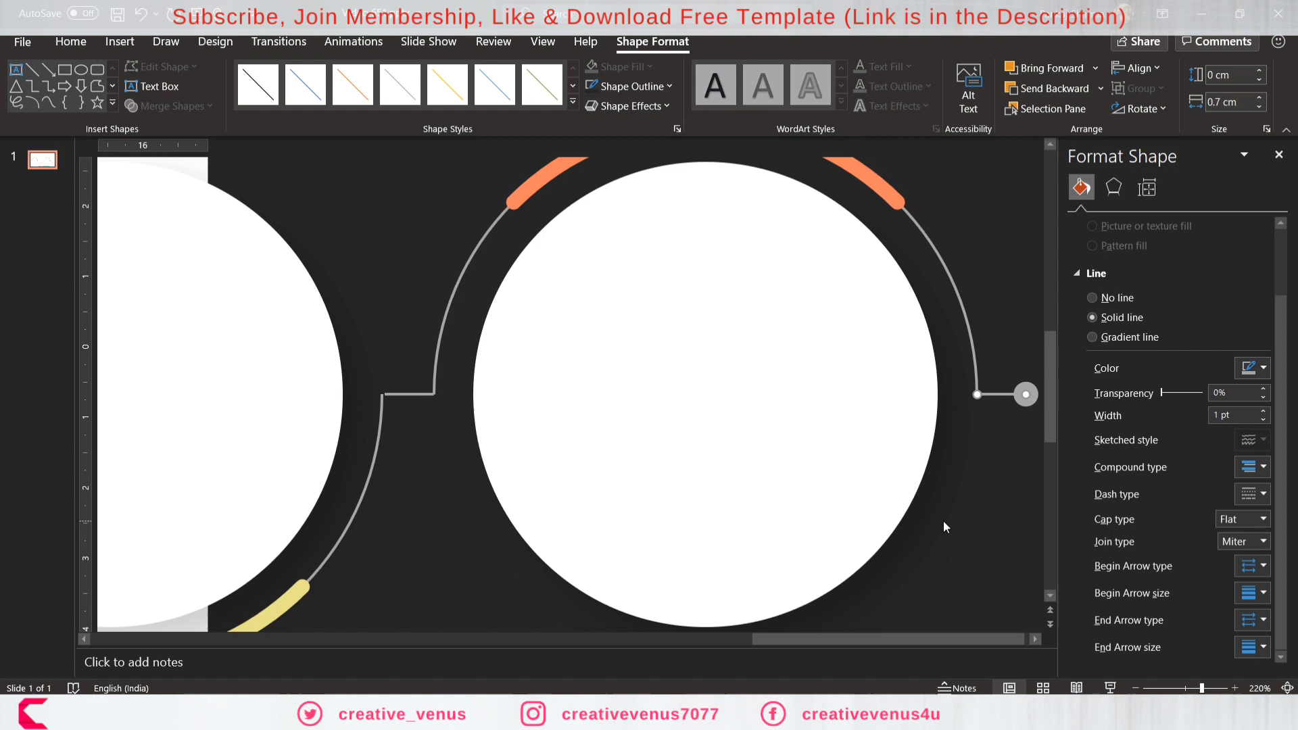
{"action": "left_click", "coordinate": [405, 398]}
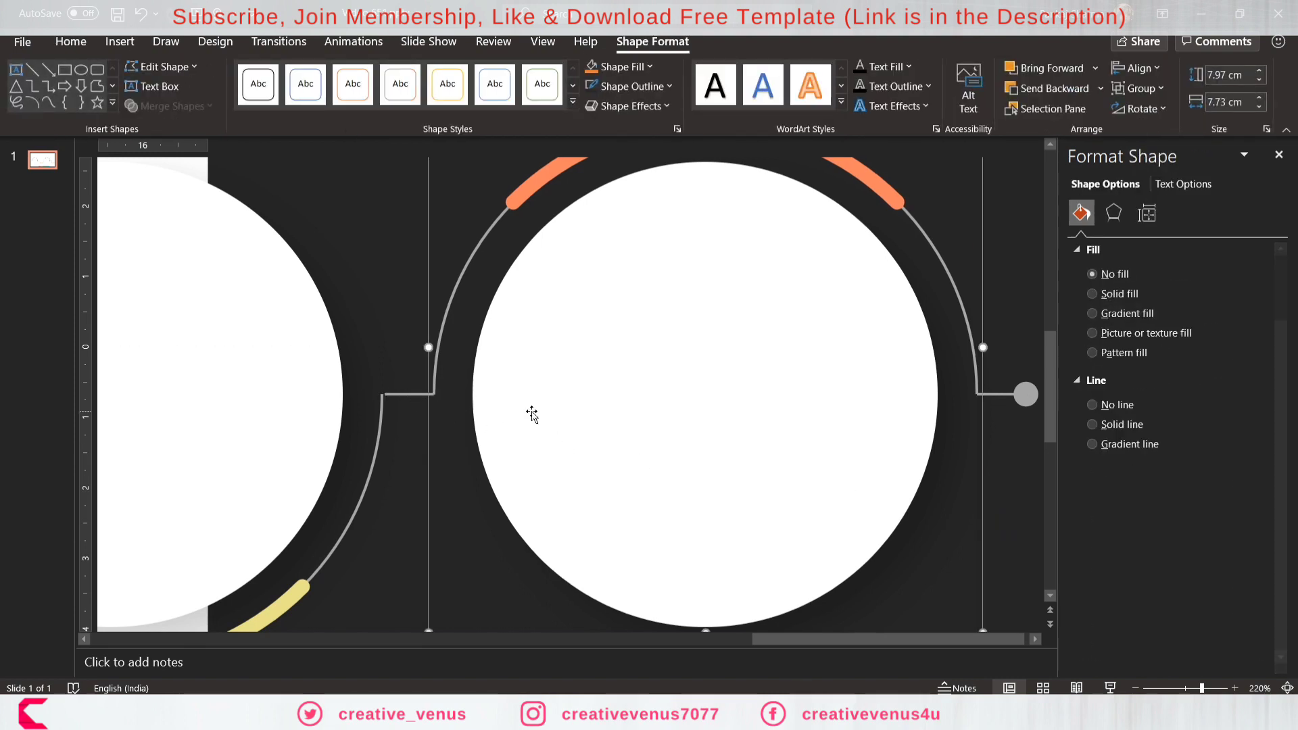
{"action": "mouse_move", "coordinate": [1008, 505]}
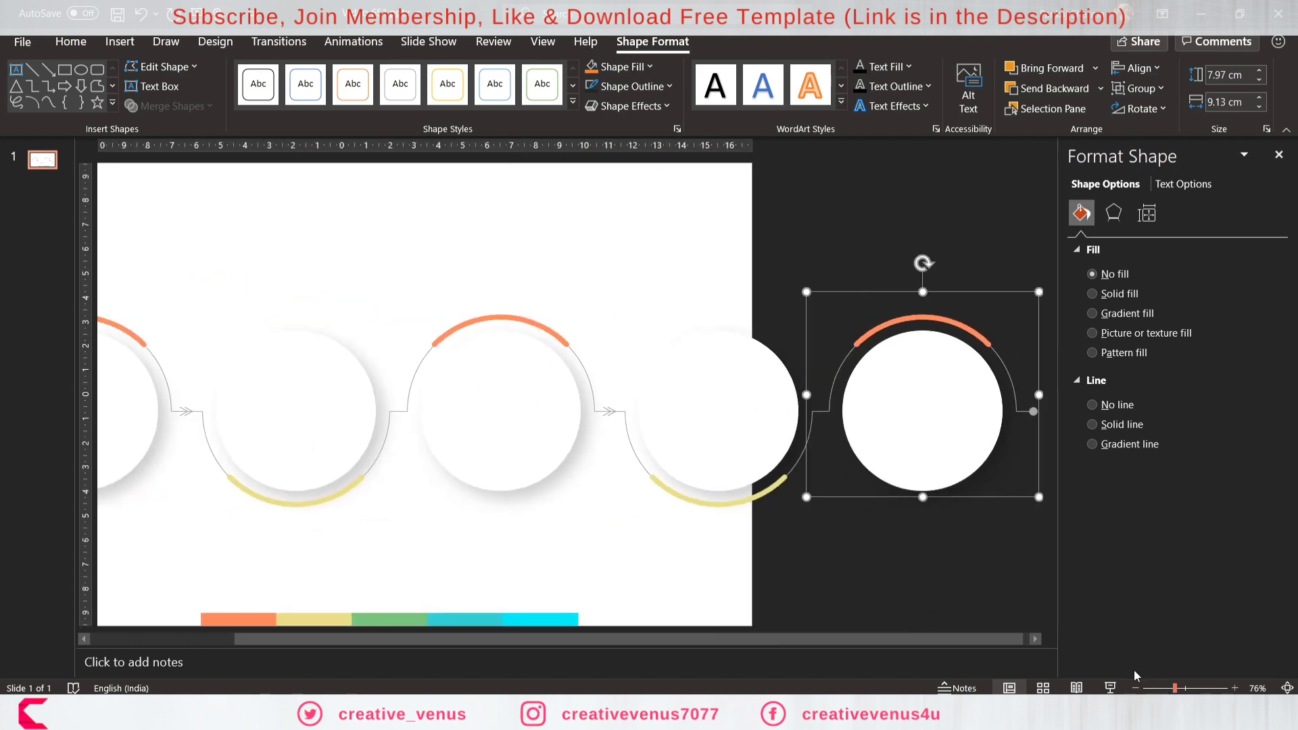
{"action": "mouse_move", "coordinate": [219, 443]}
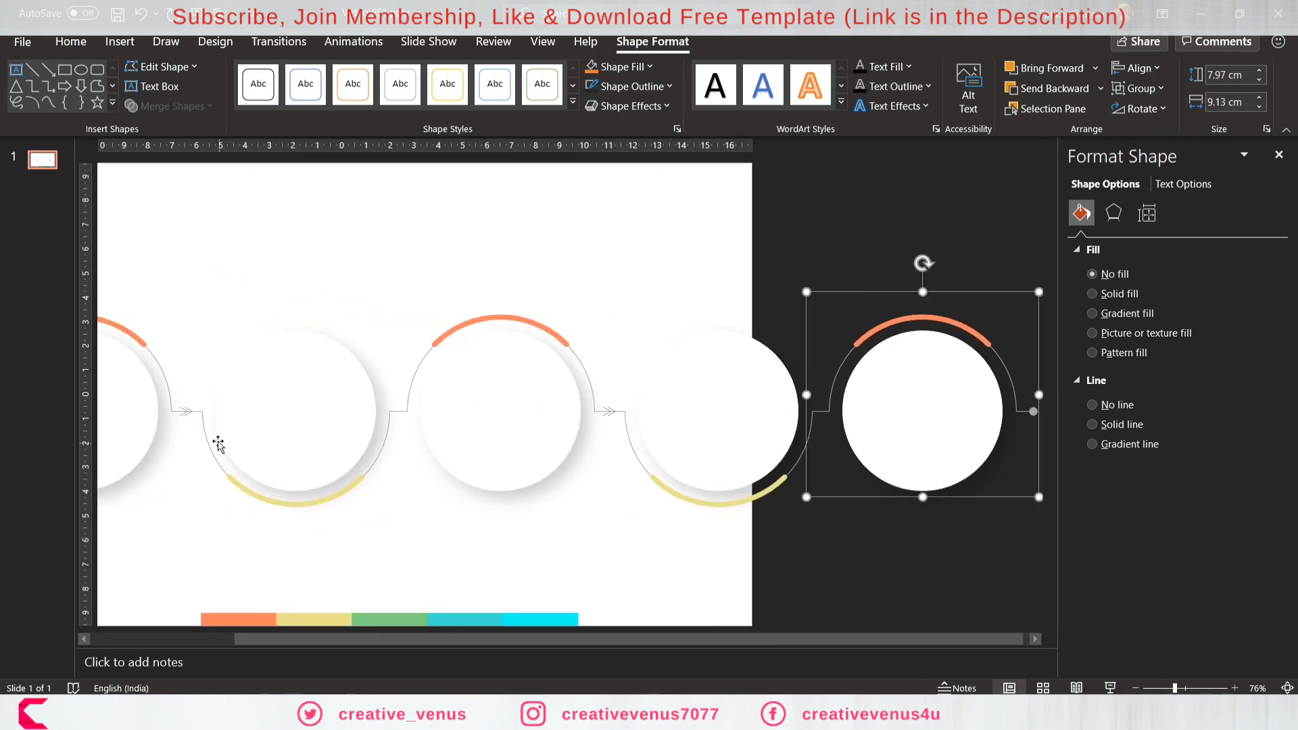
{"action": "mouse_move", "coordinate": [163, 503]}
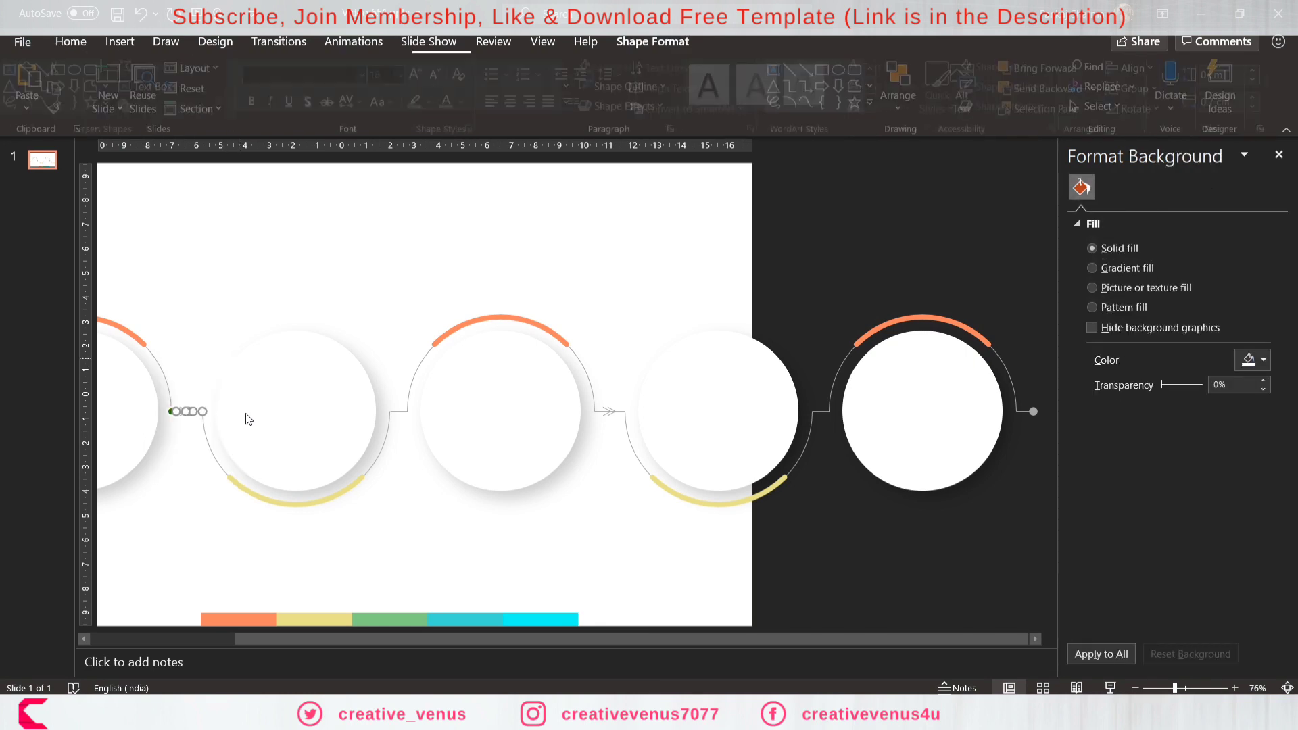
Copy the double arrowhead between circles two and three and fine-tune it.
{"action": "left_click", "coordinate": [191, 412]}
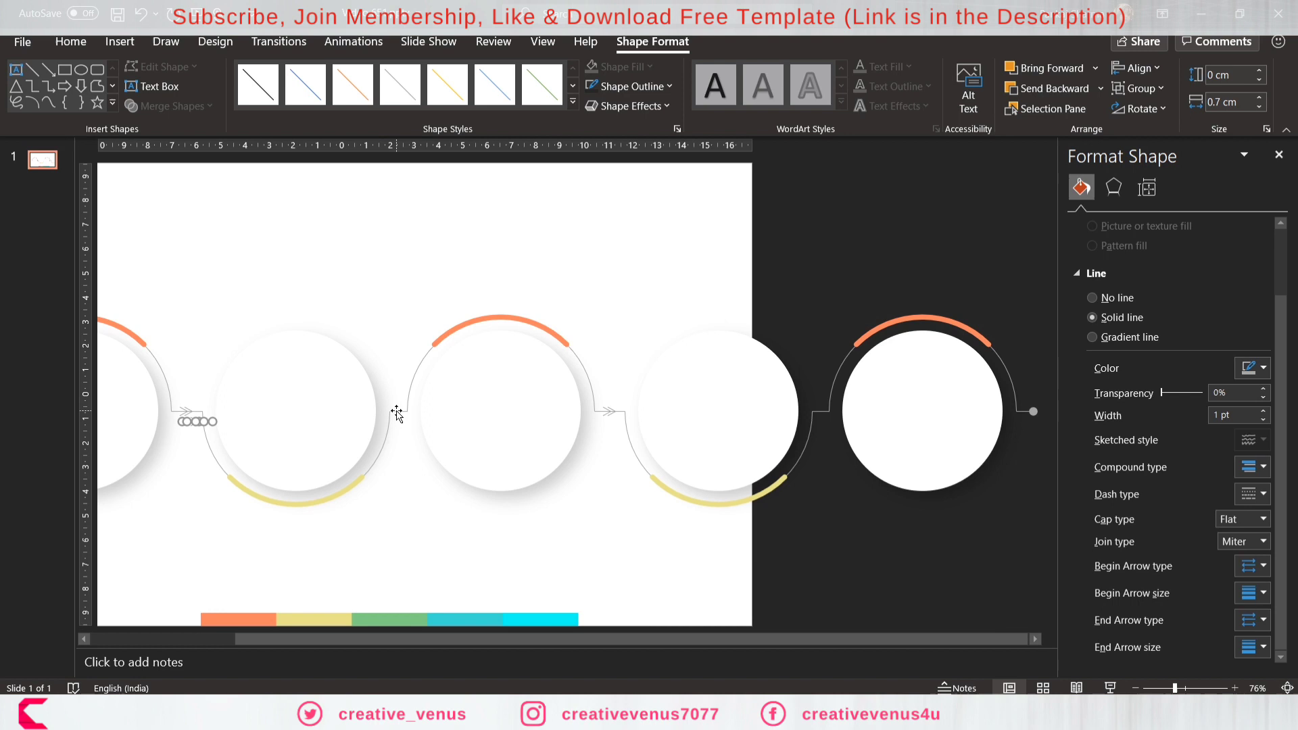
{"action": "mouse_move", "coordinate": [336, 466]}
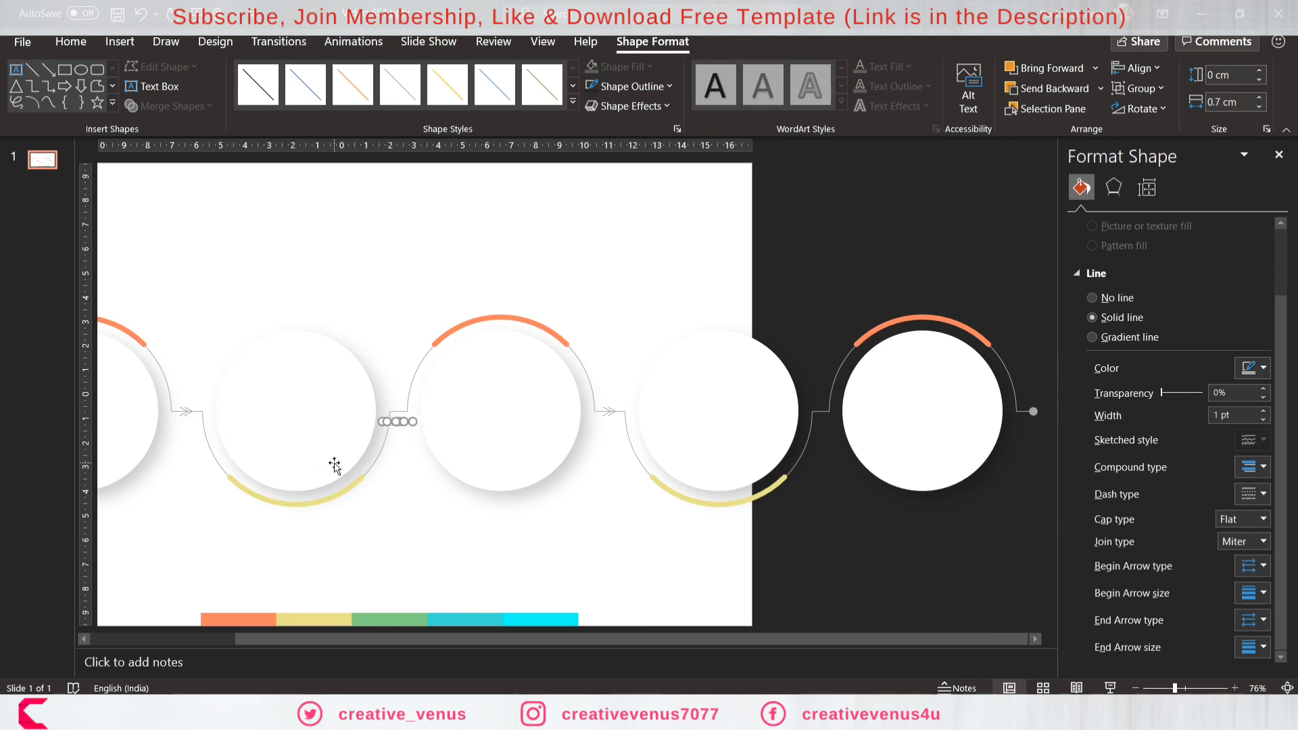
{"action": "left_click", "coordinate": [1232, 688]}
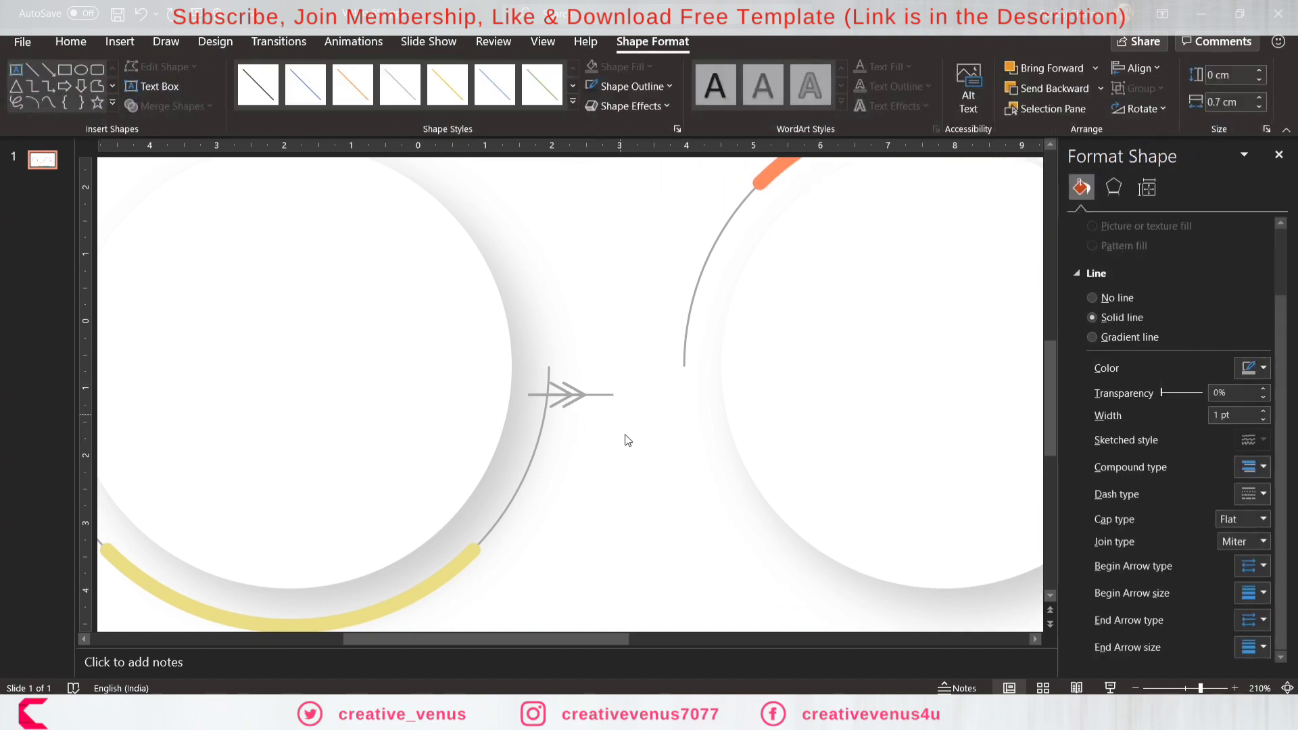
{"action": "left_click", "coordinate": [569, 394]}
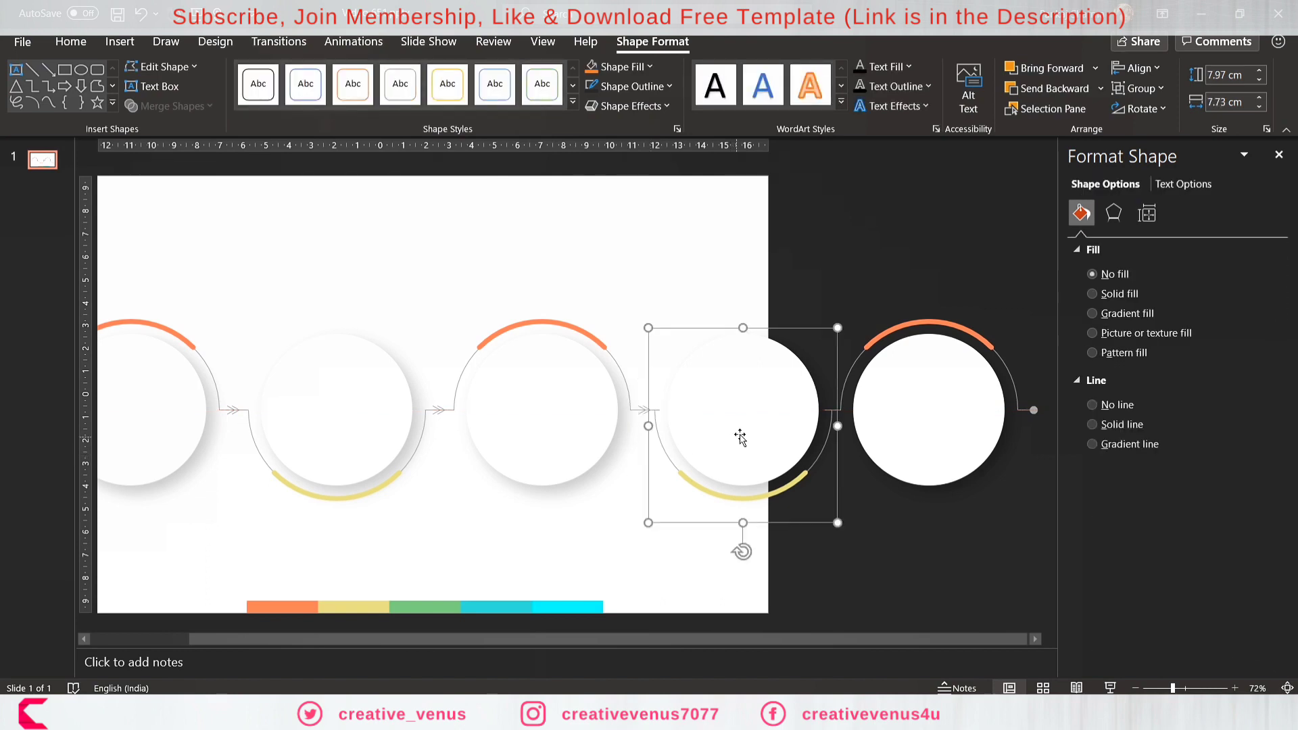
{"action": "mouse_move", "coordinate": [837, 427]}
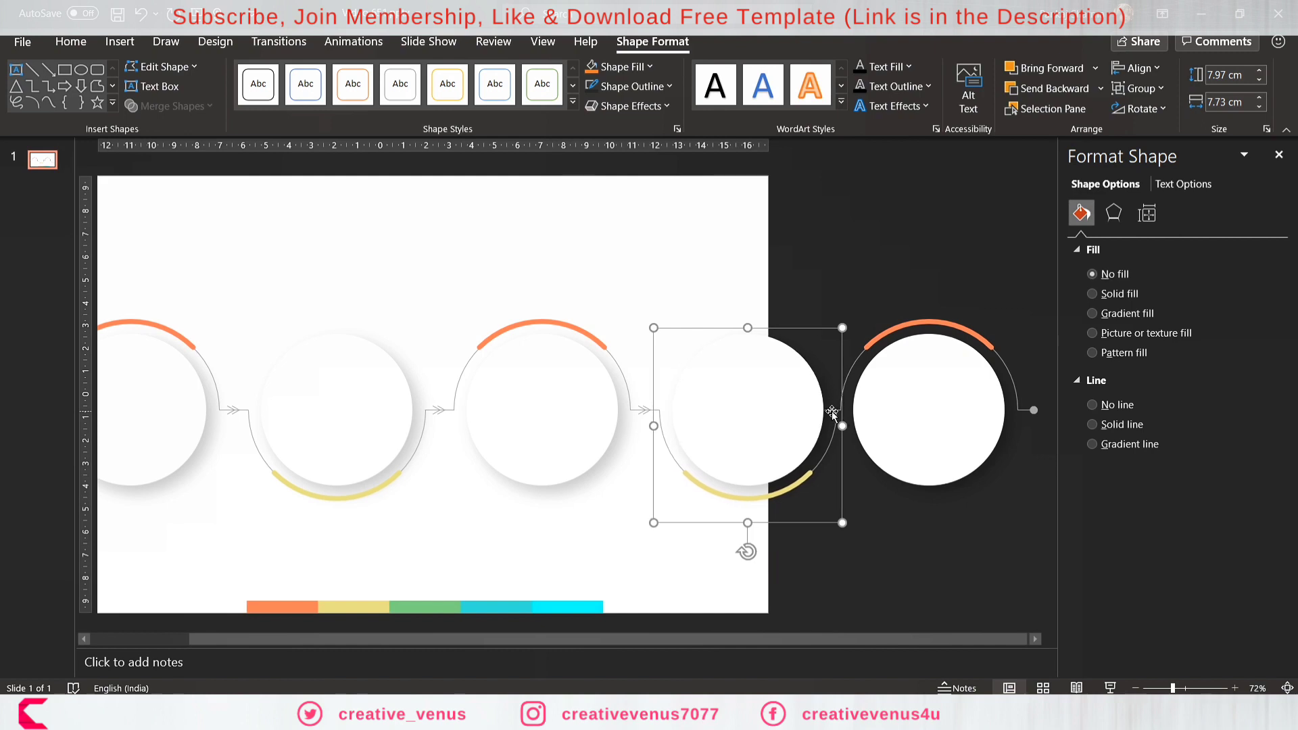
Align the fourth and fifth circle assemblies so their connector lines meet.
{"action": "left_click", "coordinate": [1235, 688]}
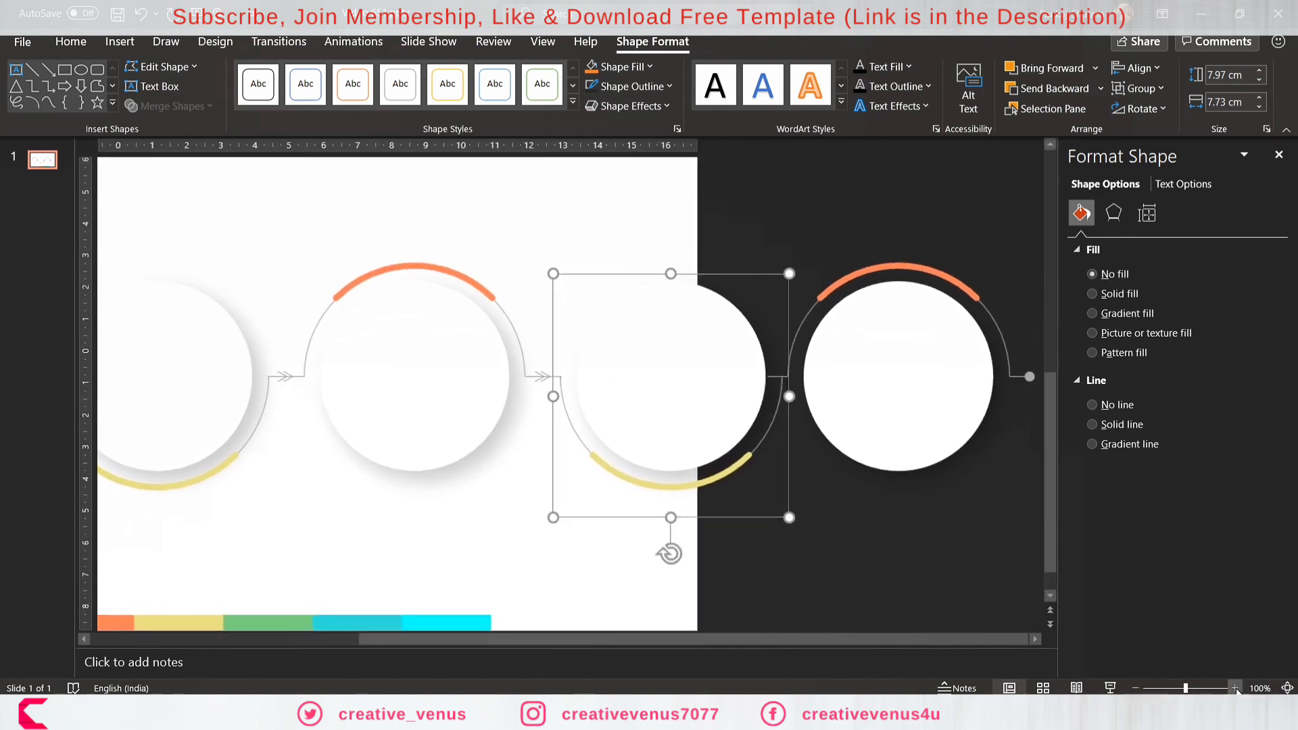
{"action": "left_click", "coordinate": [1235, 689]}
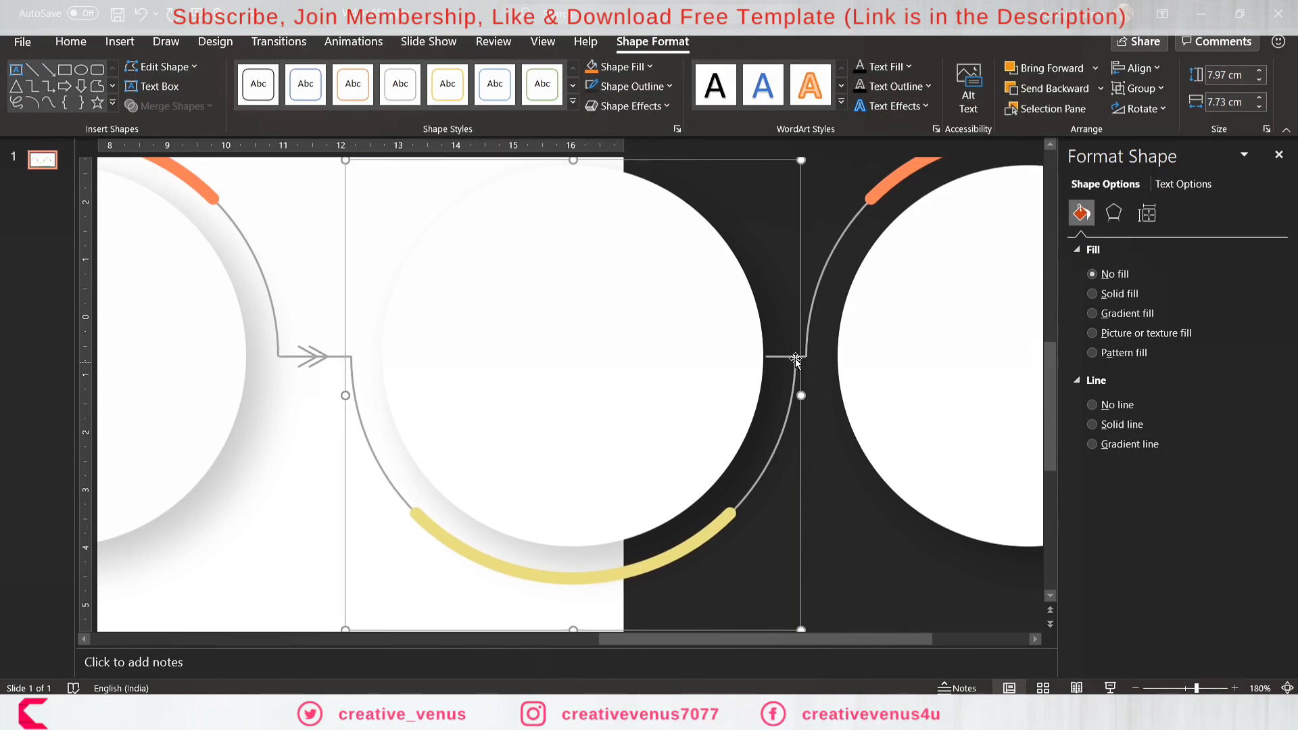
{"action": "left_click", "coordinate": [830, 394]}
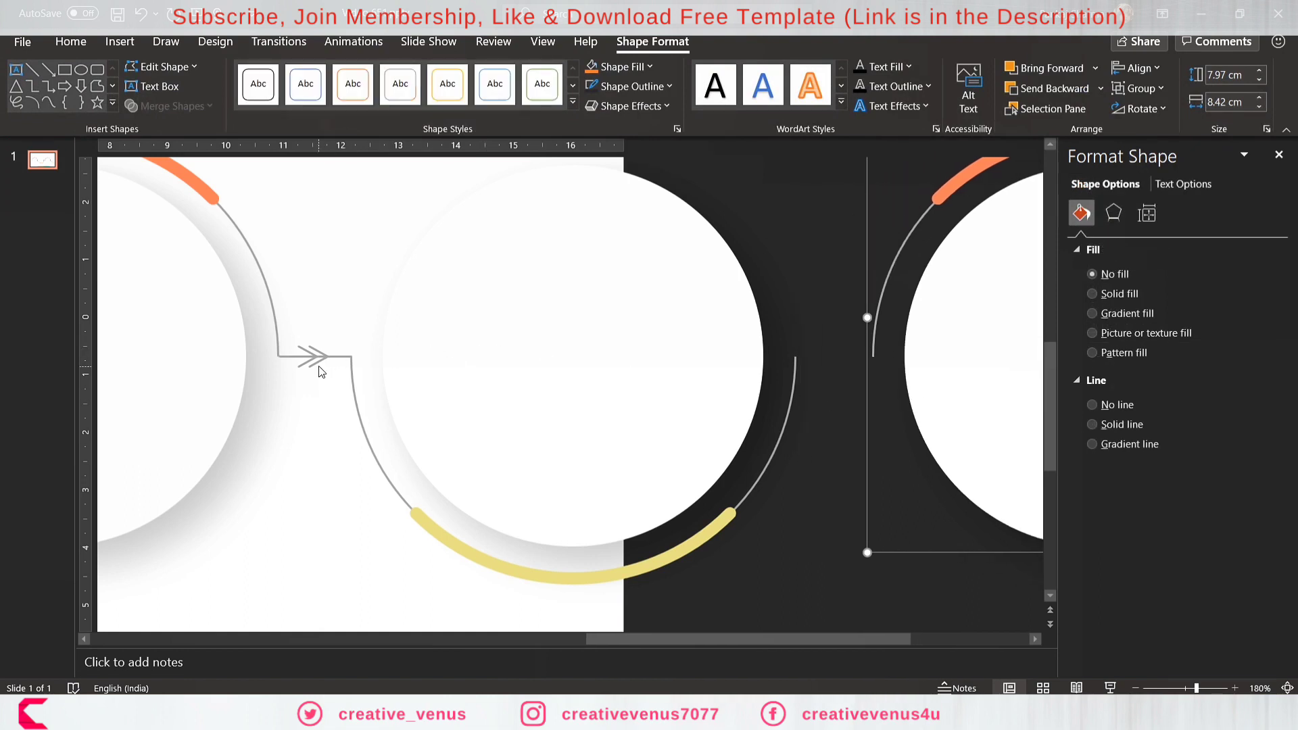
{"action": "left_click", "coordinate": [323, 369]}
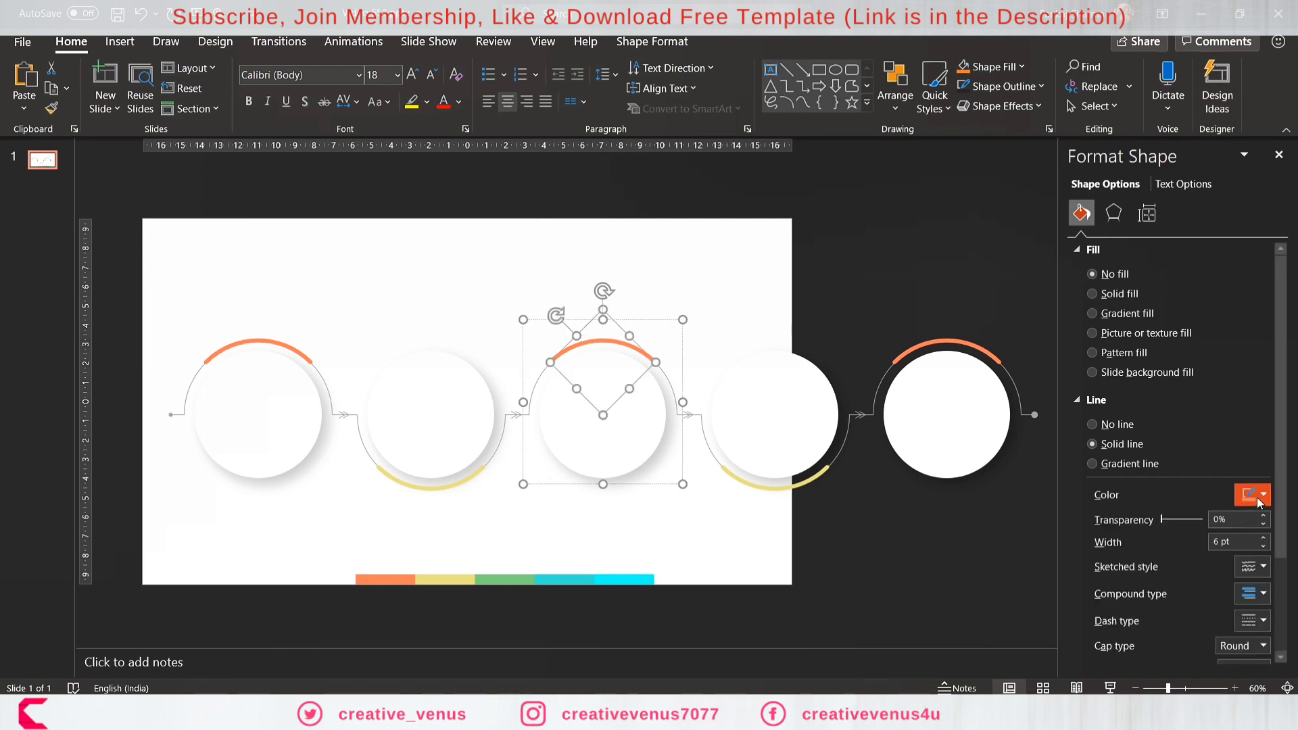
Recolour the remaining arcs green and cyan and copy an arrowhead to the last junction.
{"action": "left_click", "coordinate": [1253, 495]}
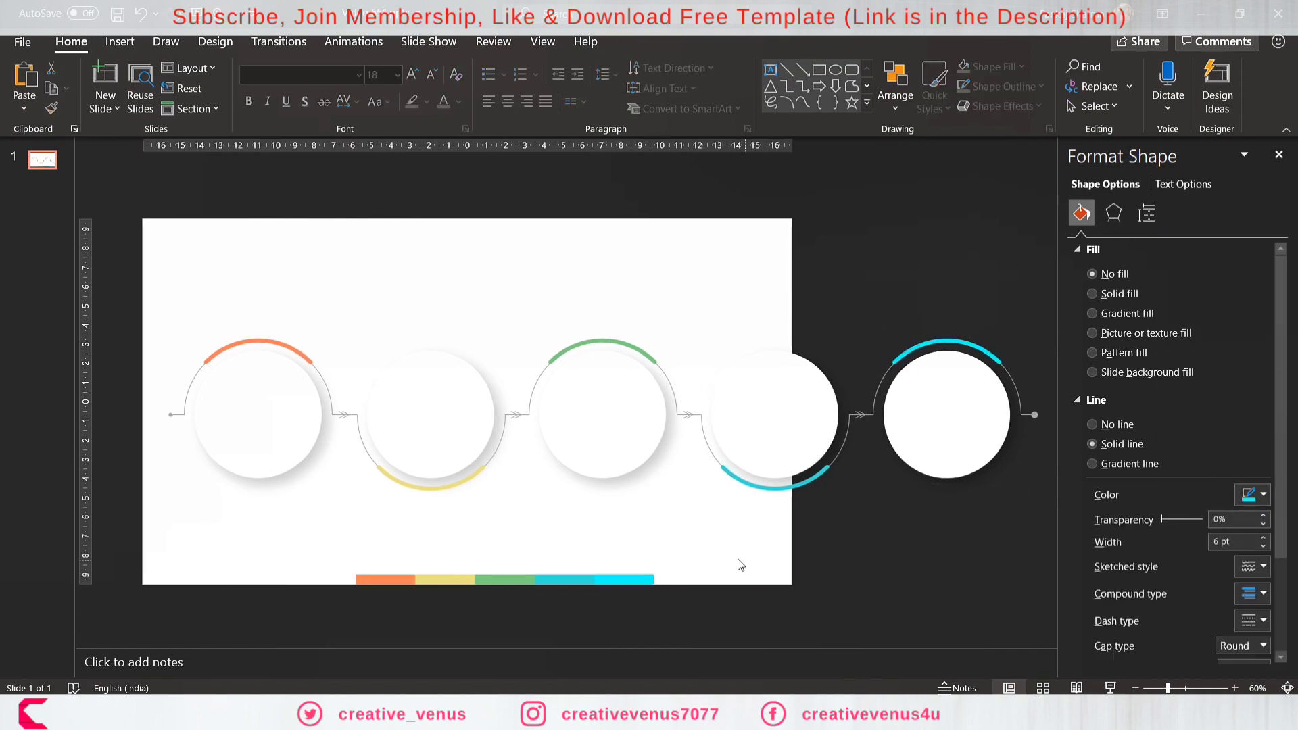
{"action": "left_click", "coordinate": [430, 543]}
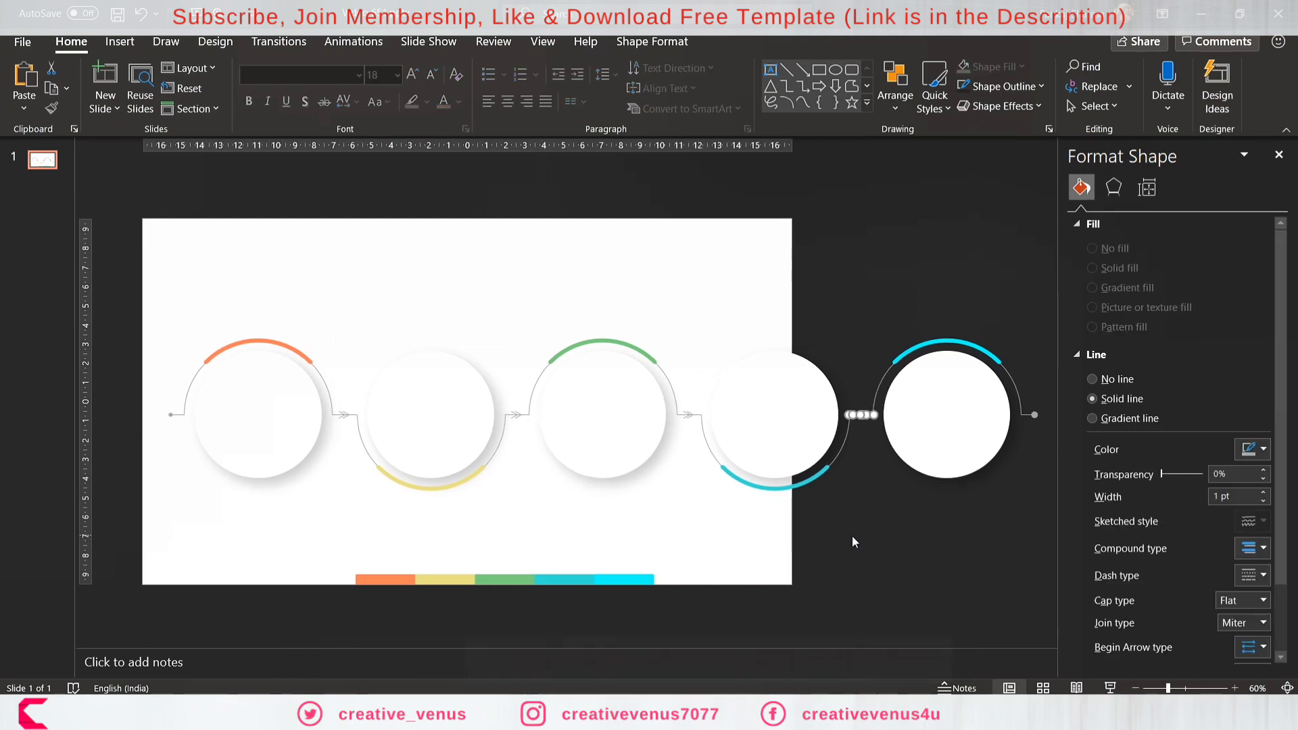
{"action": "key", "text": "ctrl+a"}
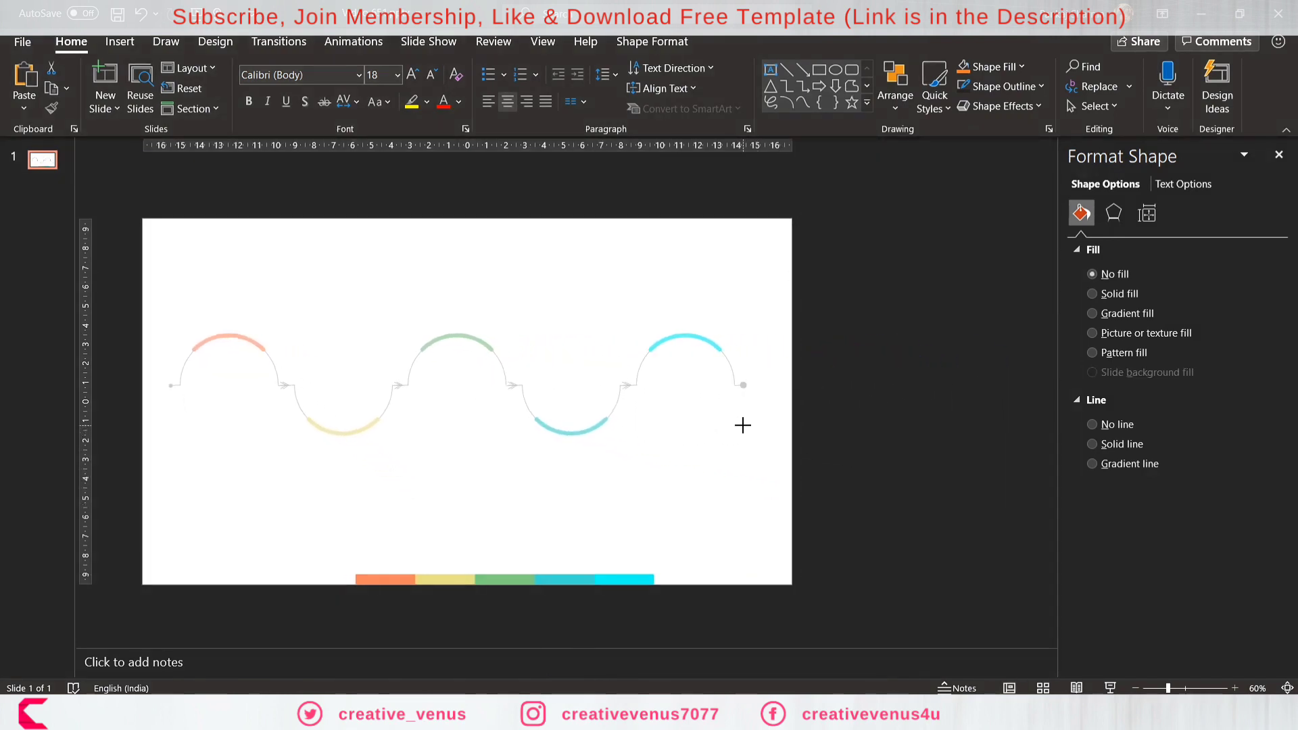
Drag the five-button chain to the slide's horizontal centre, then deselect it.
{"action": "left_click", "coordinate": [563, 384]}
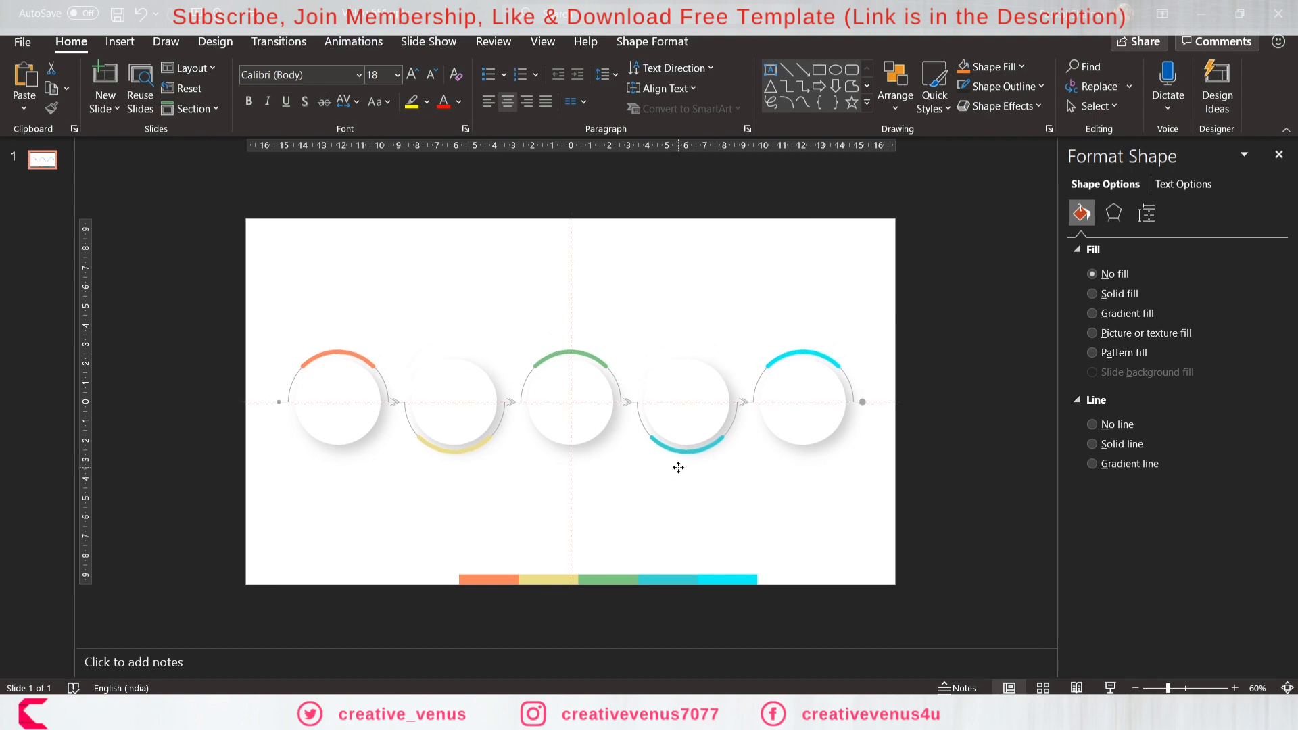
{"action": "left_click", "coordinate": [691, 512]}
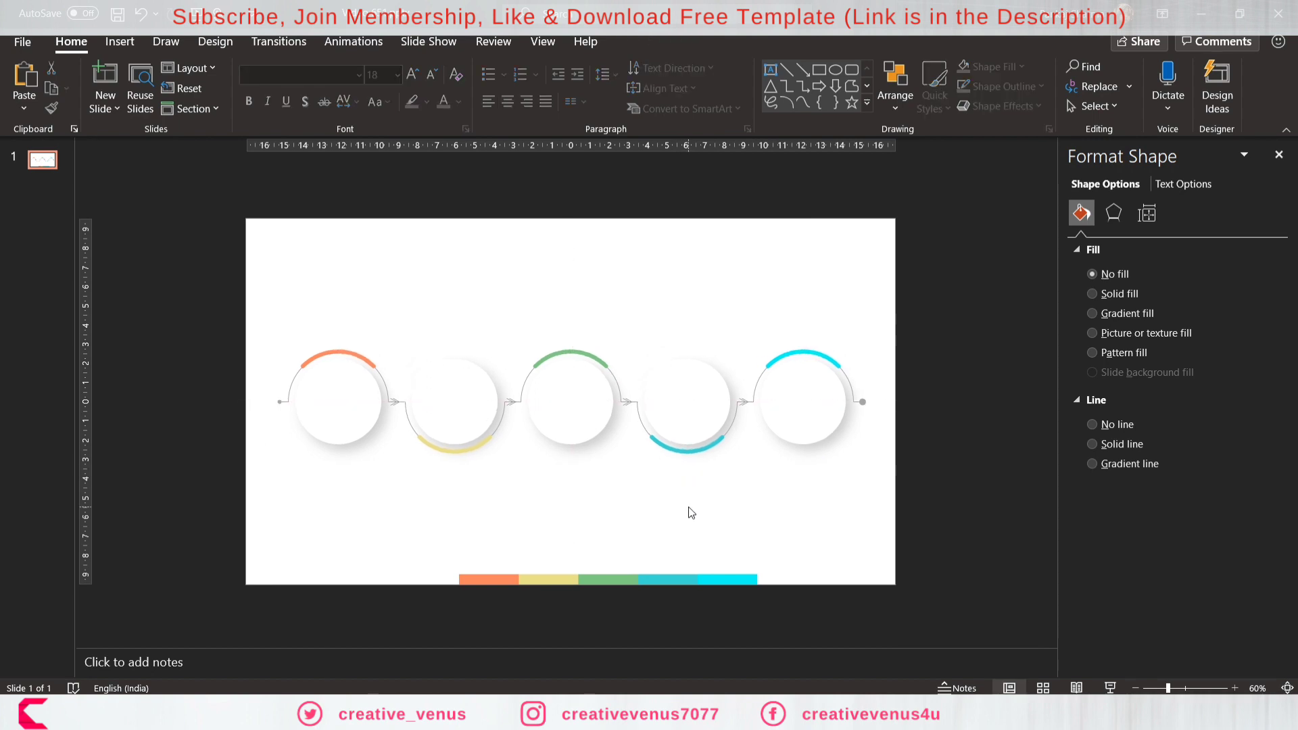
{"action": "left_click", "coordinate": [690, 513]}
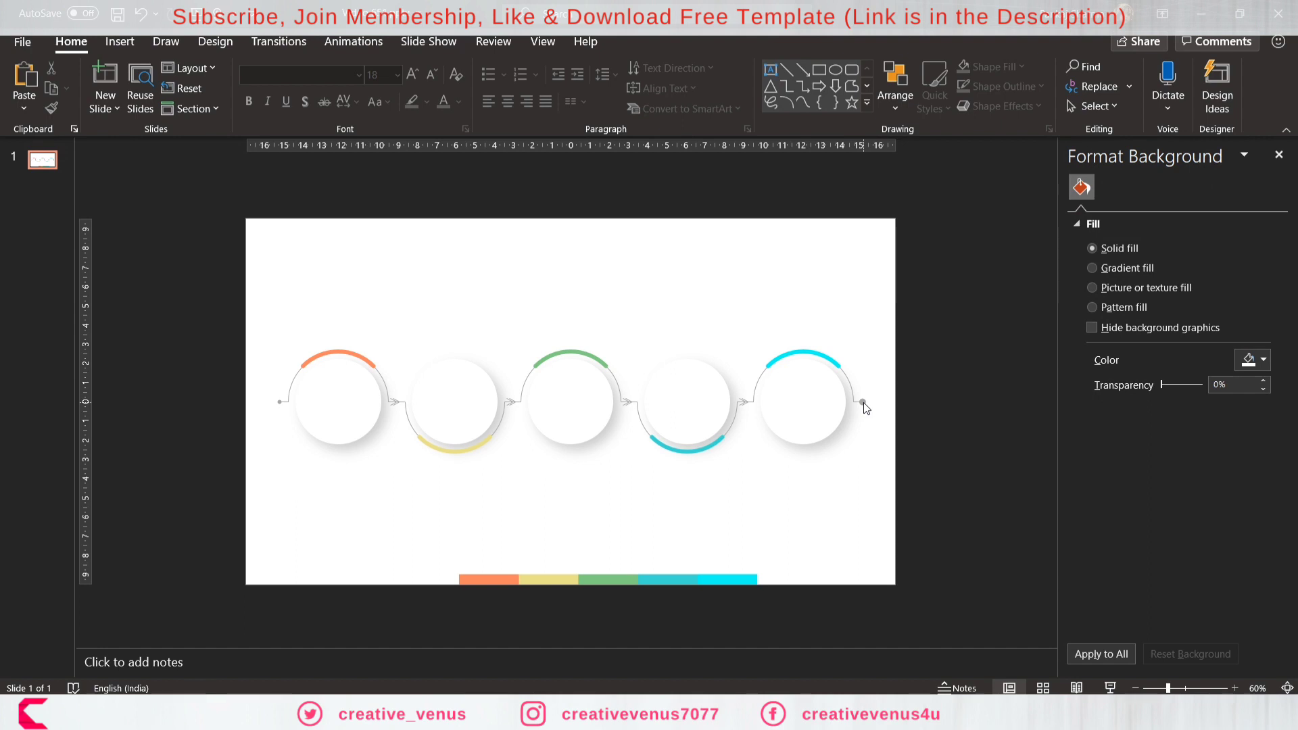
{"action": "left_click", "coordinate": [569, 402]}
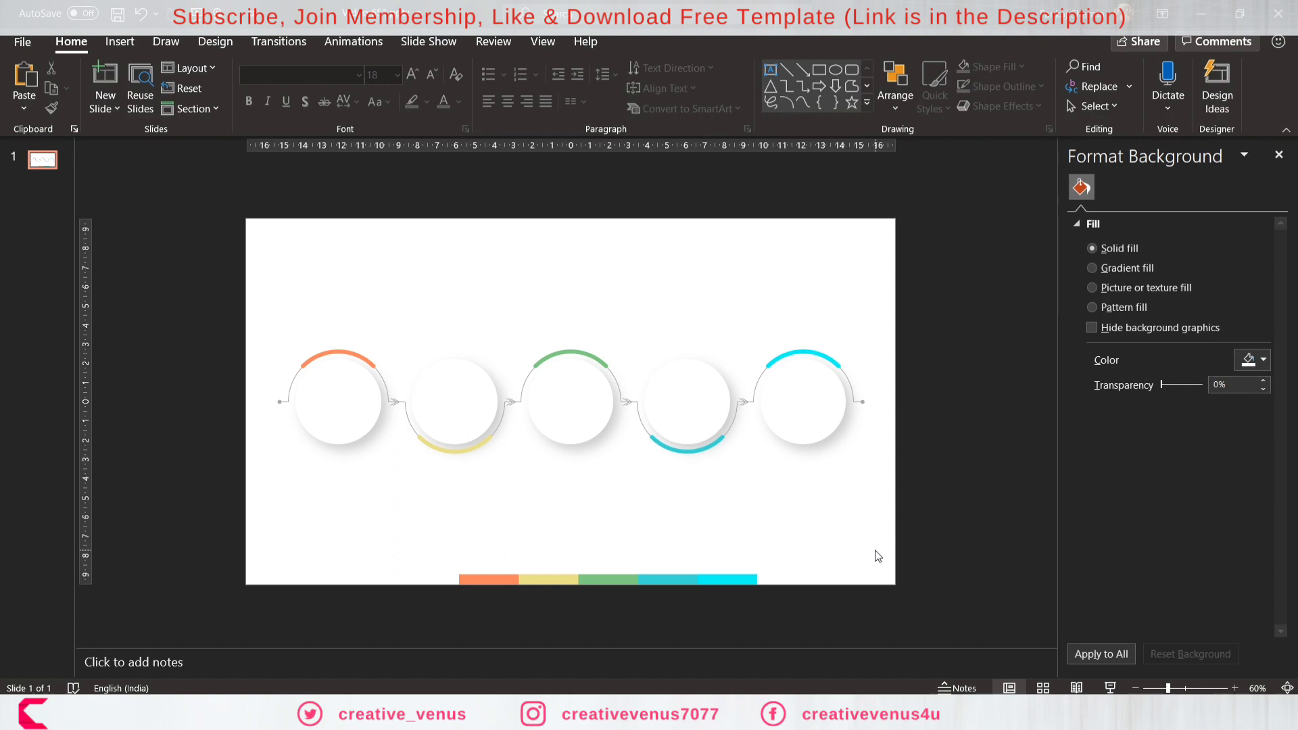
{"action": "mouse_move", "coordinate": [599, 568]}
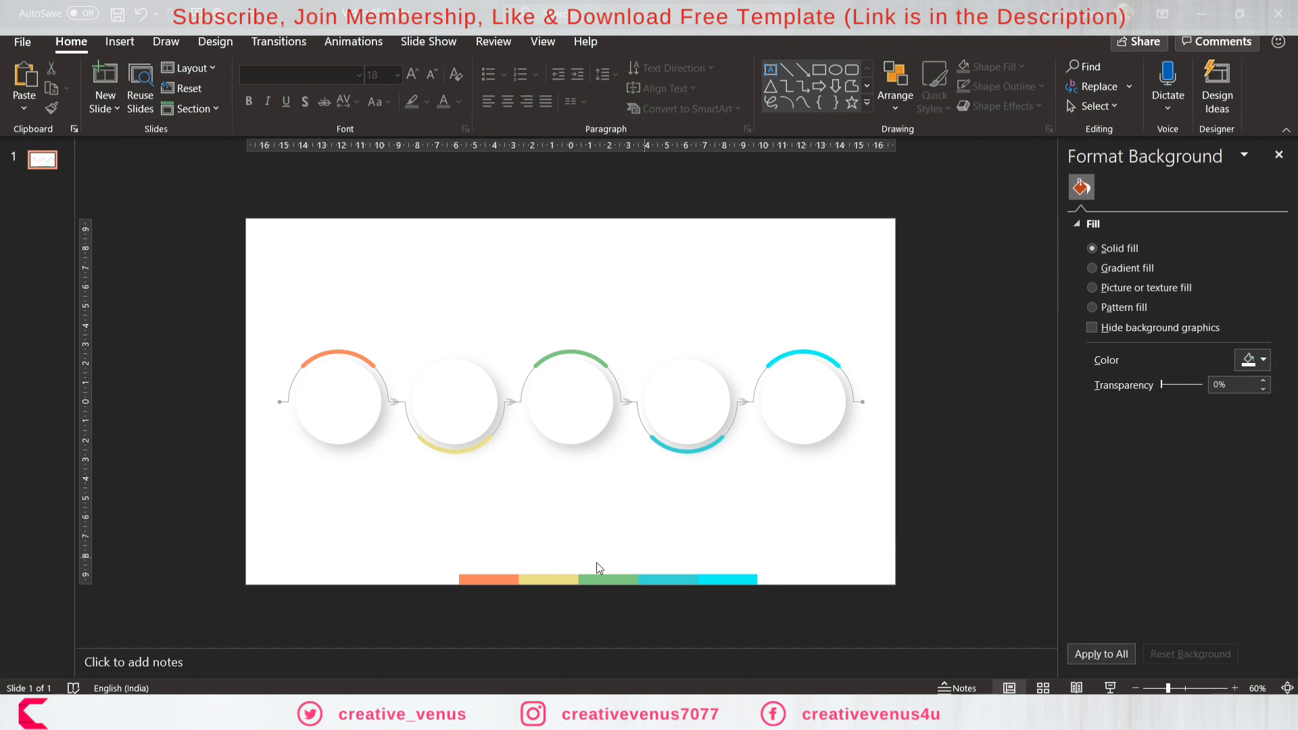
{"action": "mouse_move", "coordinate": [440, 490]}
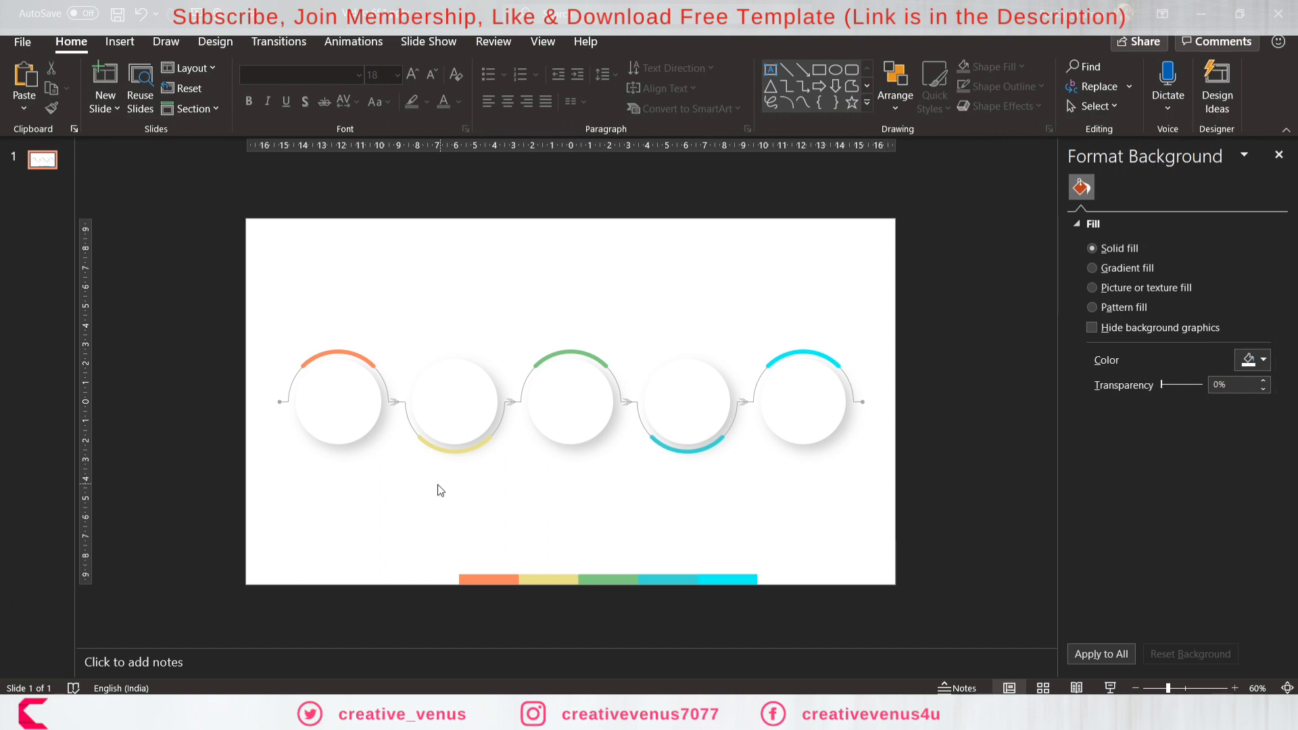
{"action": "left_click", "coordinate": [119, 41]}
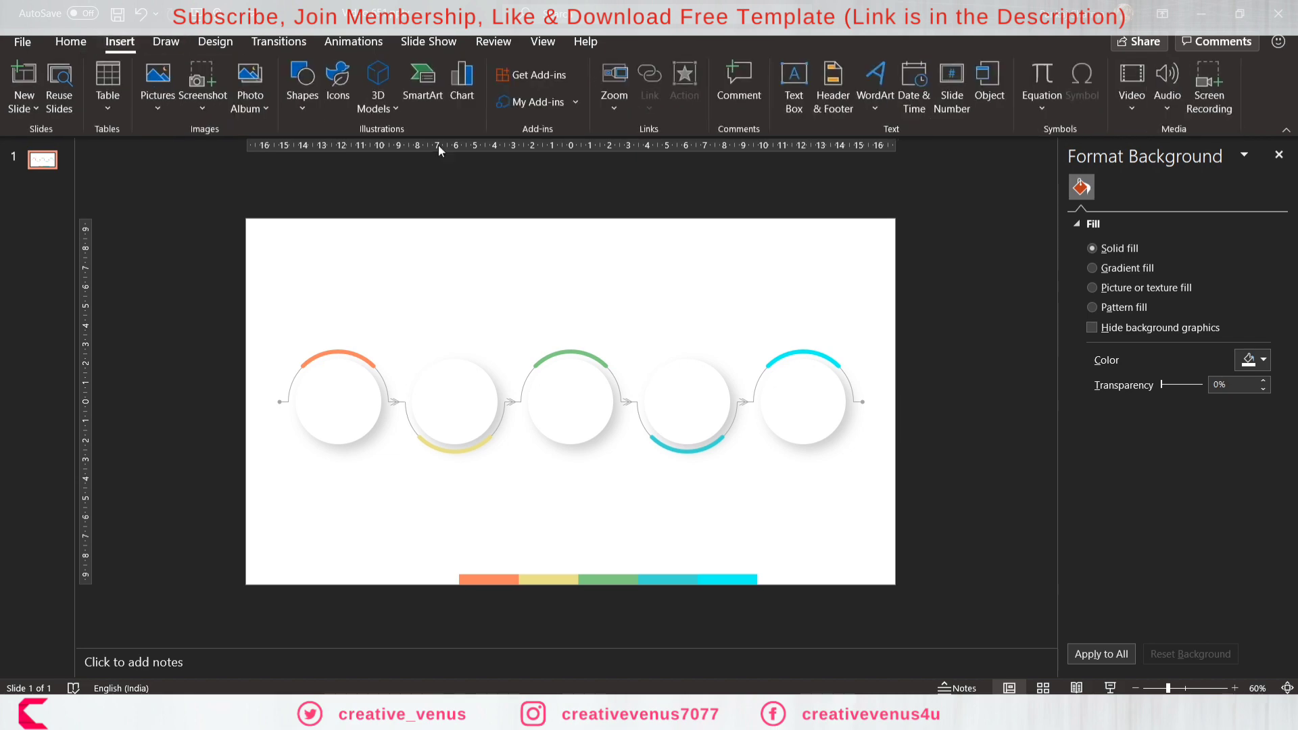
Insert paint bucket, pump jack, pocket knife, hand saw and mine cart icons.
{"action": "left_click", "coordinate": [338, 86]}
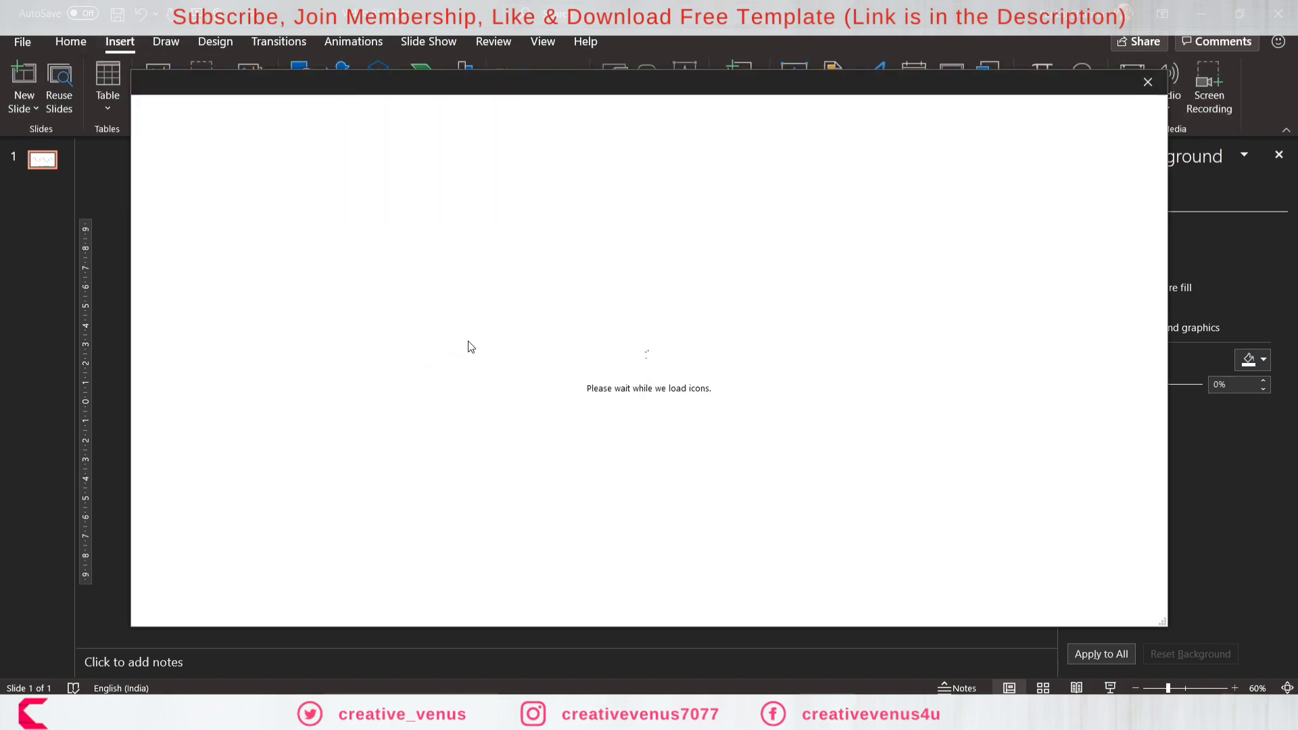
{"action": "mouse_move", "coordinate": [685, 490]}
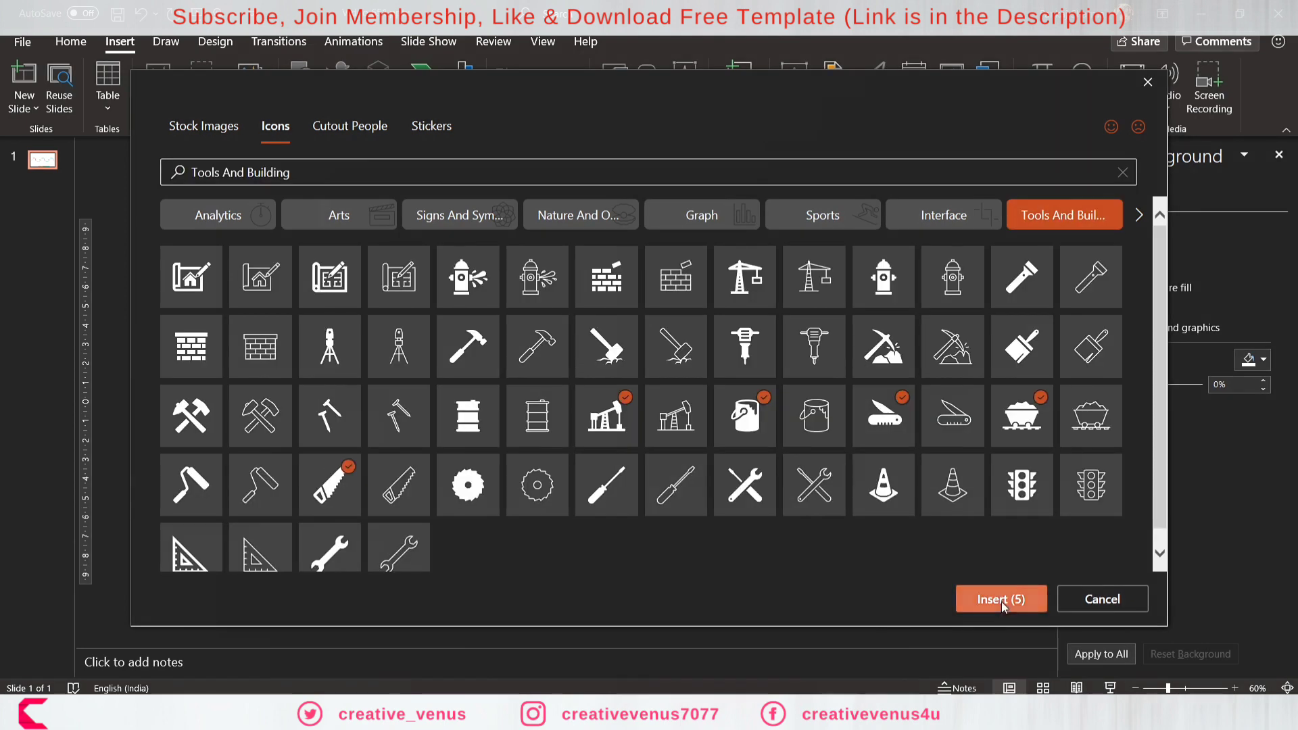
{"action": "left_click", "coordinate": [1000, 598]}
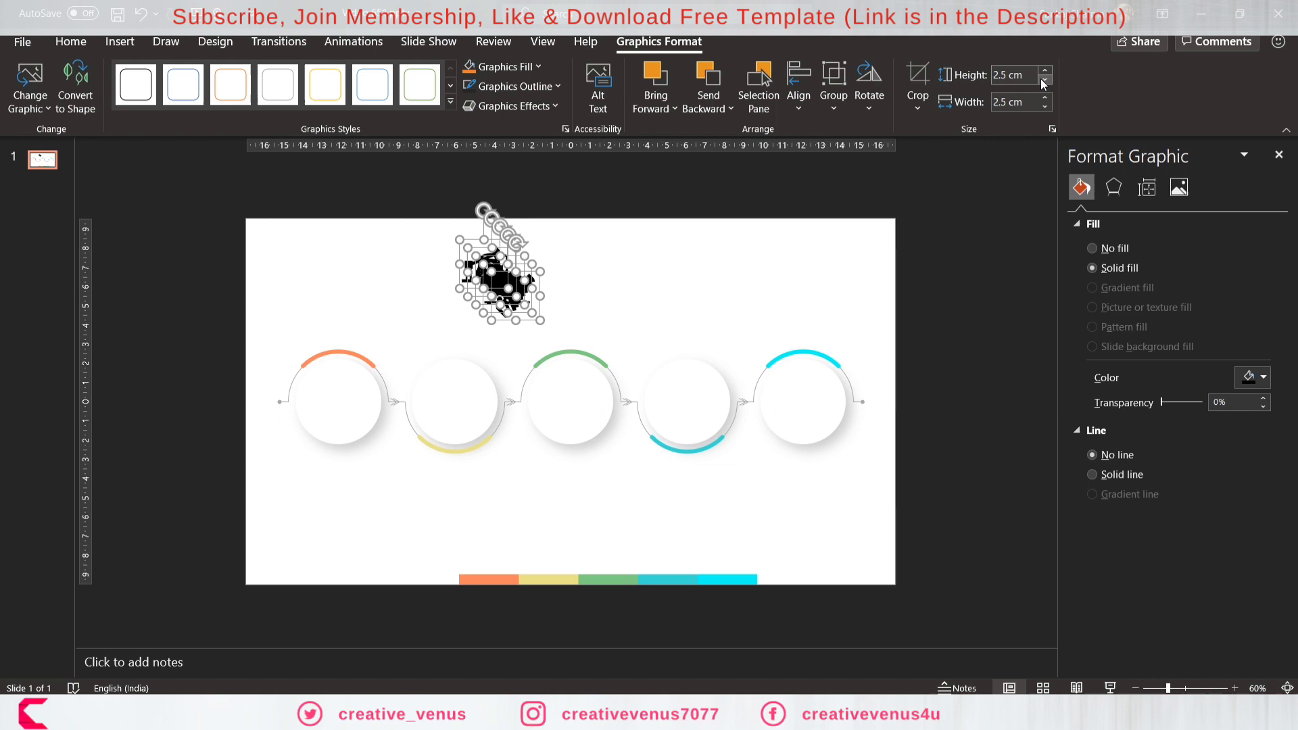
Resize the five tool icons and align each centred inside its circle.
{"action": "left_click", "coordinate": [1043, 80]}
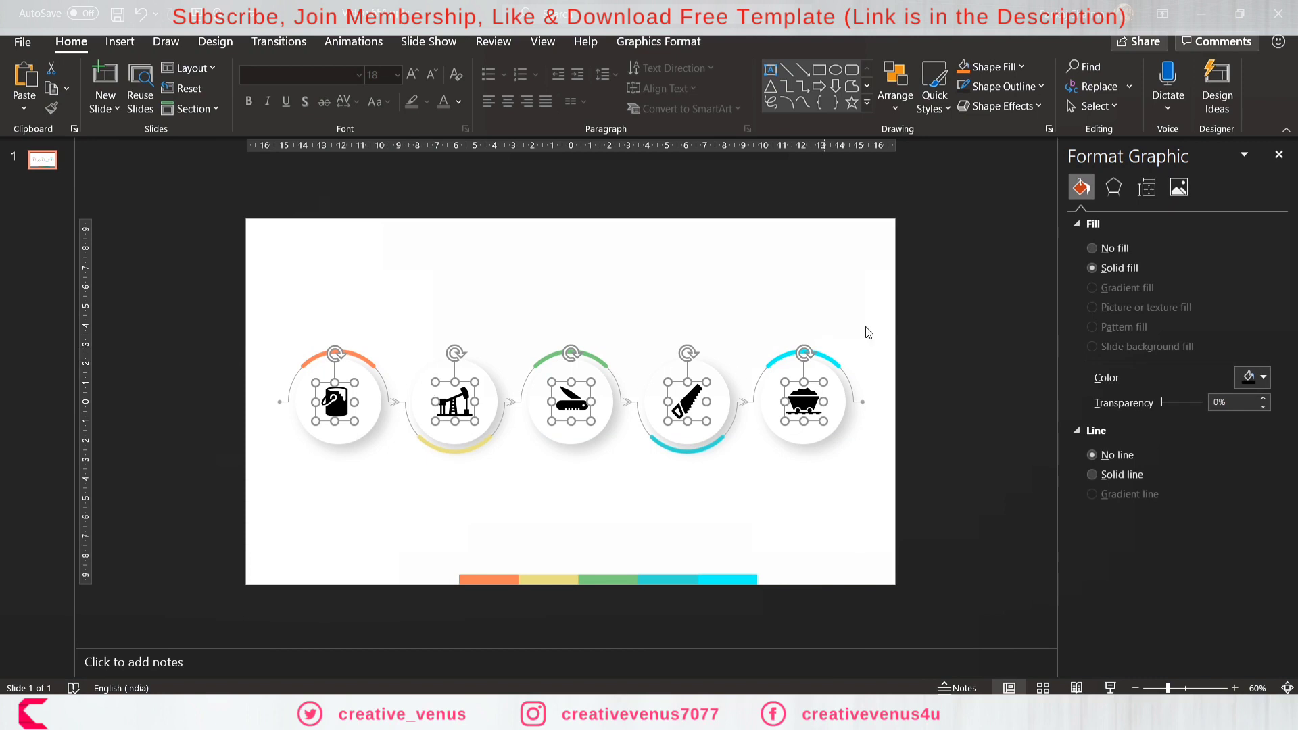
{"action": "mouse_move", "coordinate": [660, 41]}
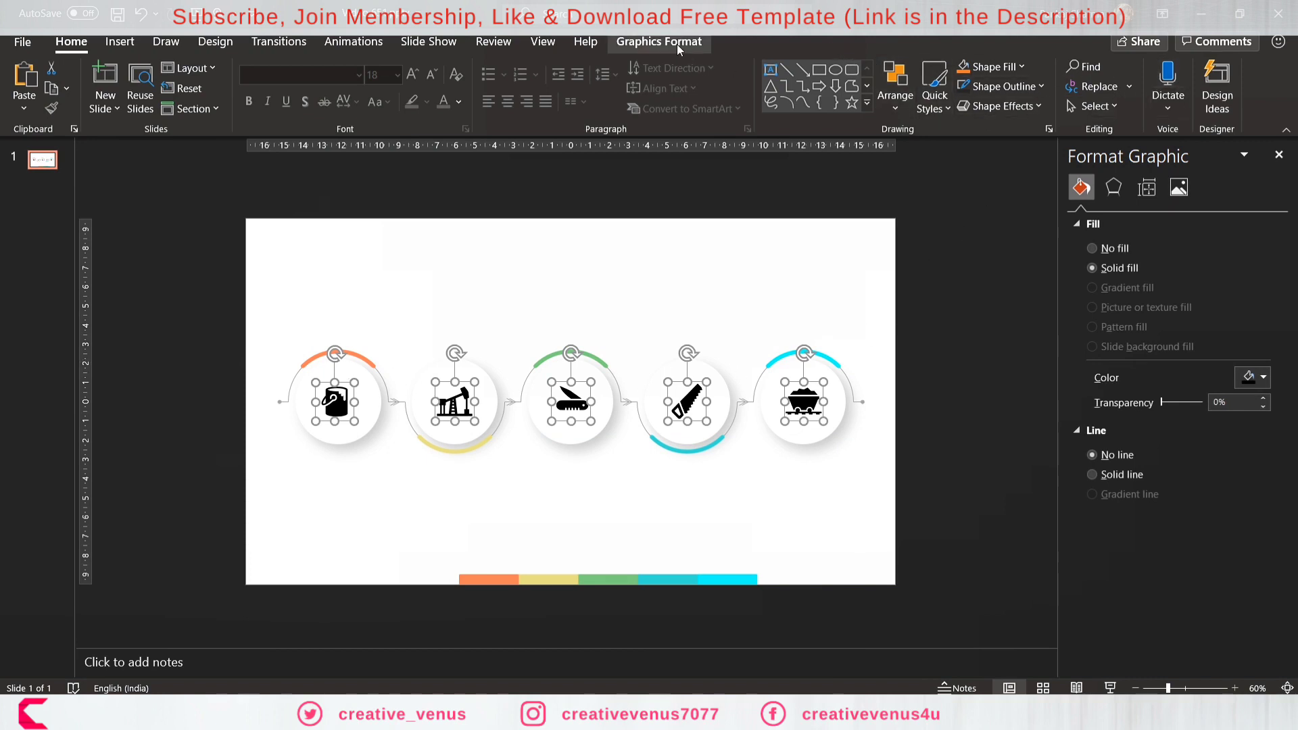
{"action": "left_click", "coordinate": [798, 85]}
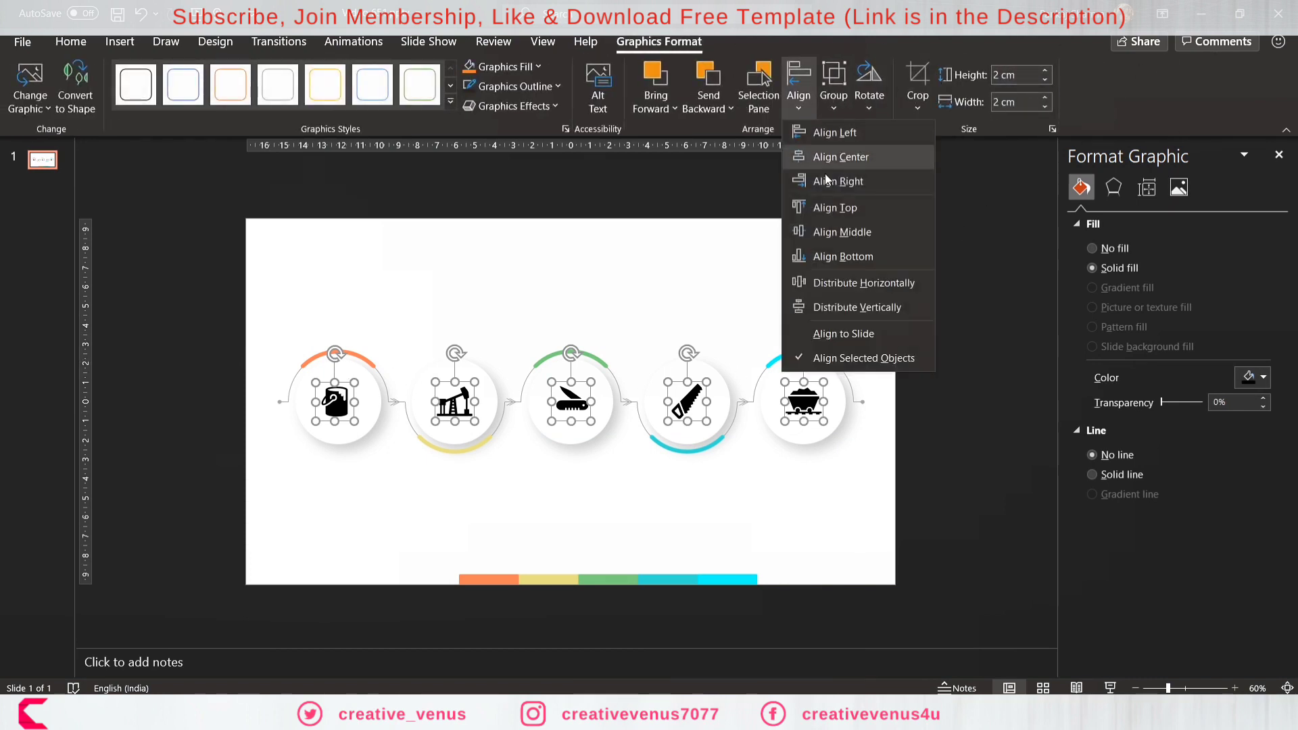
{"action": "left_click", "coordinate": [838, 231]}
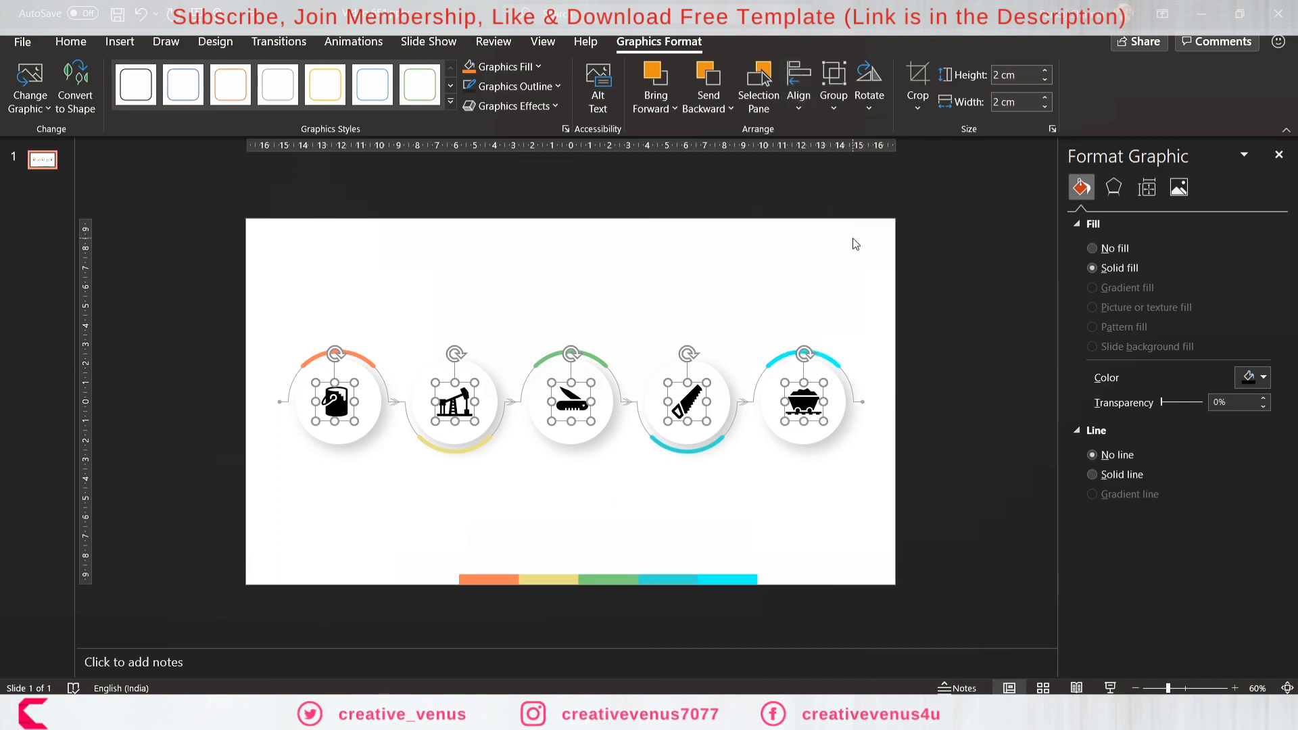
{"action": "left_click", "coordinate": [468, 450]}
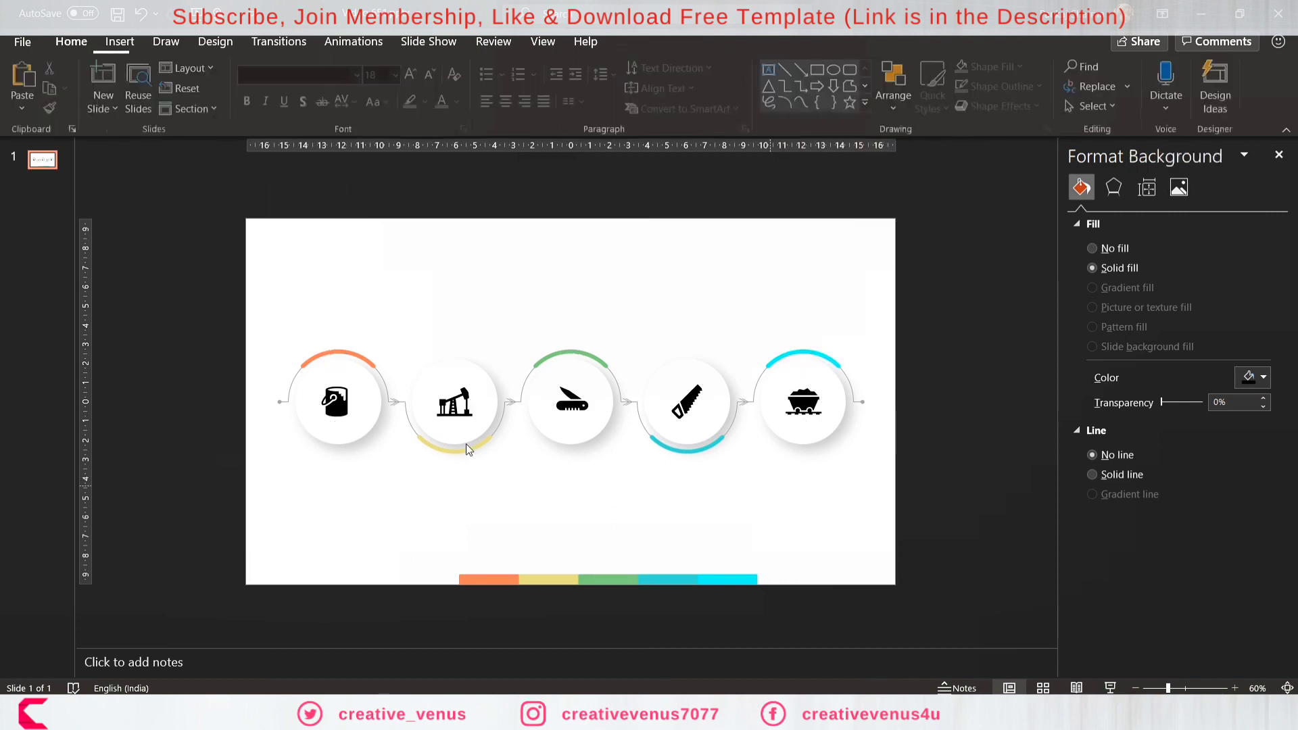
{"action": "left_click", "coordinate": [1262, 378]}
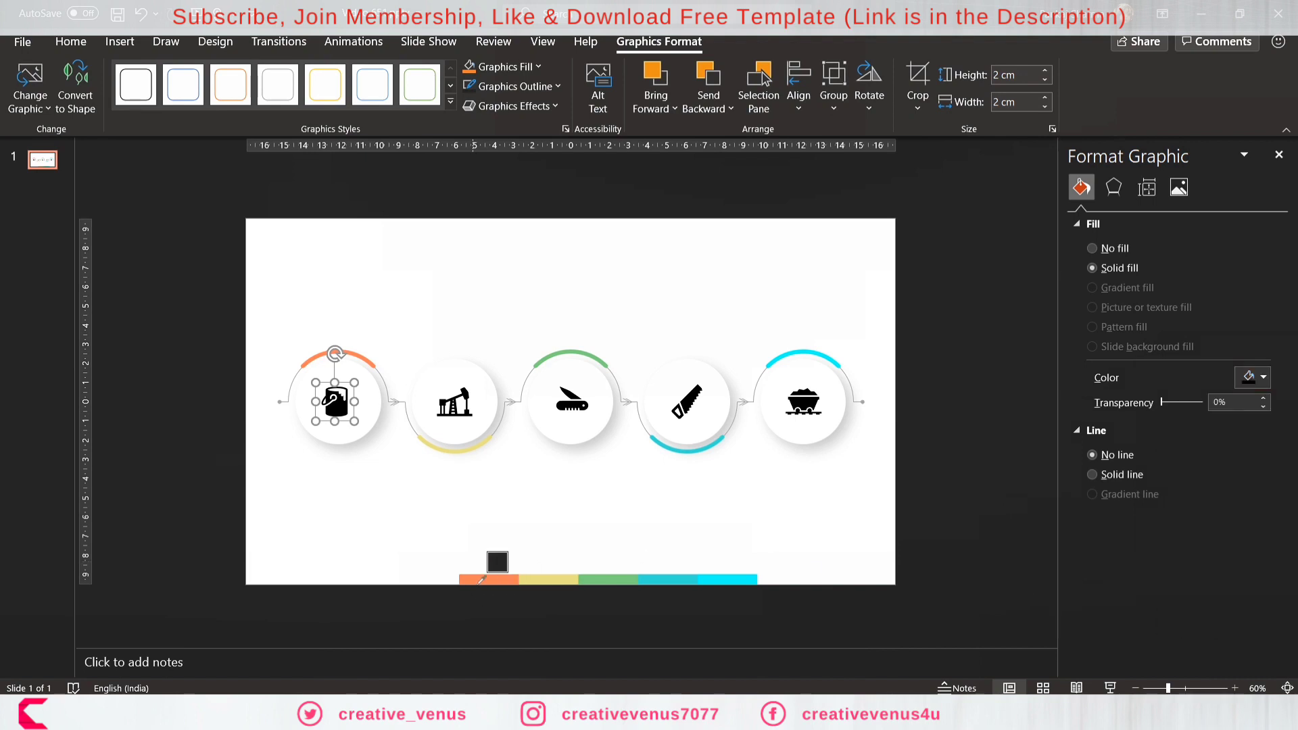
Eyedropper-recolour the icons, sampling orange, green and teal from the bottom palette strip.
{"action": "left_click", "coordinate": [454, 402]}
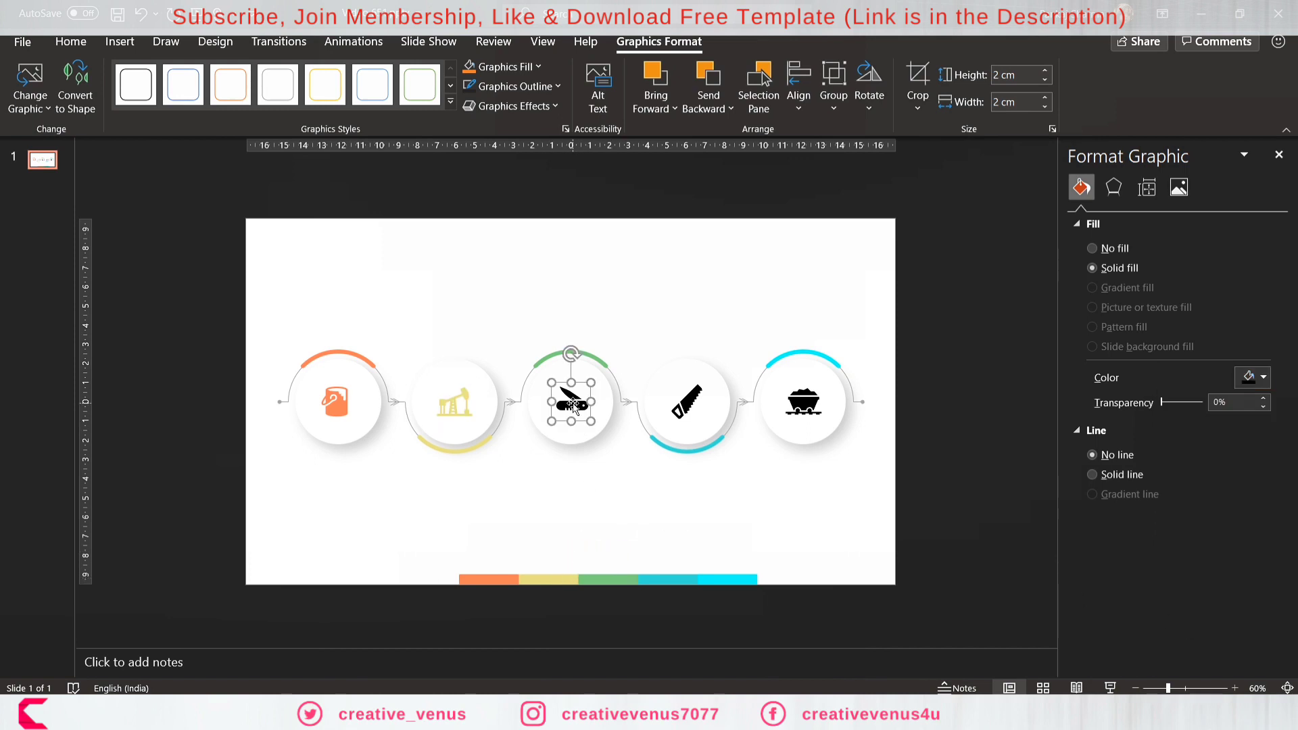
{"action": "left_click", "coordinate": [1248, 377]}
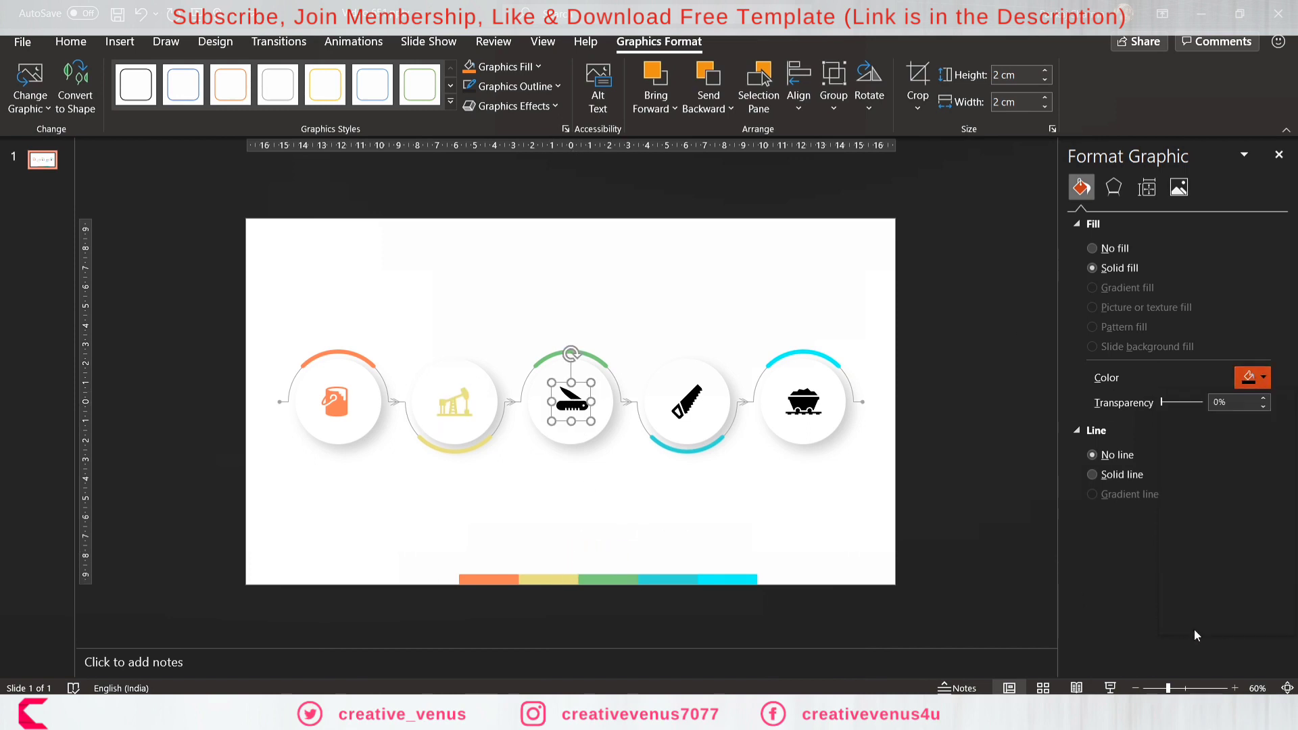
{"action": "left_click", "coordinate": [1251, 377]}
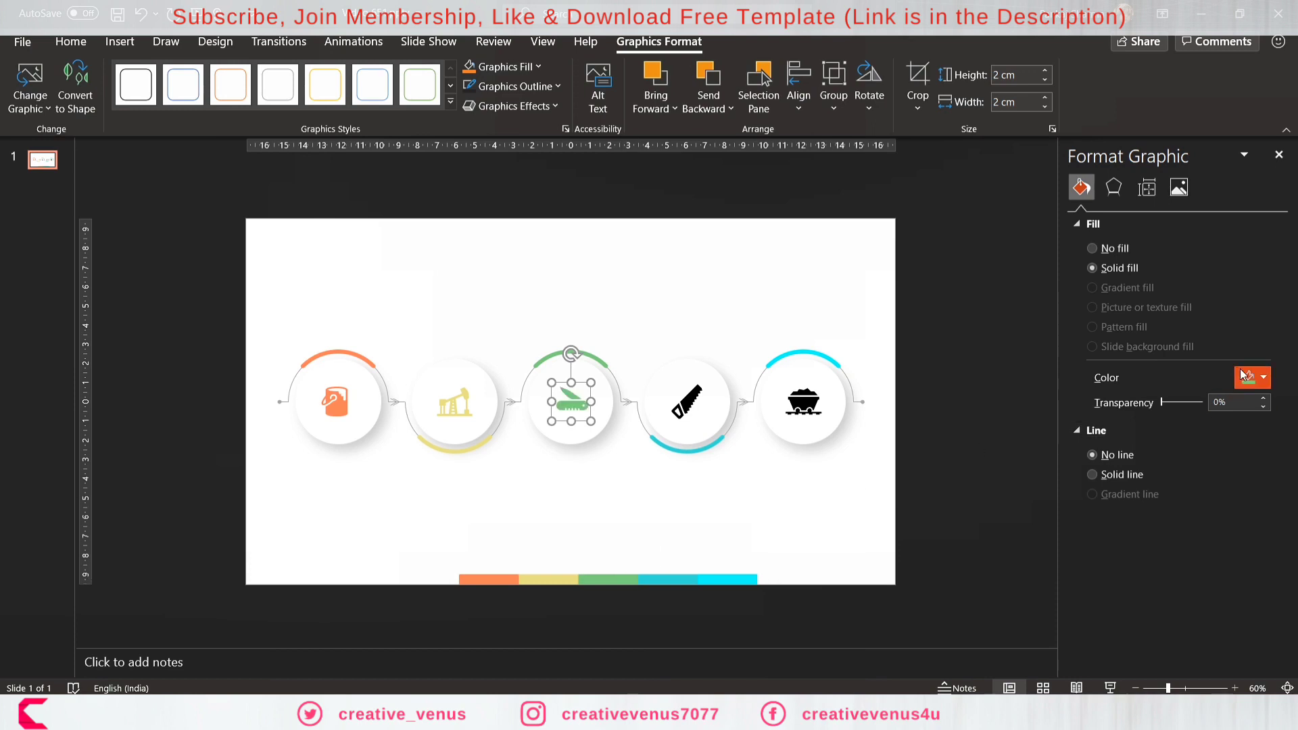
{"action": "left_click", "coordinate": [1249, 377]}
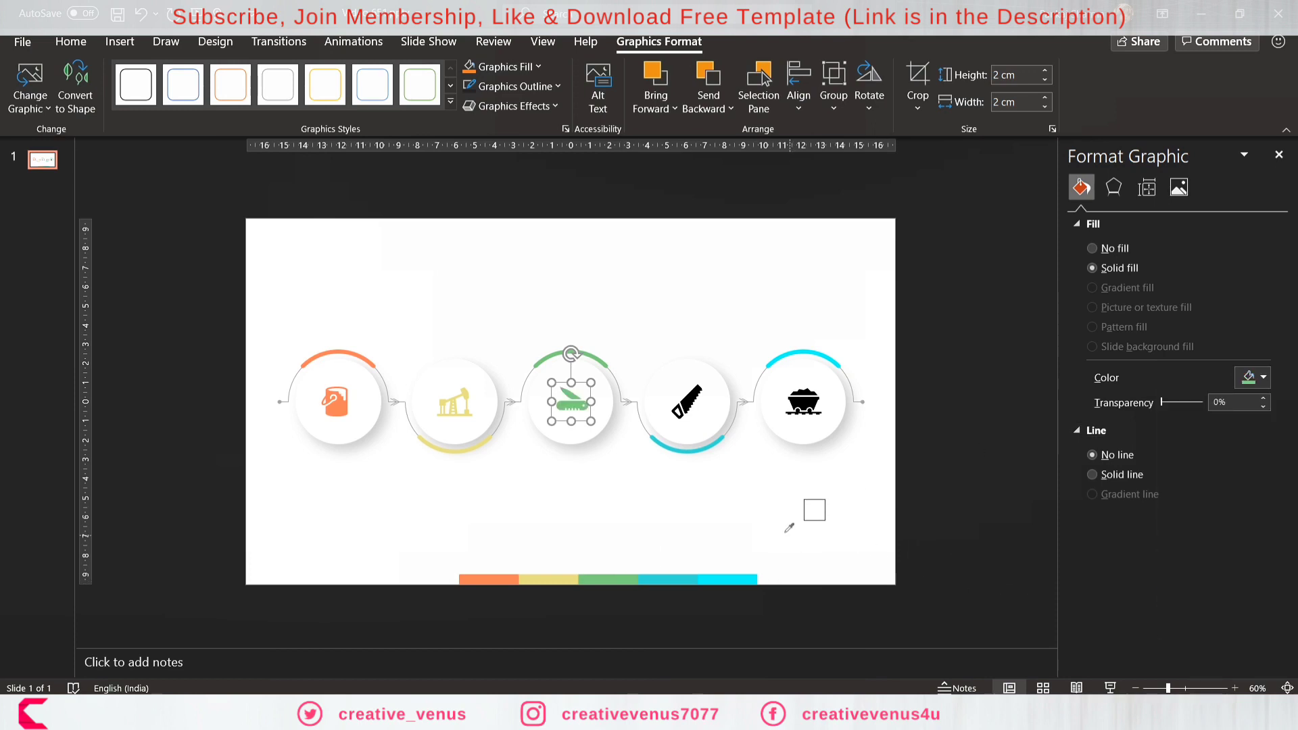
{"action": "left_click", "coordinate": [687, 403]}
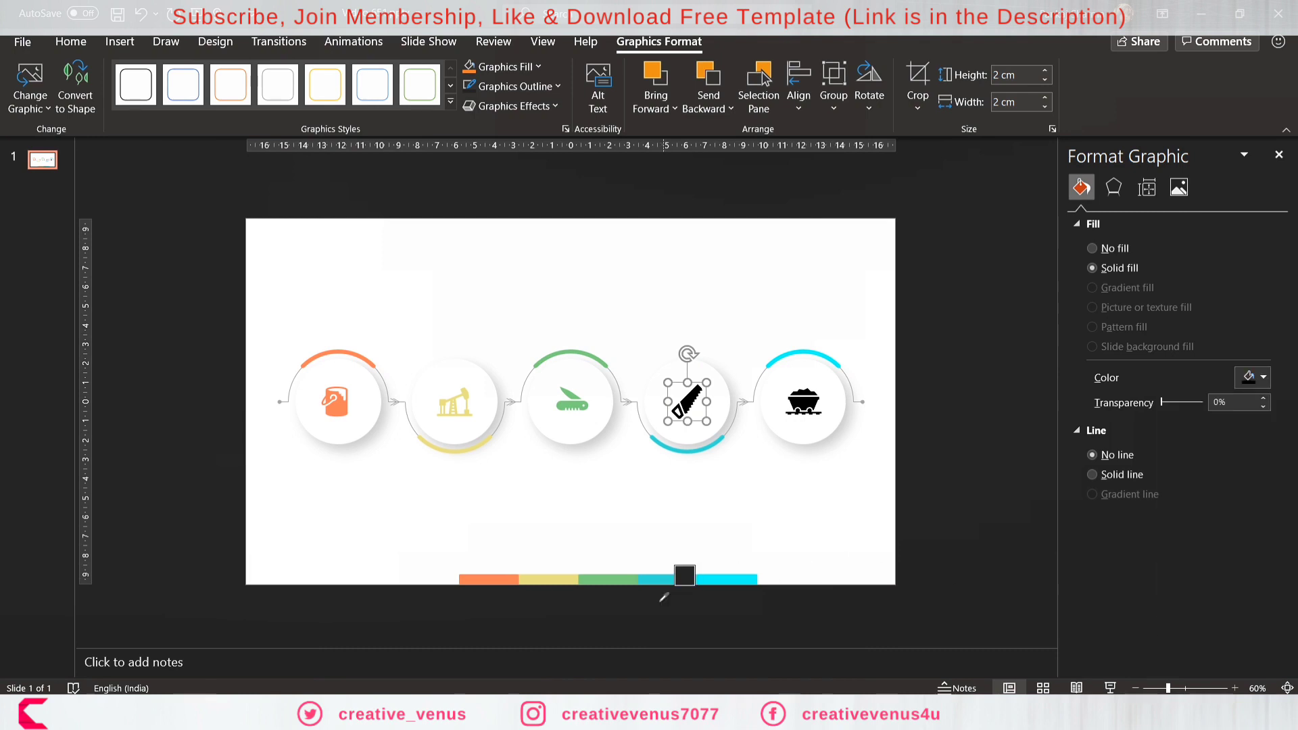
{"action": "left_click", "coordinate": [803, 403]}
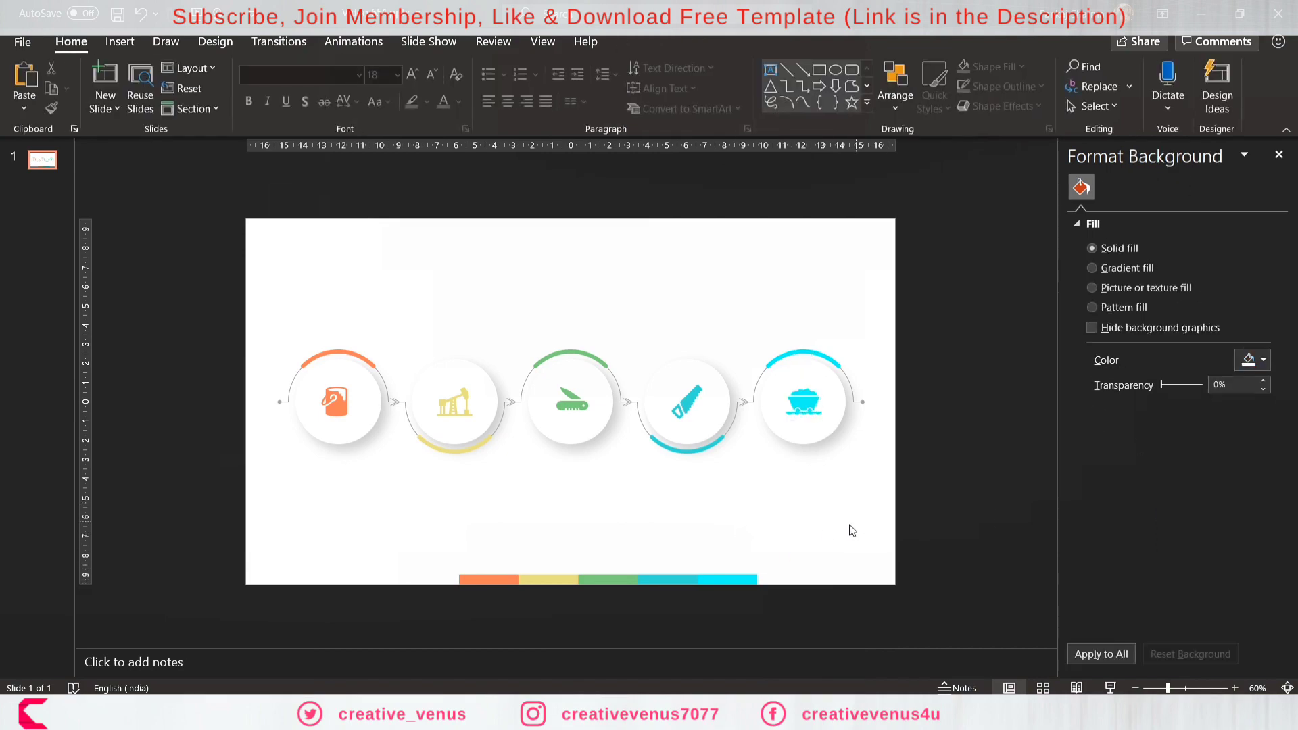
Draw a small oval dot with the recent orange fill and no outline.
{"action": "left_click", "coordinate": [119, 41]}
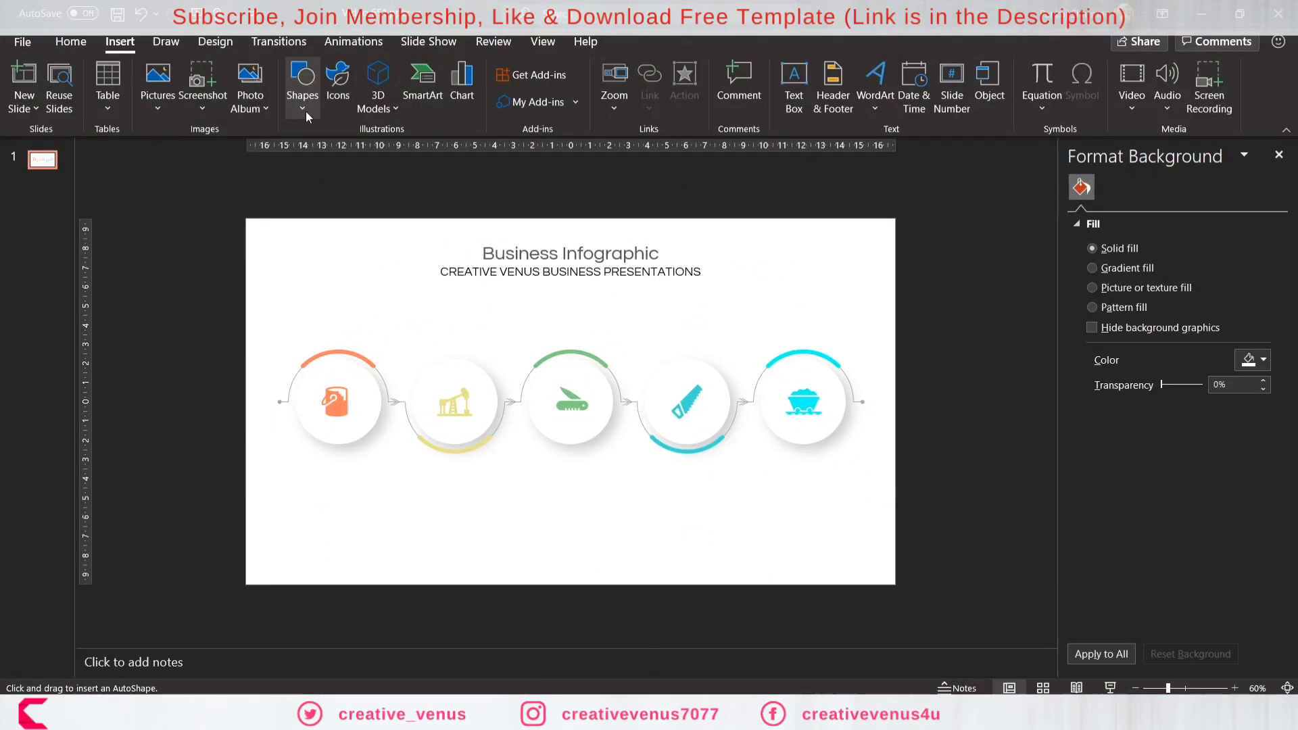
{"action": "left_click", "coordinate": [302, 85]}
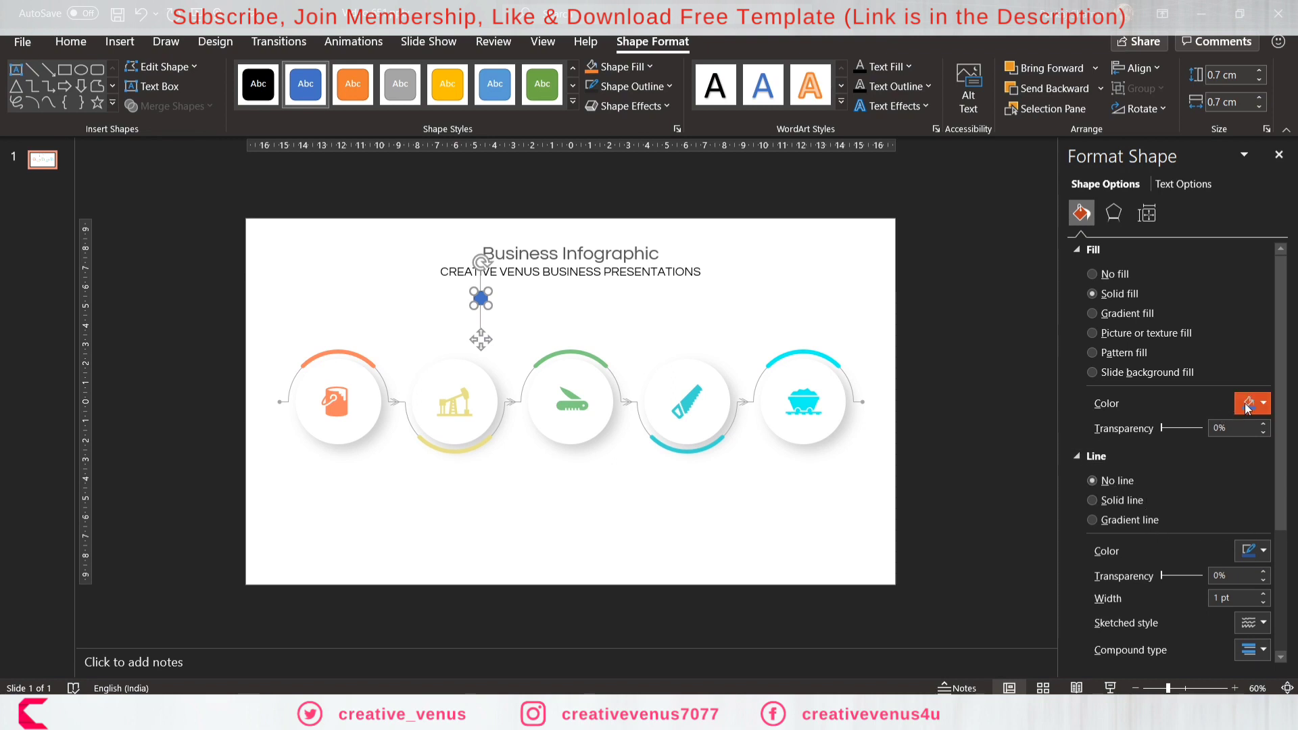
{"action": "left_click", "coordinate": [1263, 404]}
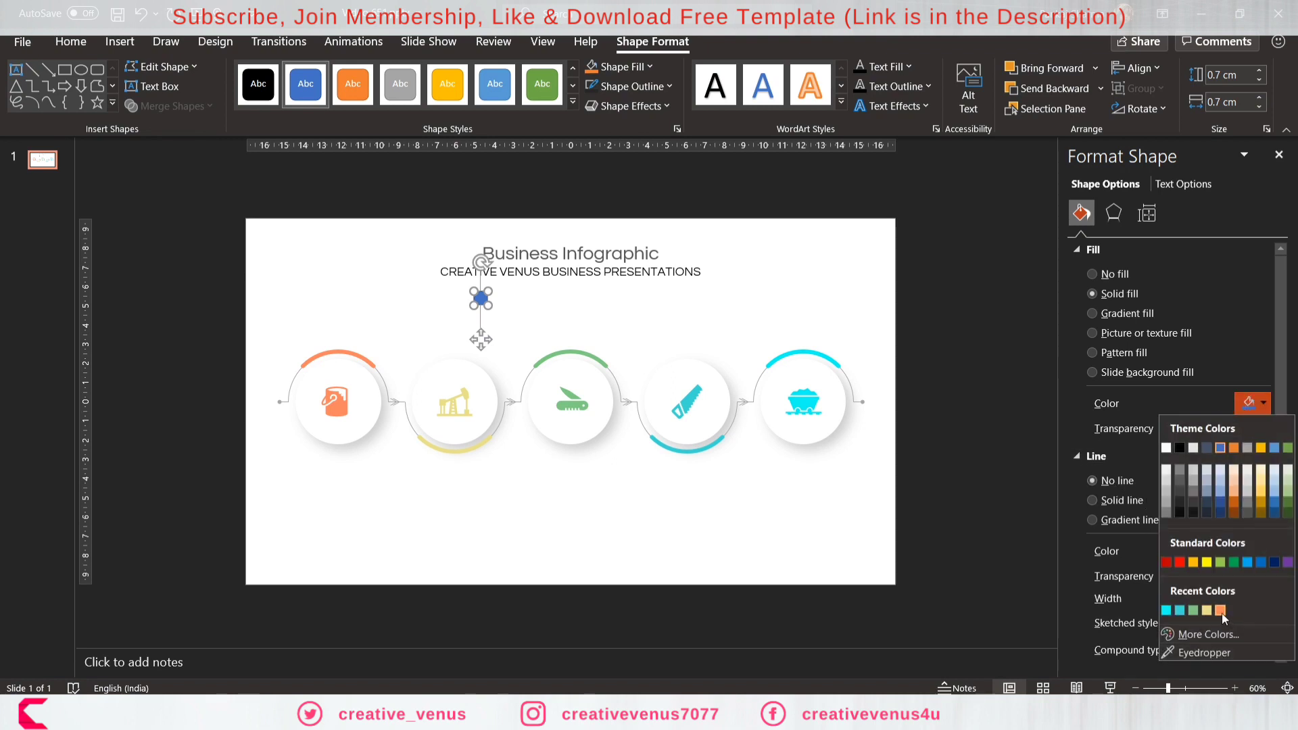
{"action": "left_click", "coordinate": [1219, 610]}
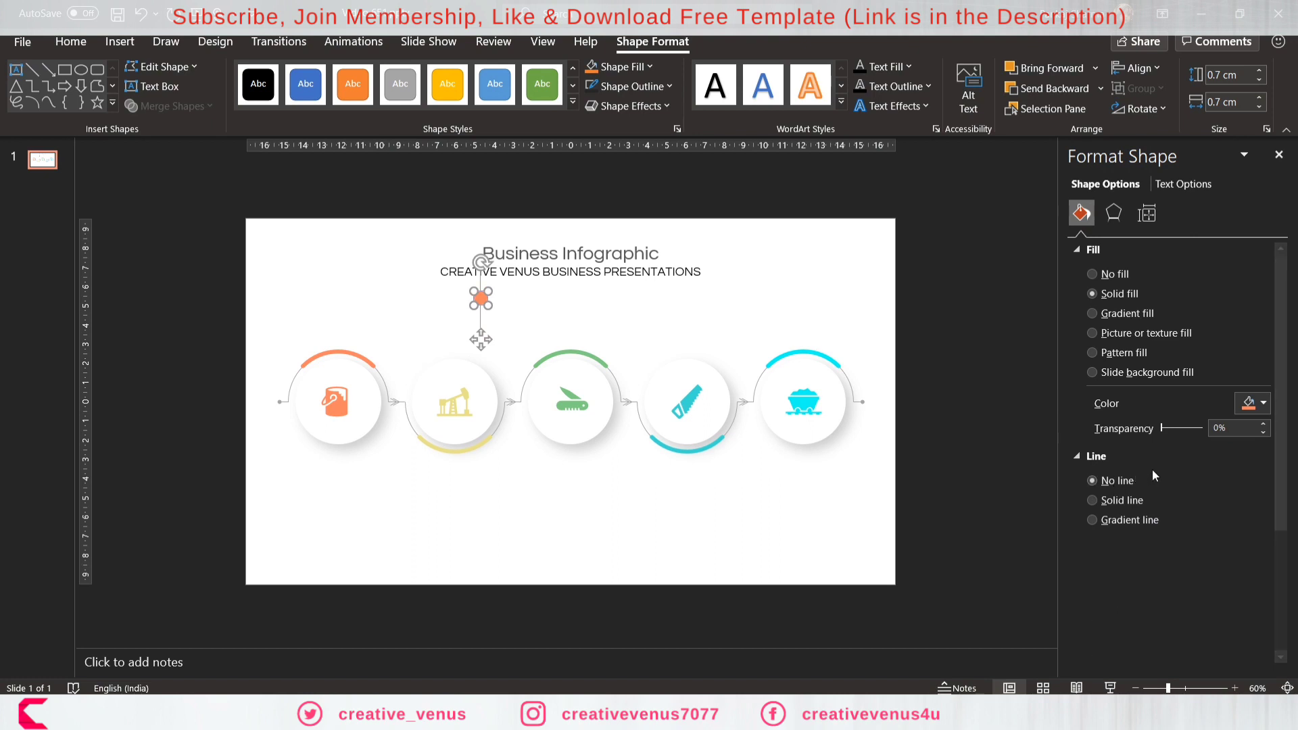
{"action": "left_click", "coordinate": [1262, 403]}
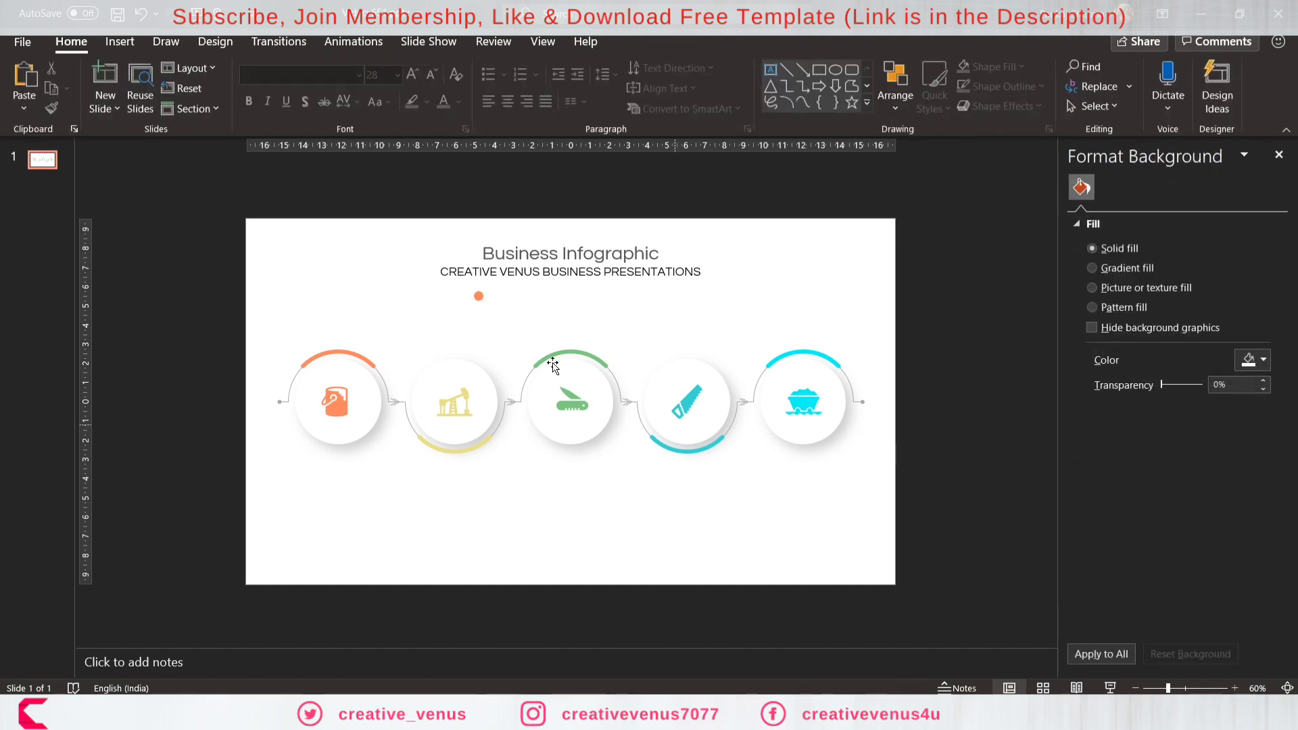
{"action": "left_click", "coordinate": [479, 296]}
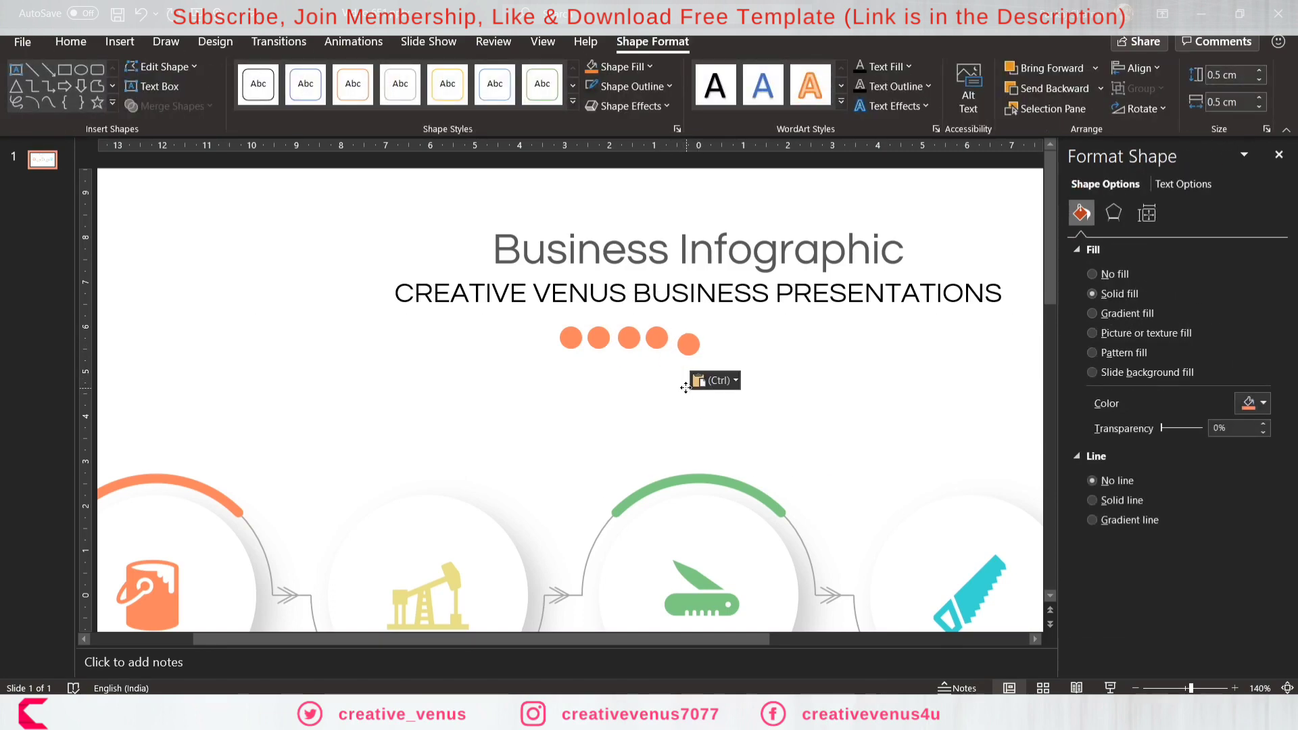
Select all five dots and distribute them evenly horizontally.
{"action": "left_click", "coordinate": [506, 398]}
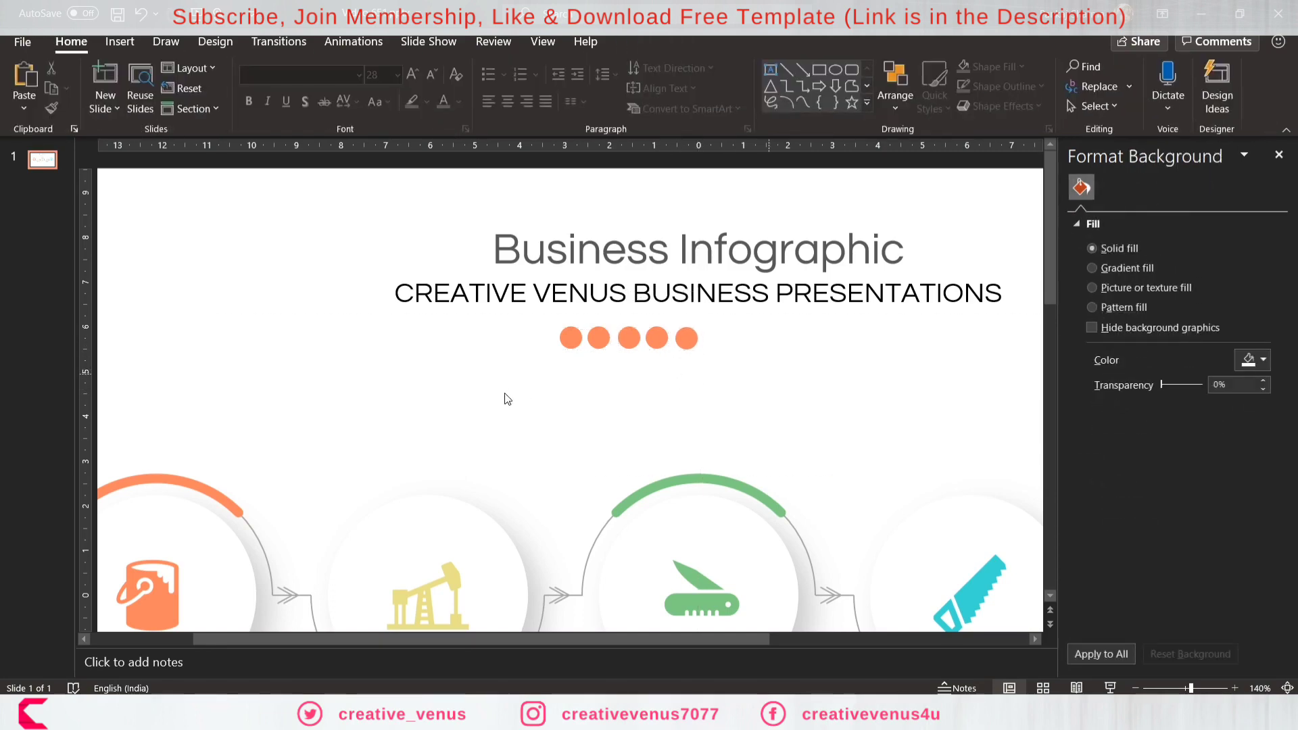
{"action": "left_click", "coordinate": [630, 338]}
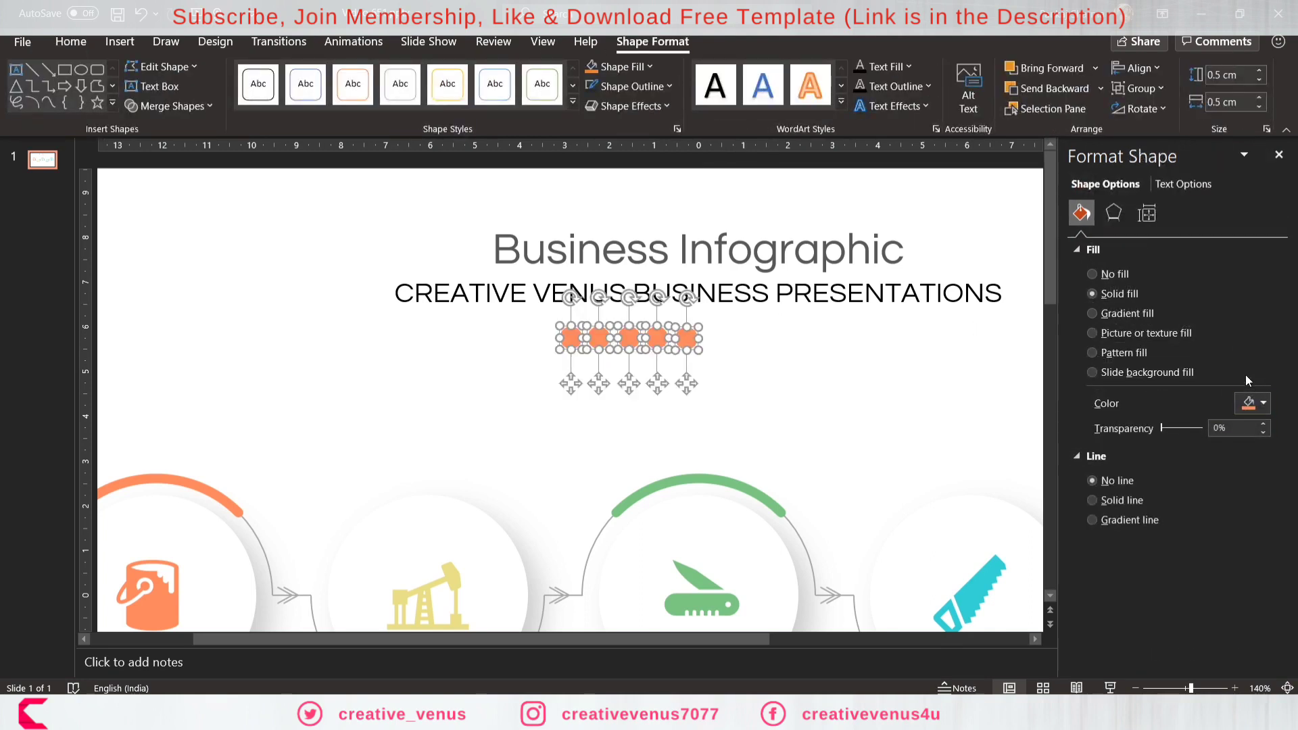
{"action": "left_click", "coordinate": [1139, 67]}
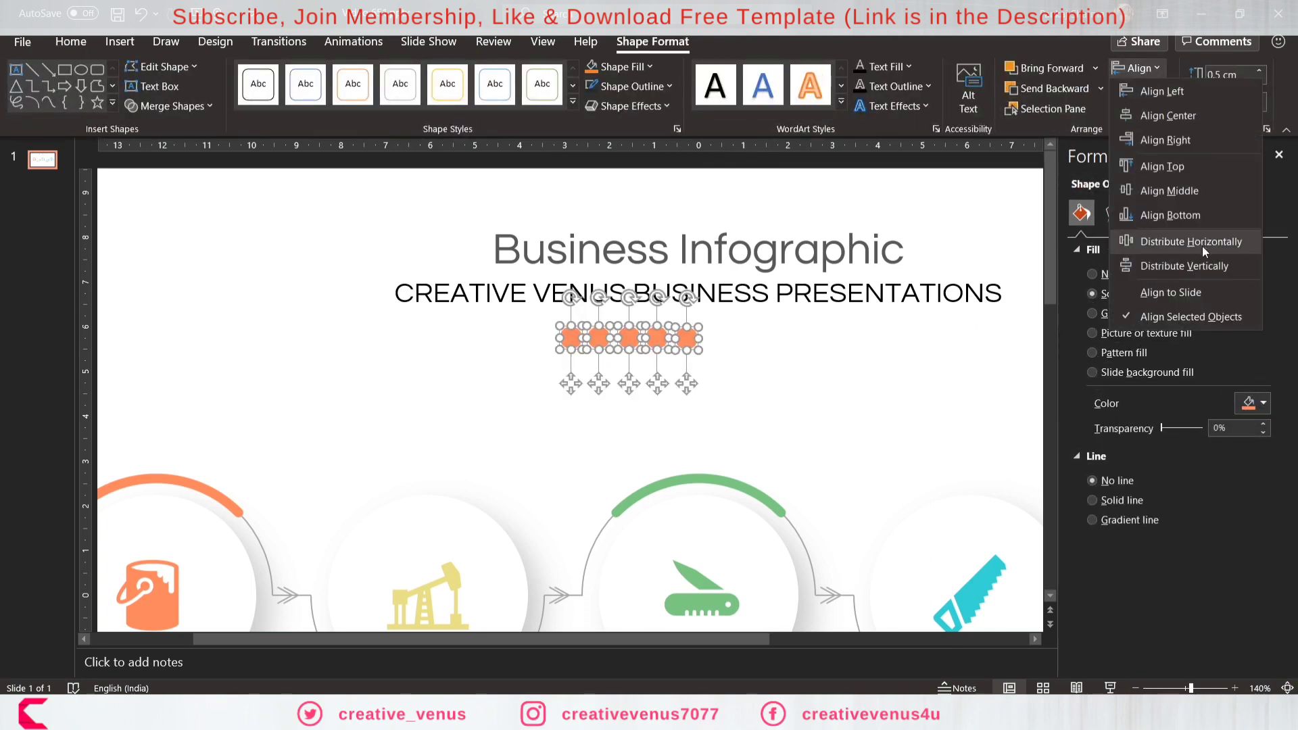
{"action": "left_click", "coordinate": [1185, 241]}
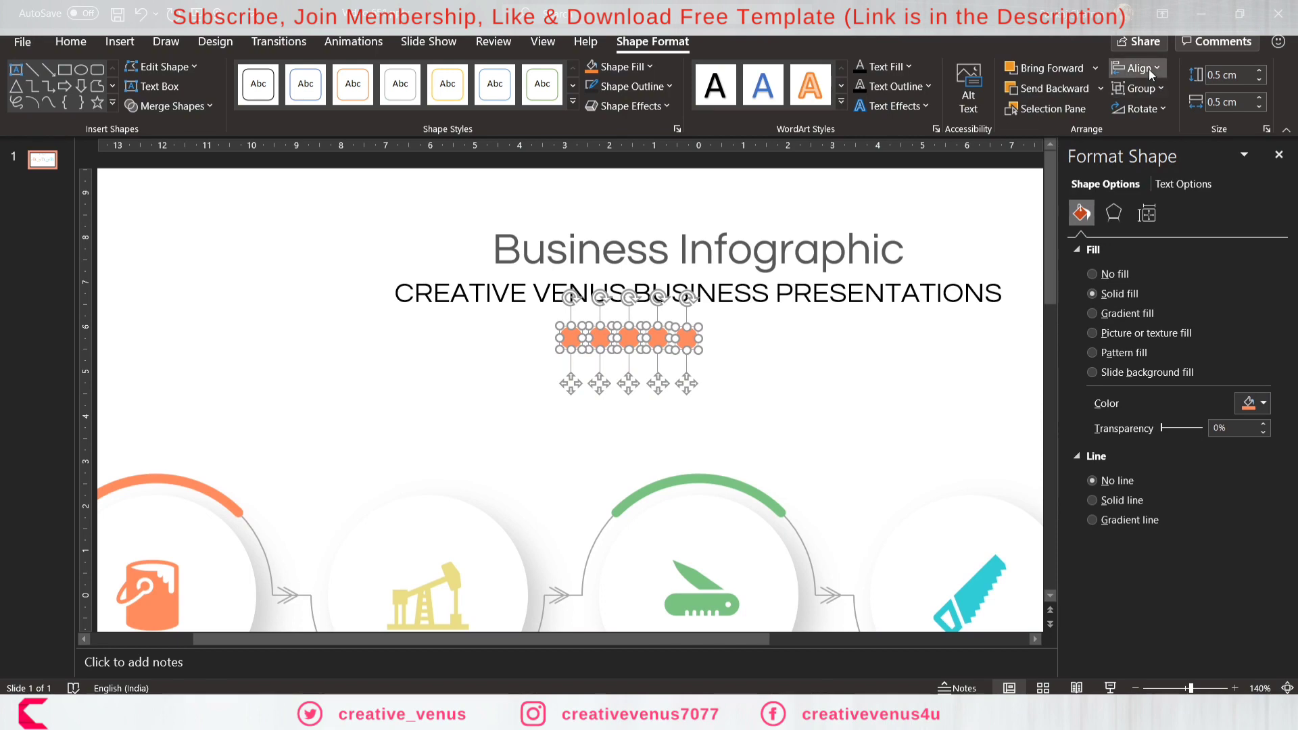
{"action": "mouse_move", "coordinate": [841, 383]}
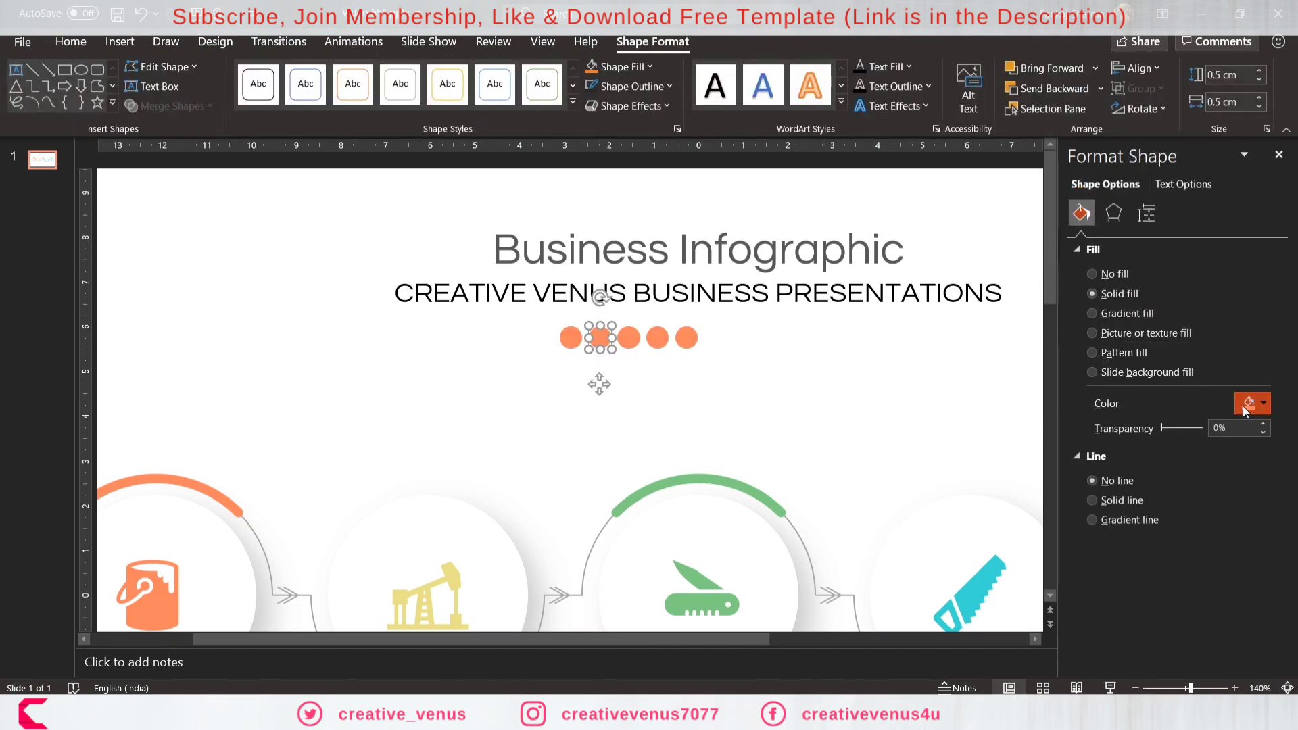
Recolour the dots yellow, green, teal and cyan from Recent Colors.
{"action": "left_click", "coordinate": [1266, 403]}
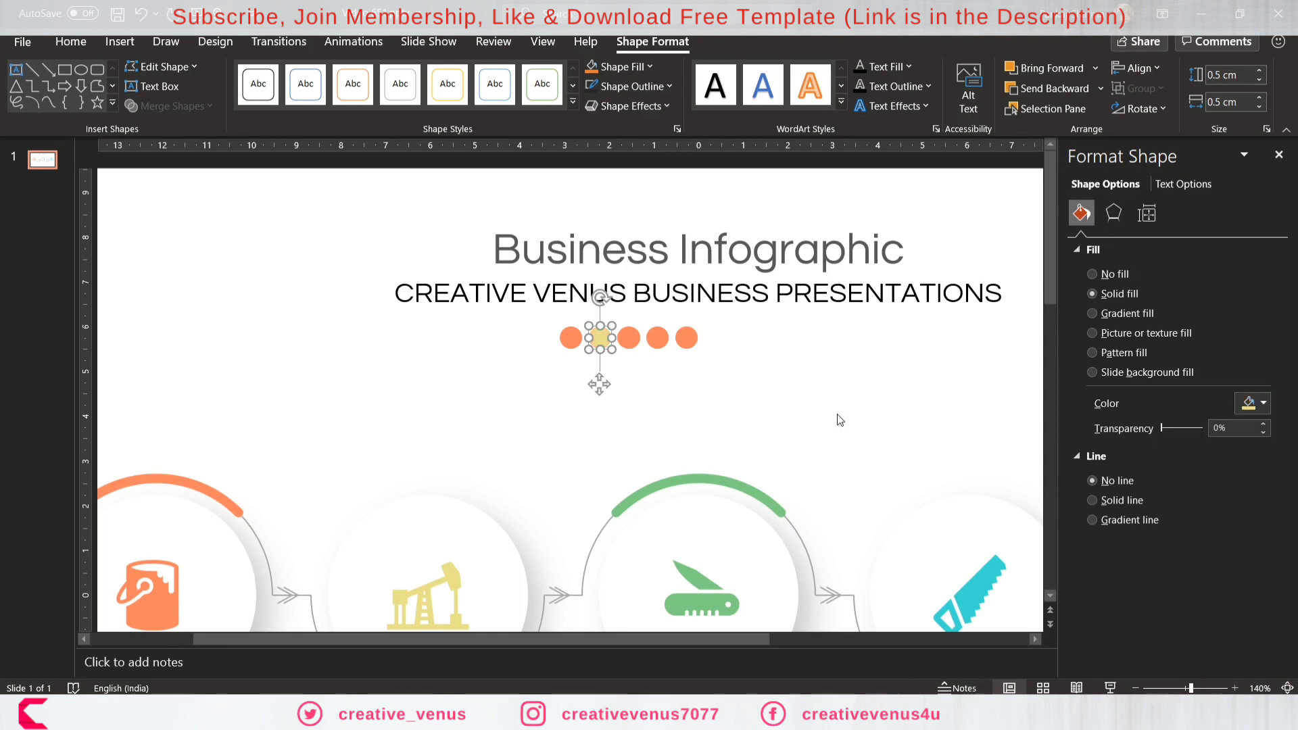
{"action": "left_click", "coordinate": [1262, 403]}
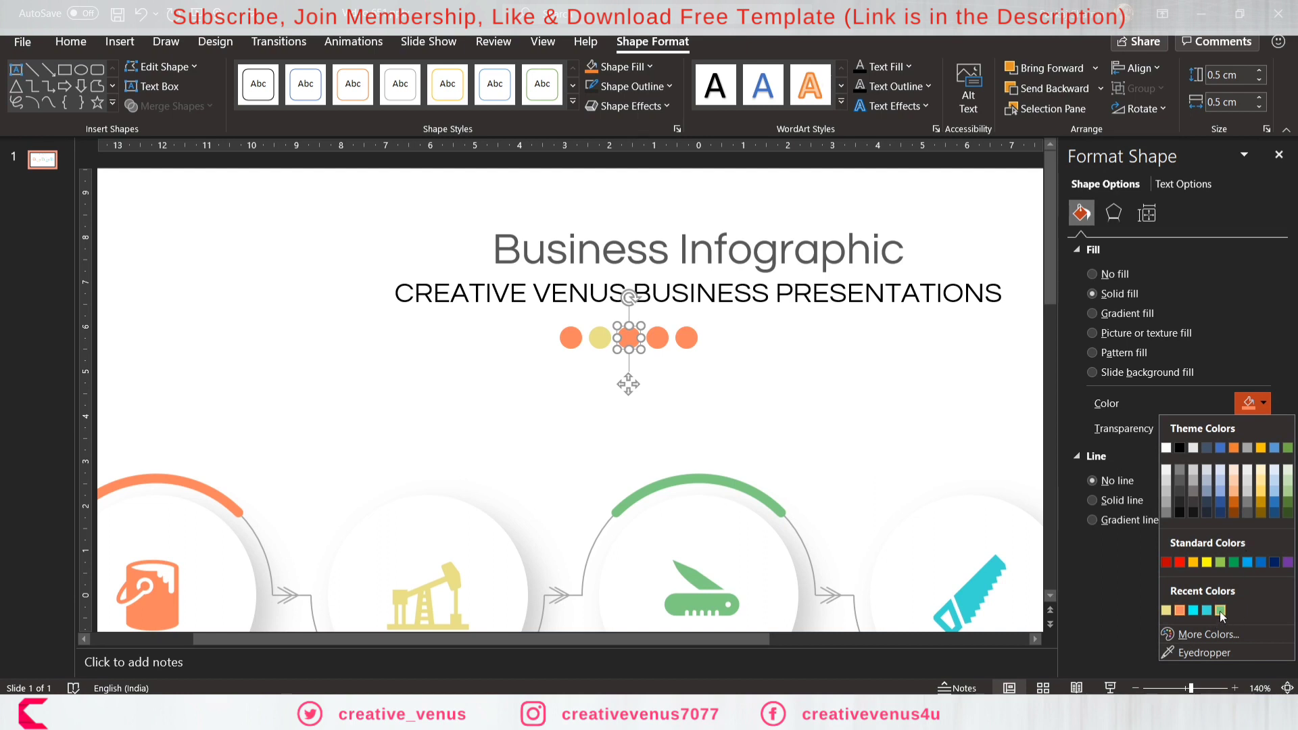
{"action": "left_click", "coordinate": [1220, 610]}
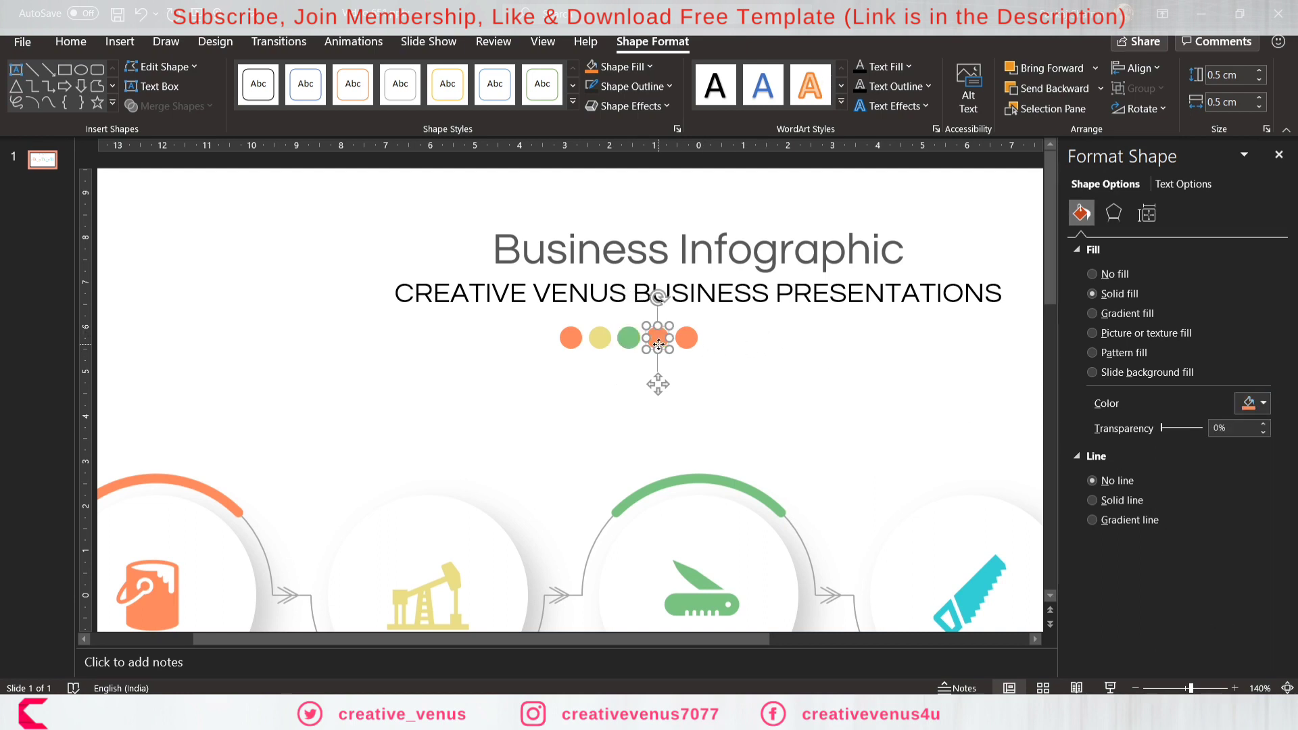
{"action": "left_click", "coordinate": [1264, 403]}
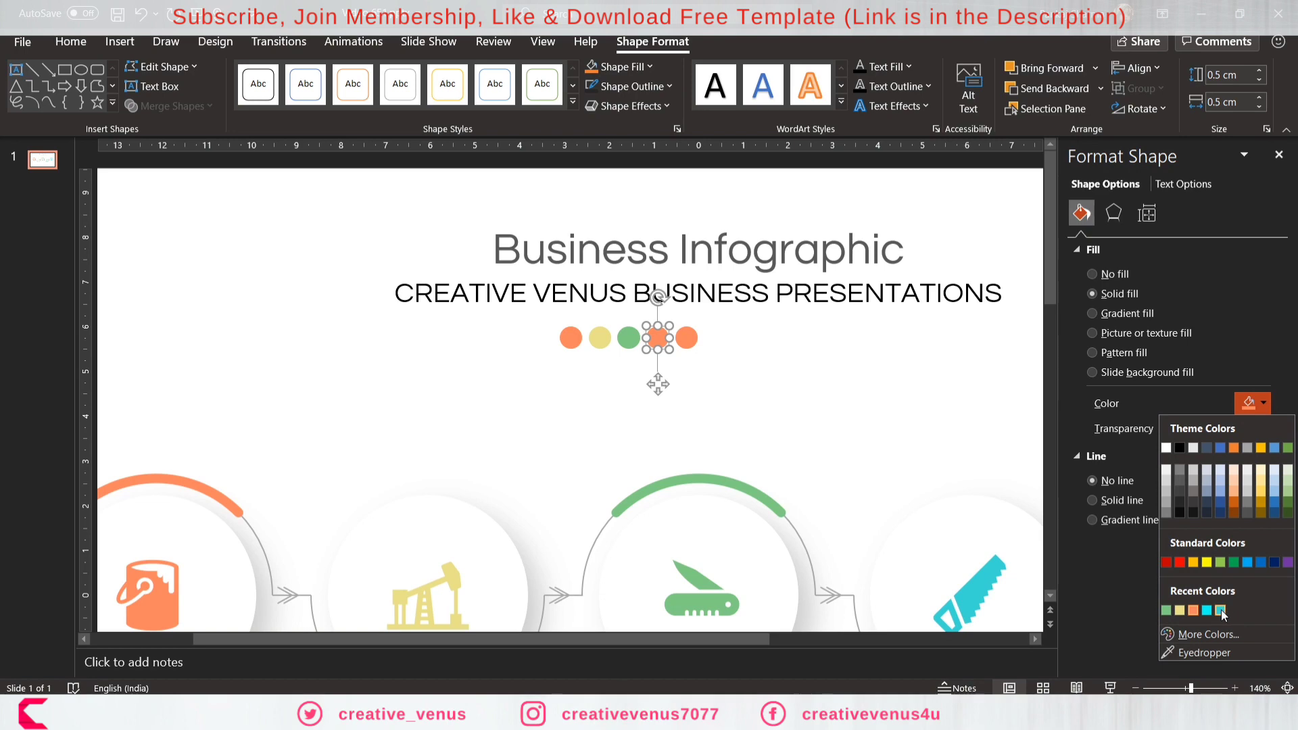
{"action": "left_click", "coordinate": [1223, 610]}
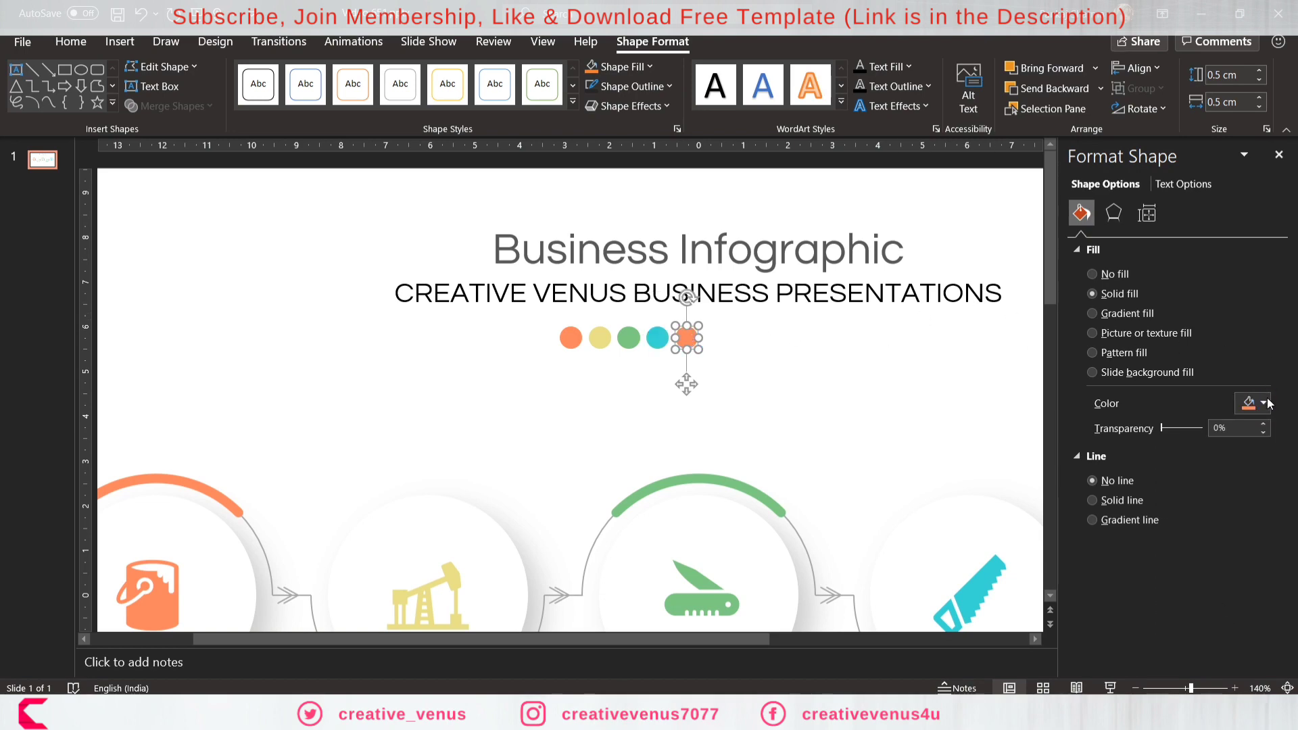
{"action": "left_click", "coordinate": [1261, 404]}
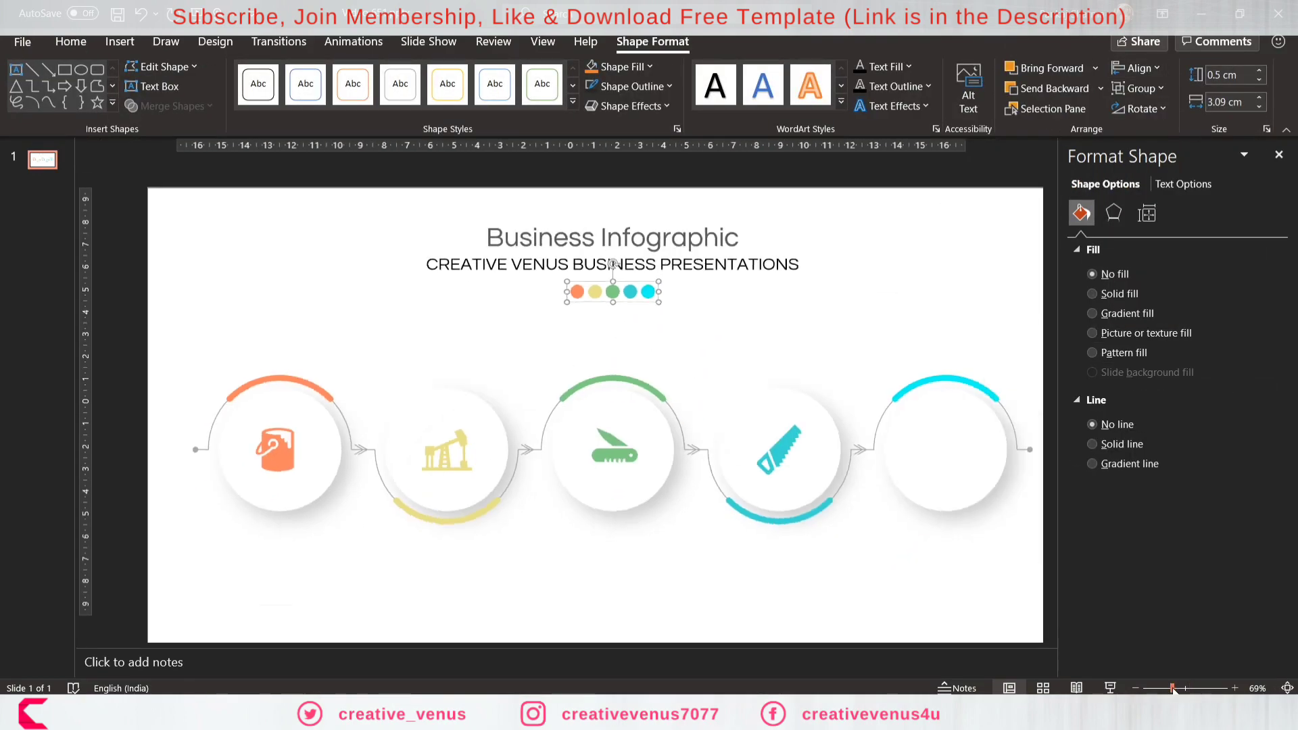
Add a text box with a large letter A above the first circle, coloured orange.
{"action": "left_click", "coordinate": [413, 538]}
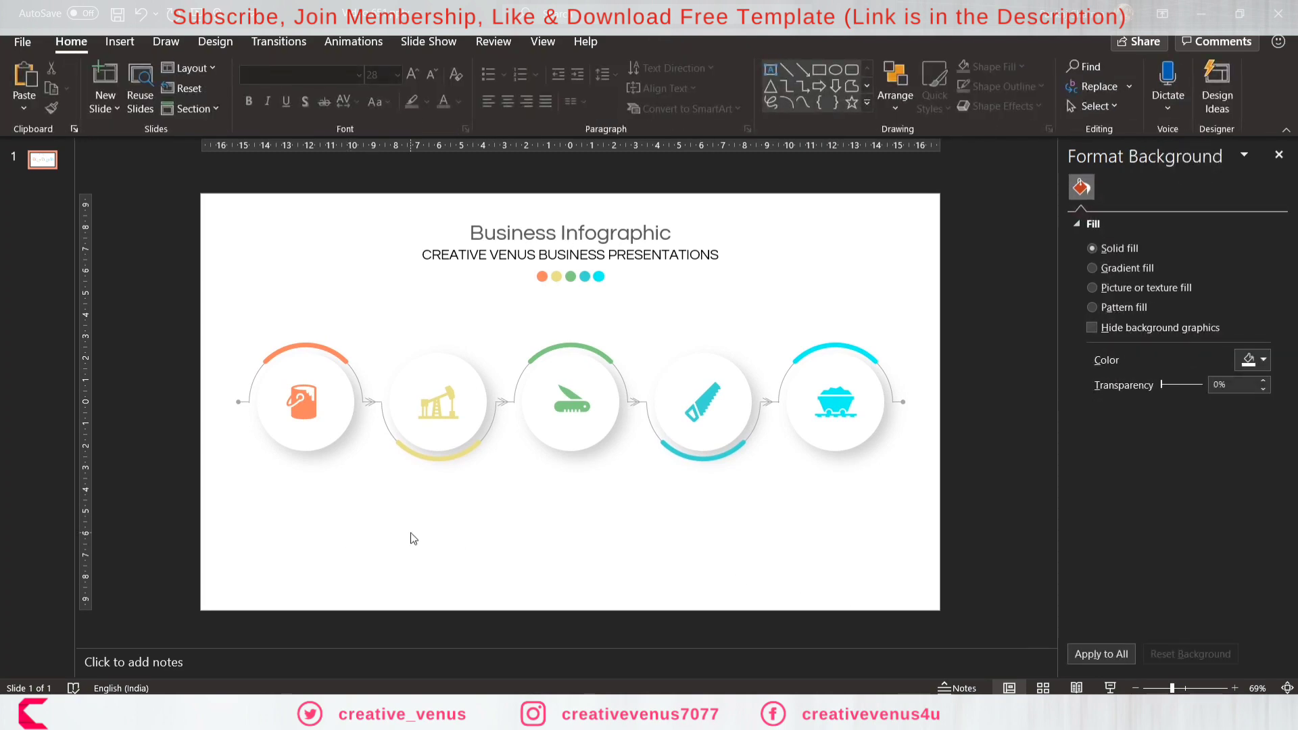
{"action": "left_click", "coordinate": [119, 41]}
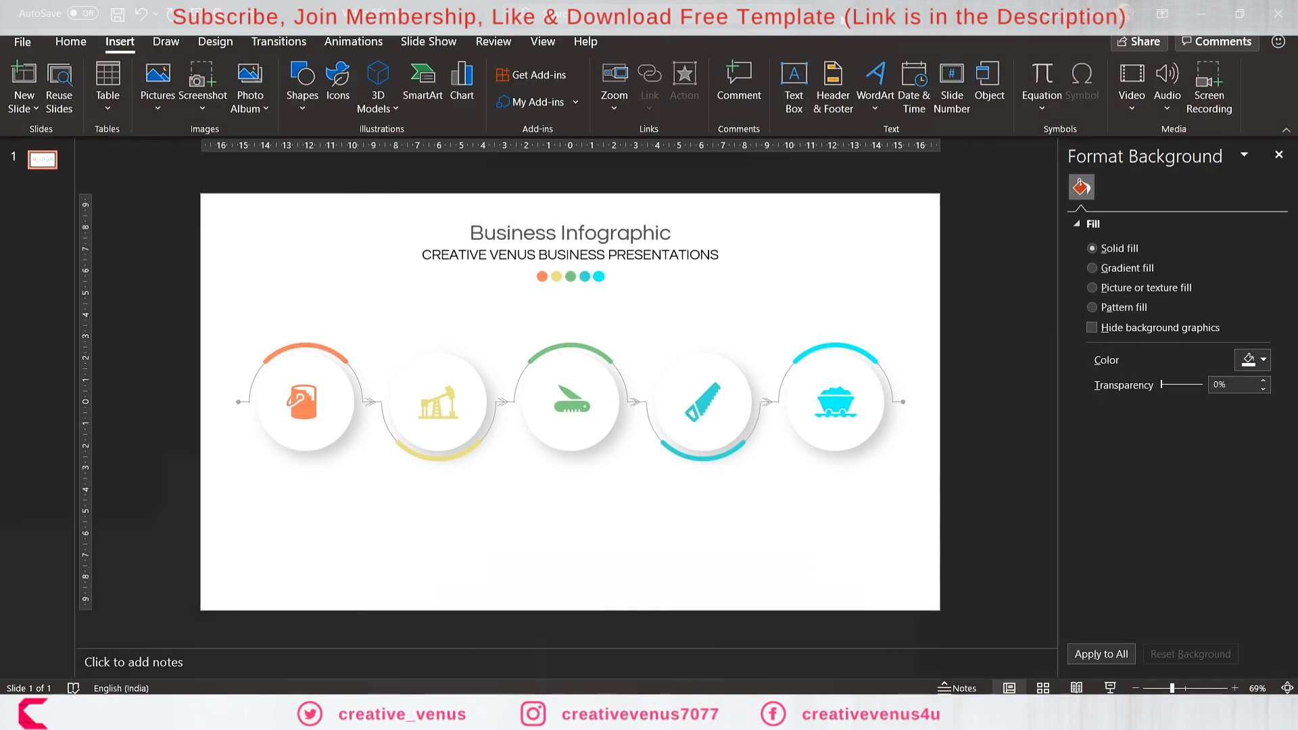
{"action": "left_click", "coordinate": [792, 85]}
{"action": "type", "text": "A"}
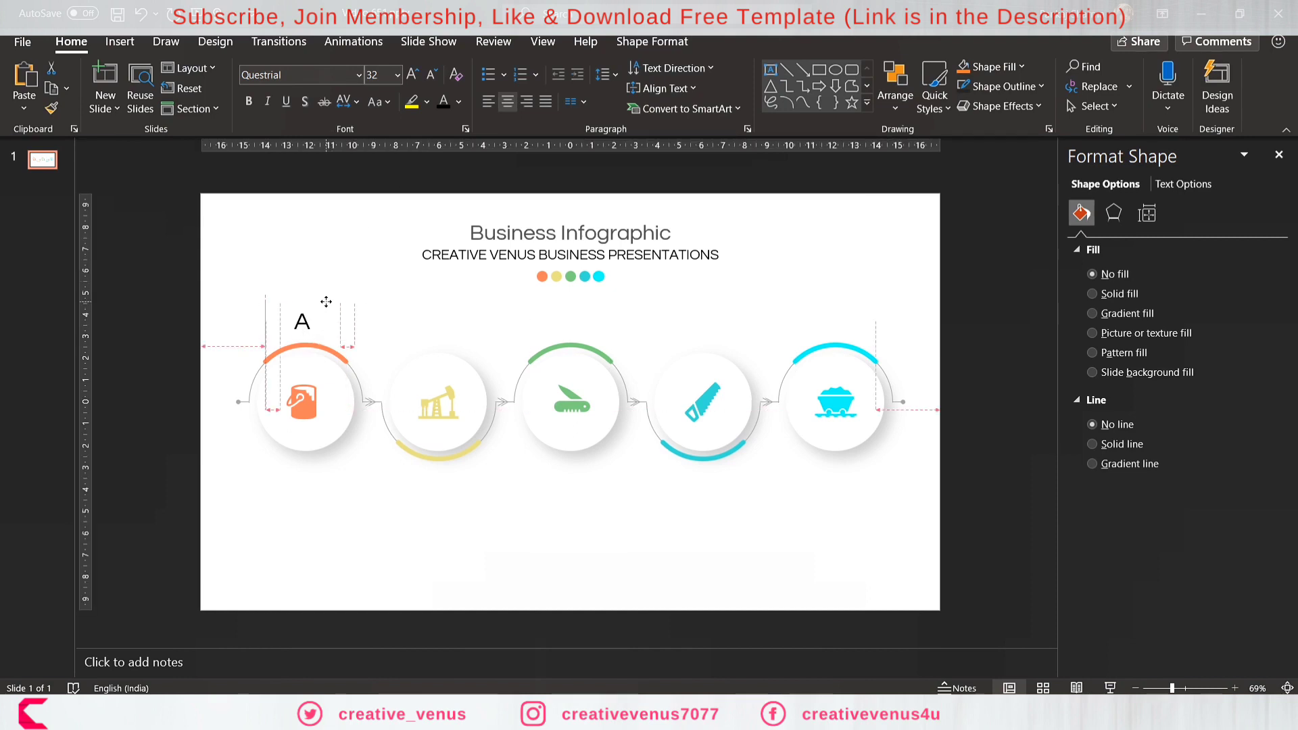
{"action": "left_click", "coordinate": [302, 322]}
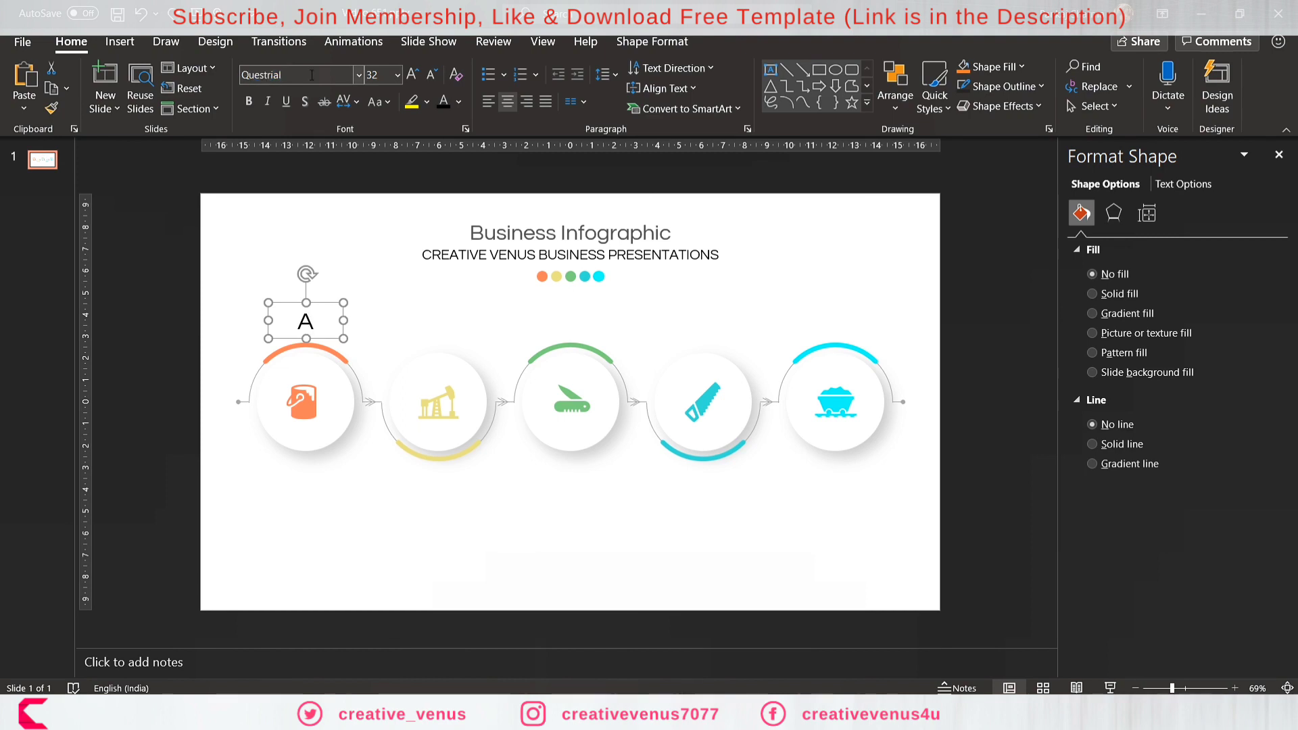
{"action": "mouse_move", "coordinate": [358, 78]}
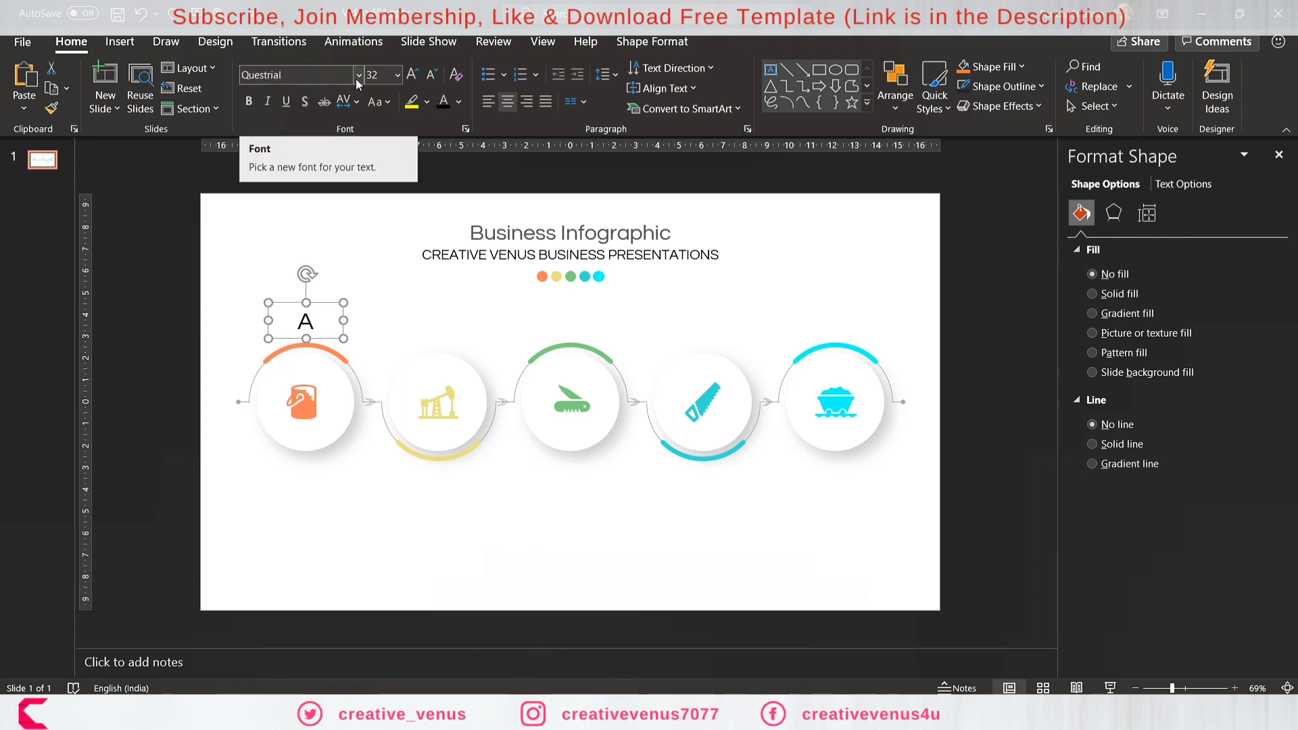
{"action": "left_click", "coordinate": [457, 102]}
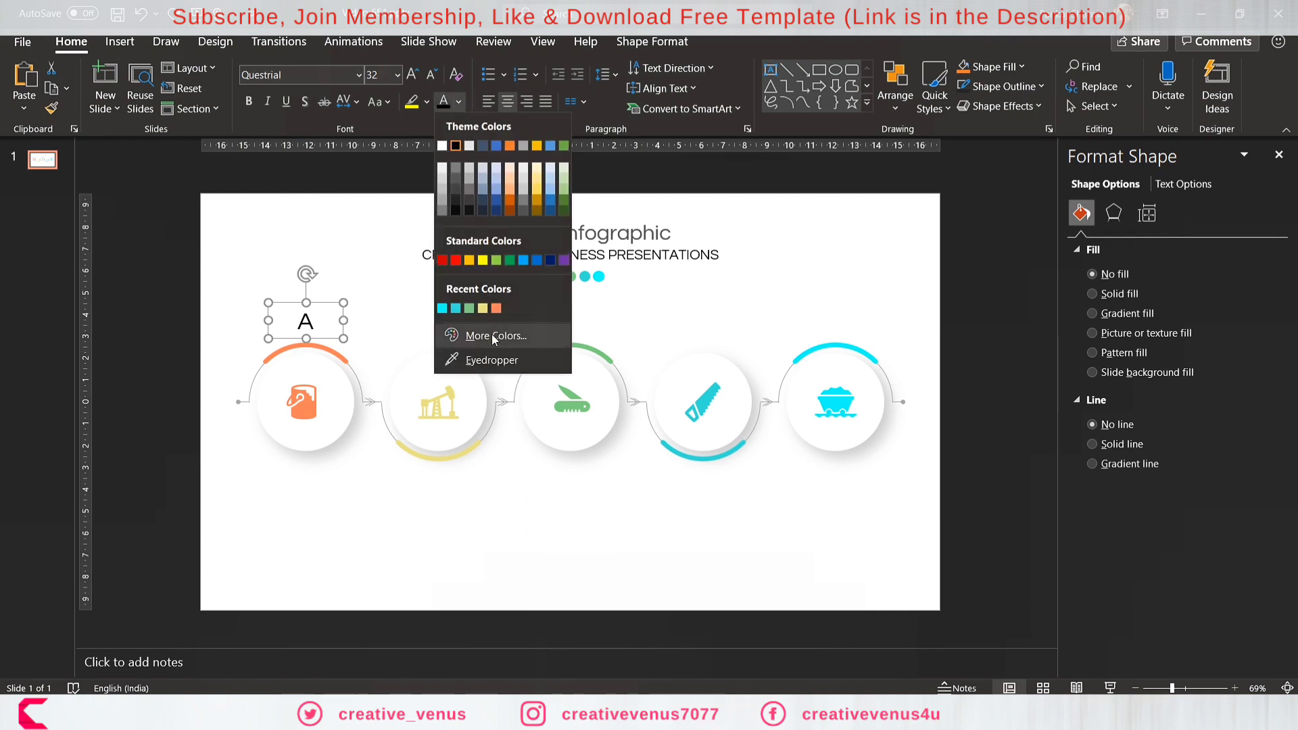
{"action": "mouse_move", "coordinate": [491, 359]}
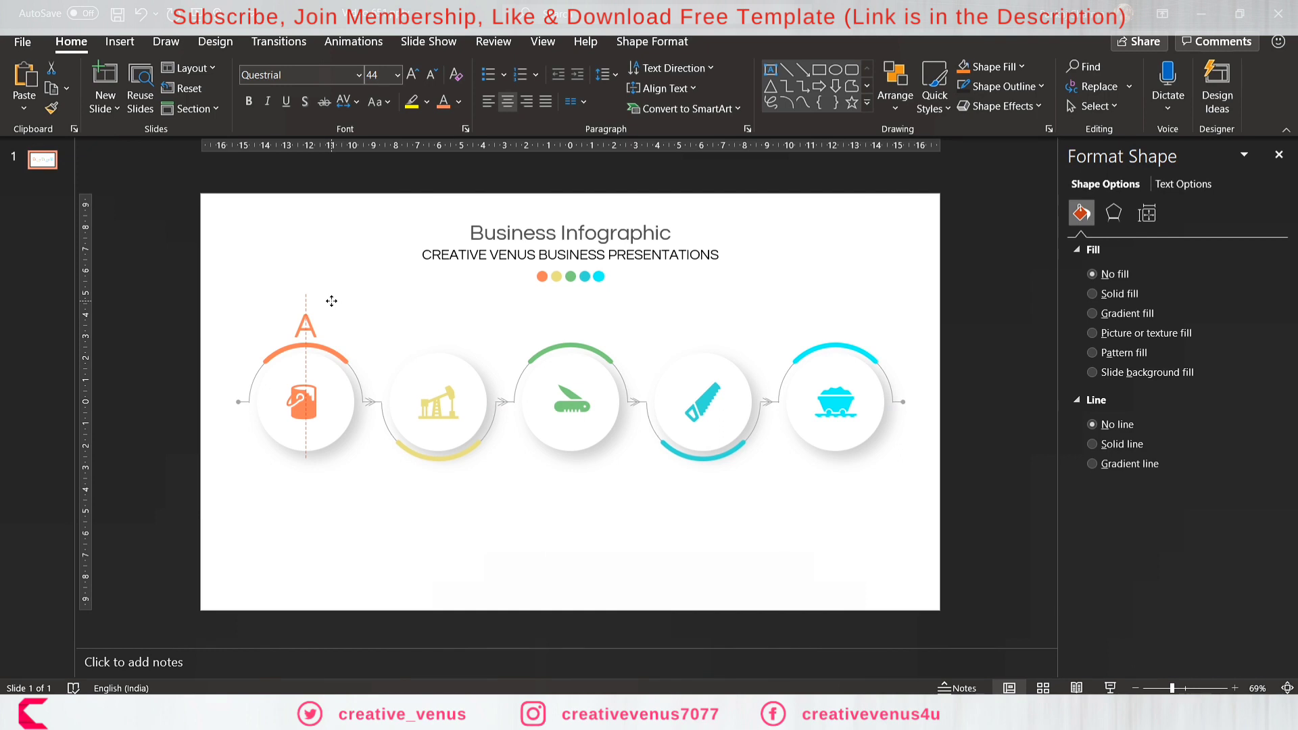
Copy the A above the other circles, retype as B–E, and recolour each to its arc.
{"action": "left_click", "coordinate": [305, 325]}
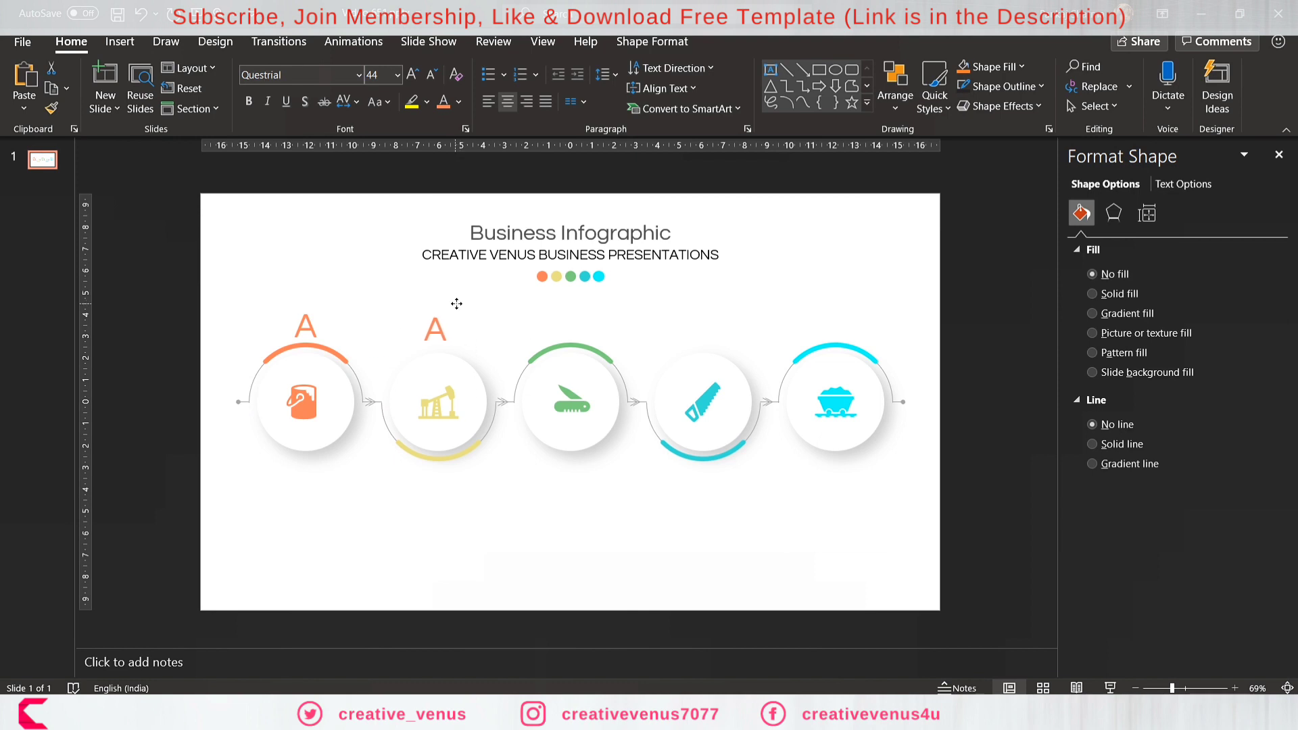
{"action": "left_click", "coordinate": [435, 329]}
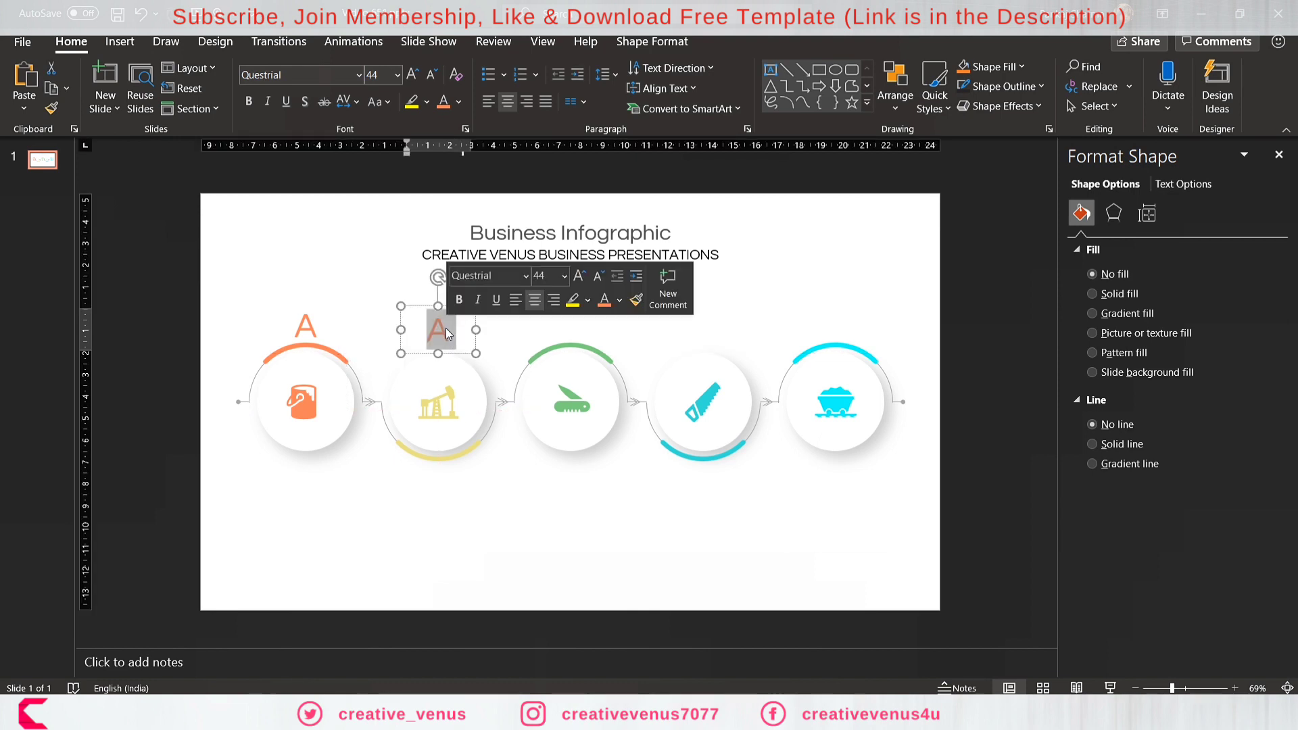
{"action": "type", "text": "B"}
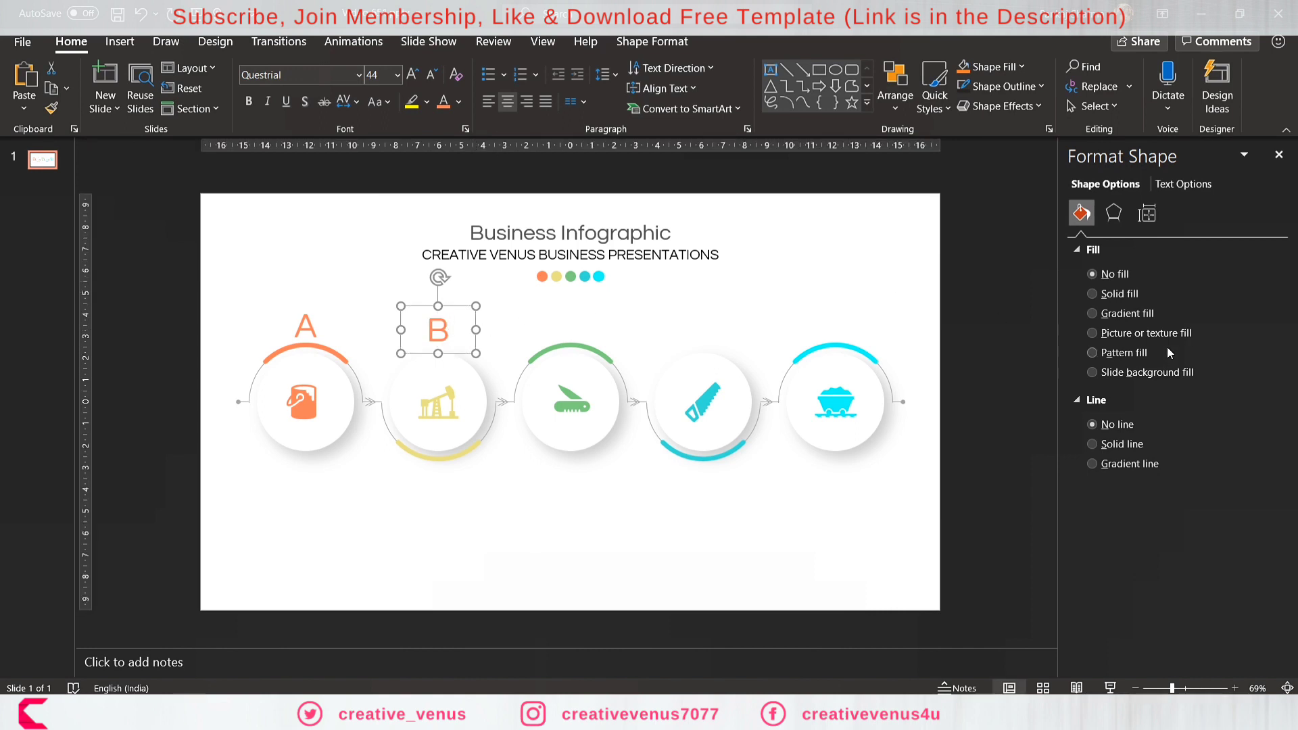
{"action": "left_click", "coordinate": [652, 42]}
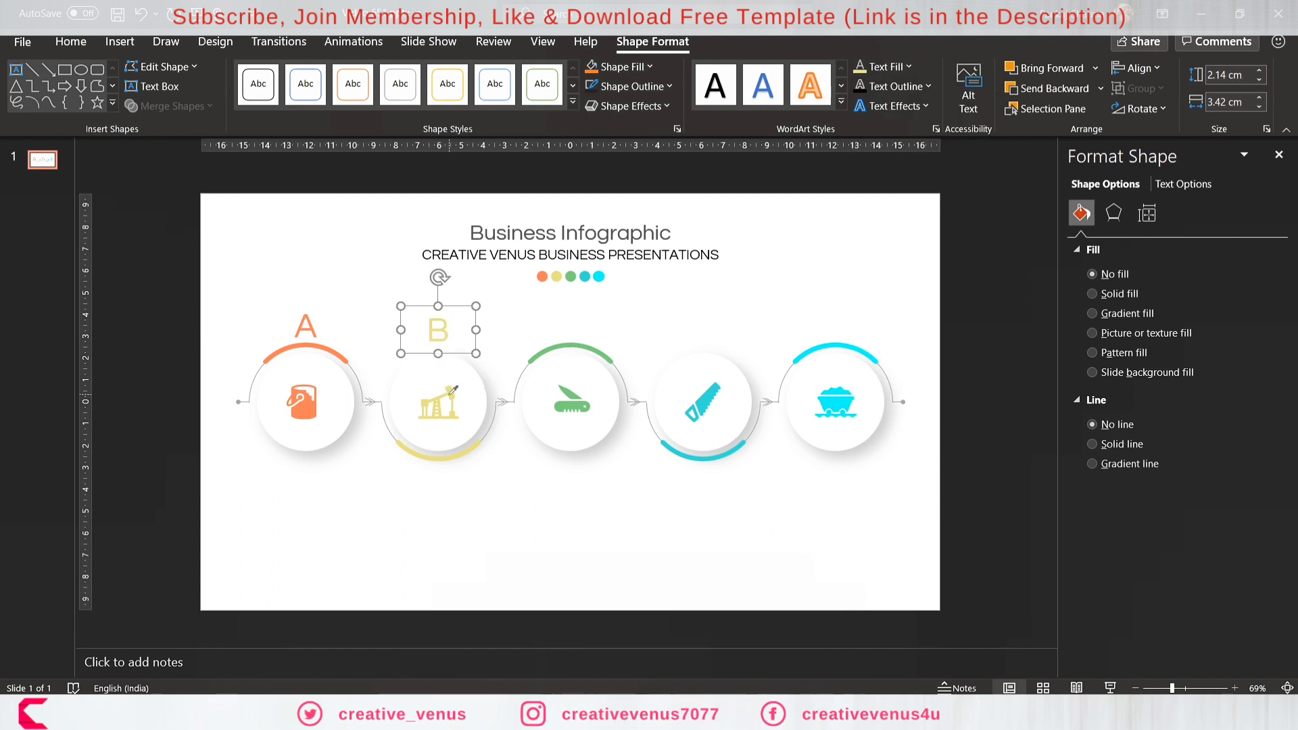
{"action": "left_click", "coordinate": [837, 324]}
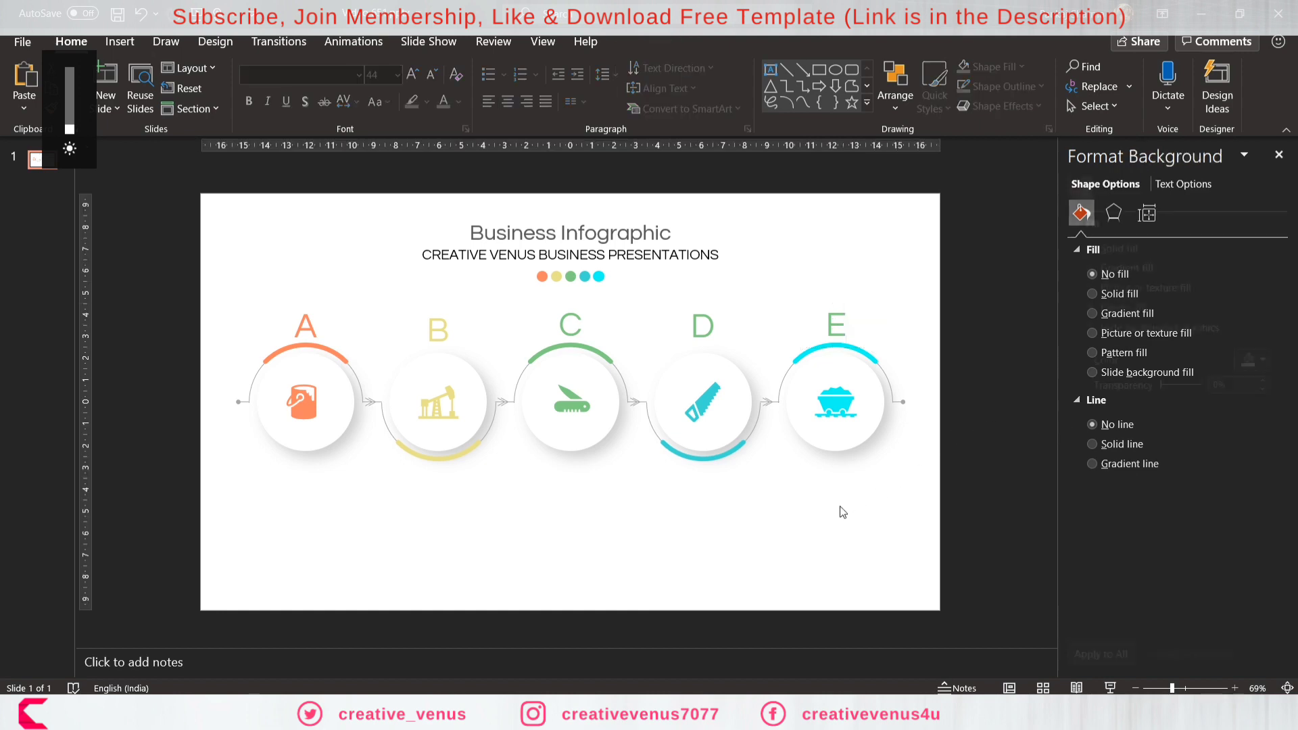
{"action": "left_click", "coordinate": [702, 325]}
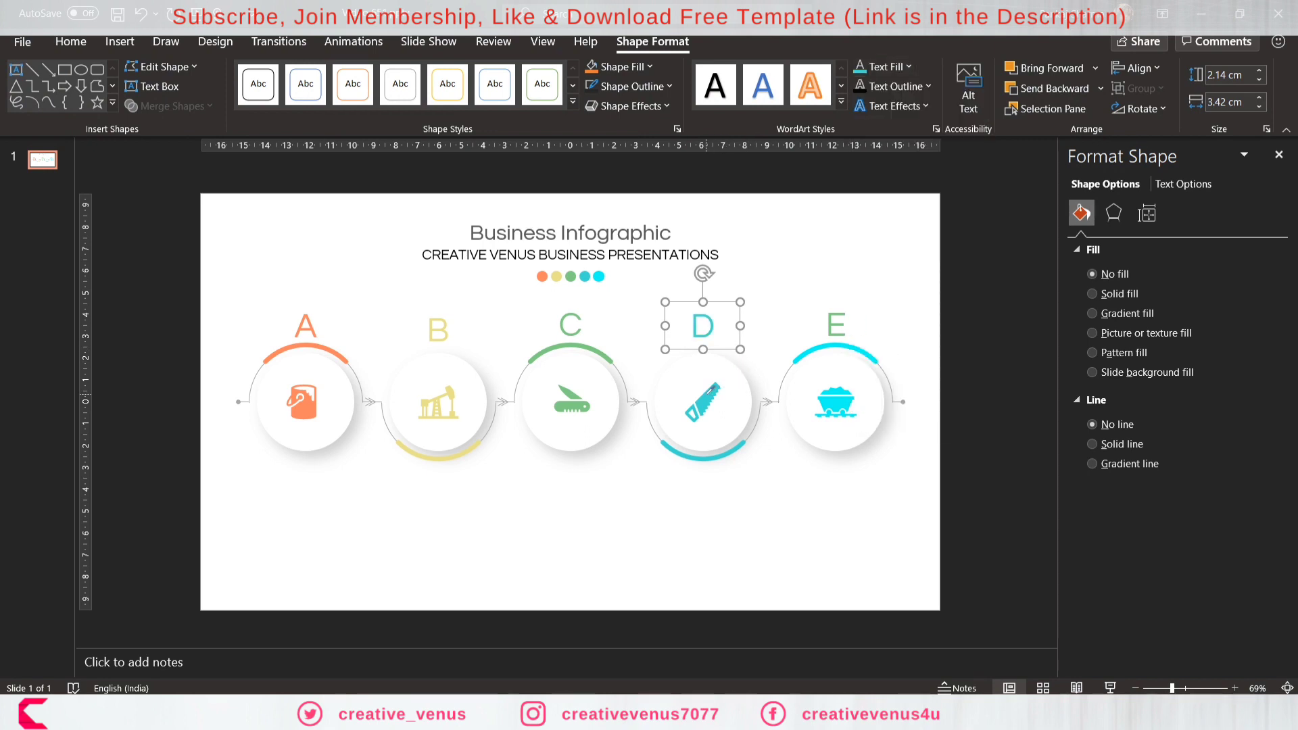
Eyedrop E's cyan from its arc, then select all five letters for alignment.
{"action": "left_click", "coordinate": [836, 326]}
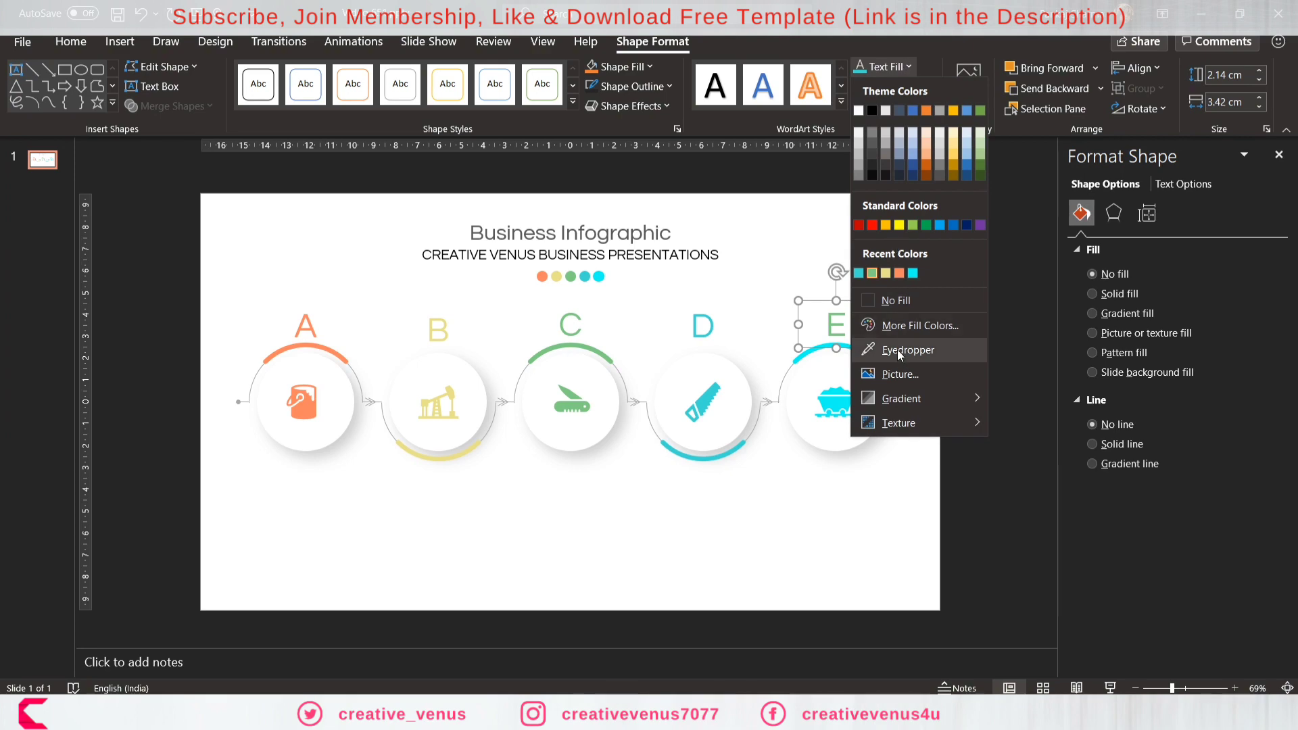
{"action": "left_click", "coordinate": [934, 414]}
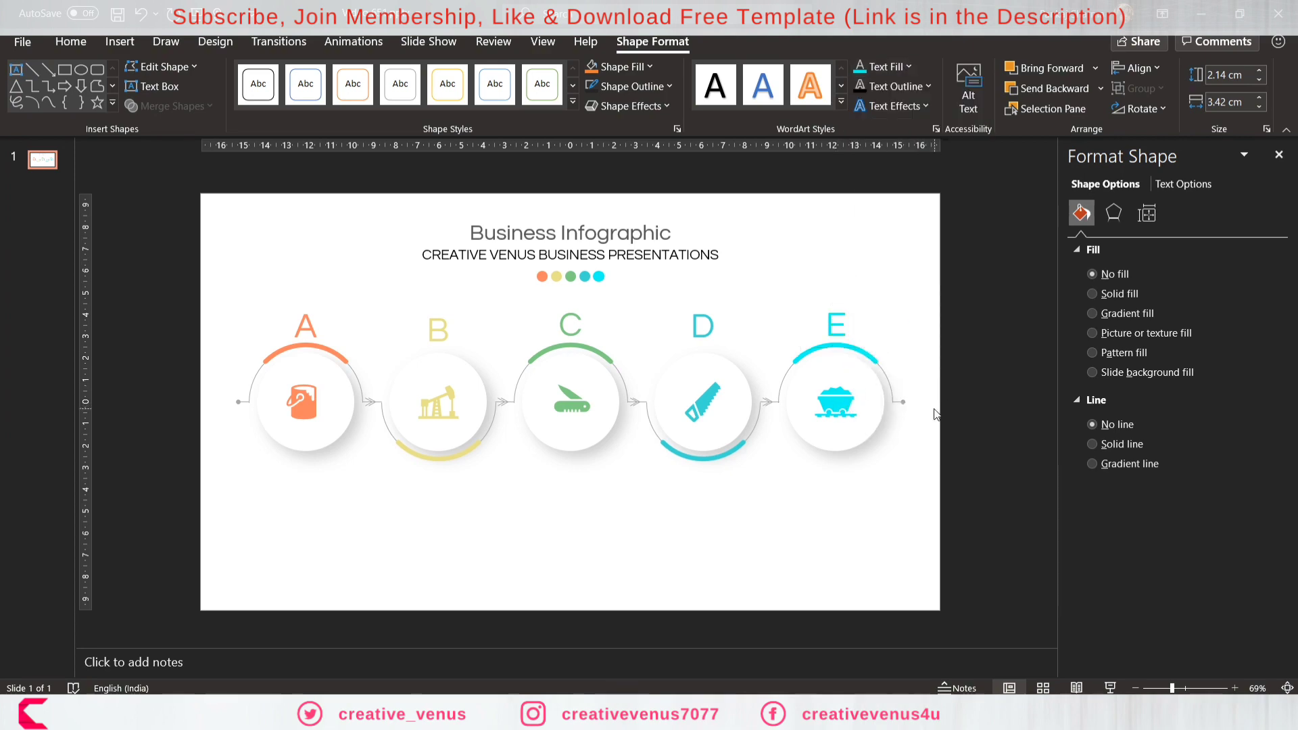
{"action": "left_click", "coordinate": [836, 324]}
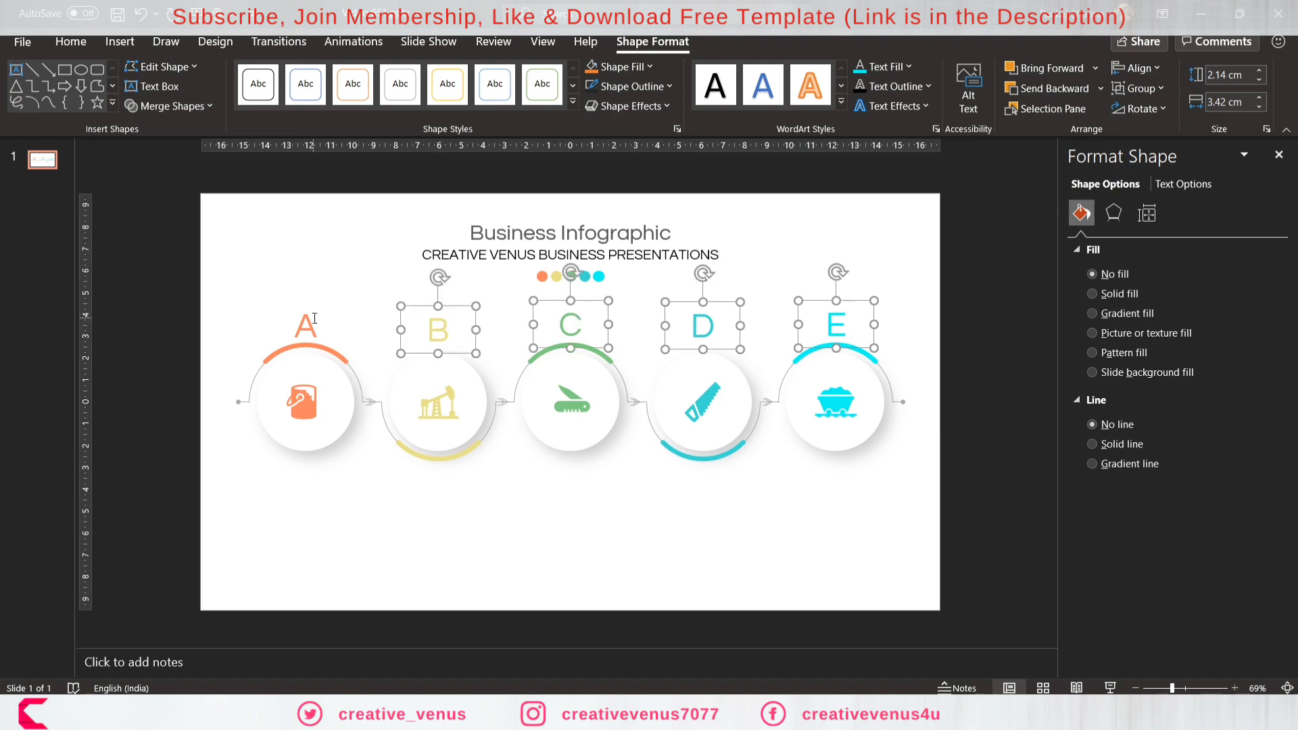
{"action": "left_click", "coordinate": [1136, 67]}
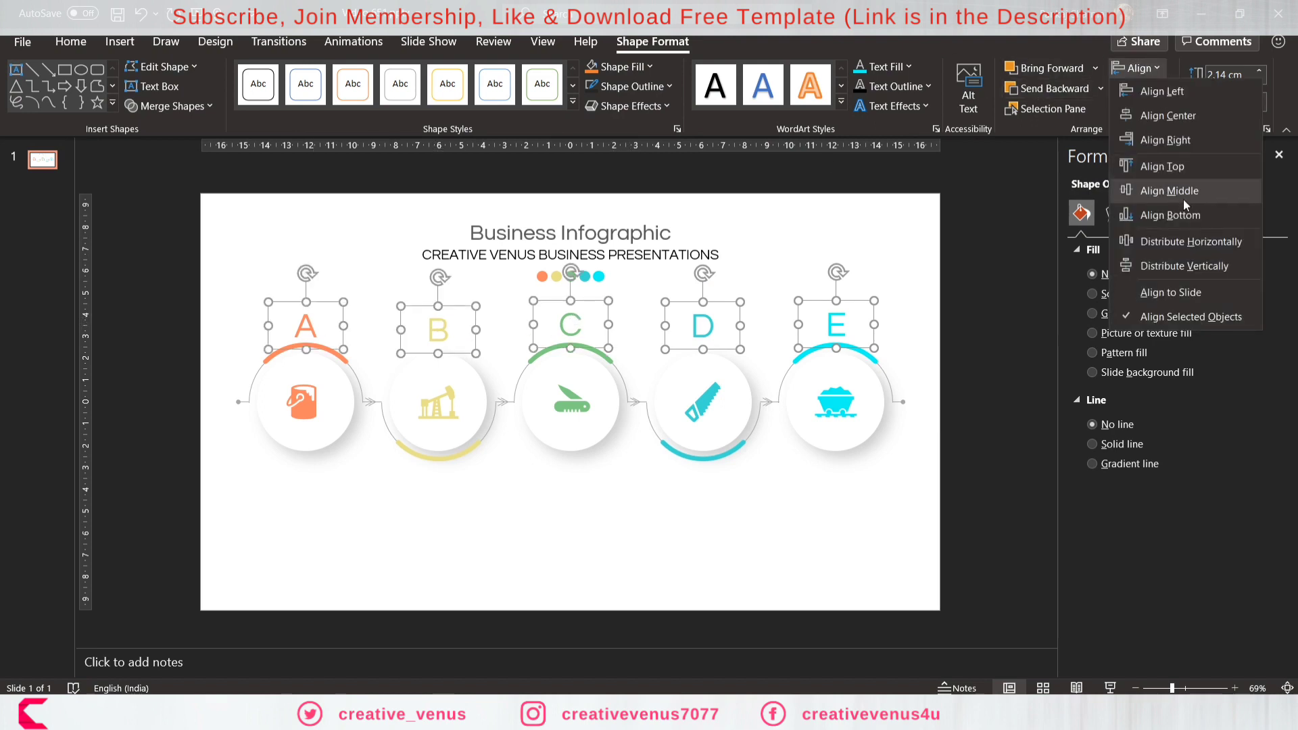
Align letters A–E to middle and insert a text box below the first circle.
{"action": "left_click", "coordinate": [1168, 191]}
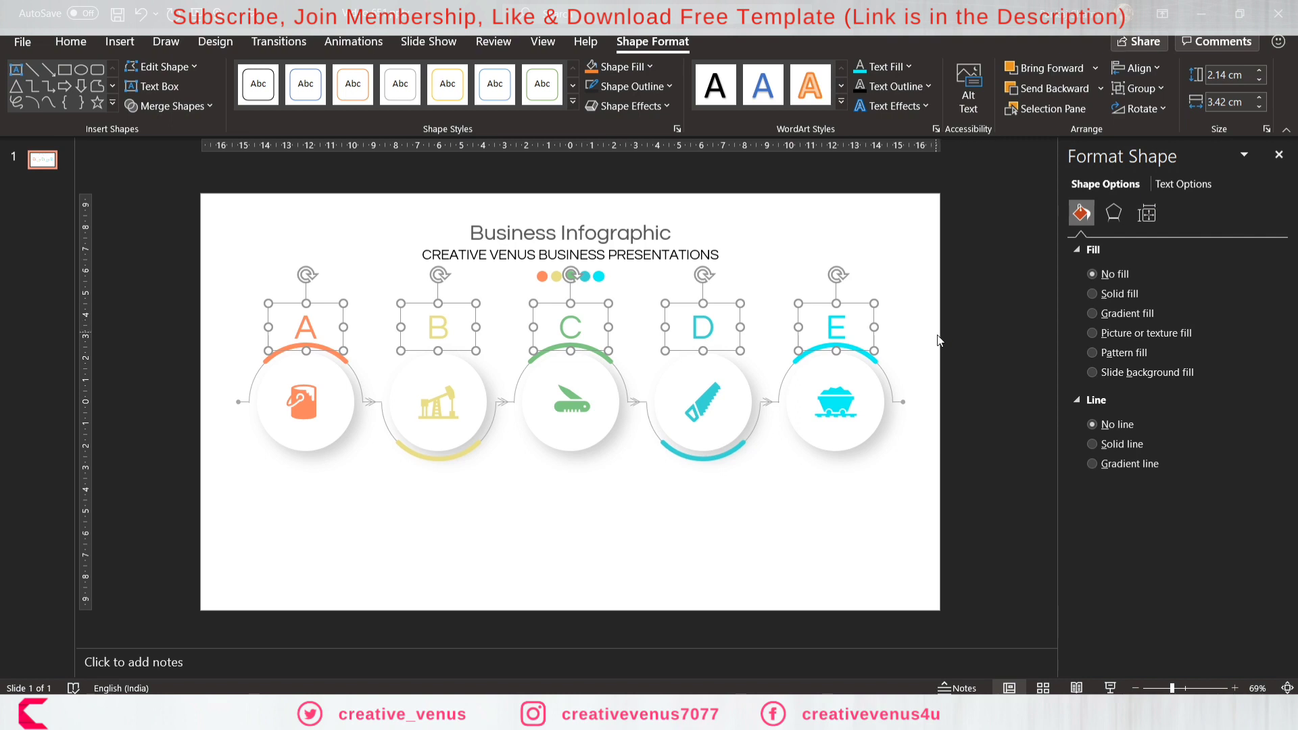
{"action": "mouse_move", "coordinate": [996, 344]}
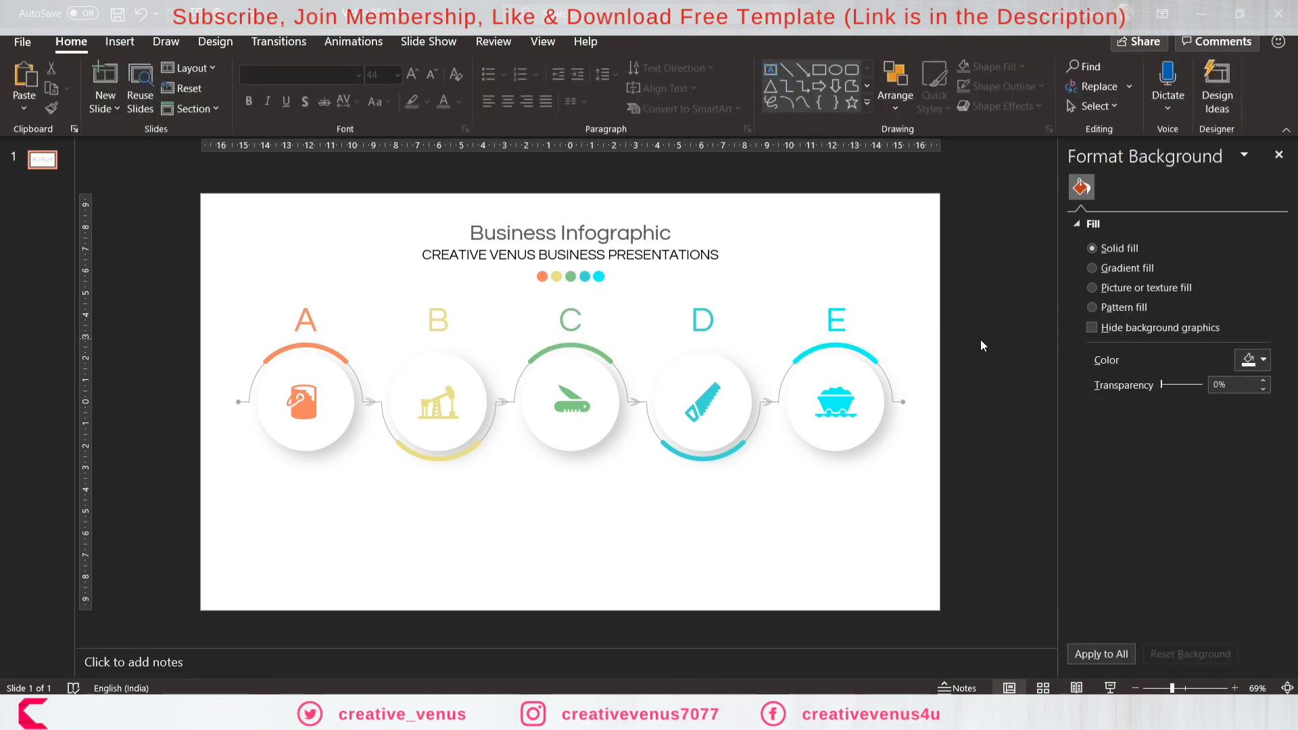
{"action": "left_click", "coordinate": [119, 41]}
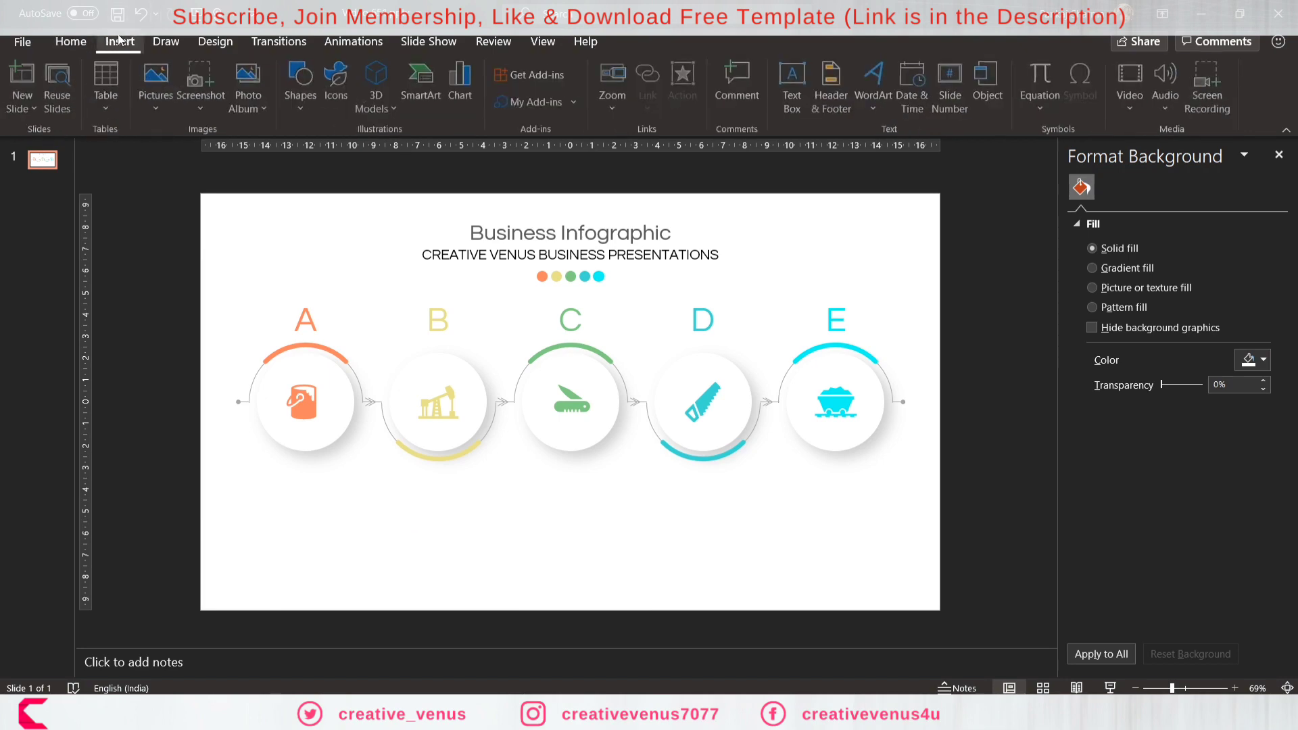
{"action": "left_click", "coordinate": [790, 83]}
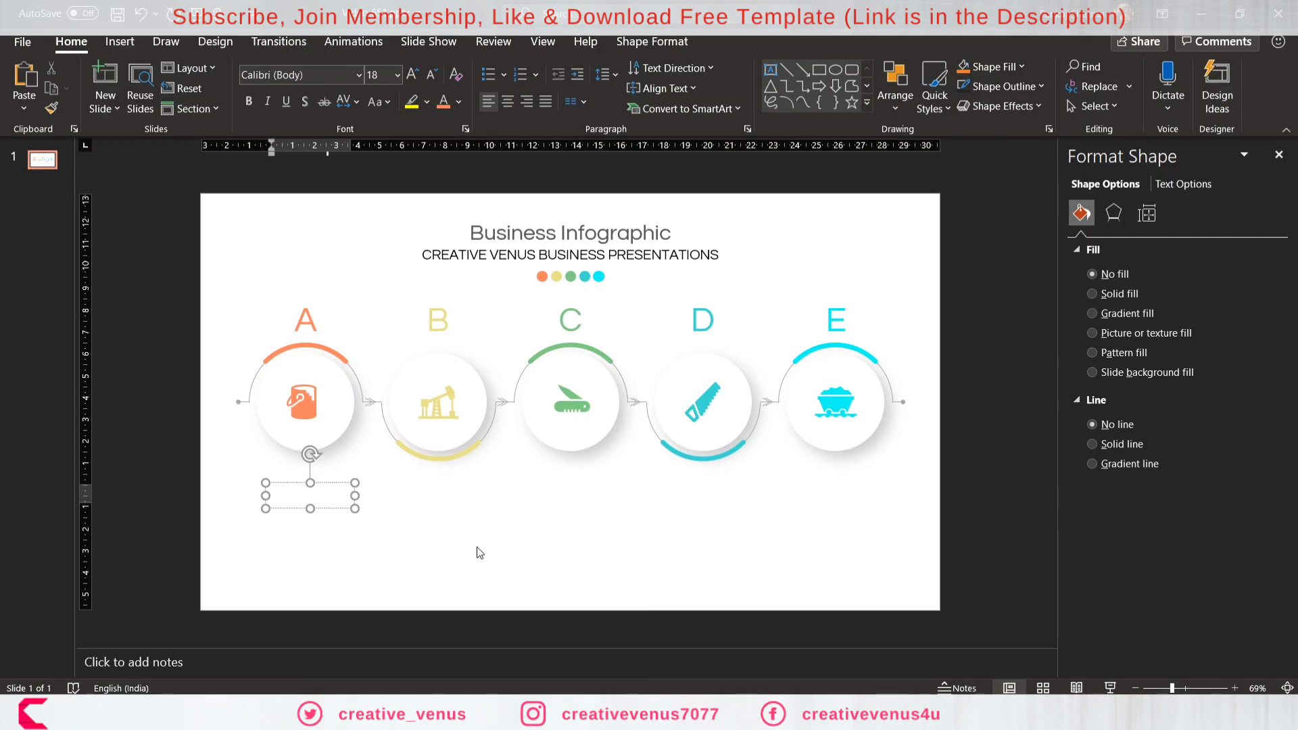
Type the 'Passion' heading and a =lorem() description, shrunk and coloured grey.
{"action": "type", "text": "Passion"}
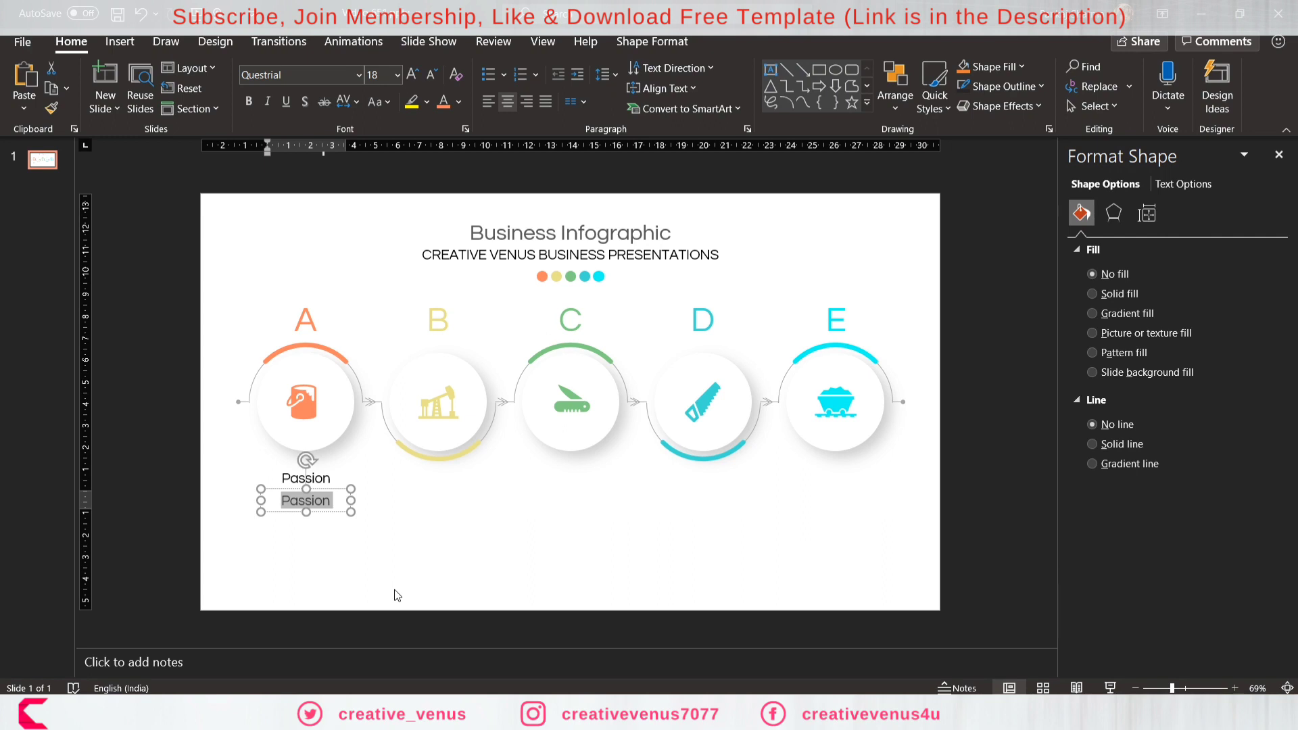
{"action": "type", "text": "=lo"}
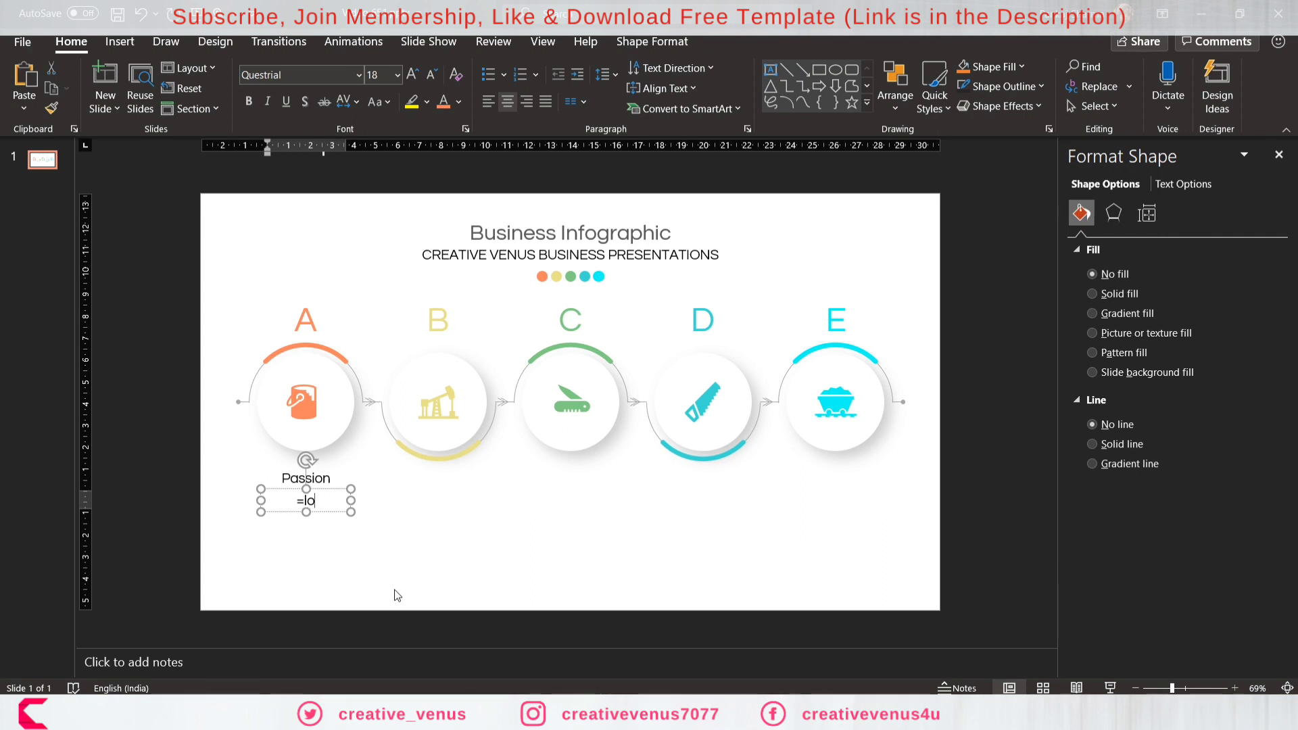
{"action": "type", "text": "rem("}
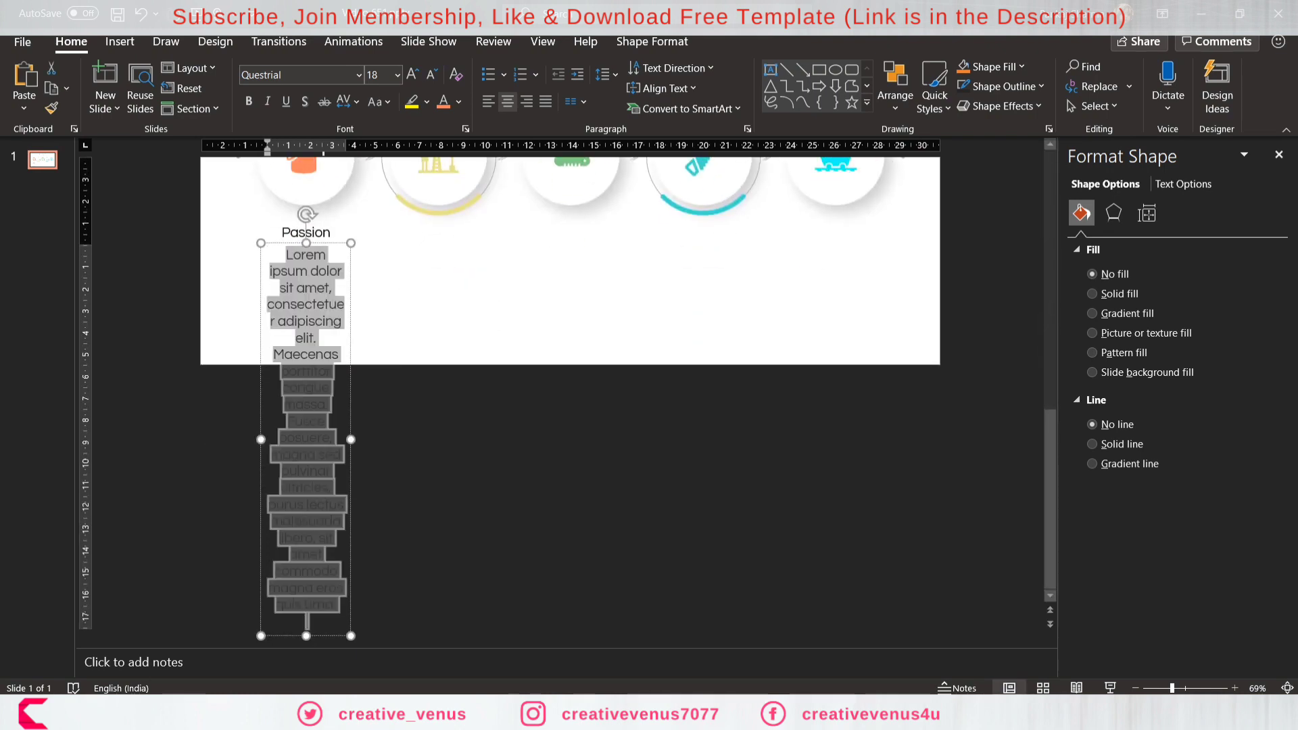
{"action": "left_click", "coordinate": [431, 75]}
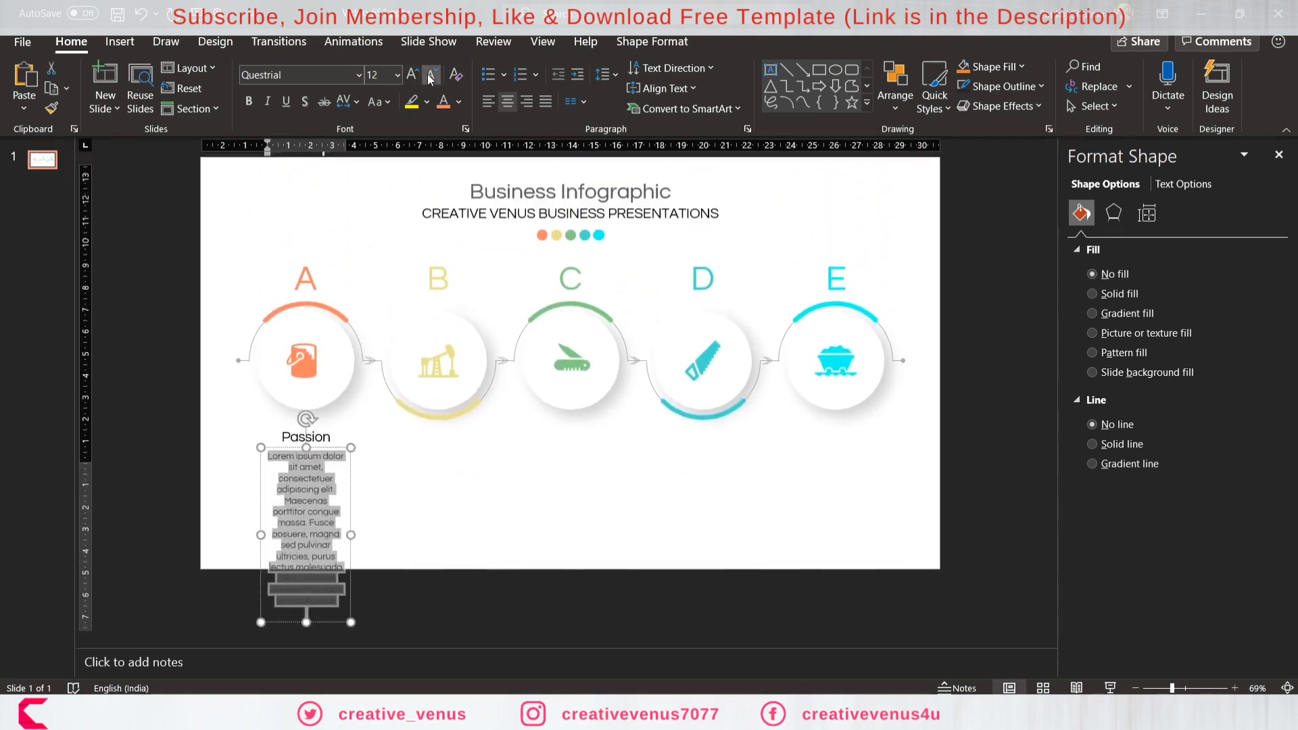
{"action": "left_click", "coordinate": [431, 75]}
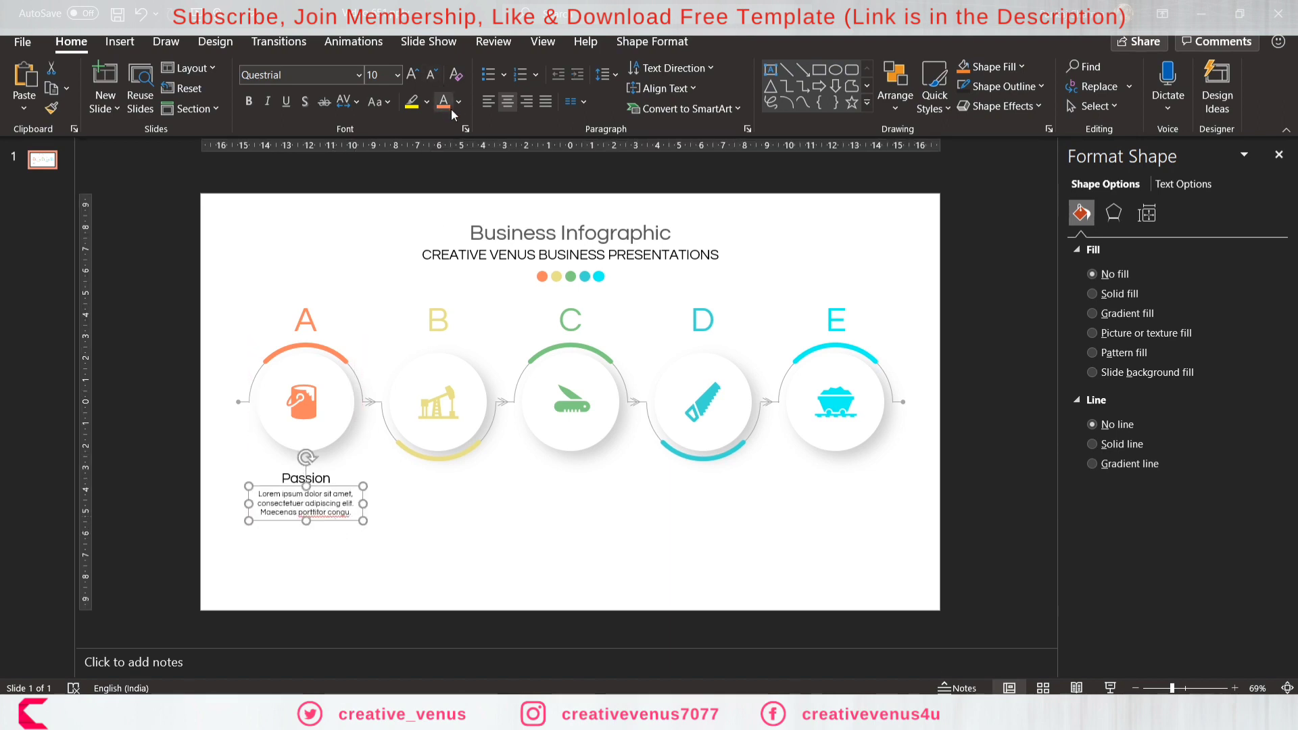
{"action": "left_click", "coordinate": [461, 101]}
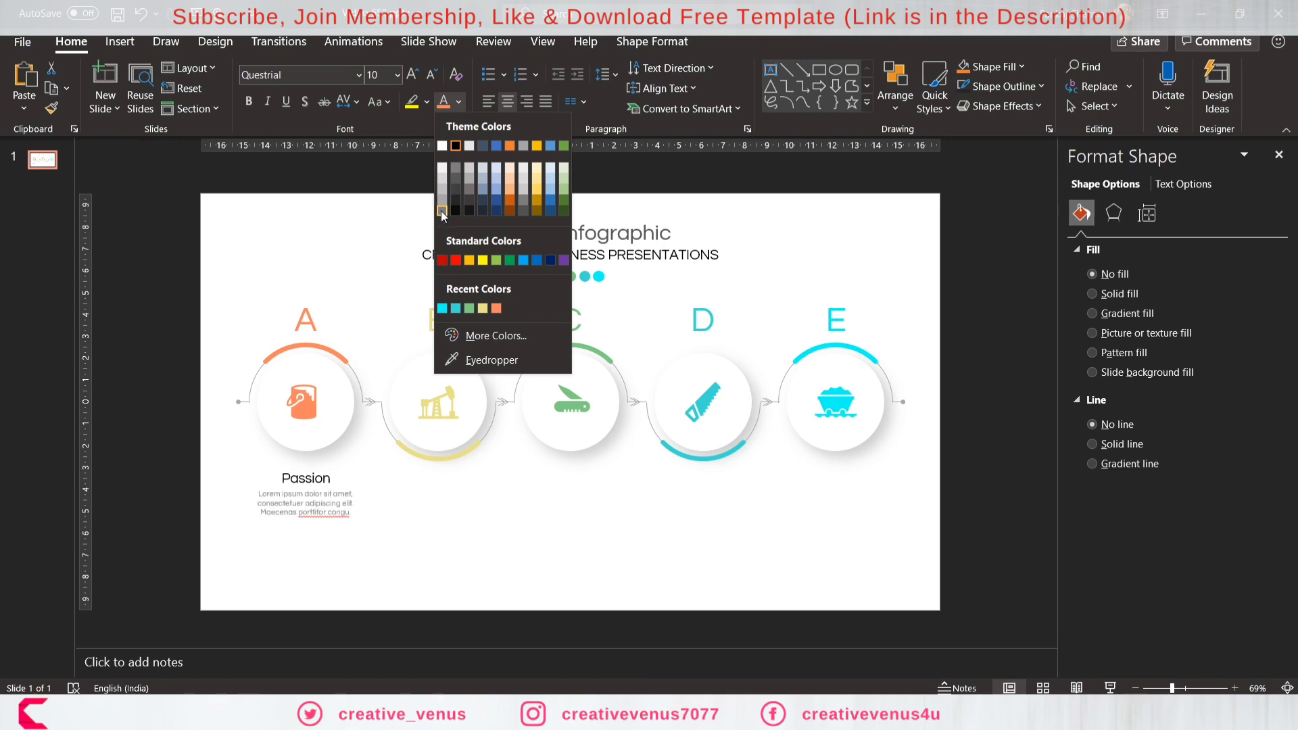
{"action": "mouse_move", "coordinate": [455, 174]}
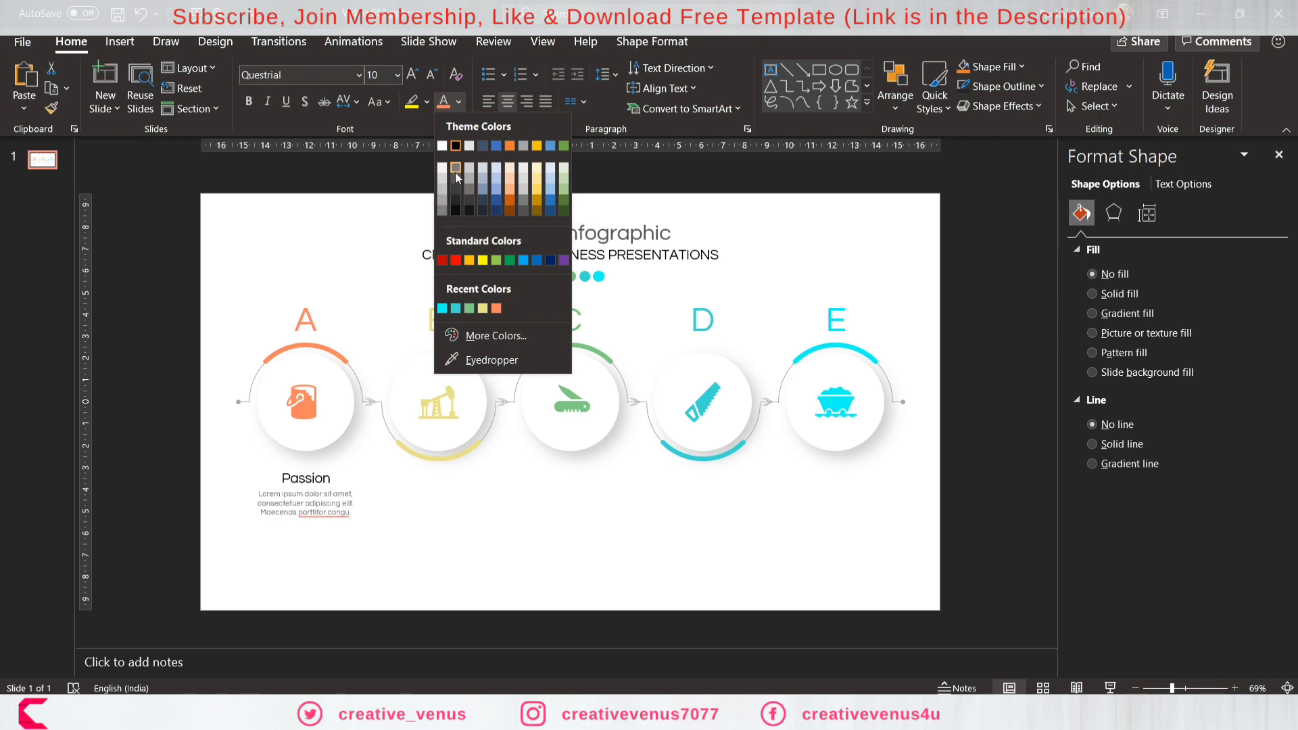
{"action": "left_click", "coordinate": [305, 503]}
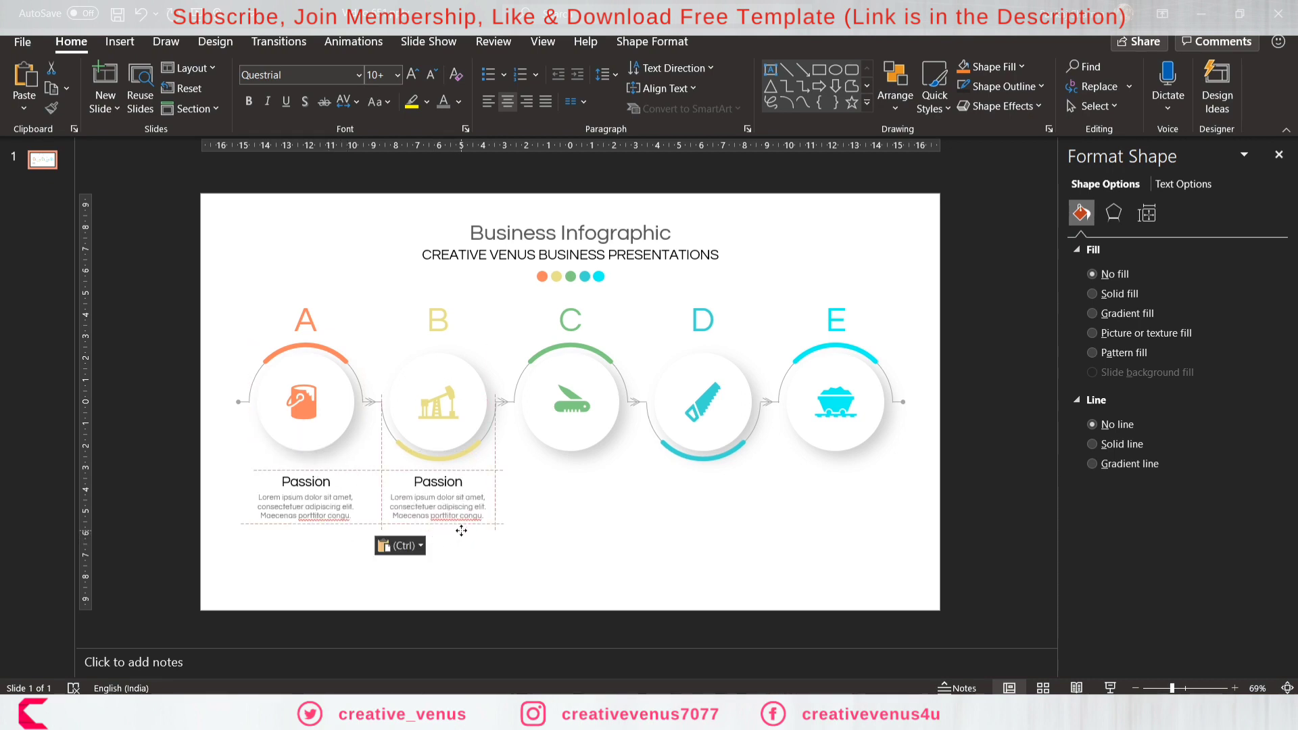
Add Commitment, Confidence, Authenticity and ROI text blocks and align all five.
{"action": "left_click", "coordinate": [439, 482]}
{"action": "type", "text": "Commitment"}
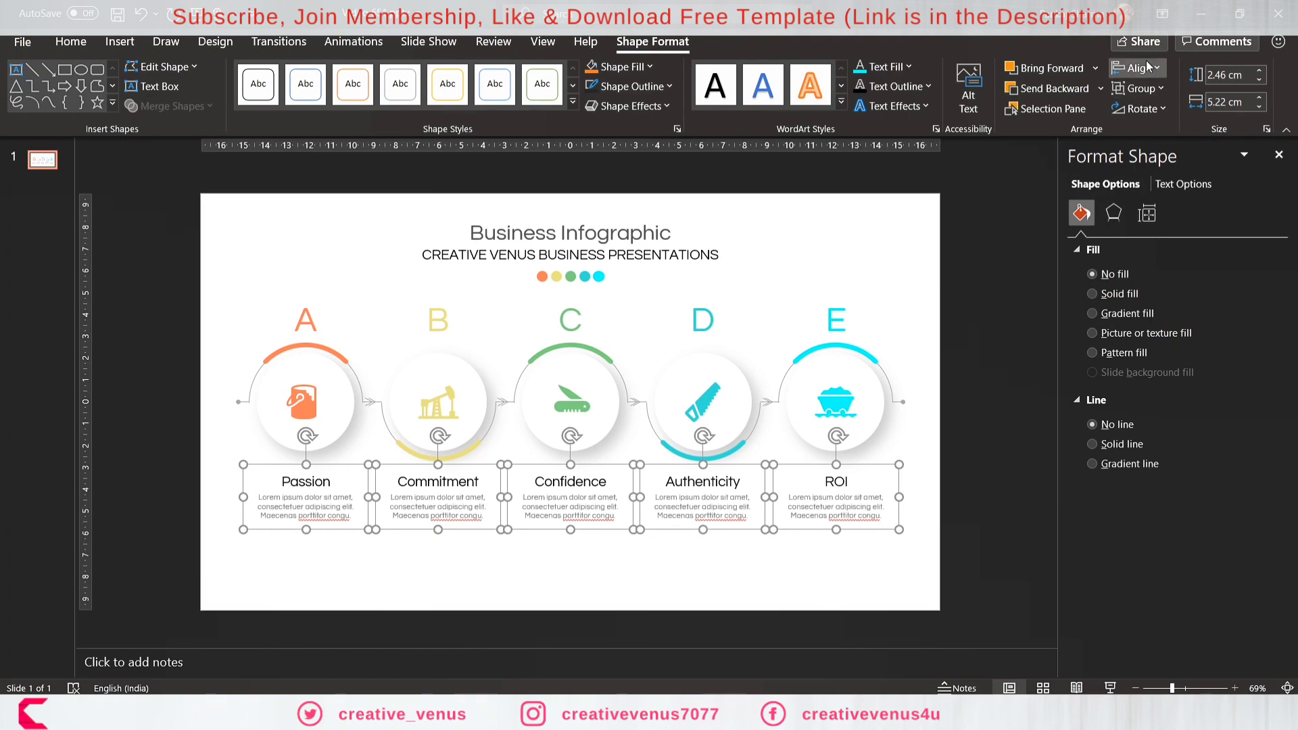
{"action": "mouse_move", "coordinate": [1192, 257]}
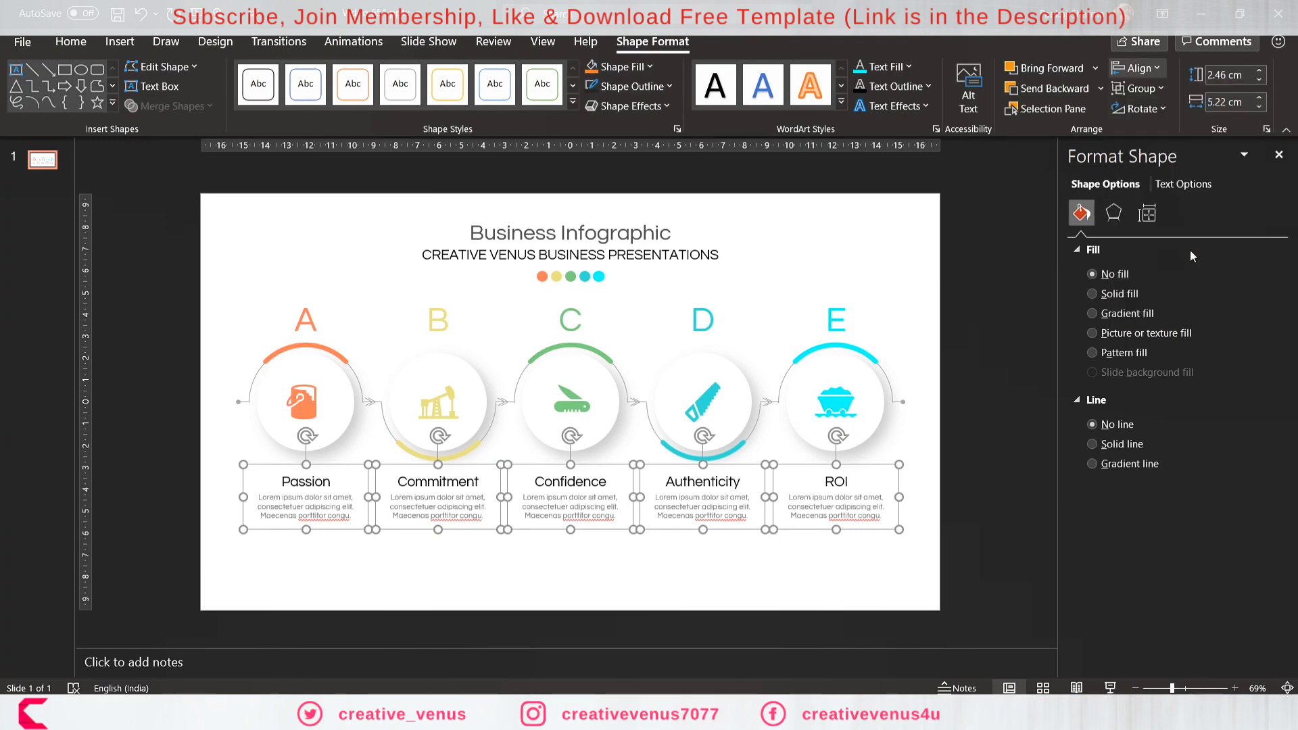
{"action": "left_click", "coordinate": [314, 572]}
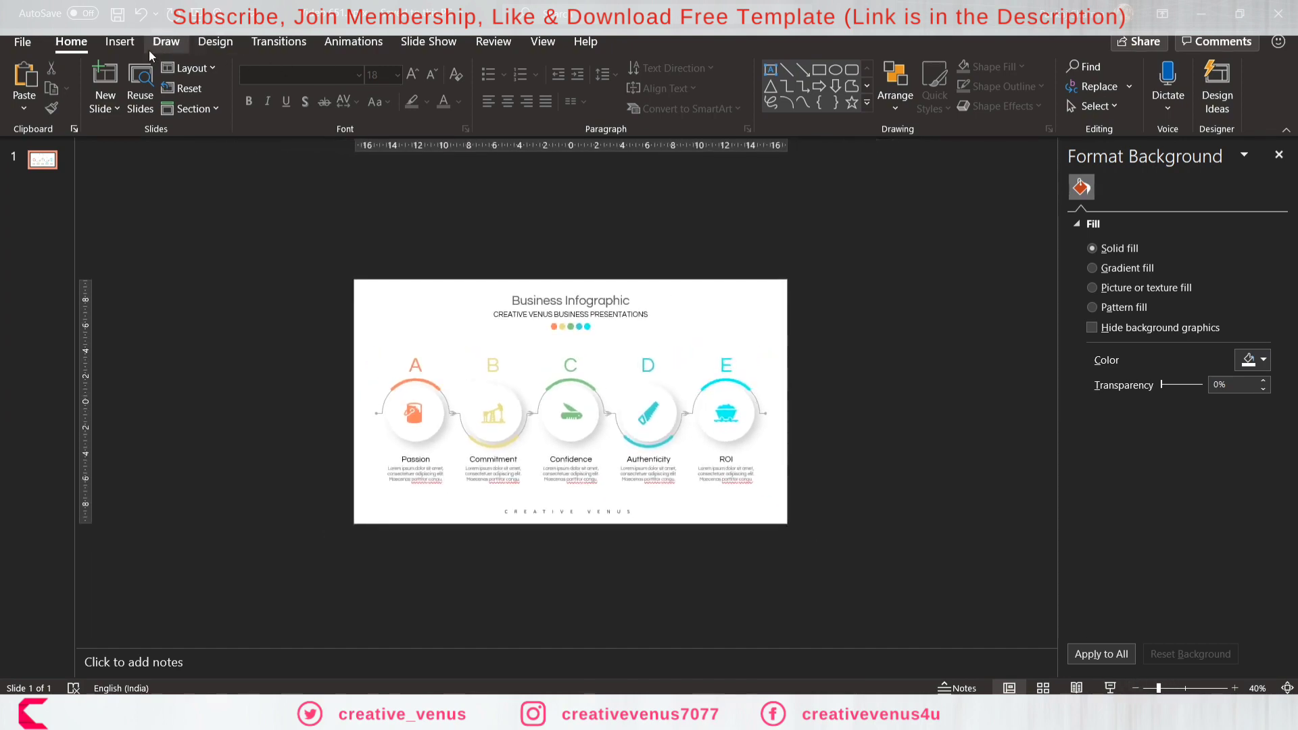
Outline the rounded rectangles in green, cyan and yellow, then enlarge and rotate them.
{"action": "left_click", "coordinate": [302, 85]}
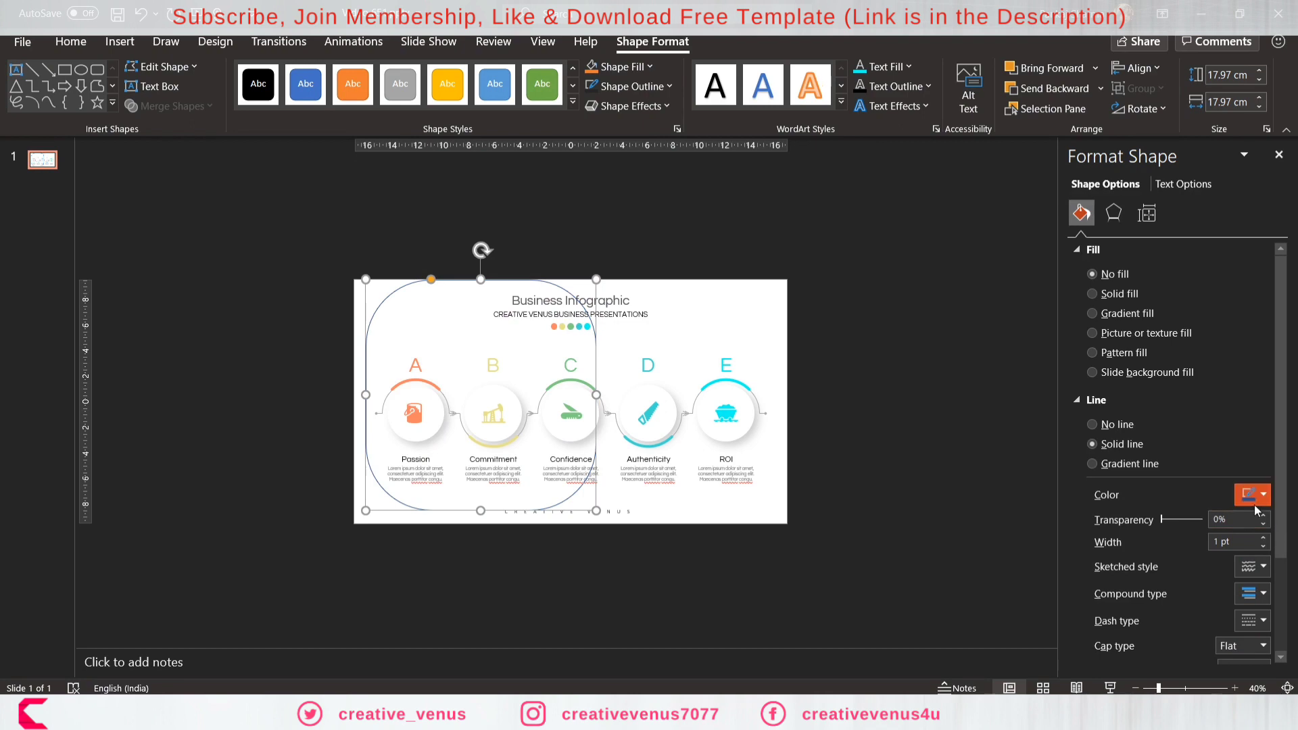
{"action": "mouse_move", "coordinate": [1258, 501]}
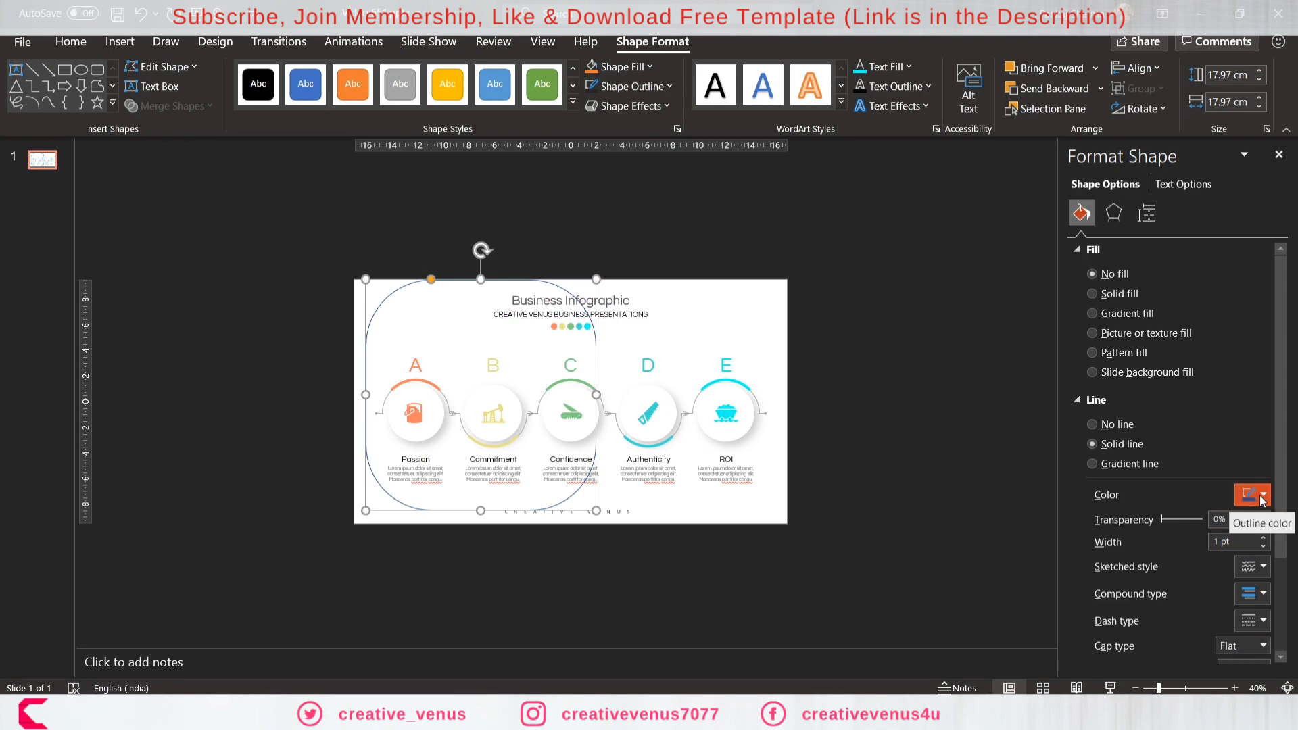
{"action": "left_click", "coordinate": [1266, 494]}
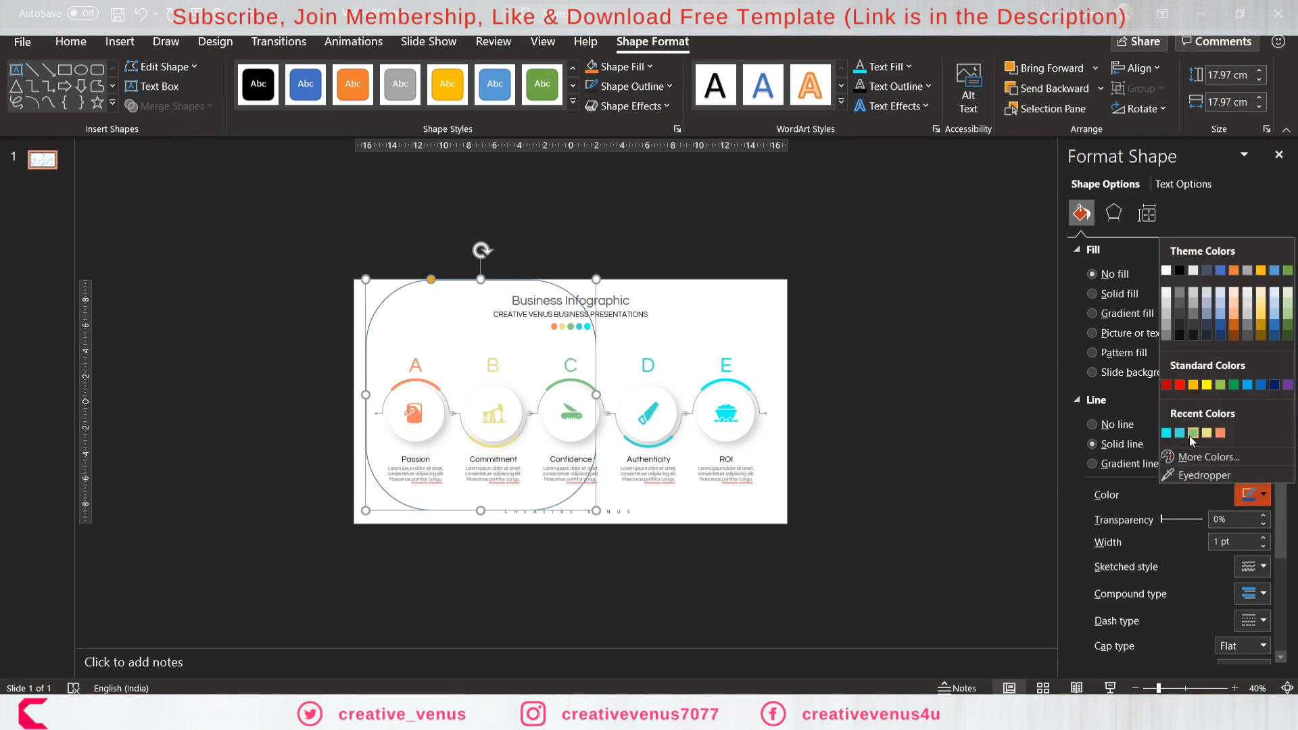
{"action": "left_click", "coordinate": [1176, 432]}
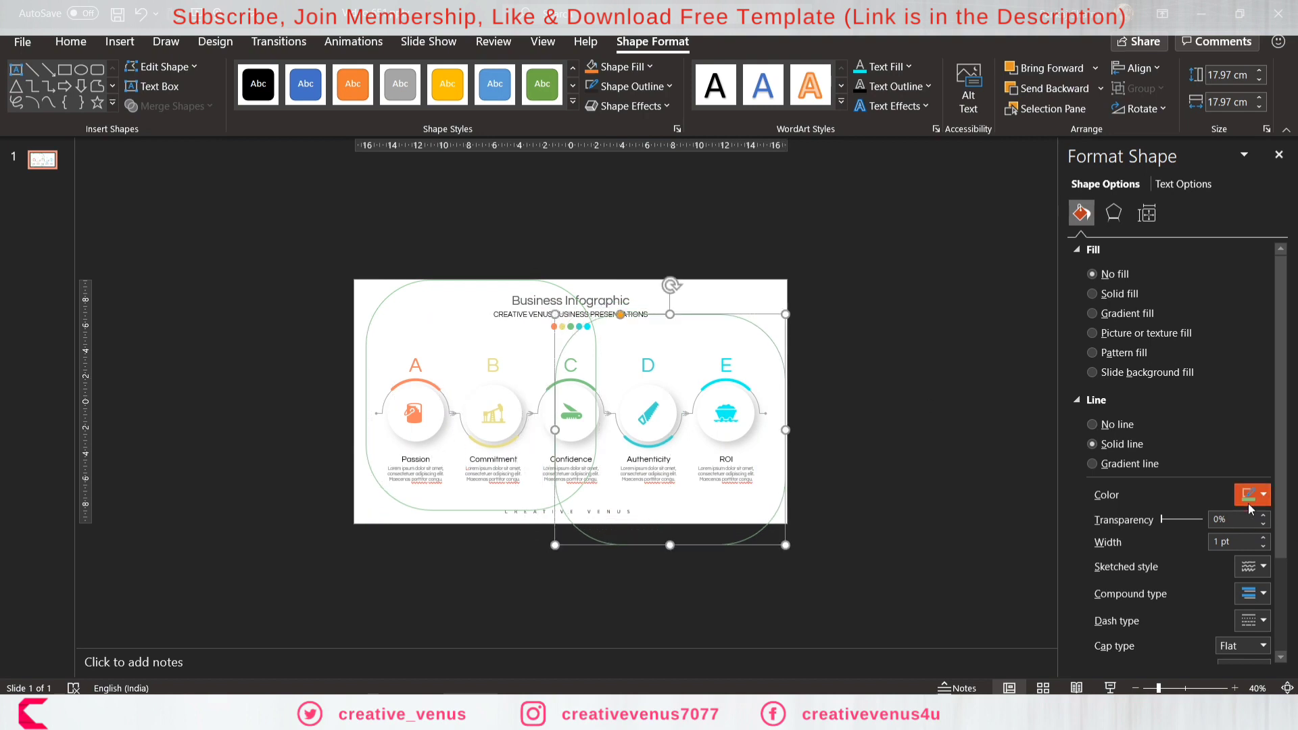
{"action": "left_click", "coordinate": [1265, 494]}
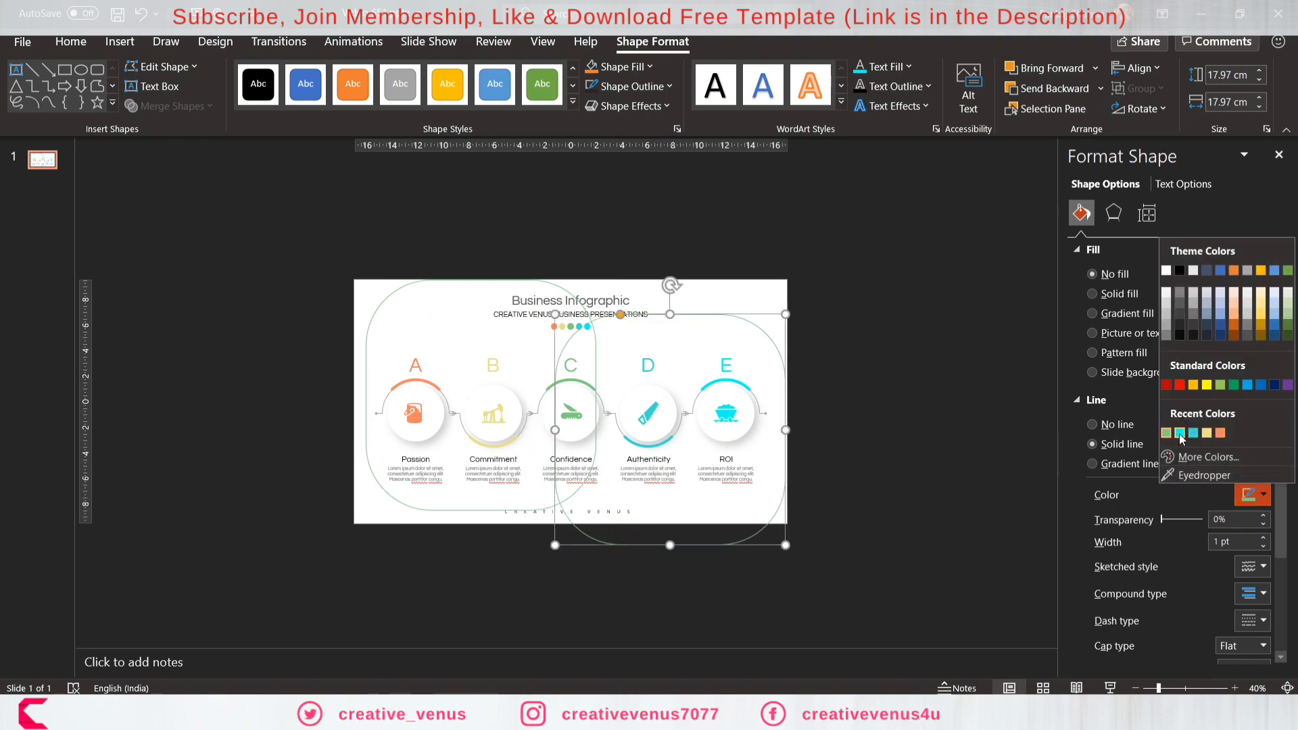
{"action": "left_click", "coordinate": [1180, 433]}
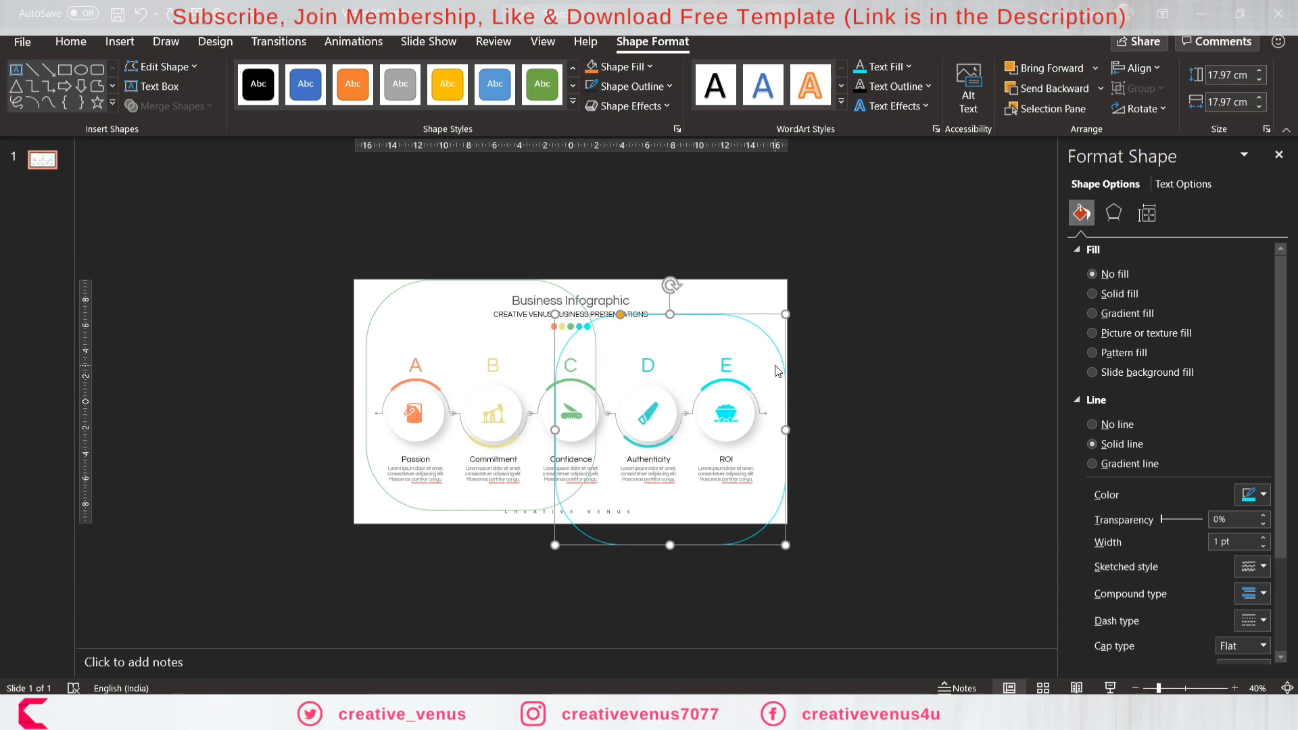
{"action": "left_click", "coordinate": [1265, 495]}
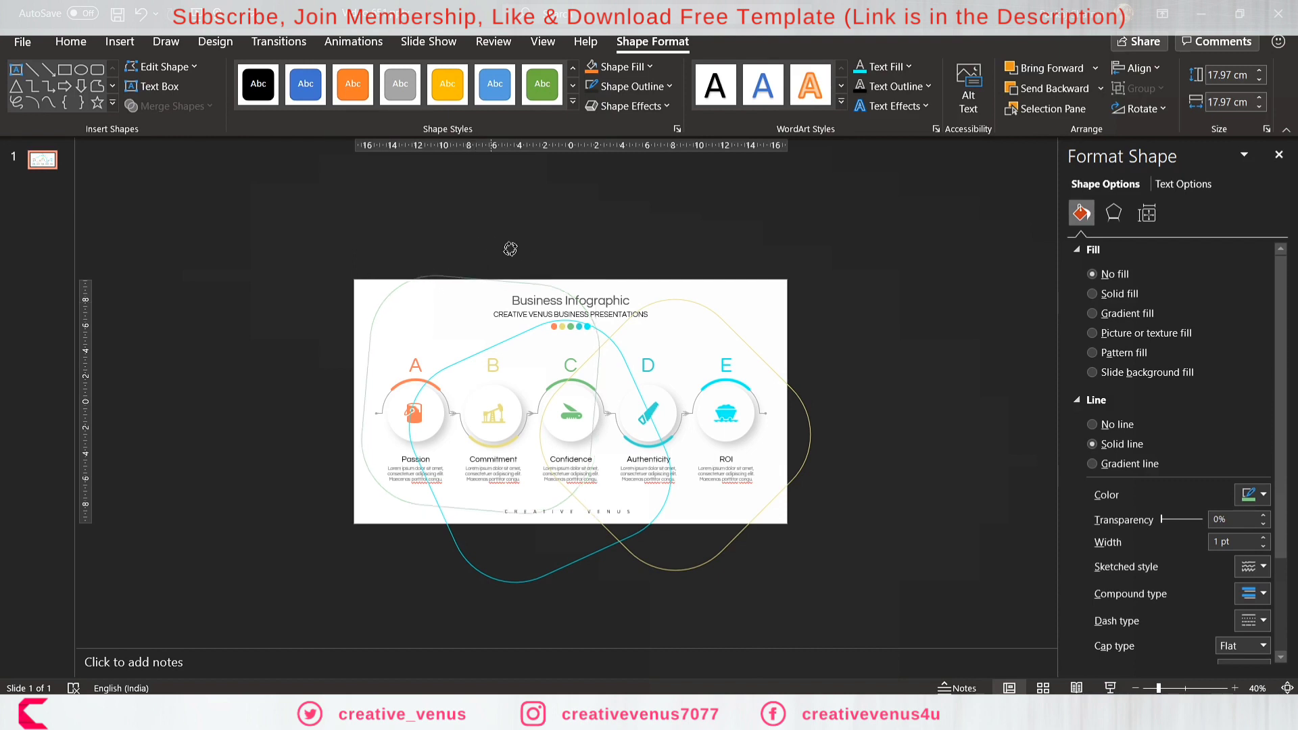
{"action": "left_click", "coordinate": [508, 248]}
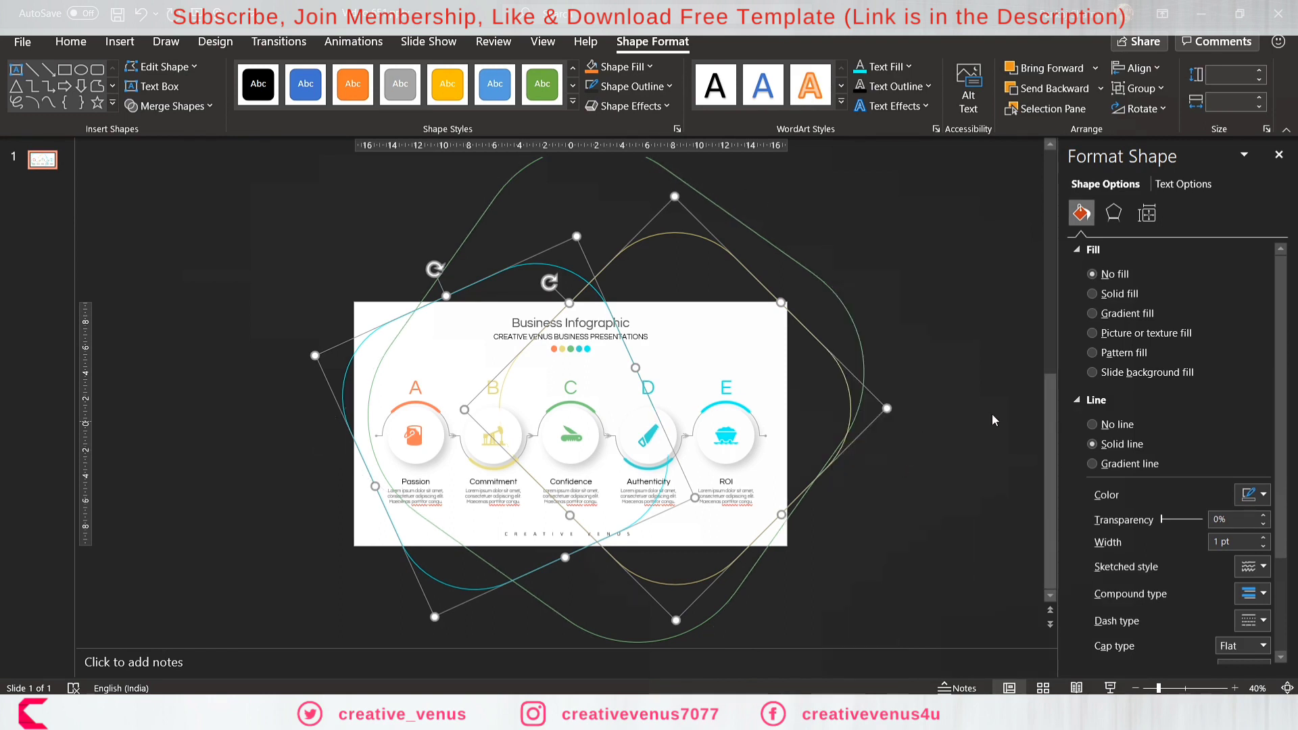
Apply a Spin emphasis animation to the three rounded rectangles.
{"action": "left_click", "coordinate": [353, 42]}
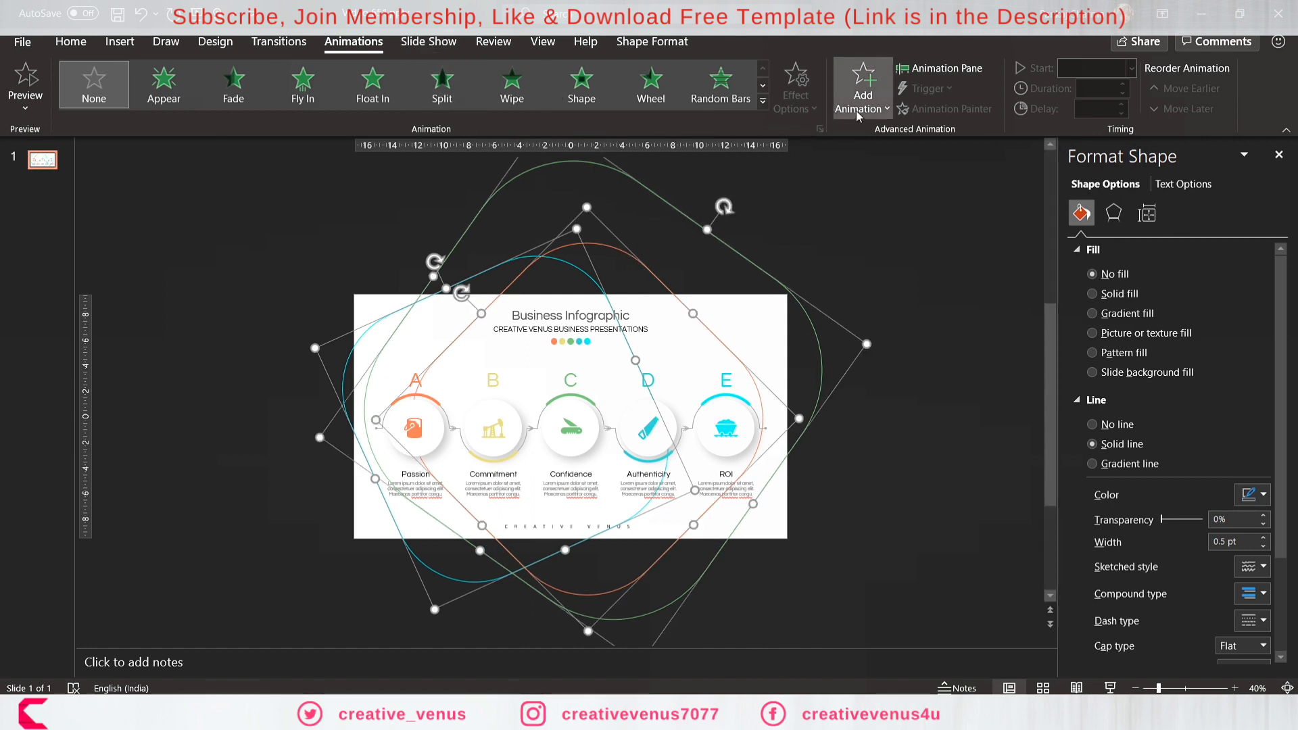
{"action": "left_click", "coordinate": [862, 86]}
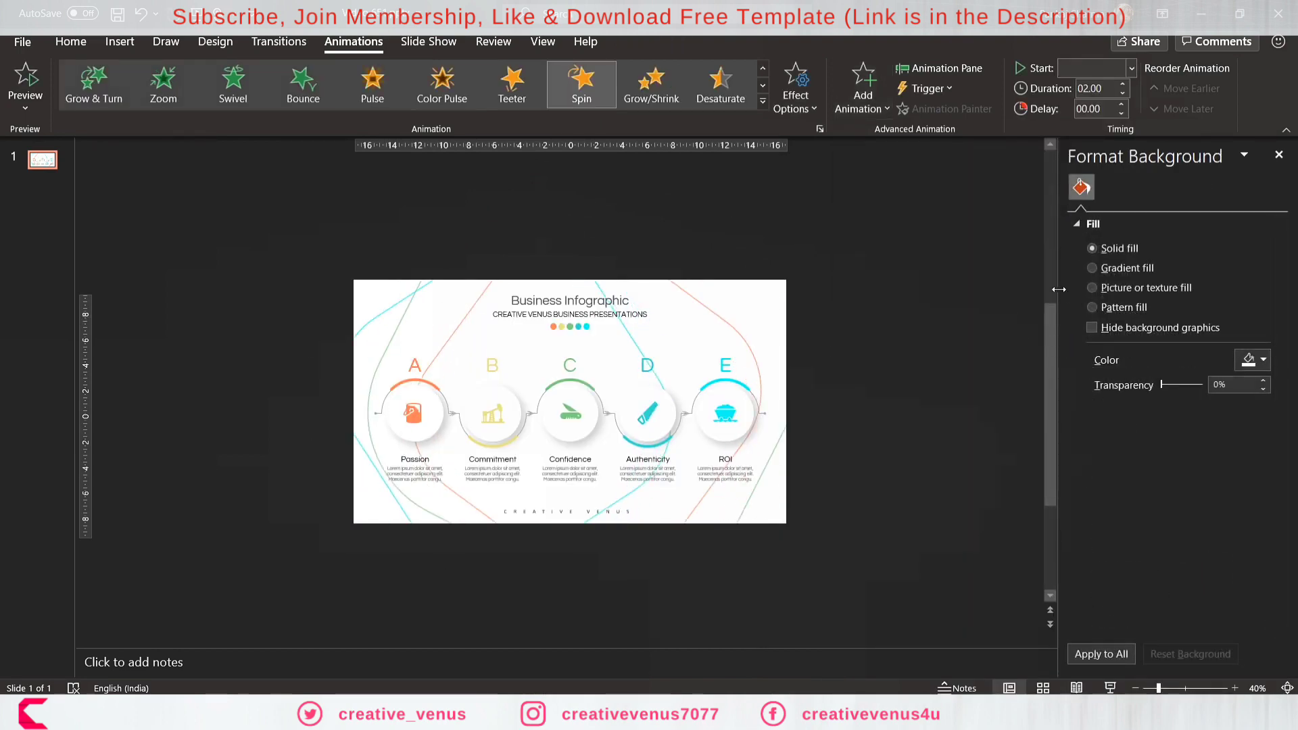
Set the three spins to start With Previous and lengthen their durations.
{"action": "left_click", "coordinate": [939, 68]}
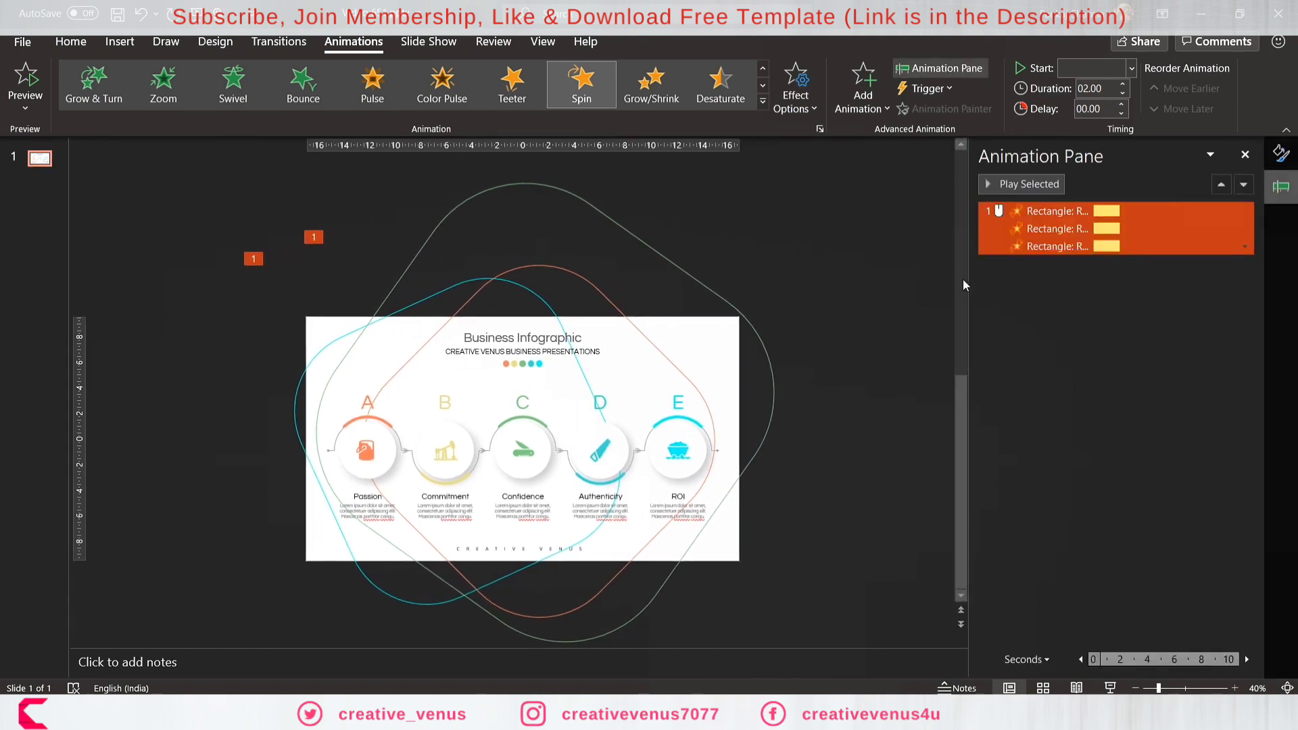
{"action": "left_click", "coordinate": [1091, 68]}
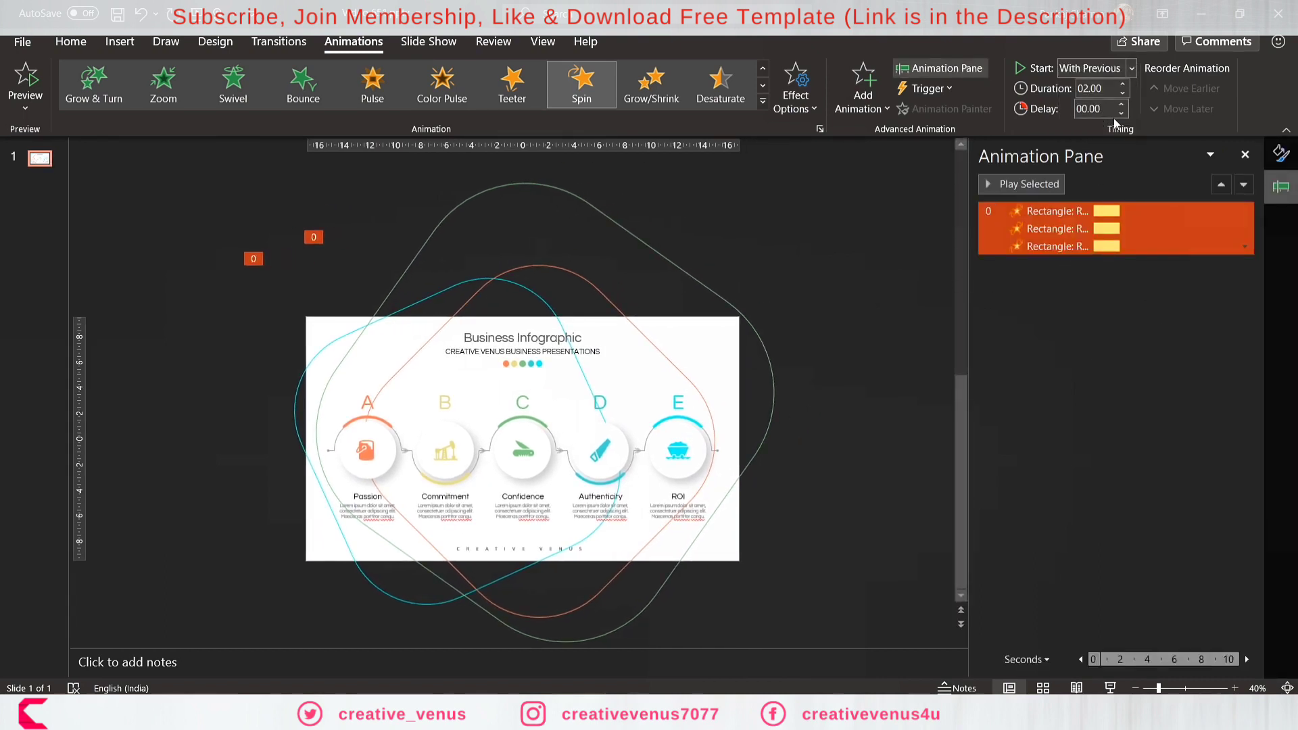
{"action": "left_click", "coordinate": [1122, 84]}
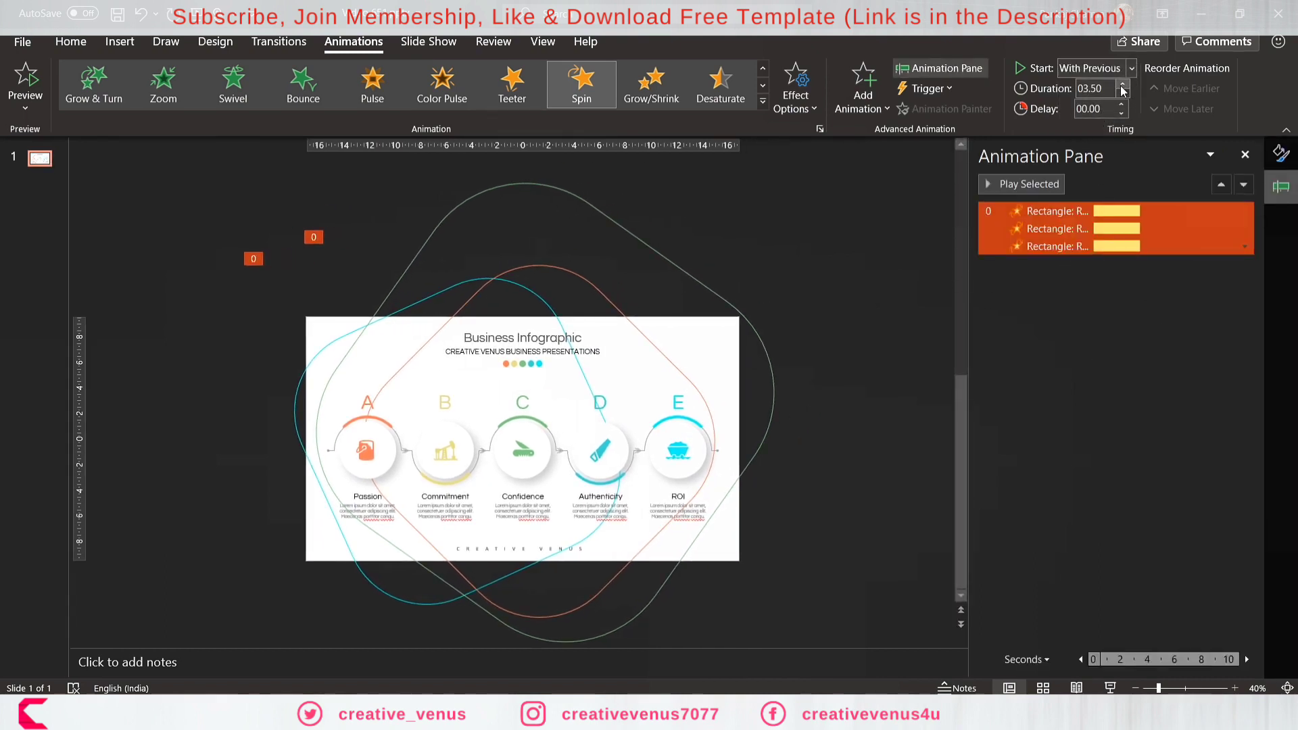
{"action": "left_click", "coordinate": [1123, 84]}
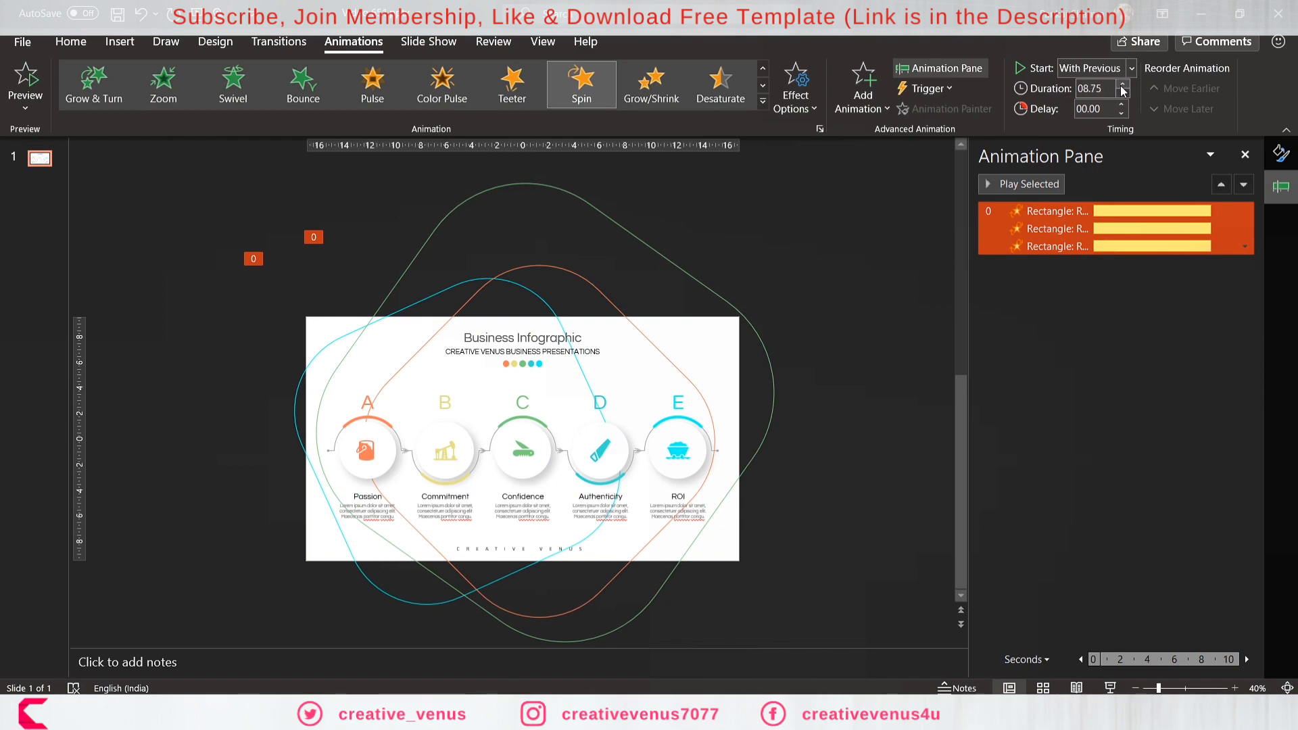
{"action": "left_click", "coordinate": [1122, 84]}
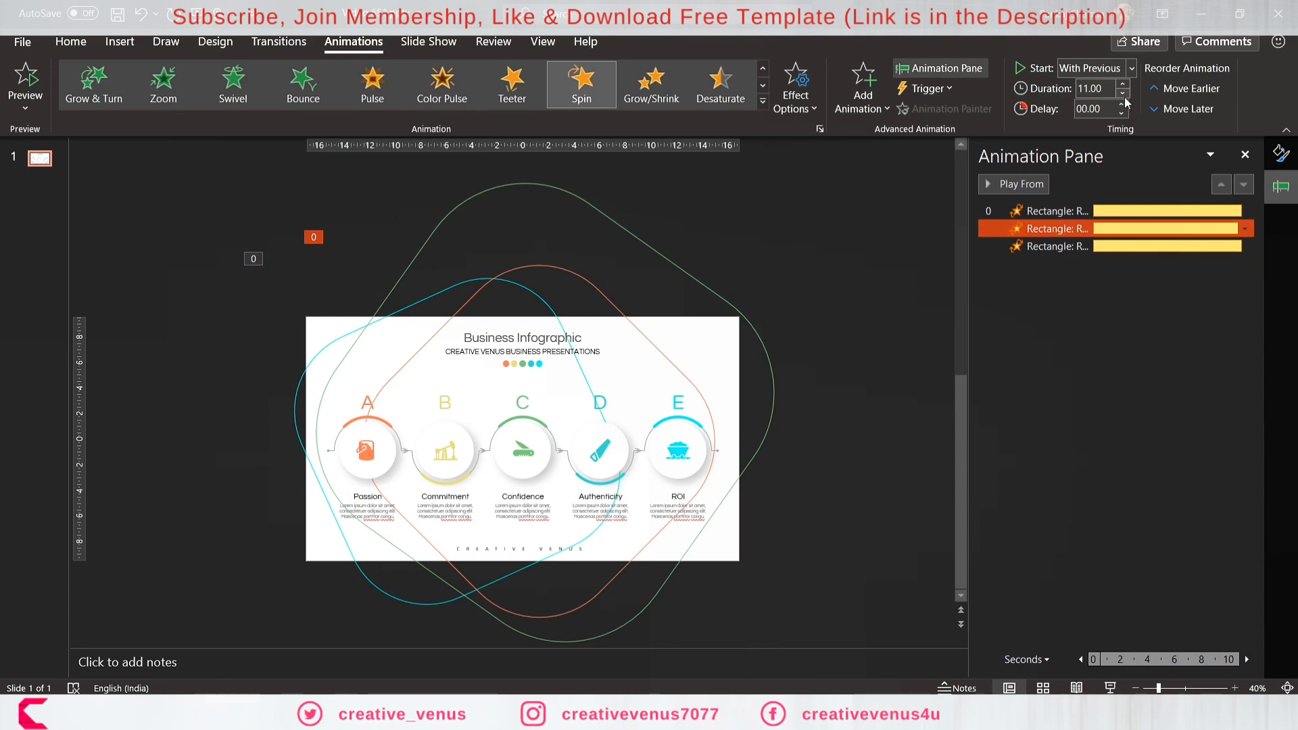
{"action": "left_click", "coordinate": [1125, 92]}
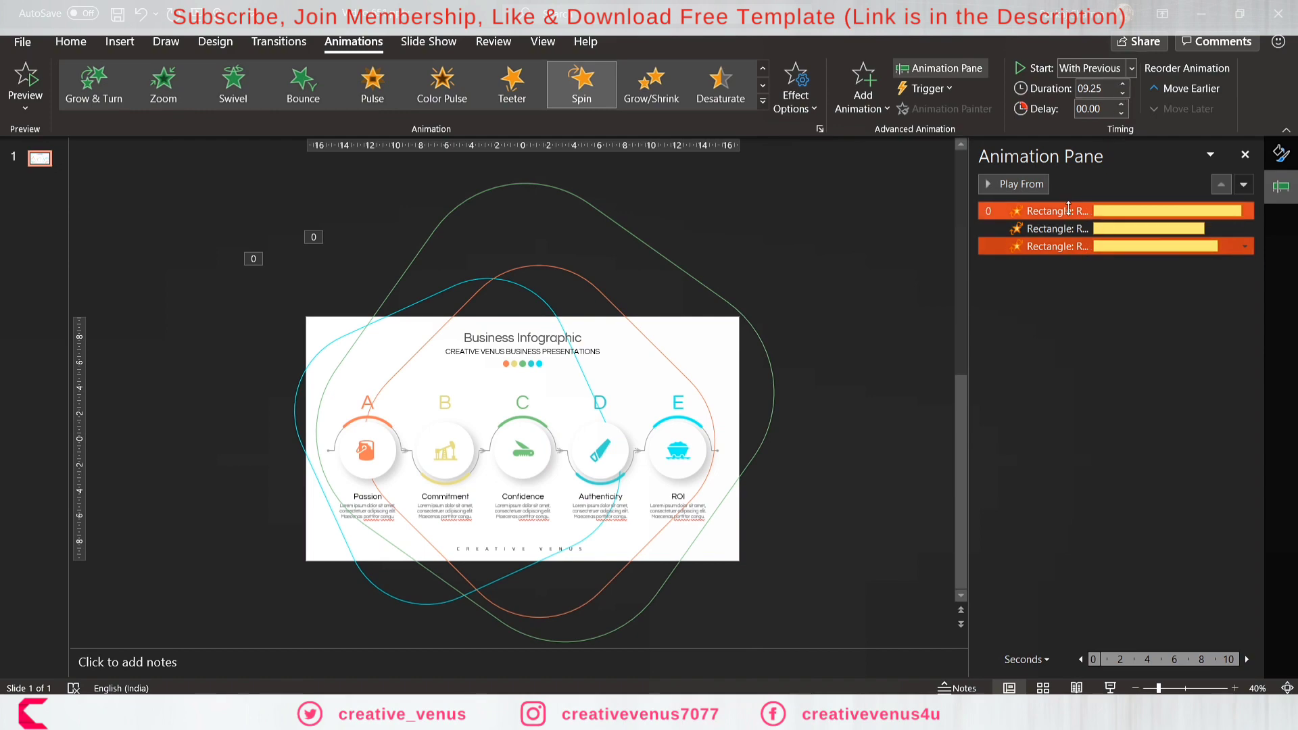
Make the third shape's spin turn counterclockwise.
{"action": "left_click", "coordinate": [1051, 229]}
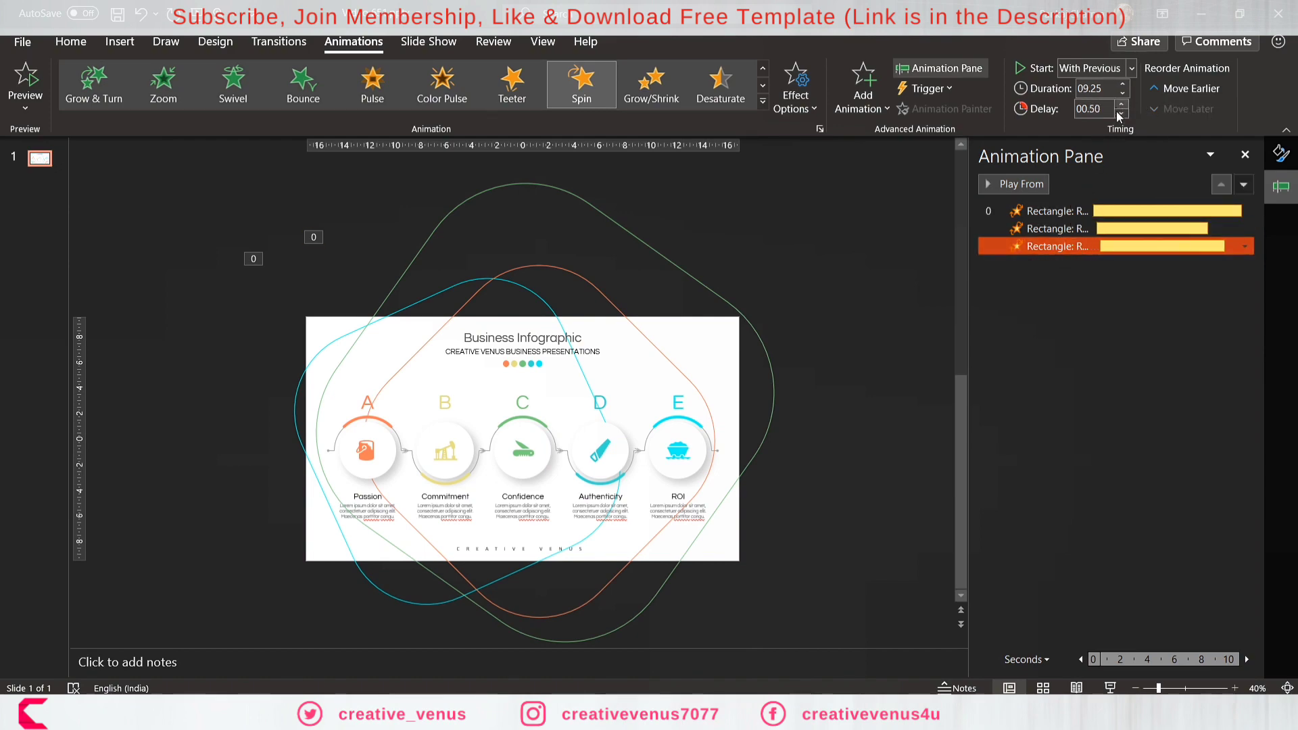
{"action": "left_click", "coordinate": [794, 85]}
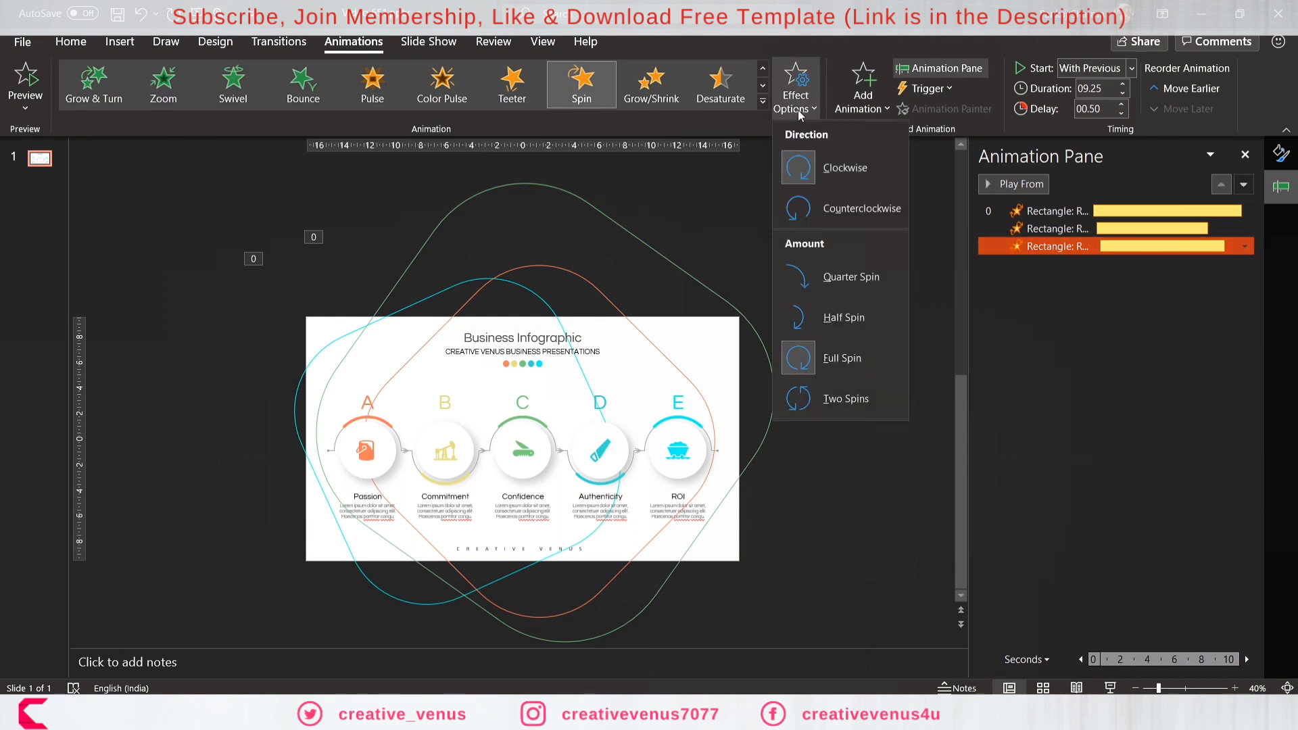
{"action": "mouse_move", "coordinate": [861, 208]}
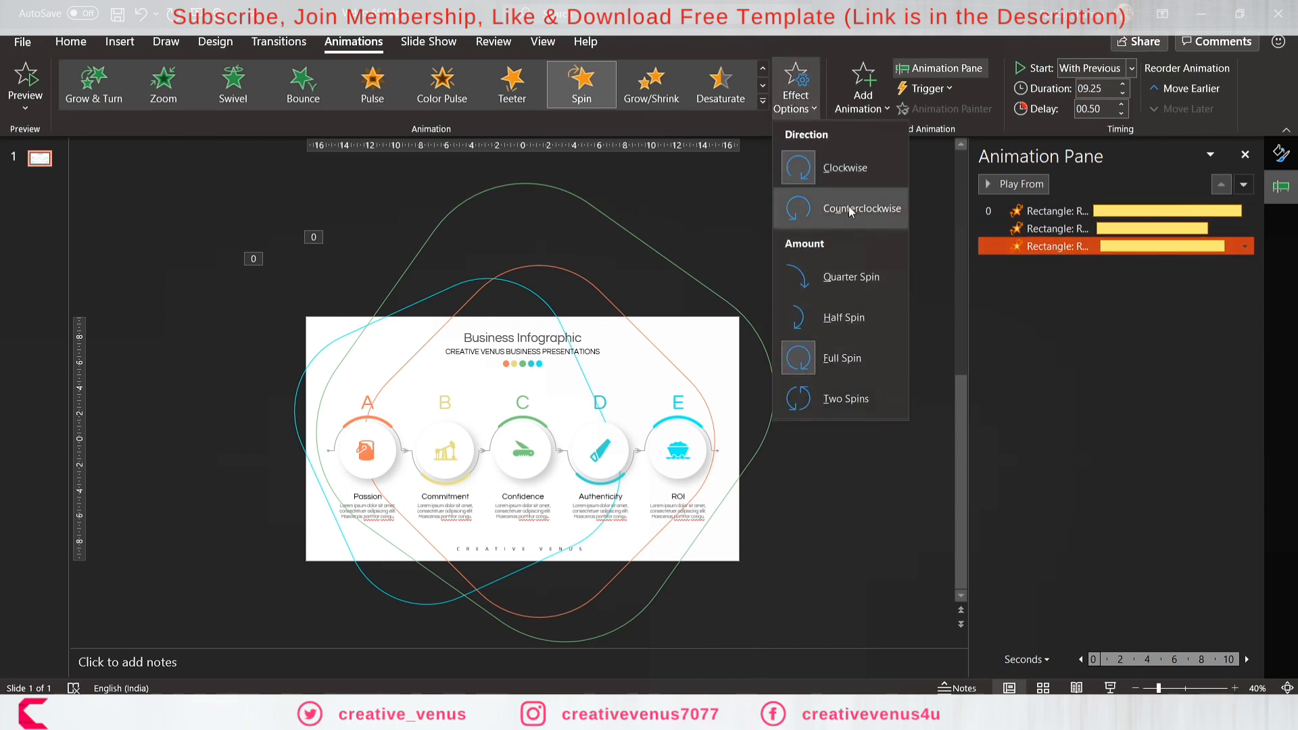
{"action": "left_click", "coordinate": [1021, 184]}
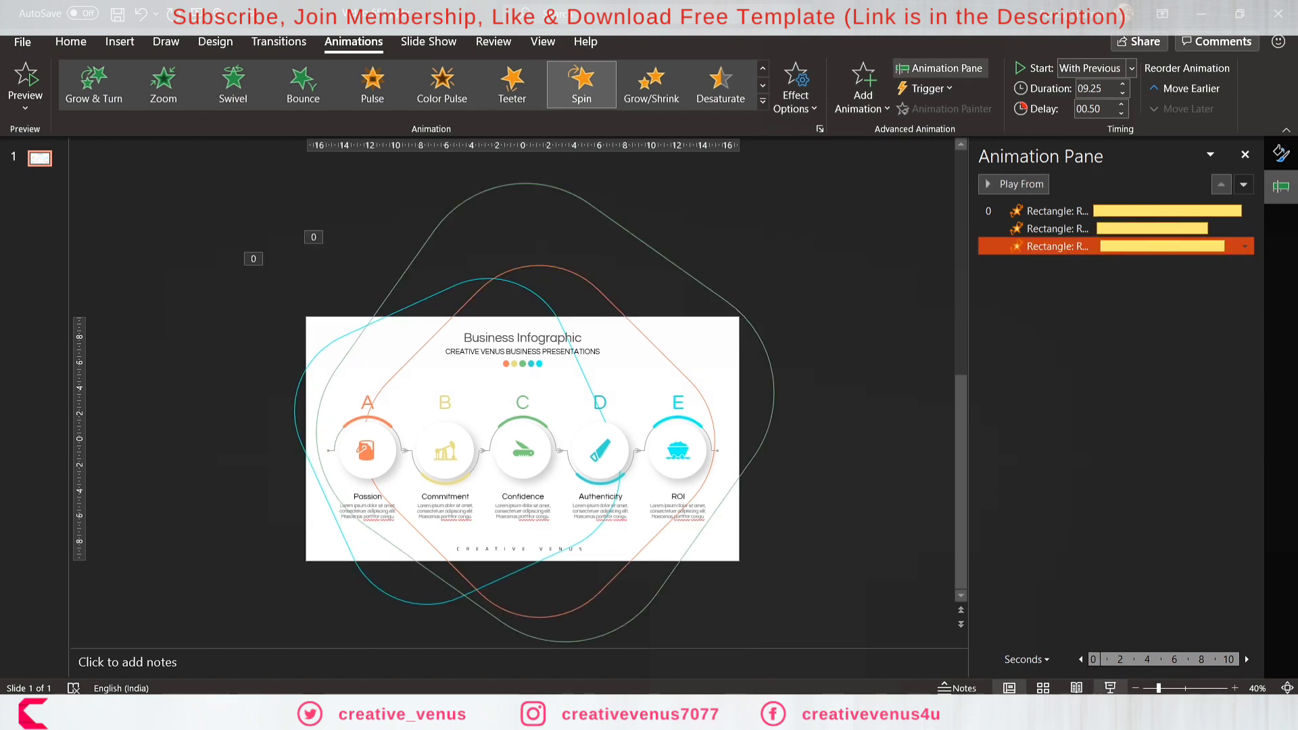
Lengthen the third spin to 9.5 seconds and repeat all spins until end of slide.
{"action": "left_click", "coordinate": [1122, 84]}
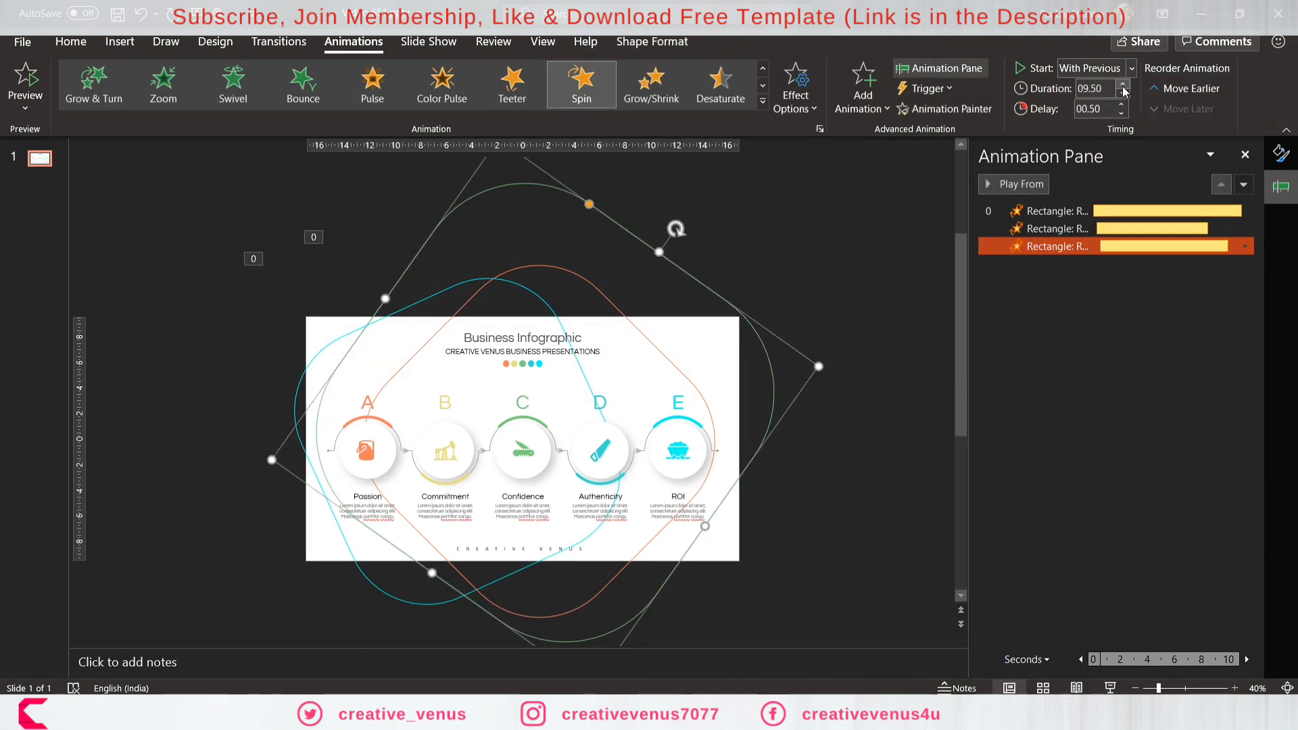
{"action": "left_click", "coordinate": [1122, 84]}
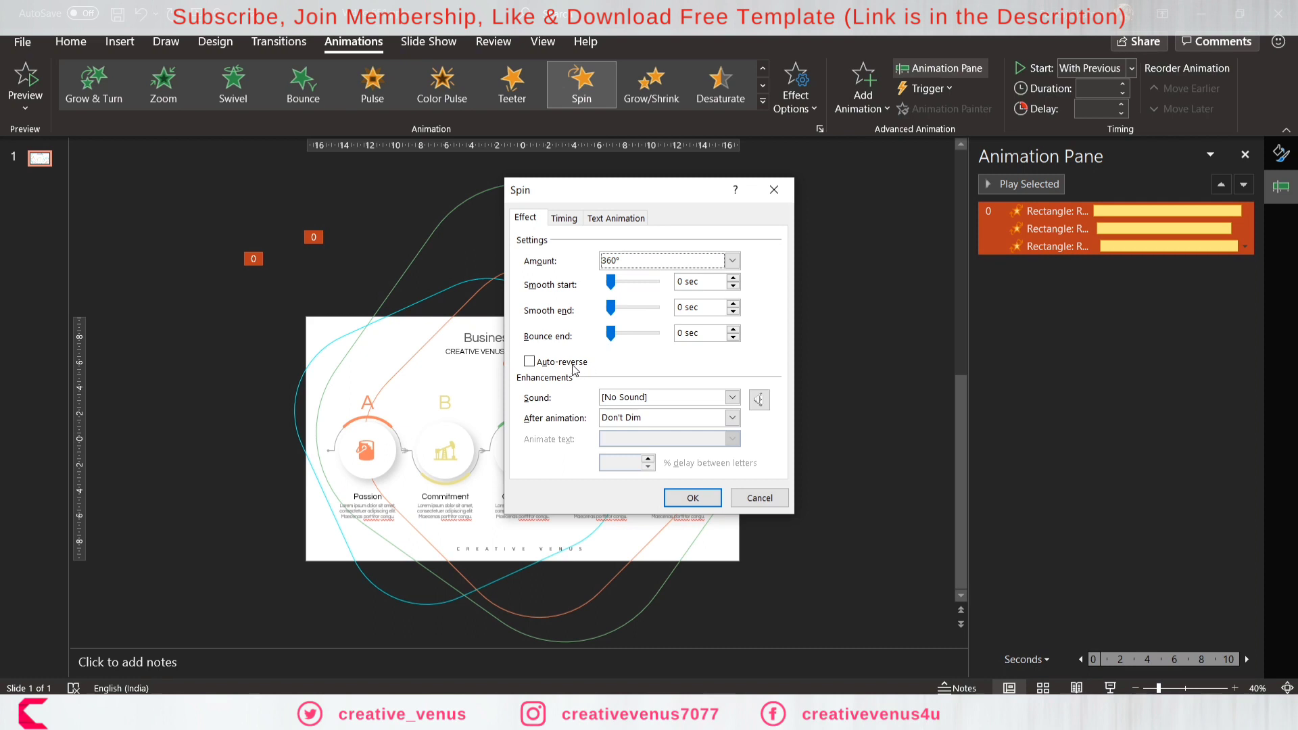
{"action": "left_click", "coordinate": [615, 217]}
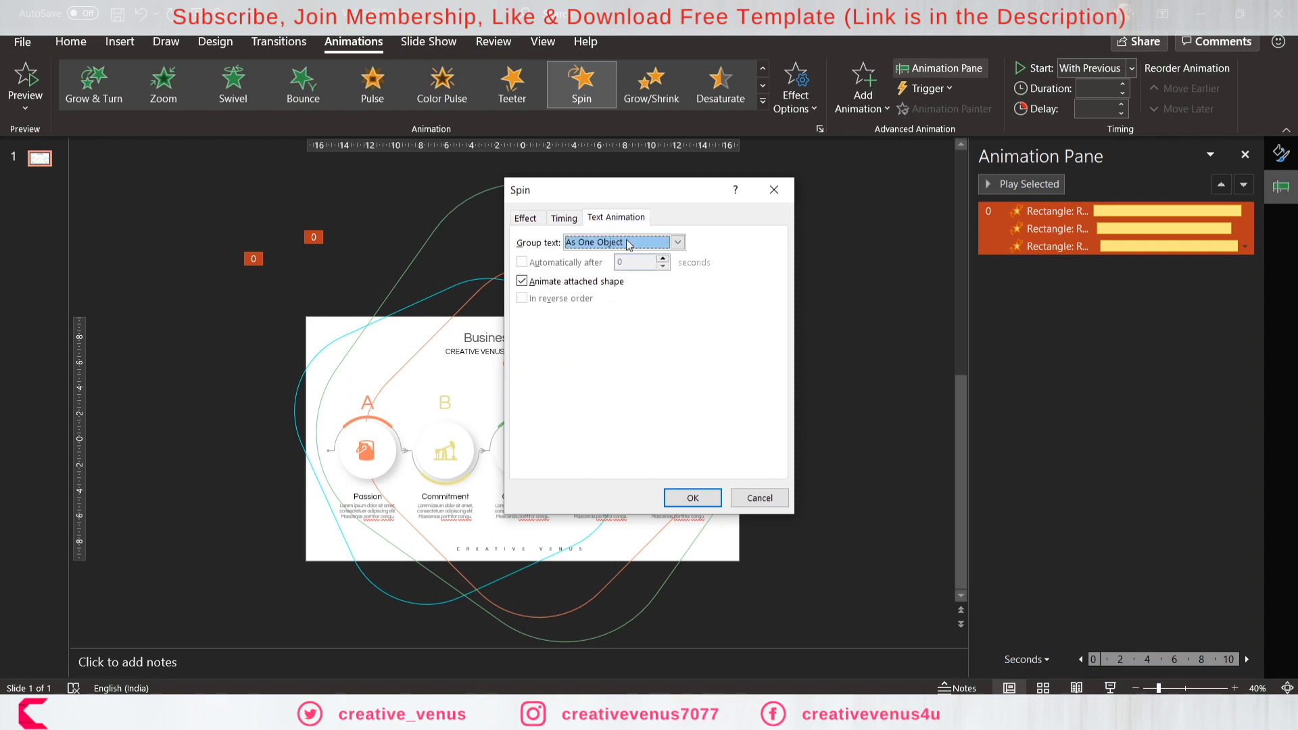
{"action": "left_click", "coordinate": [564, 218]}
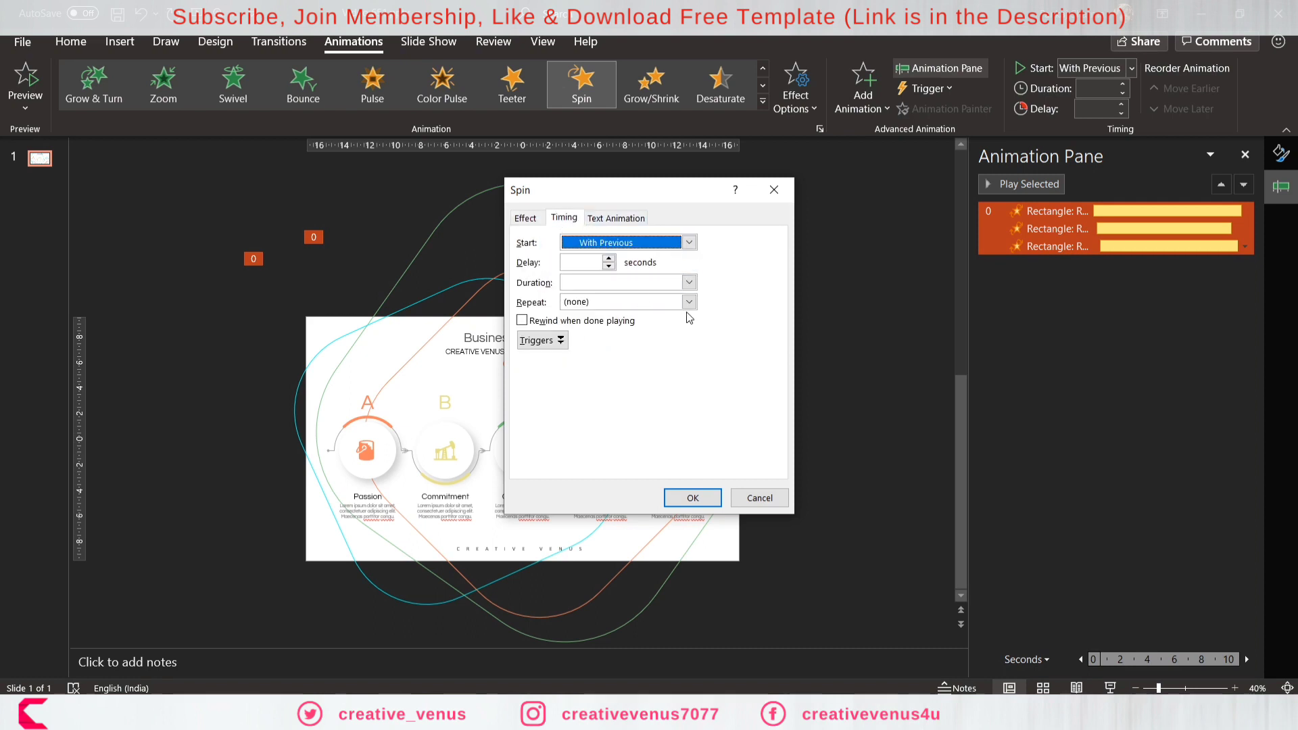
{"action": "left_click", "coordinate": [689, 301]}
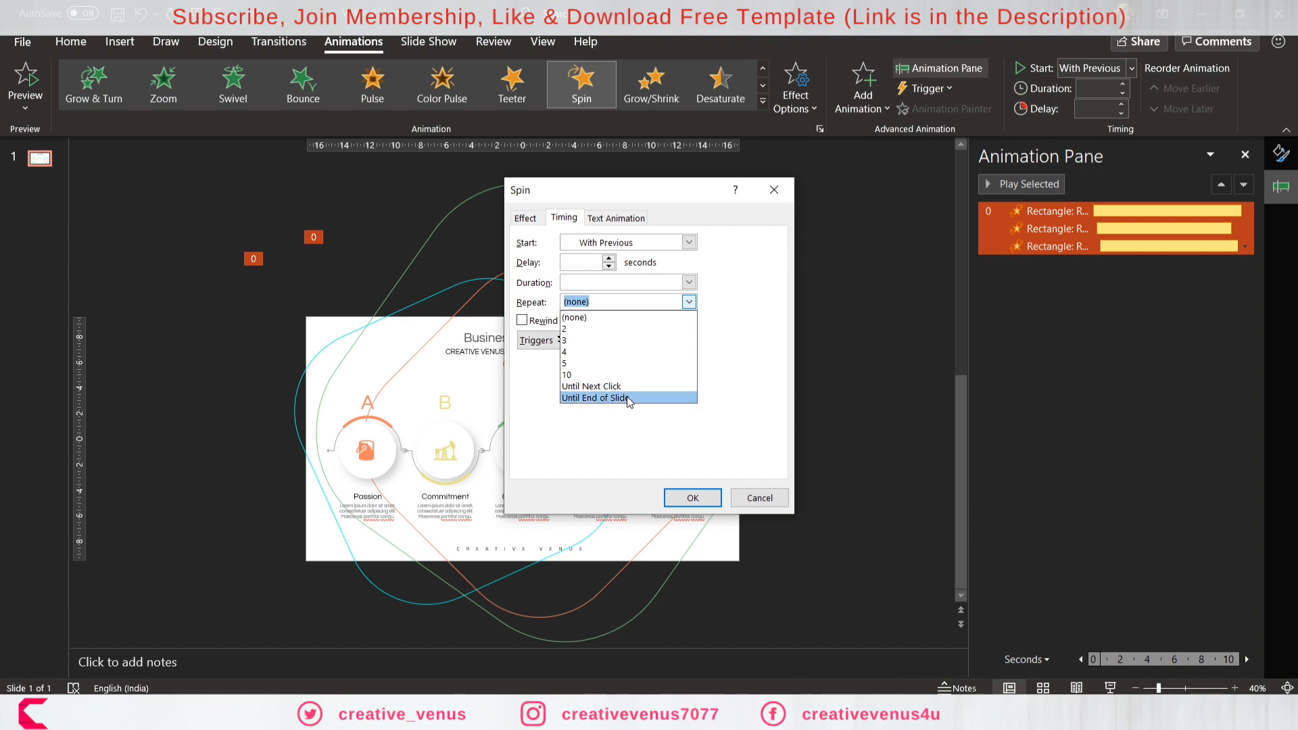
{"action": "left_click", "coordinate": [593, 397]}
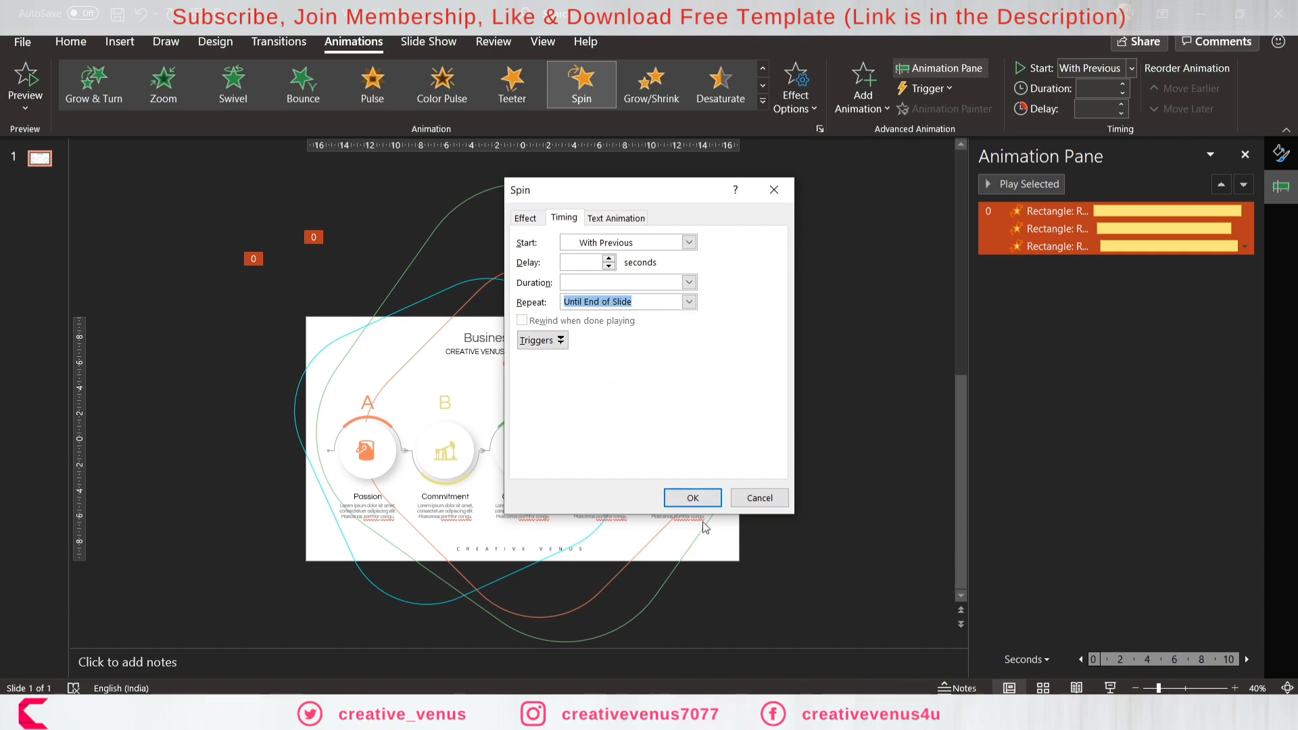